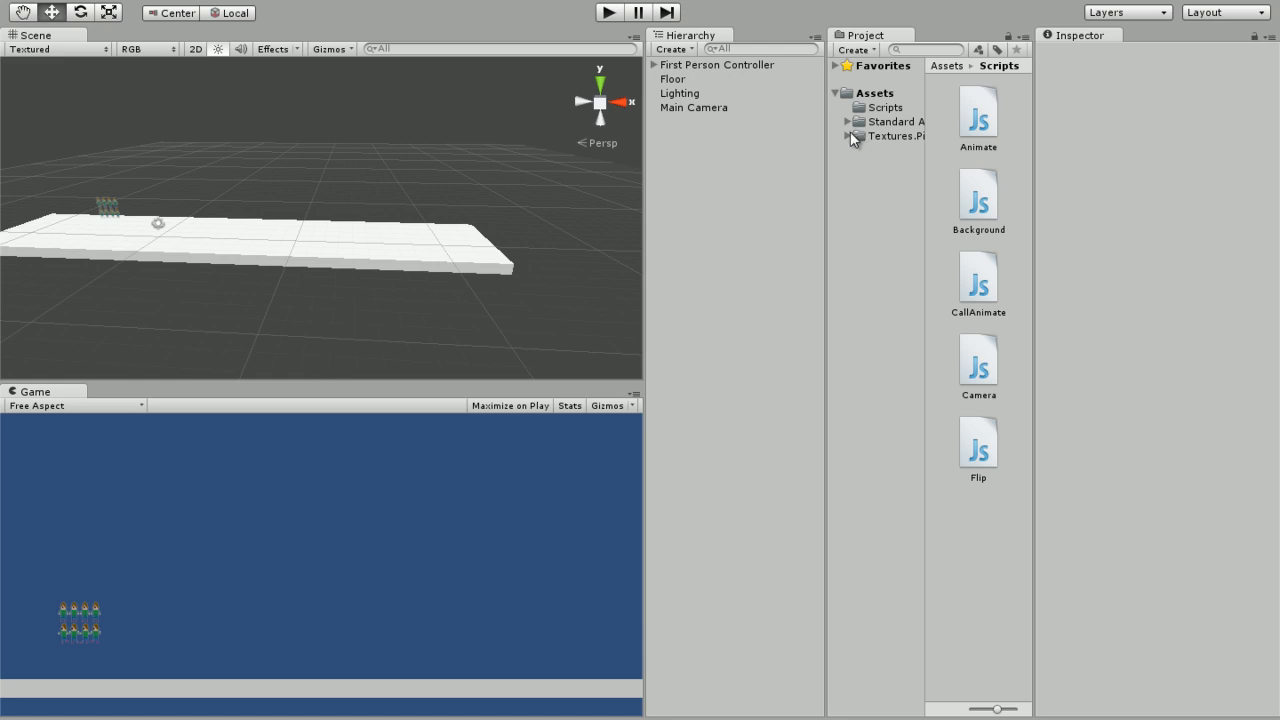
mouse_move(1012, 338)
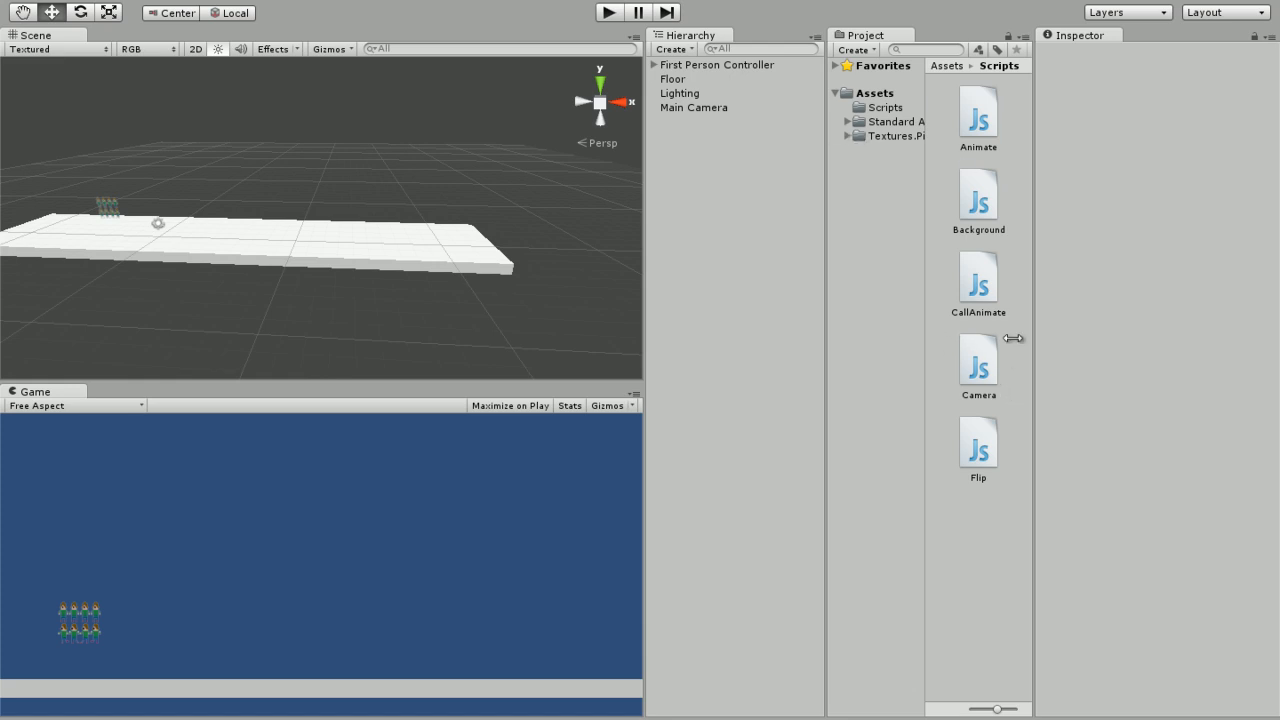
mouse_move(1004, 356)
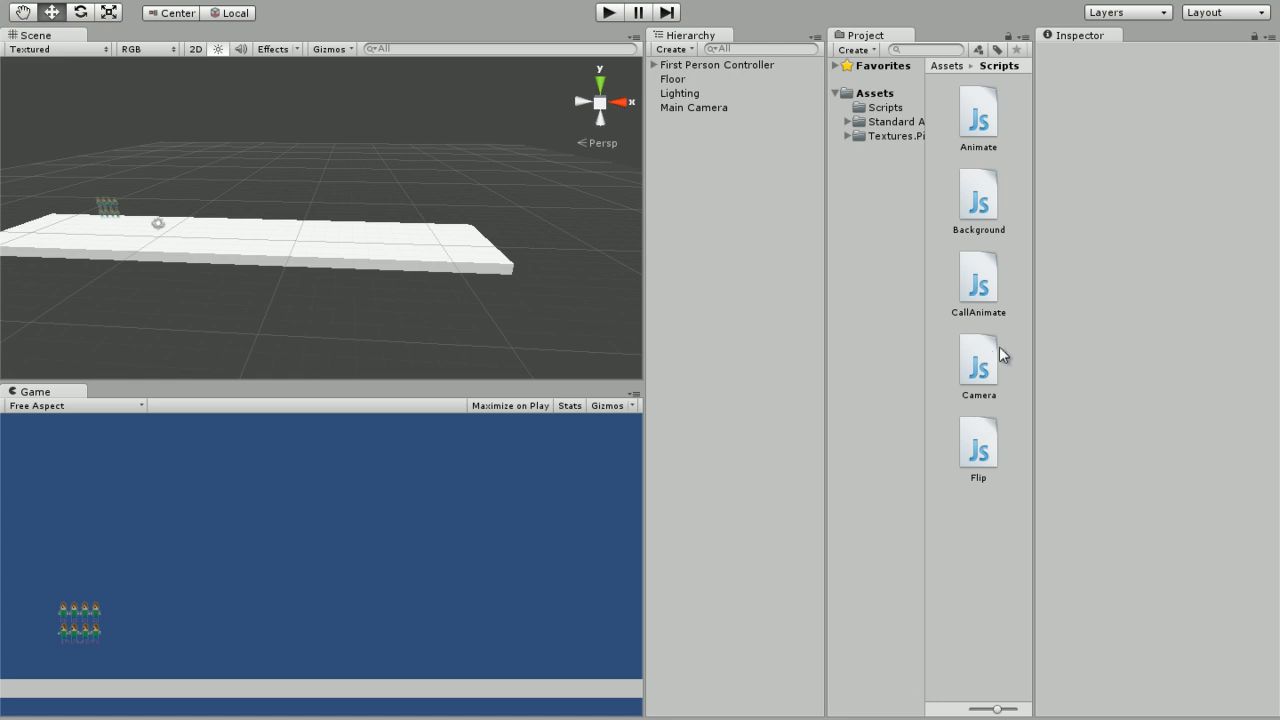
Expand Standard Assets and show the Scripts folder with Animate, CallAnimate, Camera and Flip
click(978, 196)
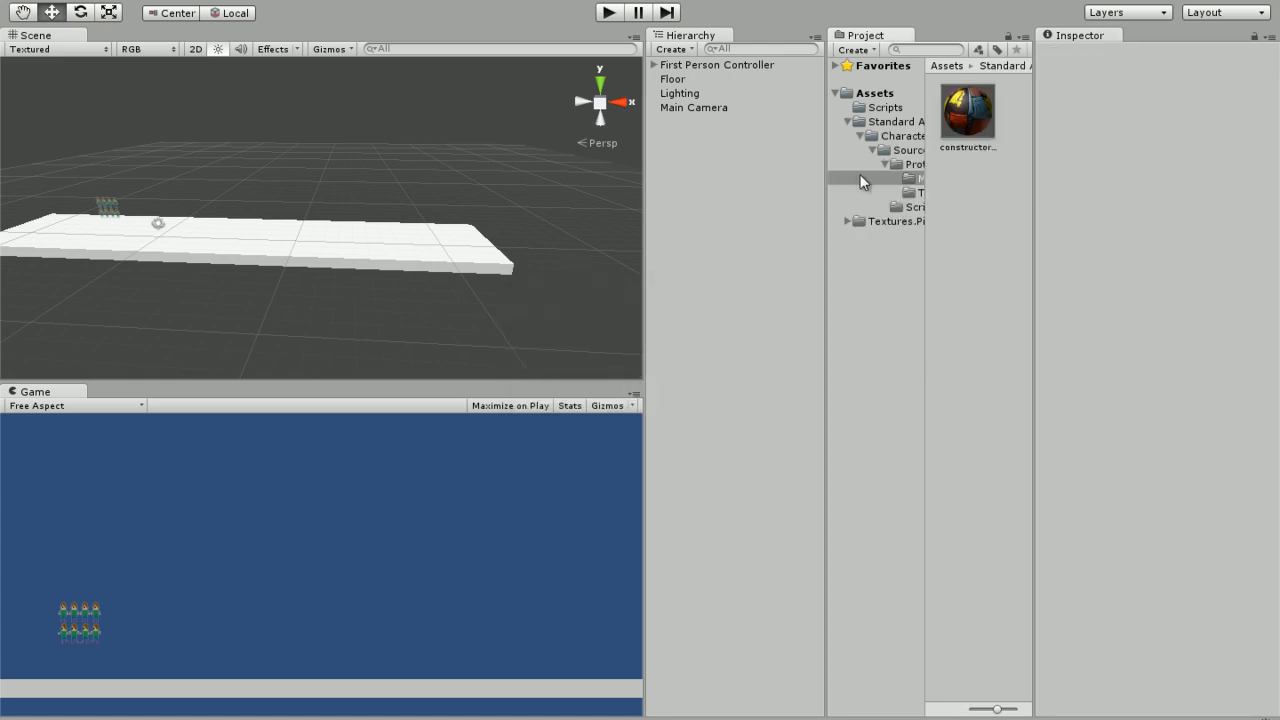
click(884, 108)
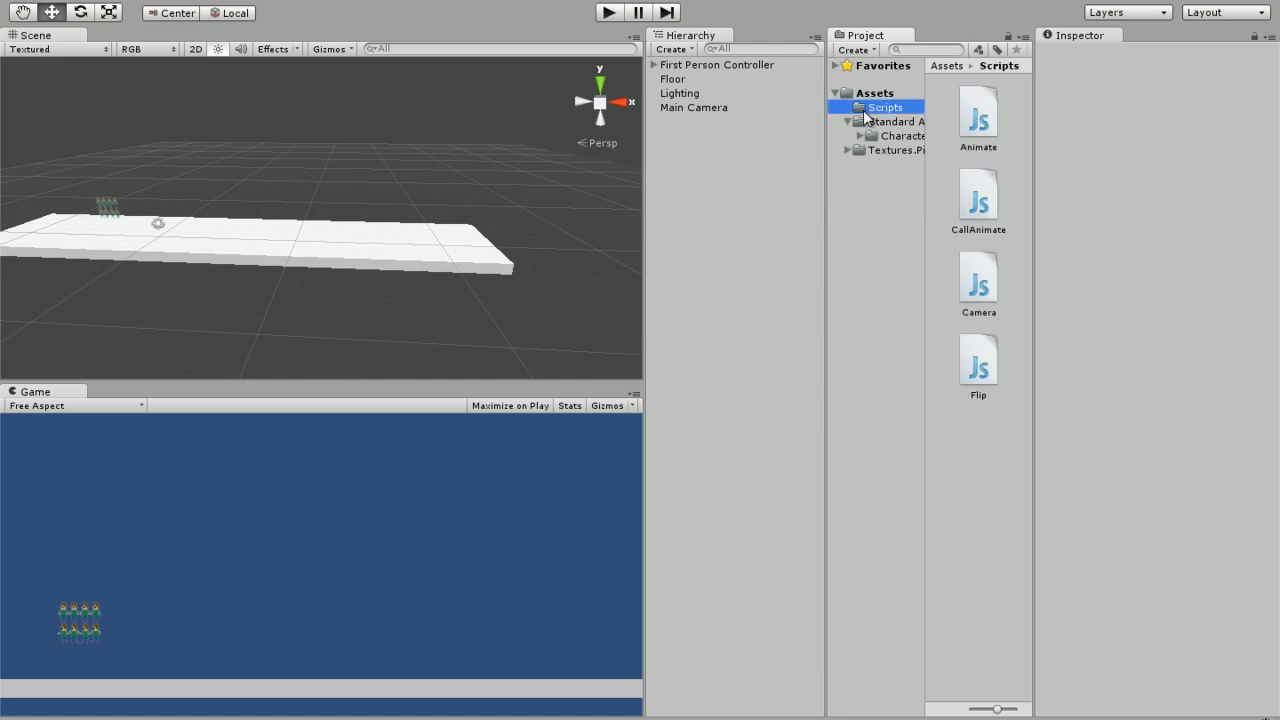
mouse_move(976, 302)
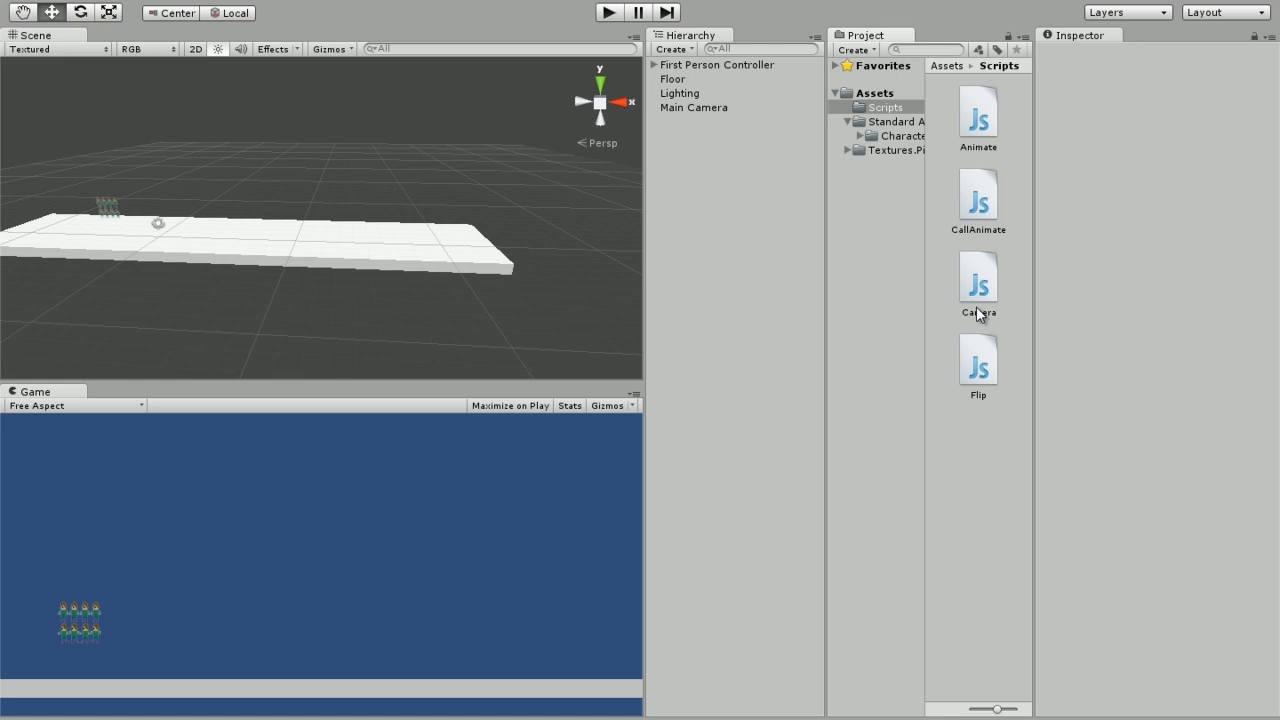
mouse_move(1016, 296)
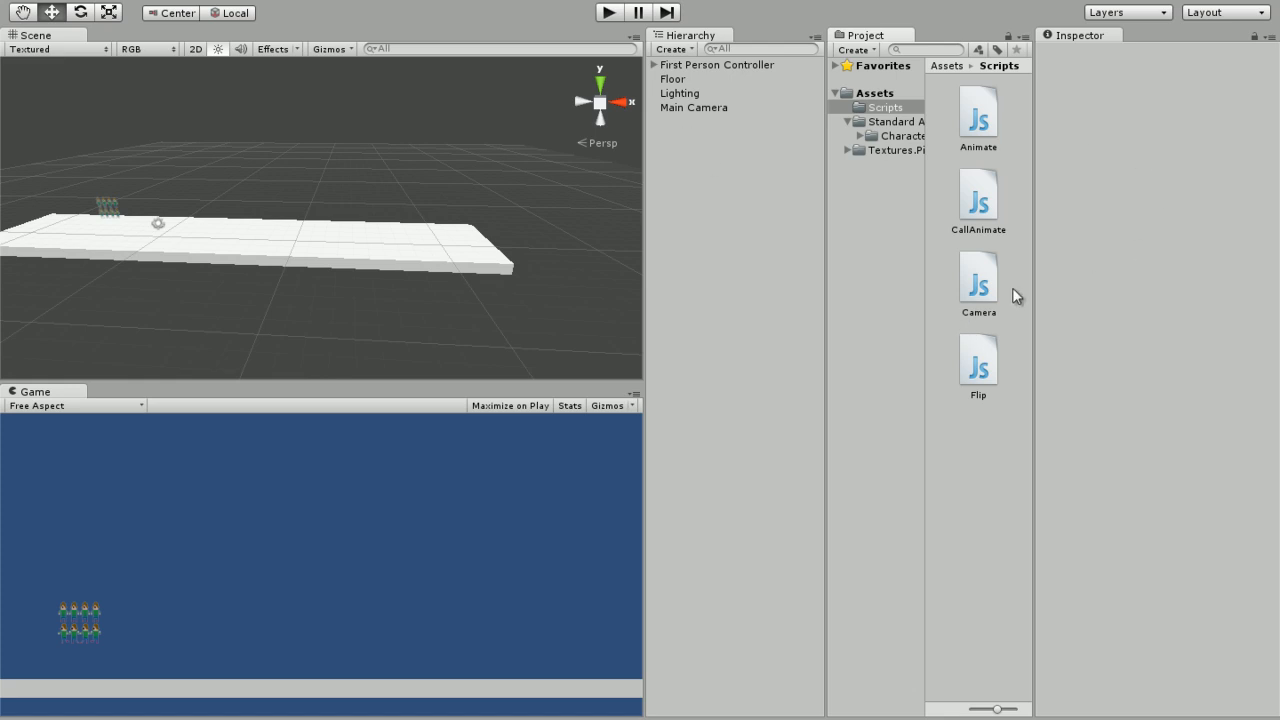
Select the Camera script to show its follow code in the Inspector
click(978, 278)
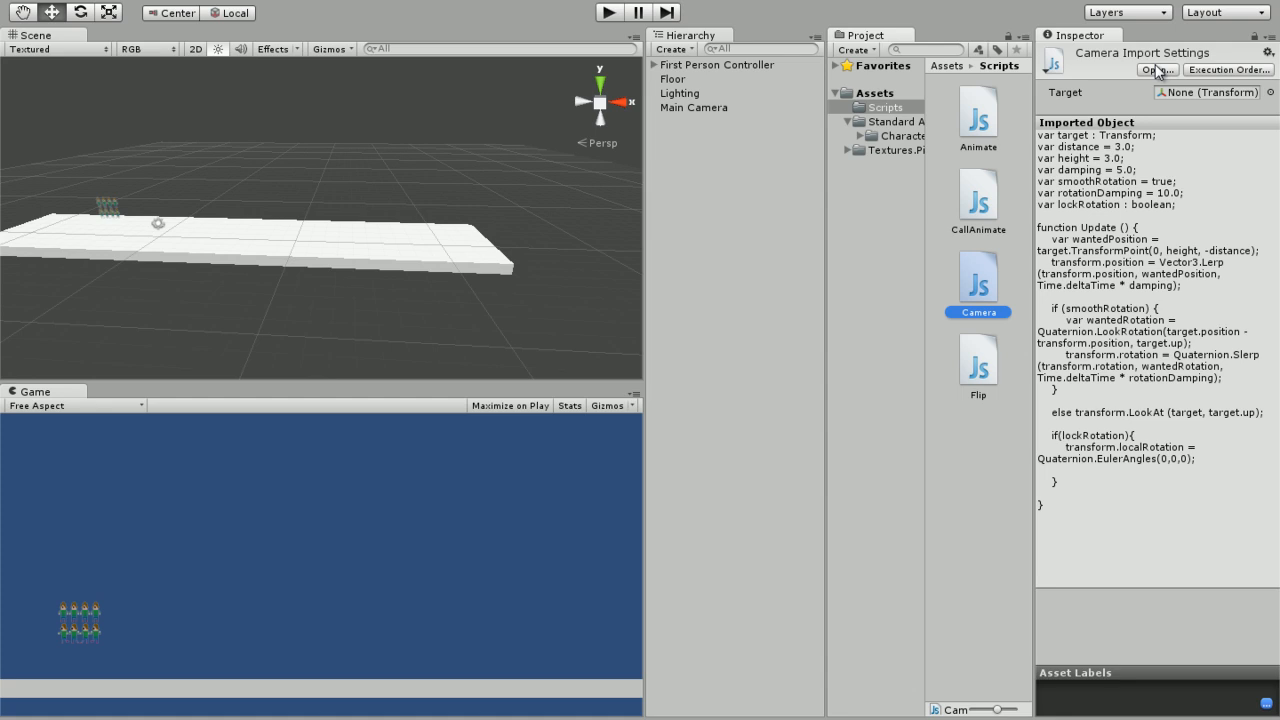
mouse_move(1158, 76)
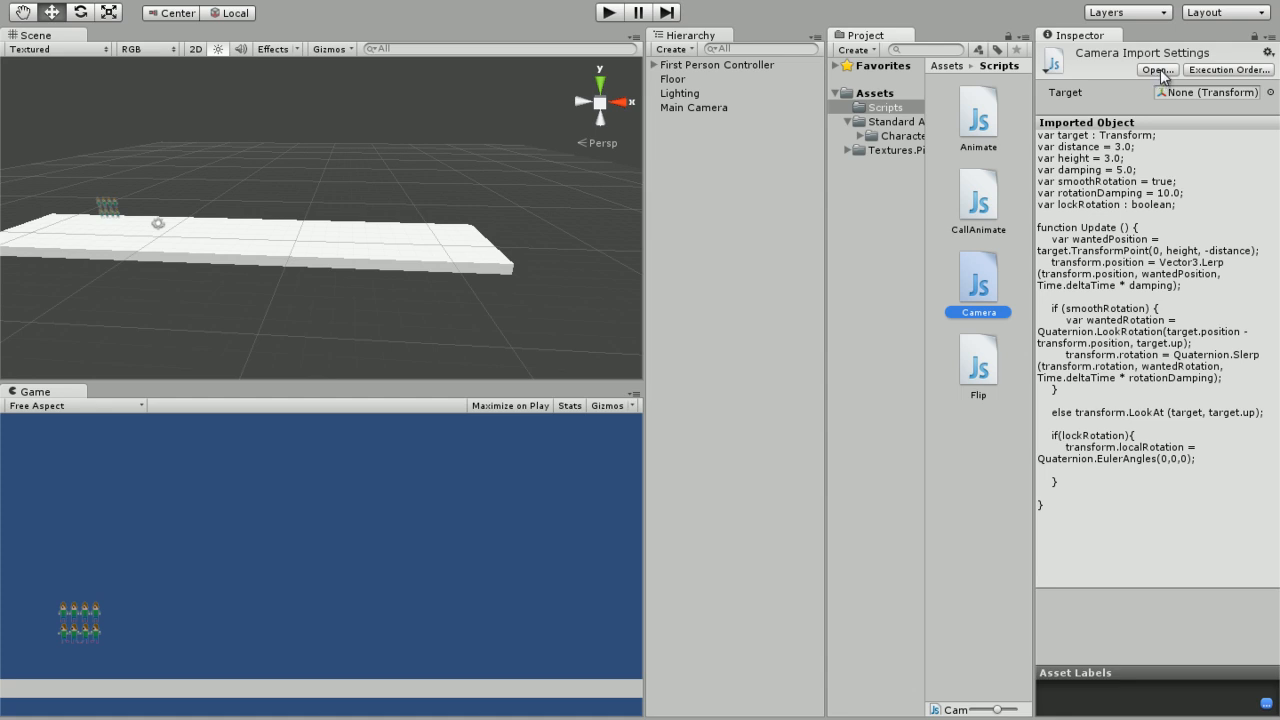
mouse_move(1164, 82)
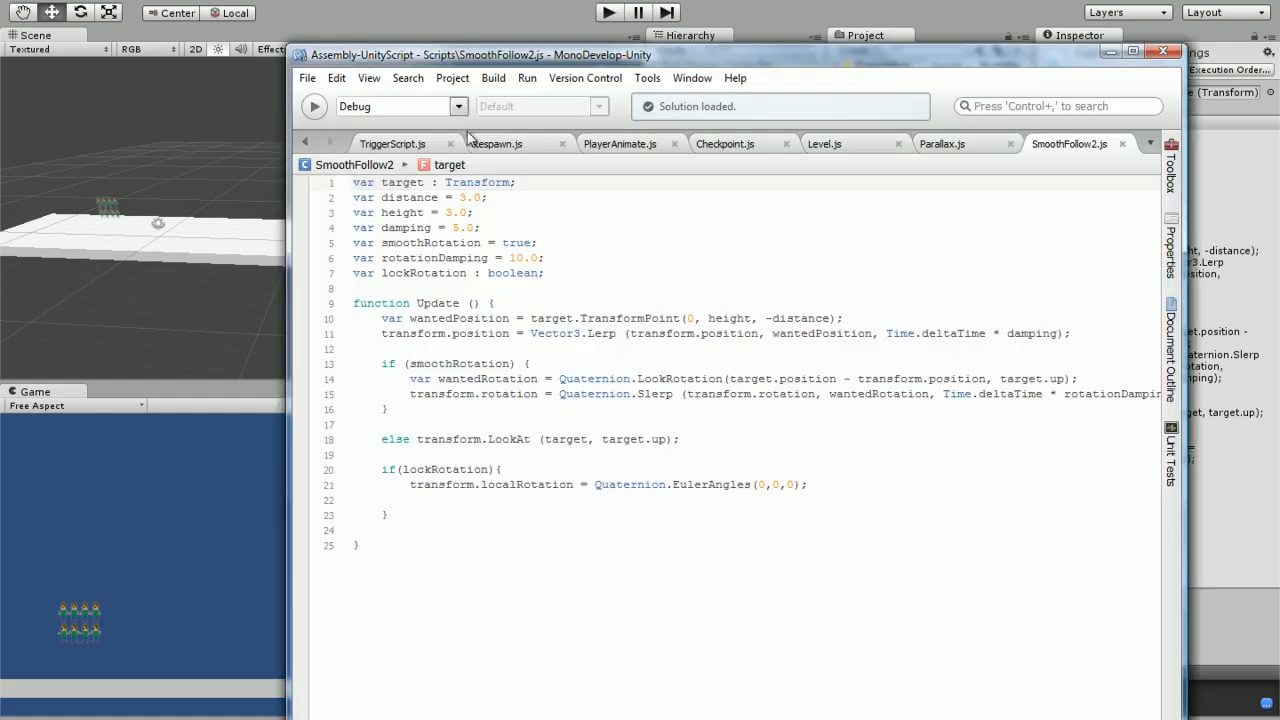
Open Camera.js in MonoDevelop and review its target, distance, height and damping variables
click(496, 144)
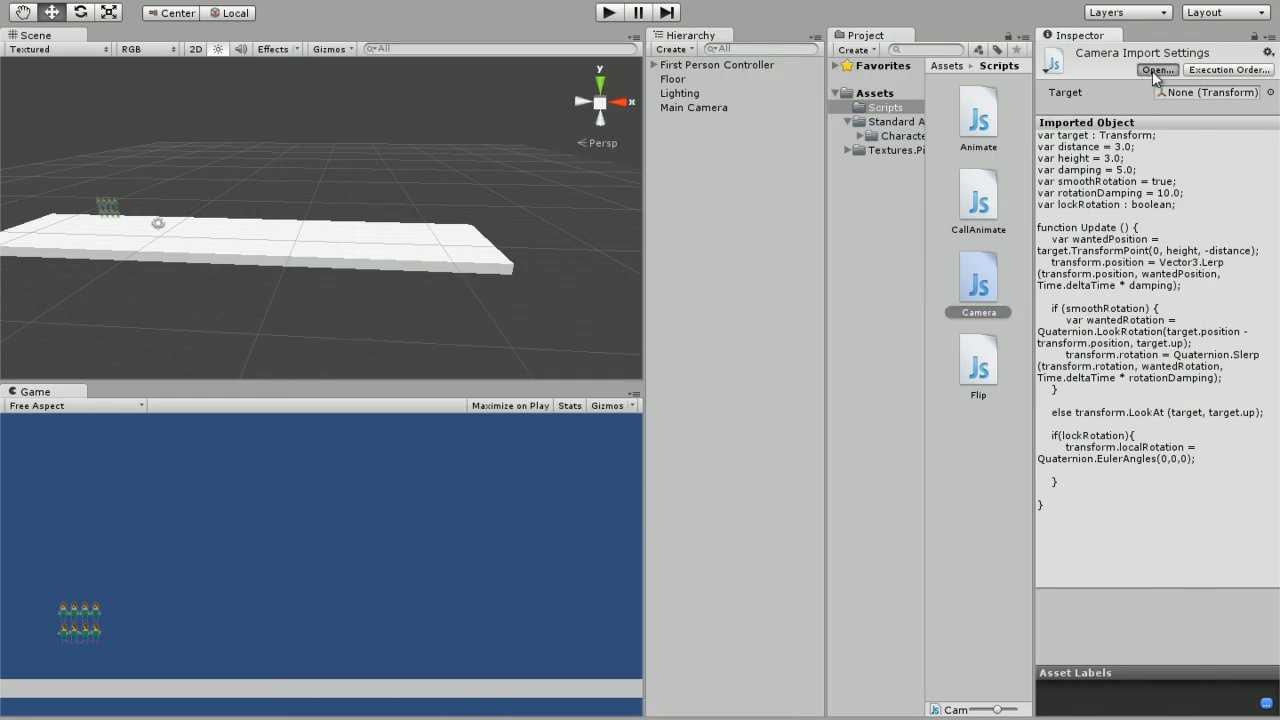
mouse_move(1200, 378)
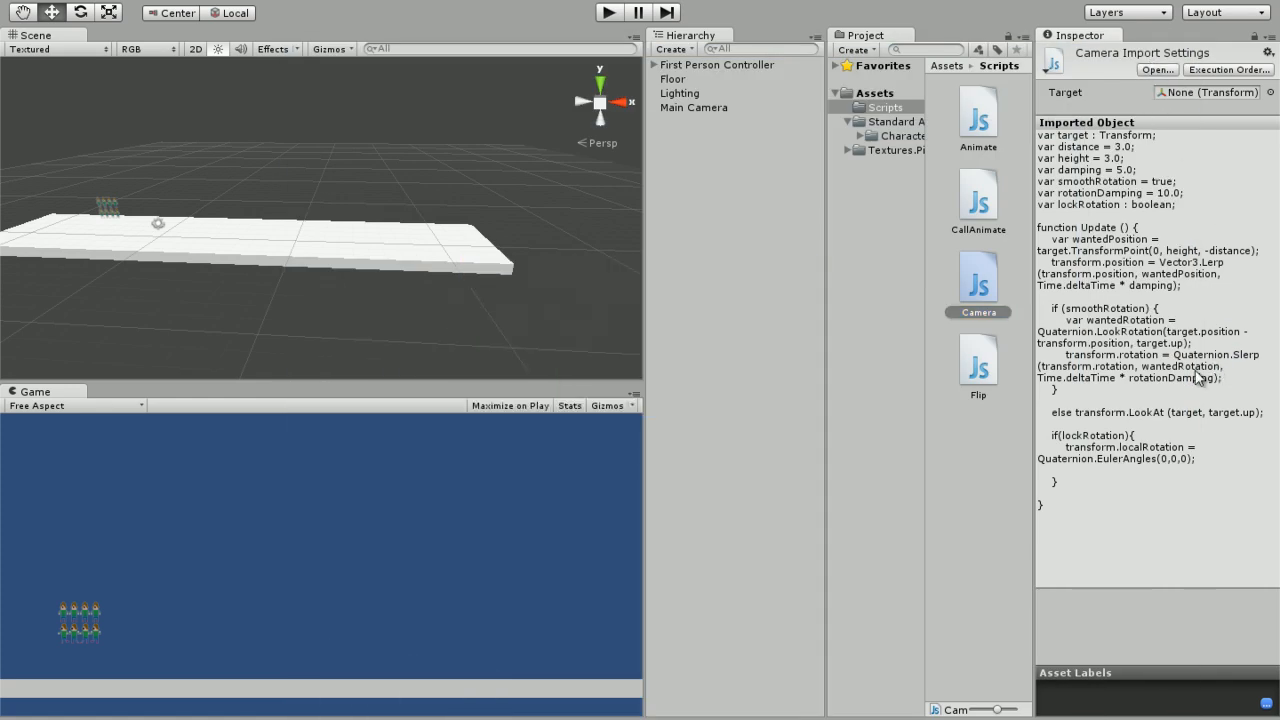
double_click(978, 276)
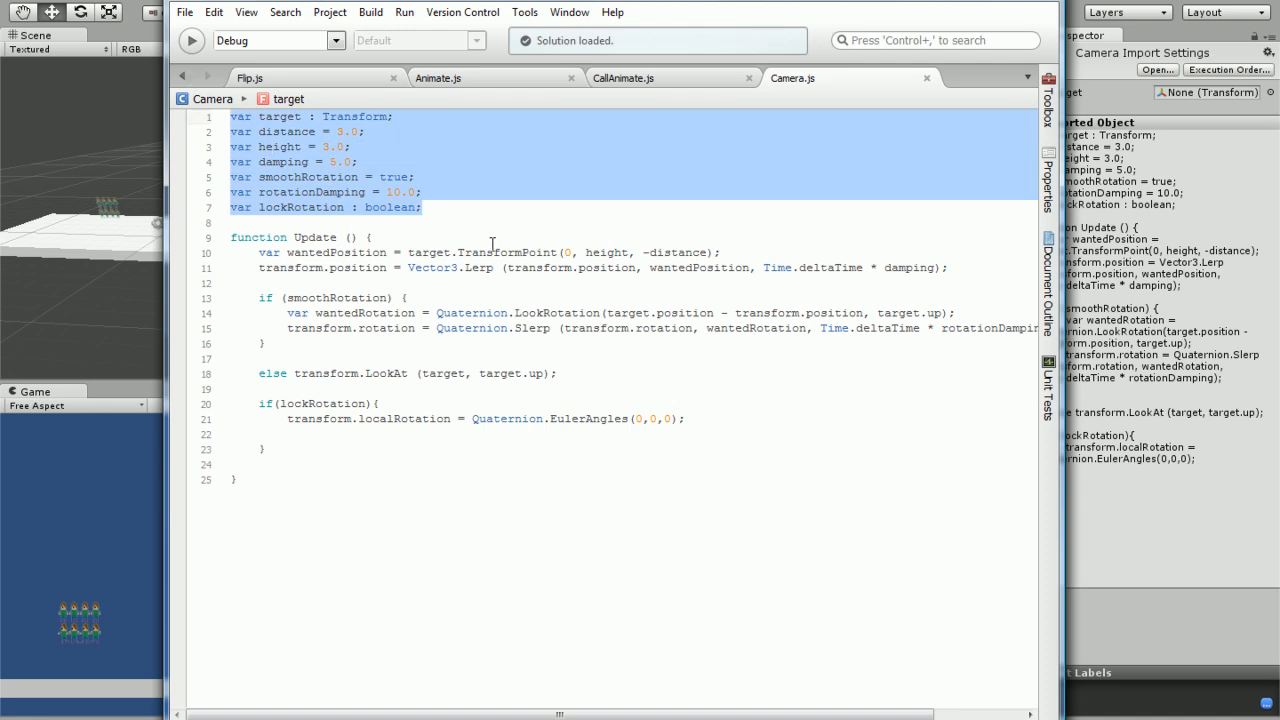
click(240, 222)
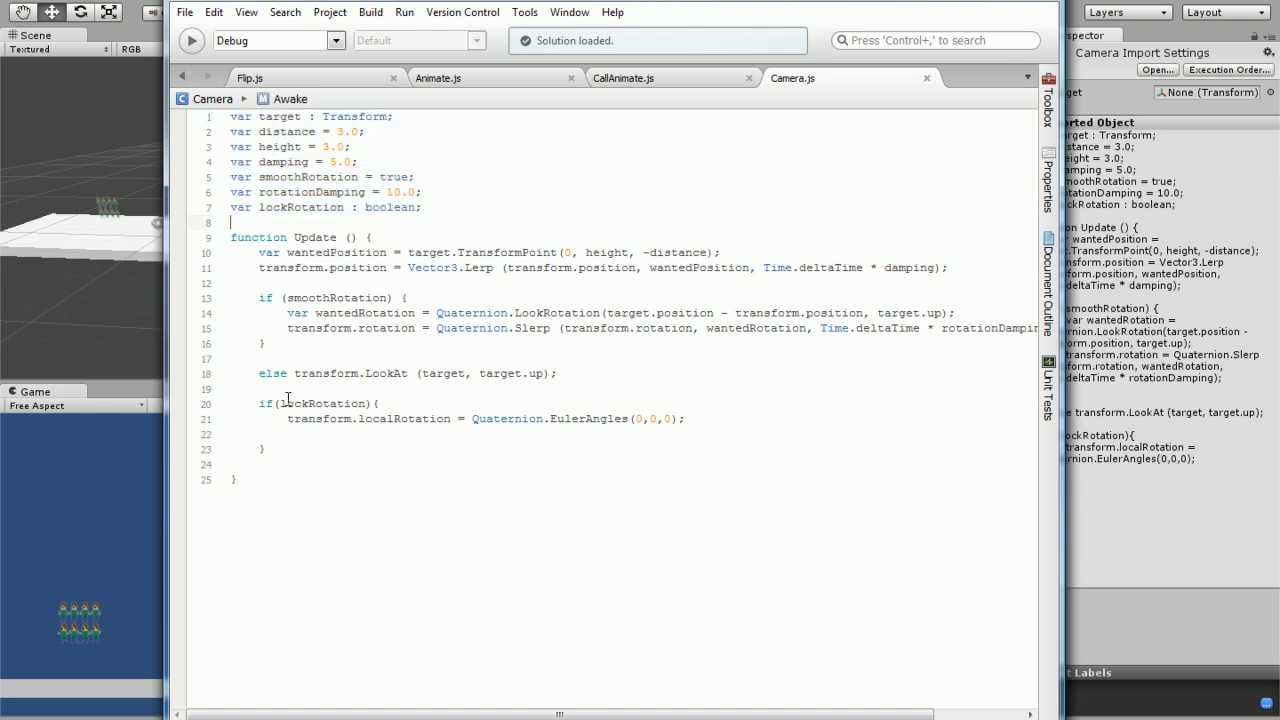
drag(262, 404, 262, 448)
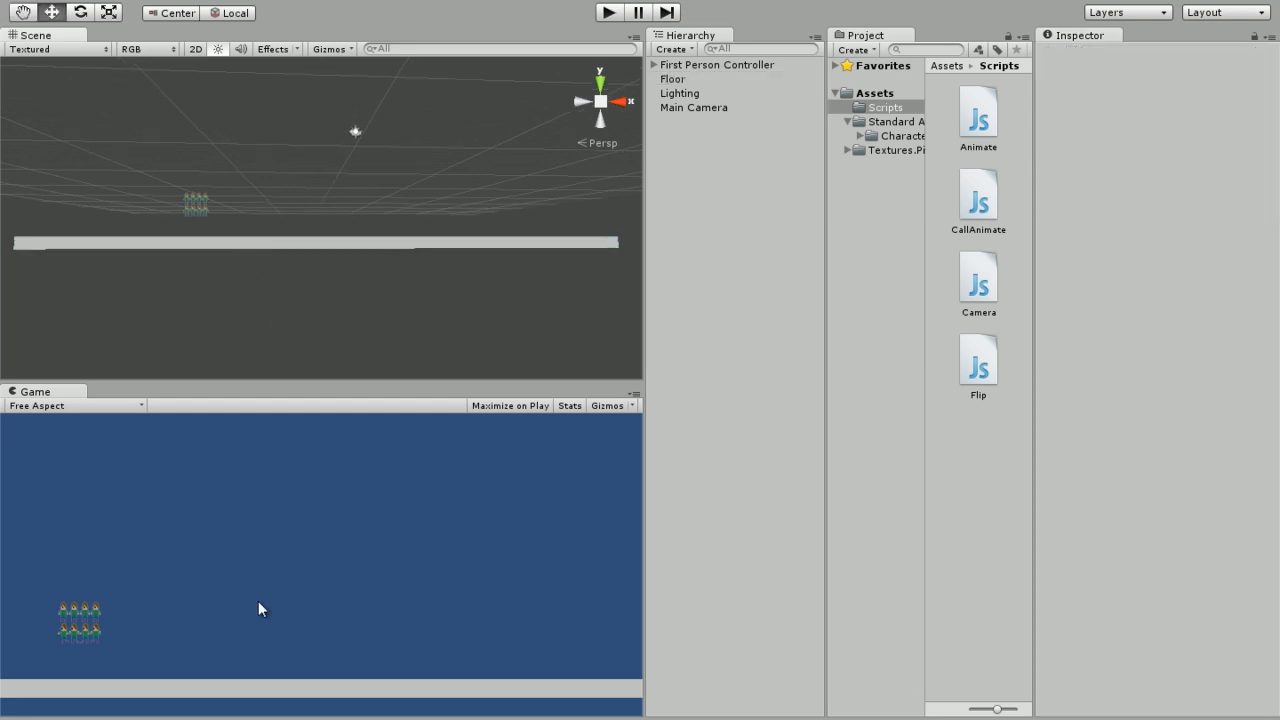
mouse_move(400, 692)
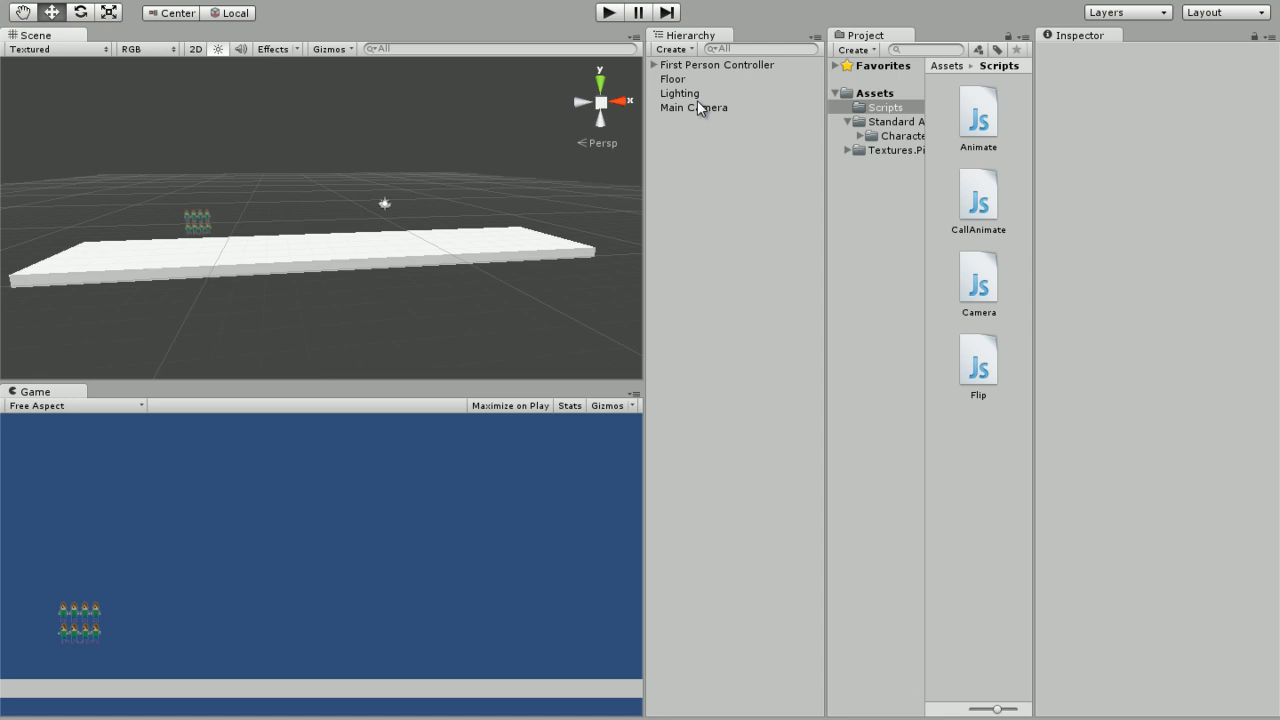
Select Main Camera in the Hierarchy to attach the Camera follow script
click(692, 108)
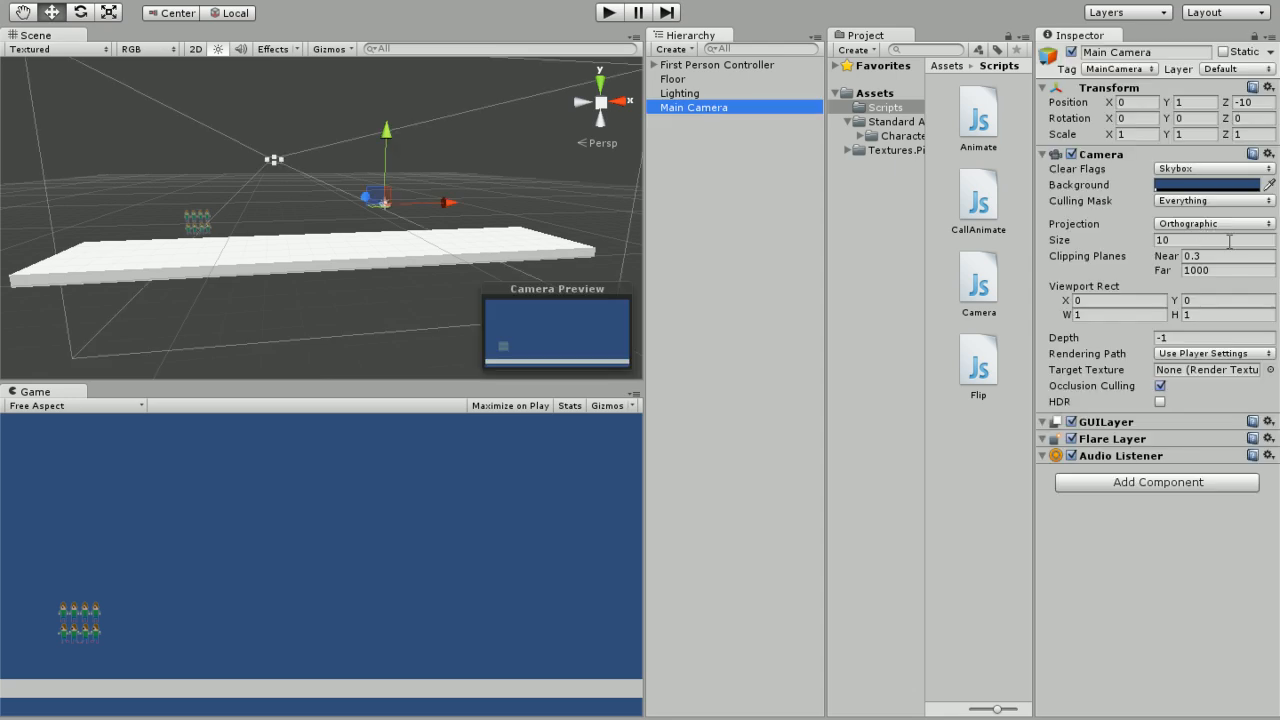
mouse_move(990, 284)
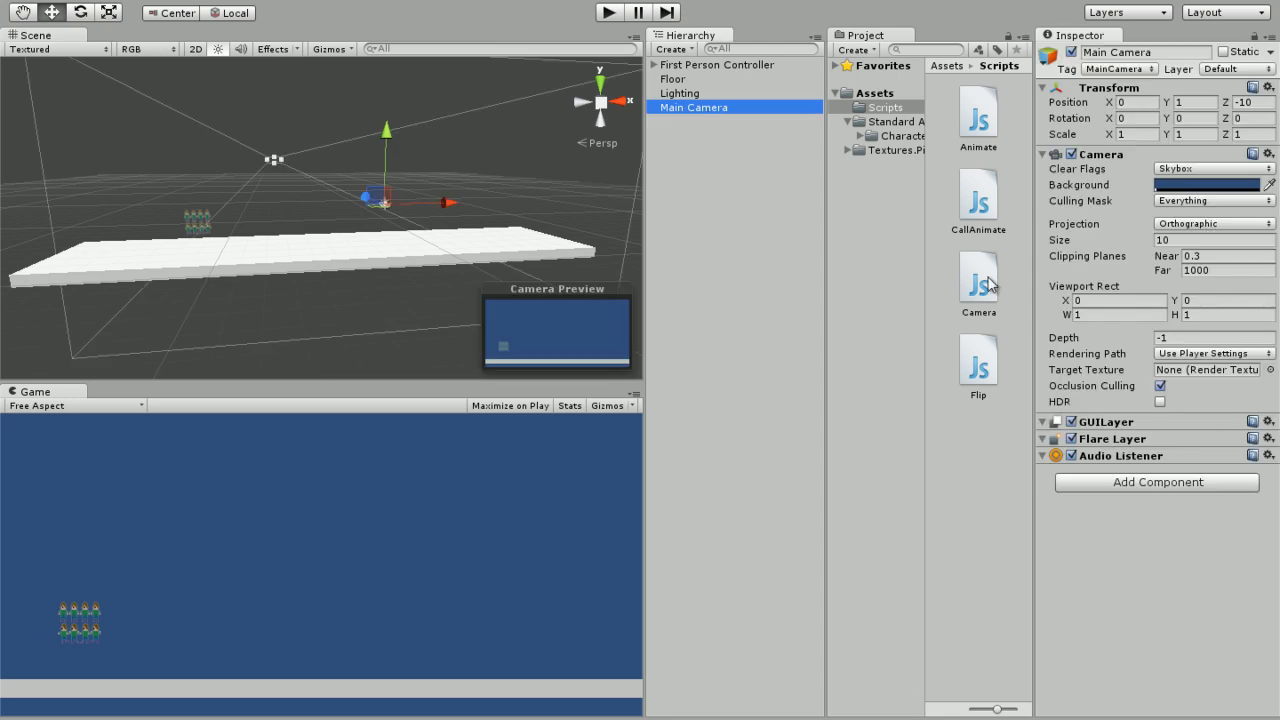
mouse_move(980, 574)
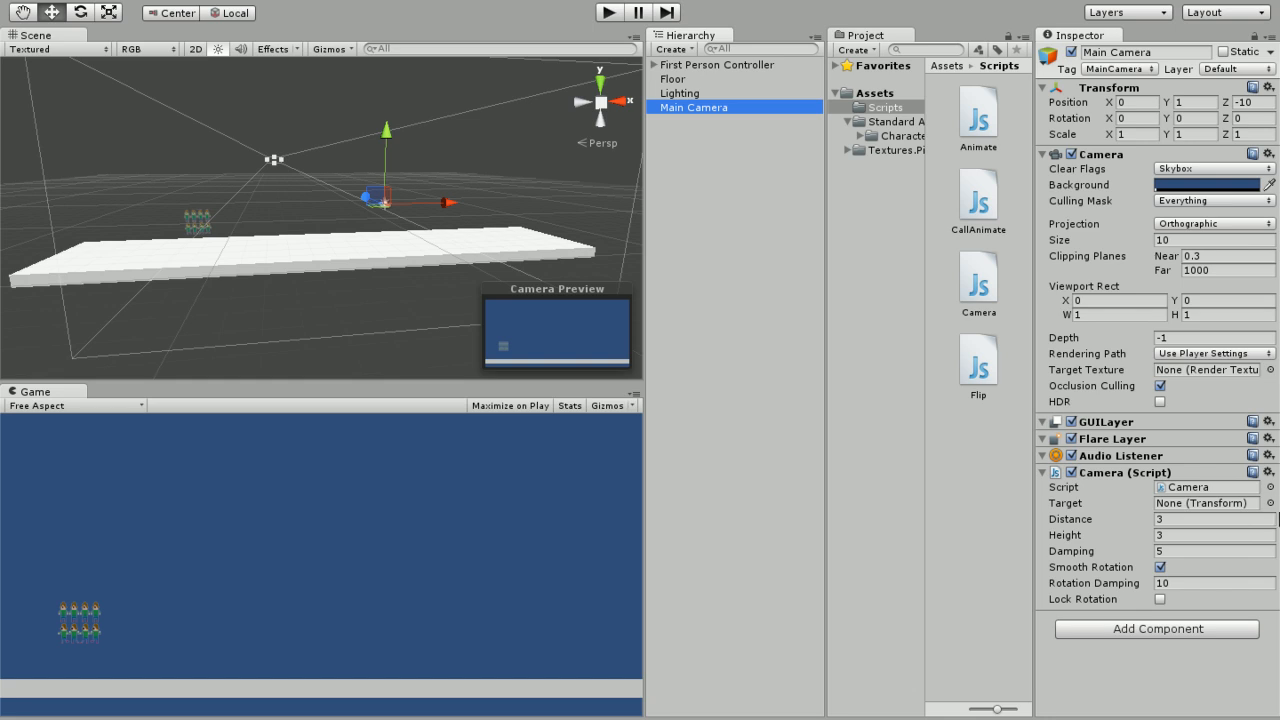
mouse_move(1244, 516)
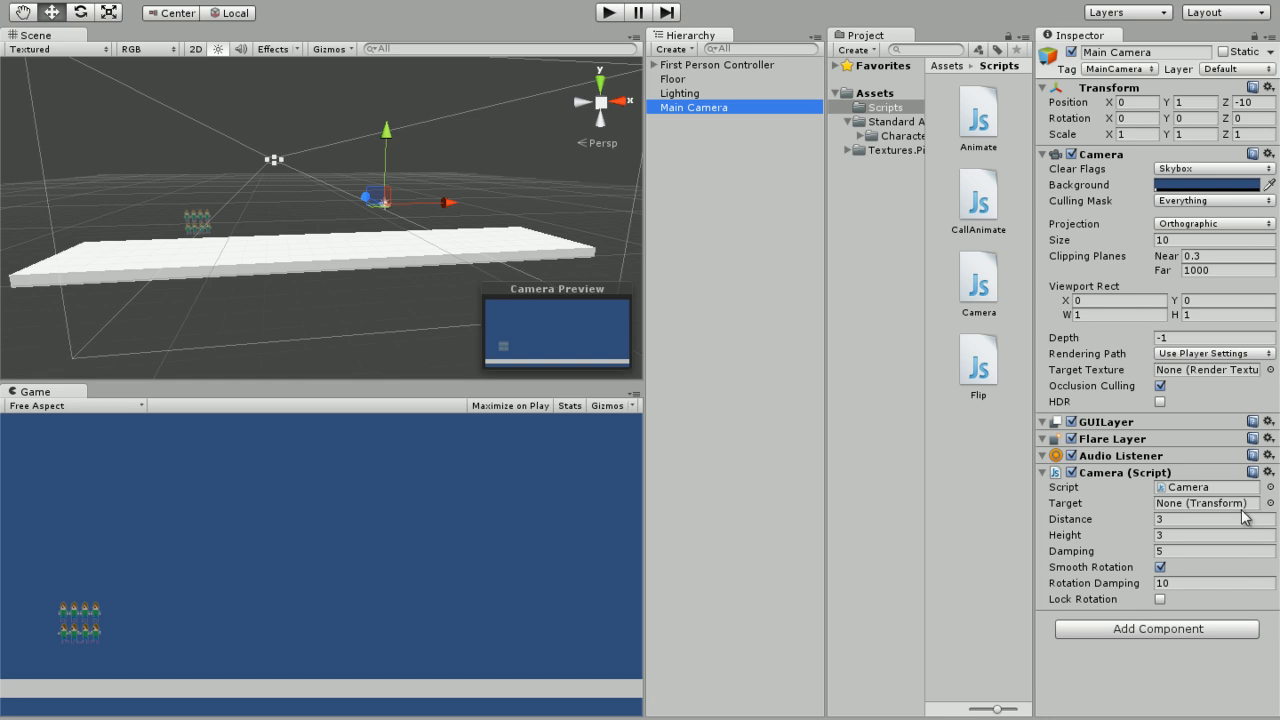
mouse_move(1078, 512)
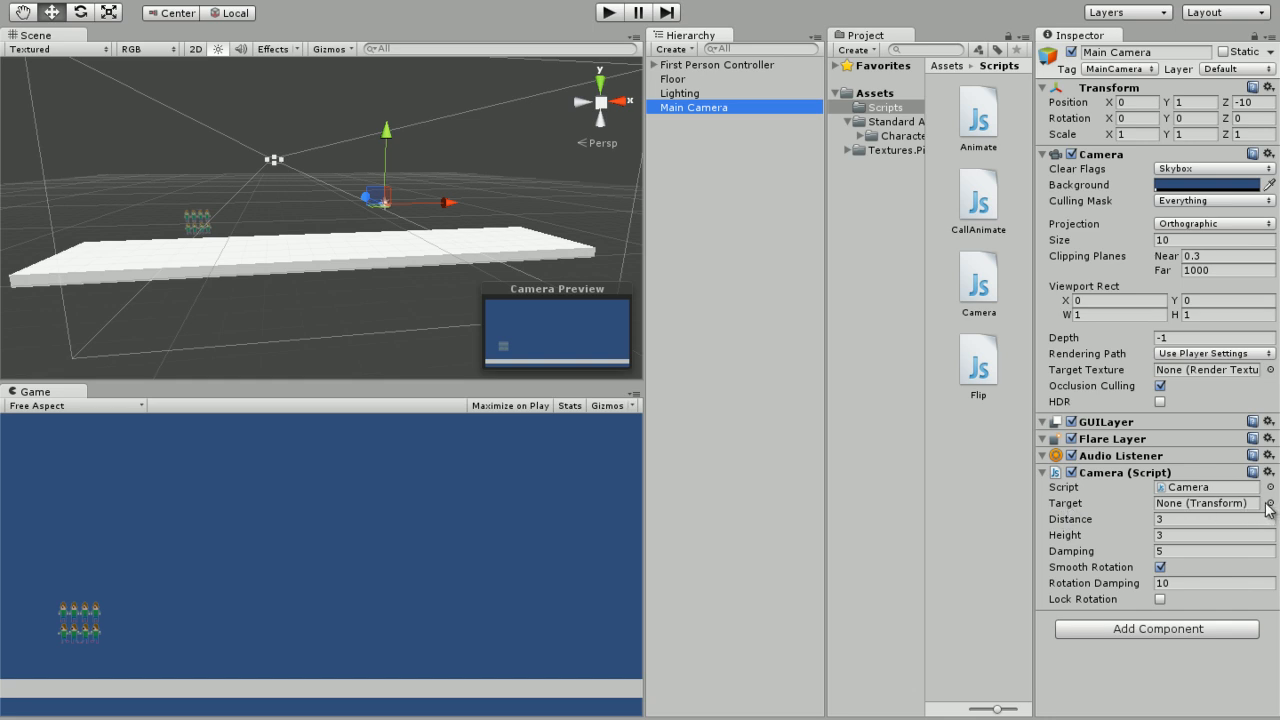
mouse_move(1208, 528)
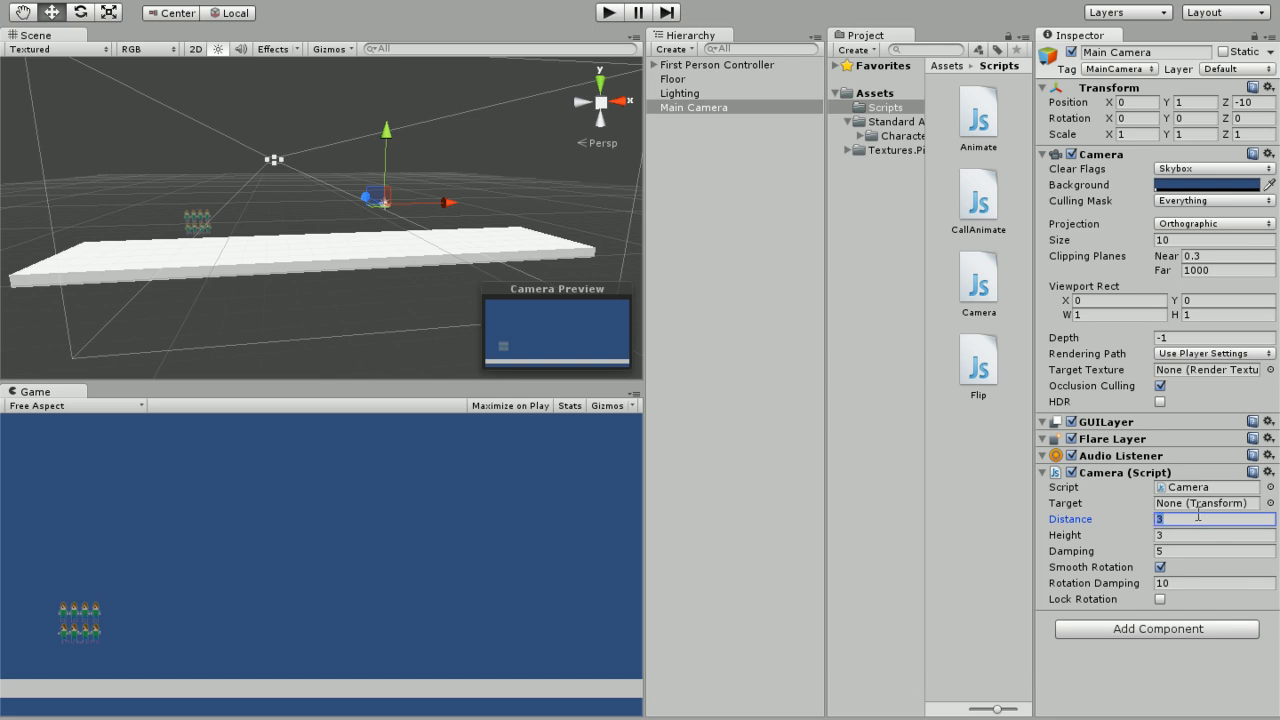
Edit the follow script's Distance, set Height 0, and toggle Smooth Rotation off and back on
click(1214, 536)
text(0)
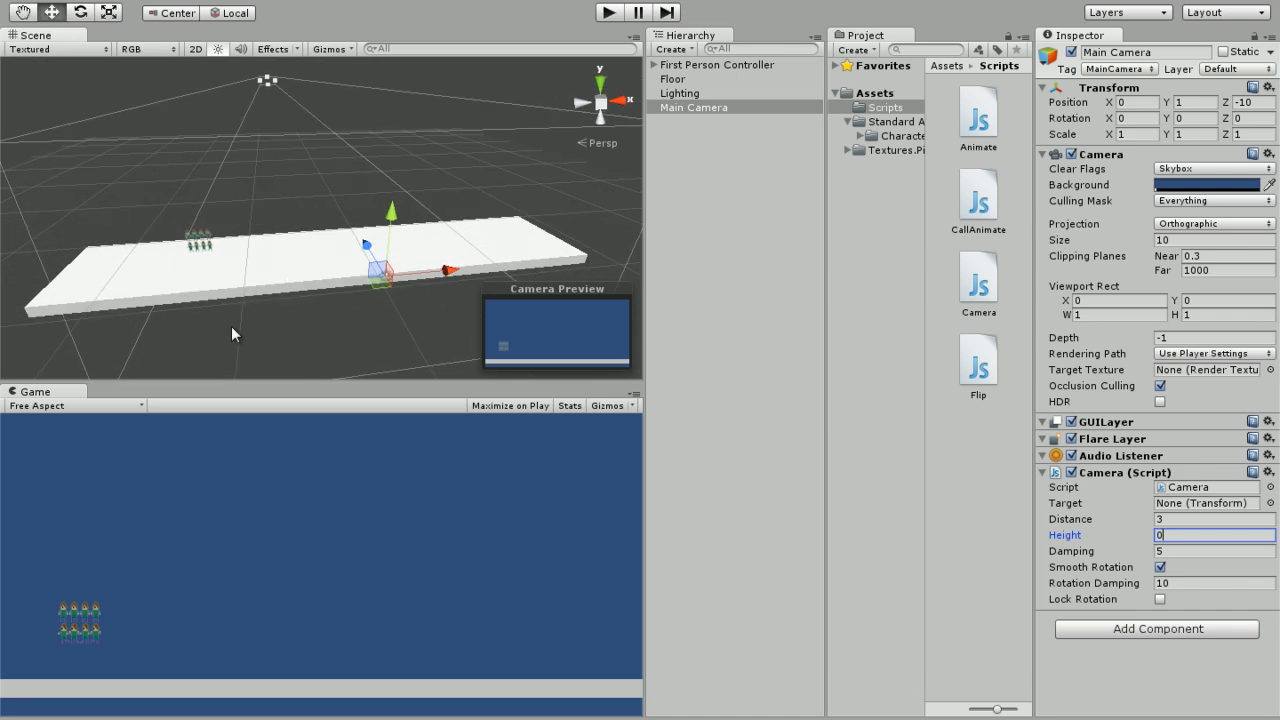
mouse_move(308, 308)
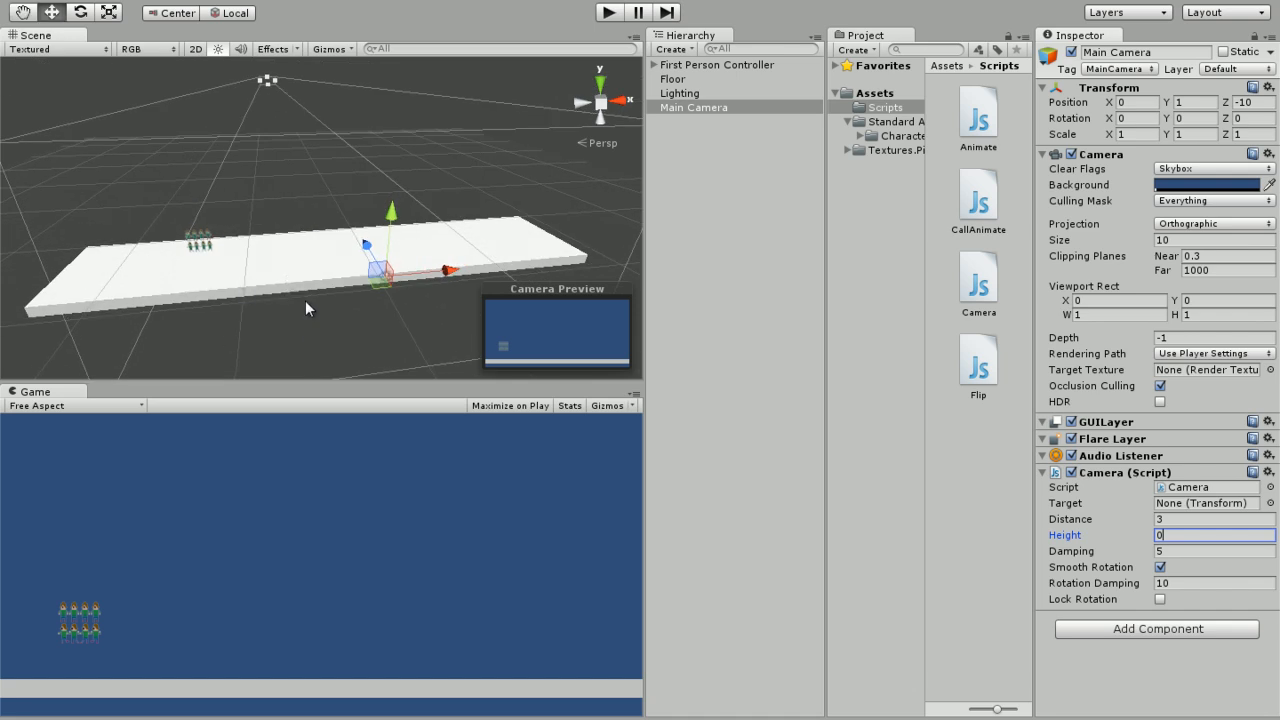
click(680, 94)
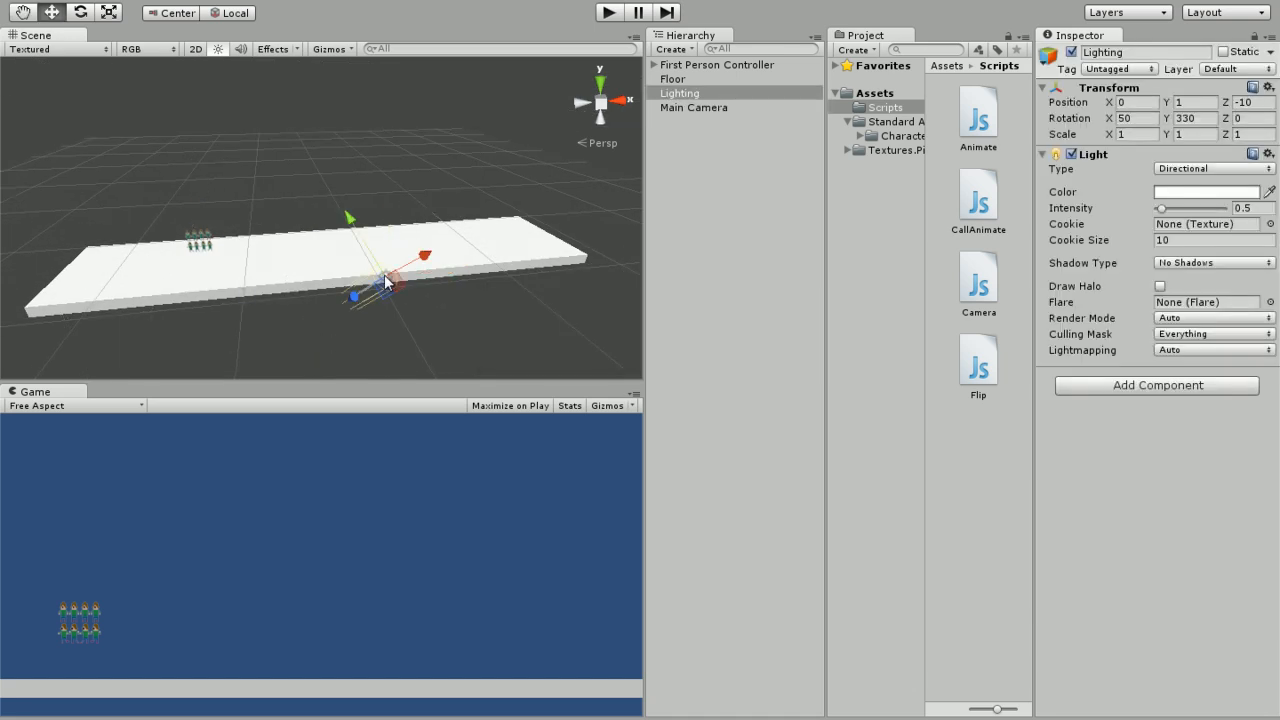
click(692, 108)
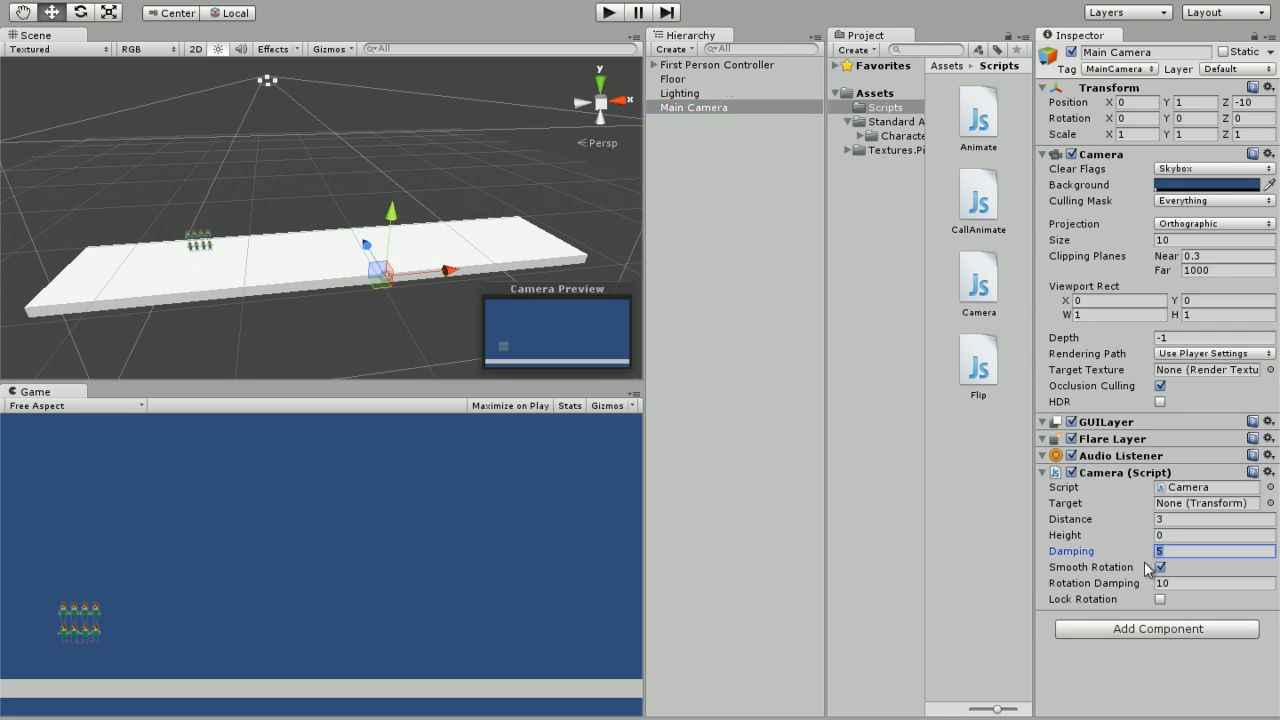
mouse_move(1204, 672)
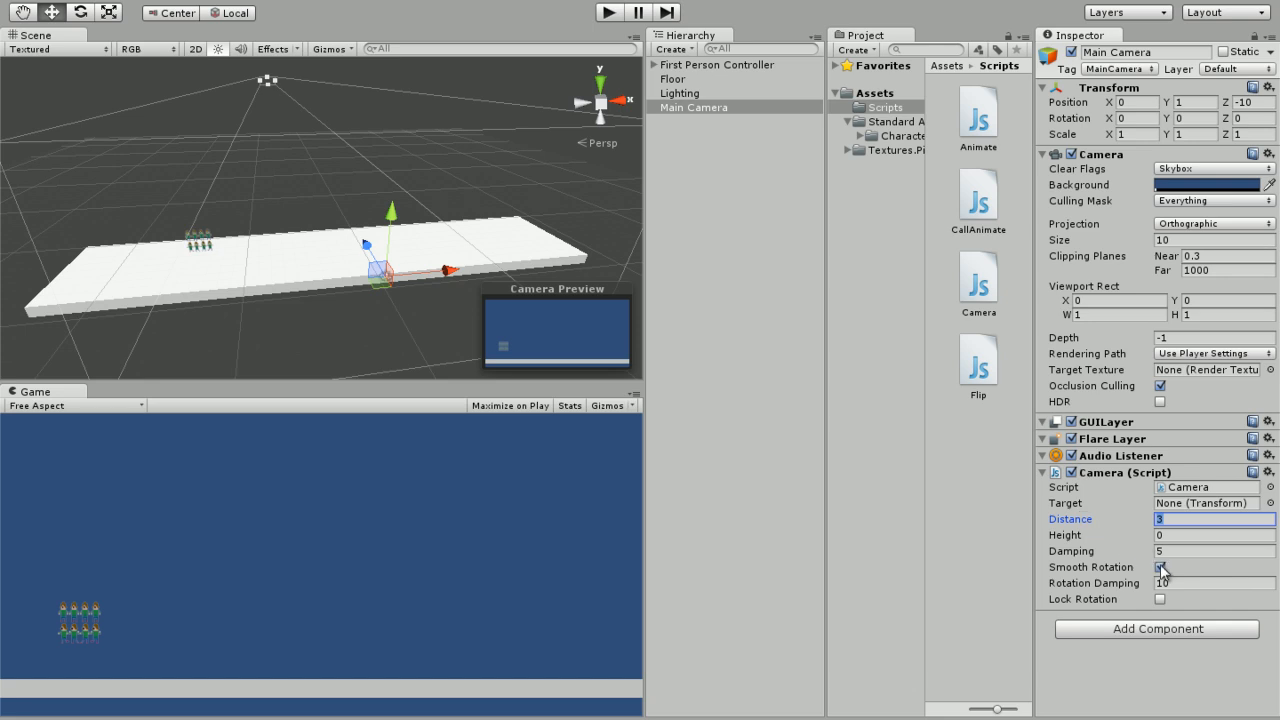
click(1160, 568)
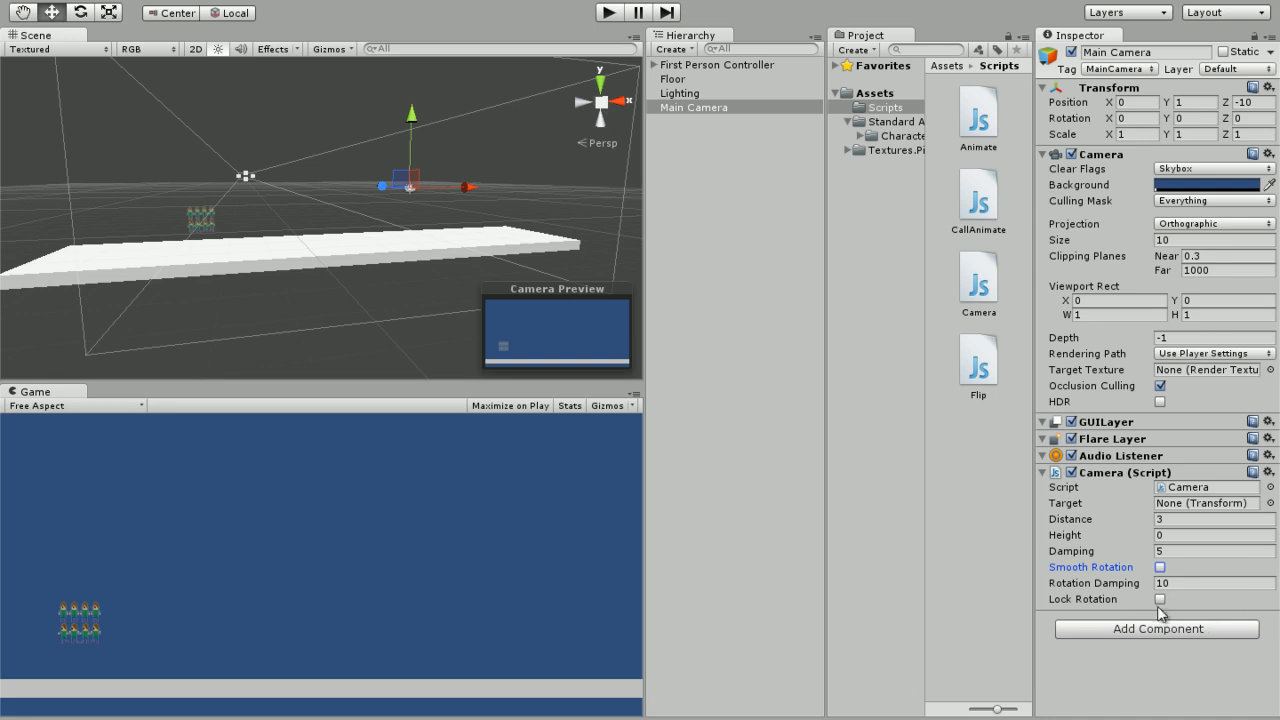
click(1160, 568)
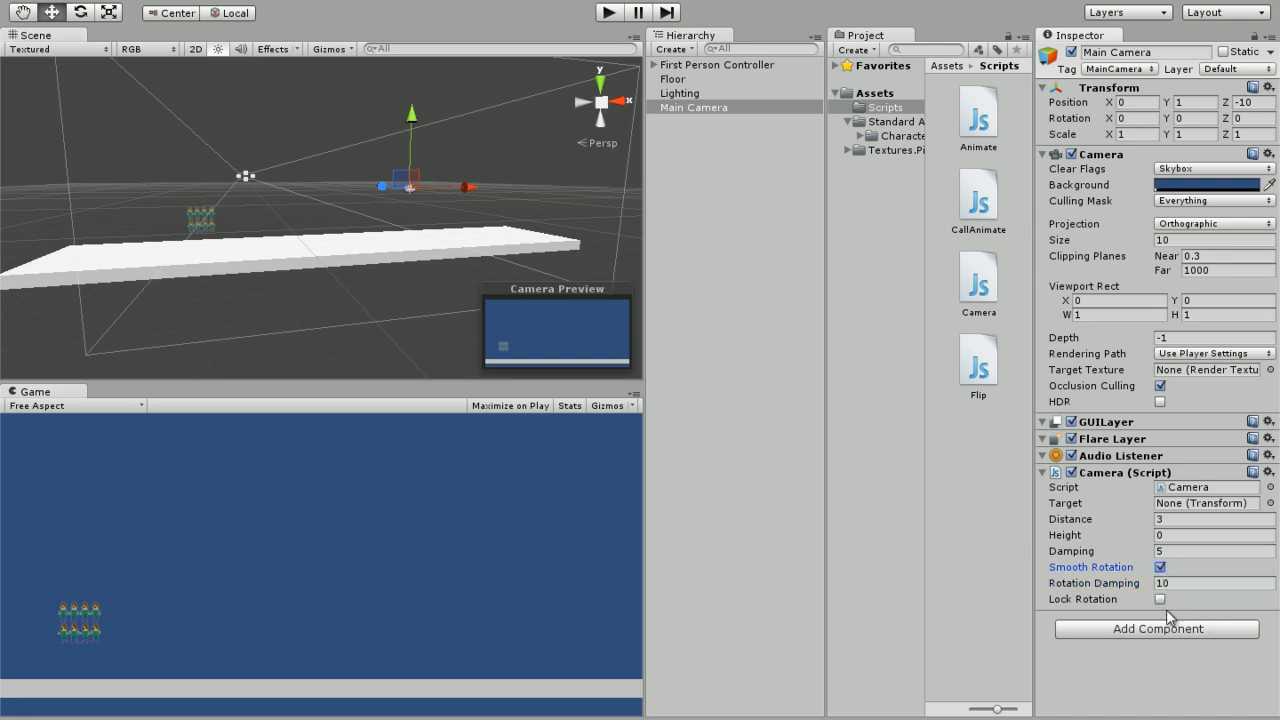
click(1160, 600)
text(10)
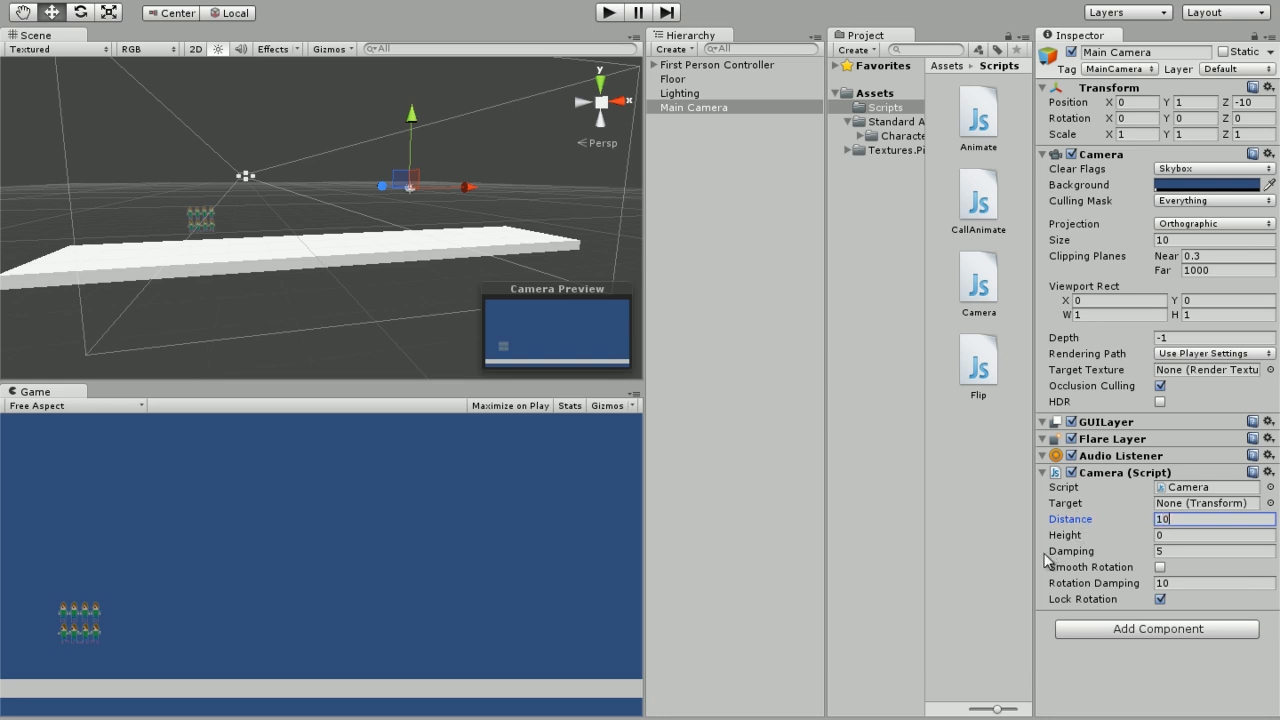
Set the follow script's Distance to 10 and Rotation Damping to 10
click(1212, 240)
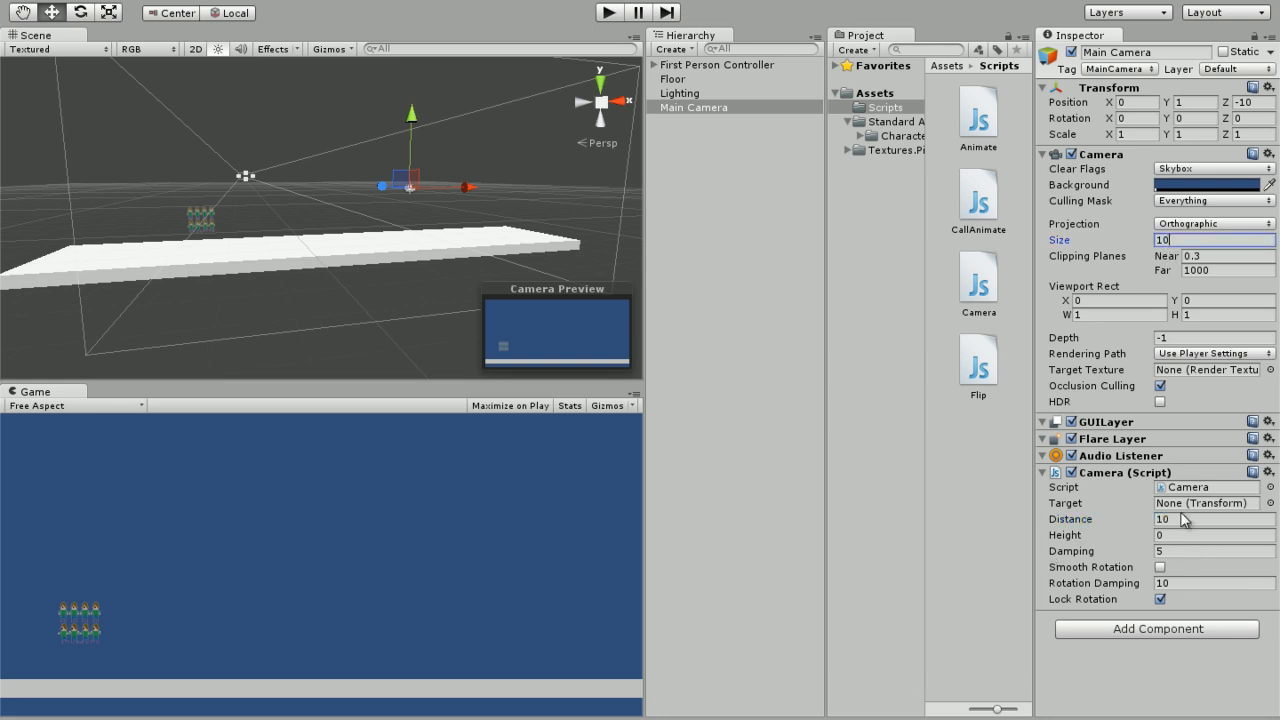
click(1212, 518)
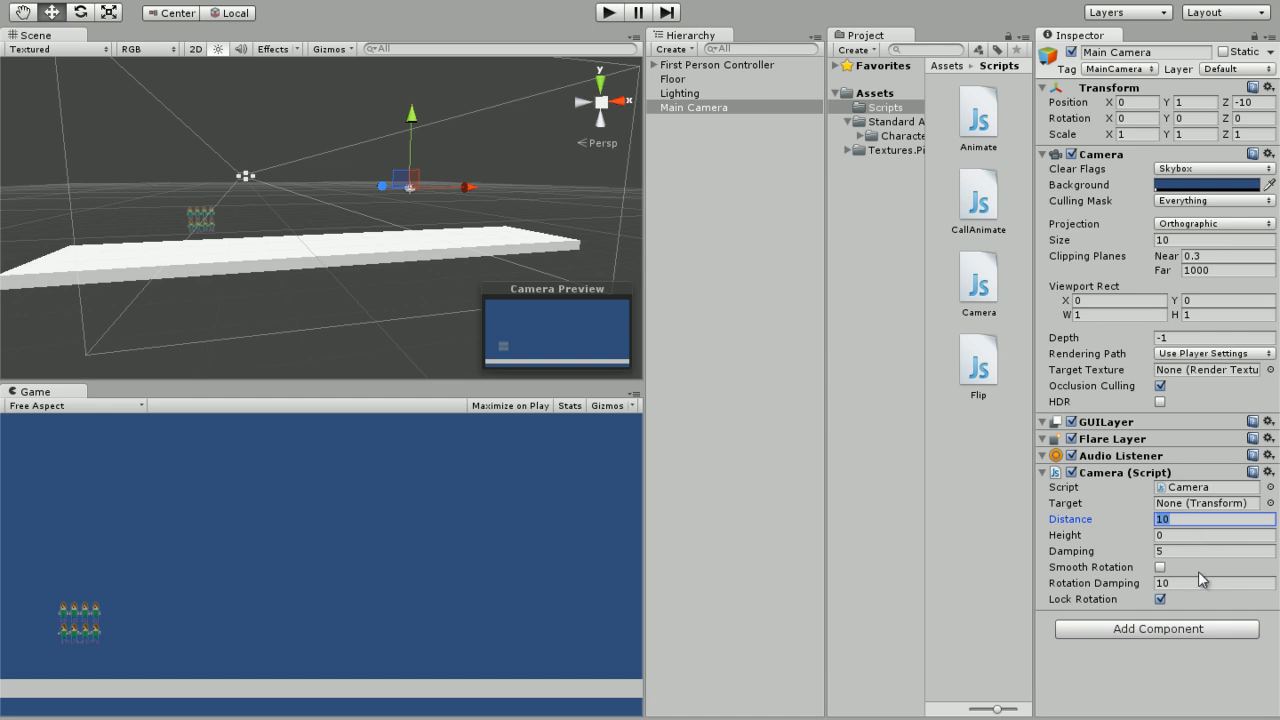
click(1160, 568)
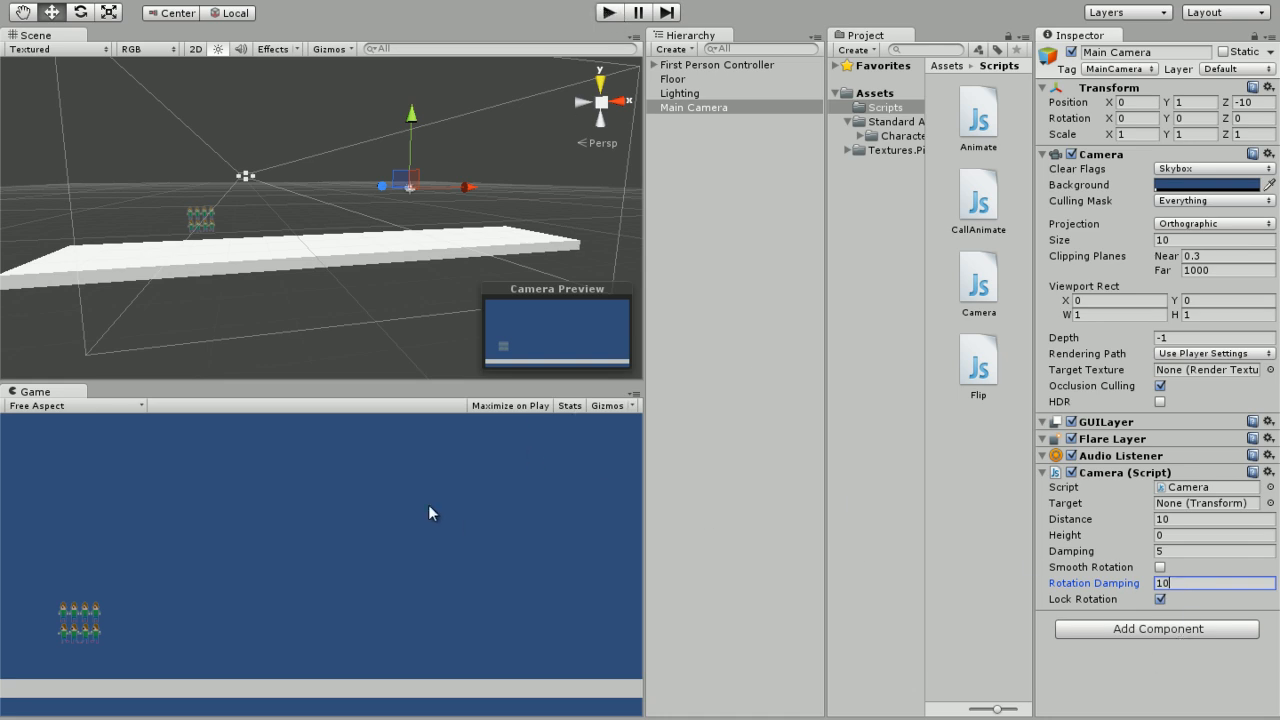
mouse_move(602, 36)
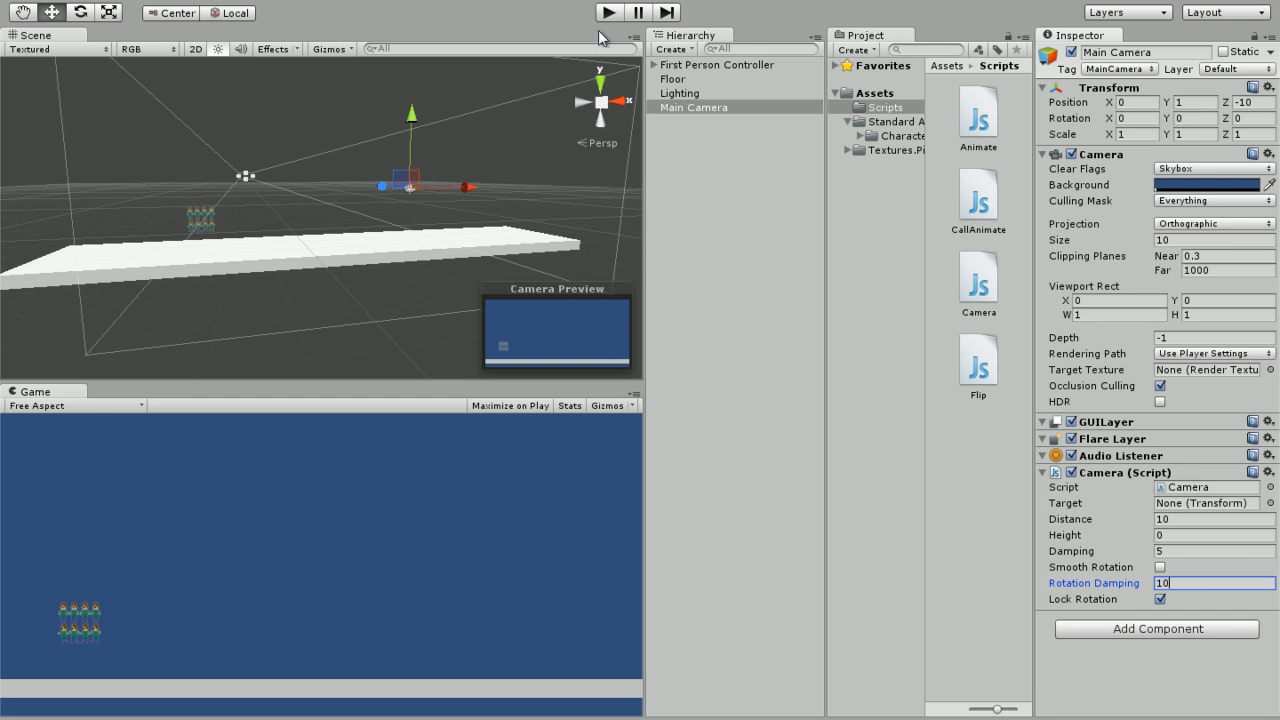
mouse_move(1218, 440)
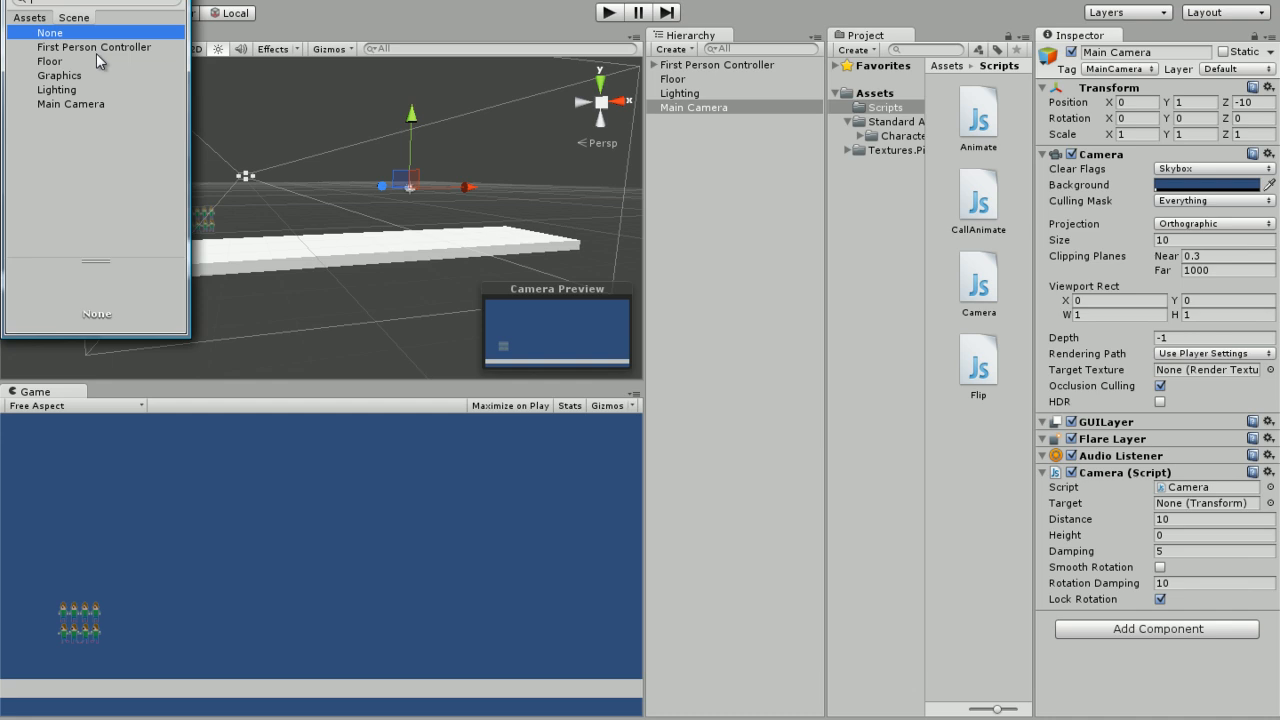
Choose First Person Controller as the camera follow script's Target
click(94, 48)
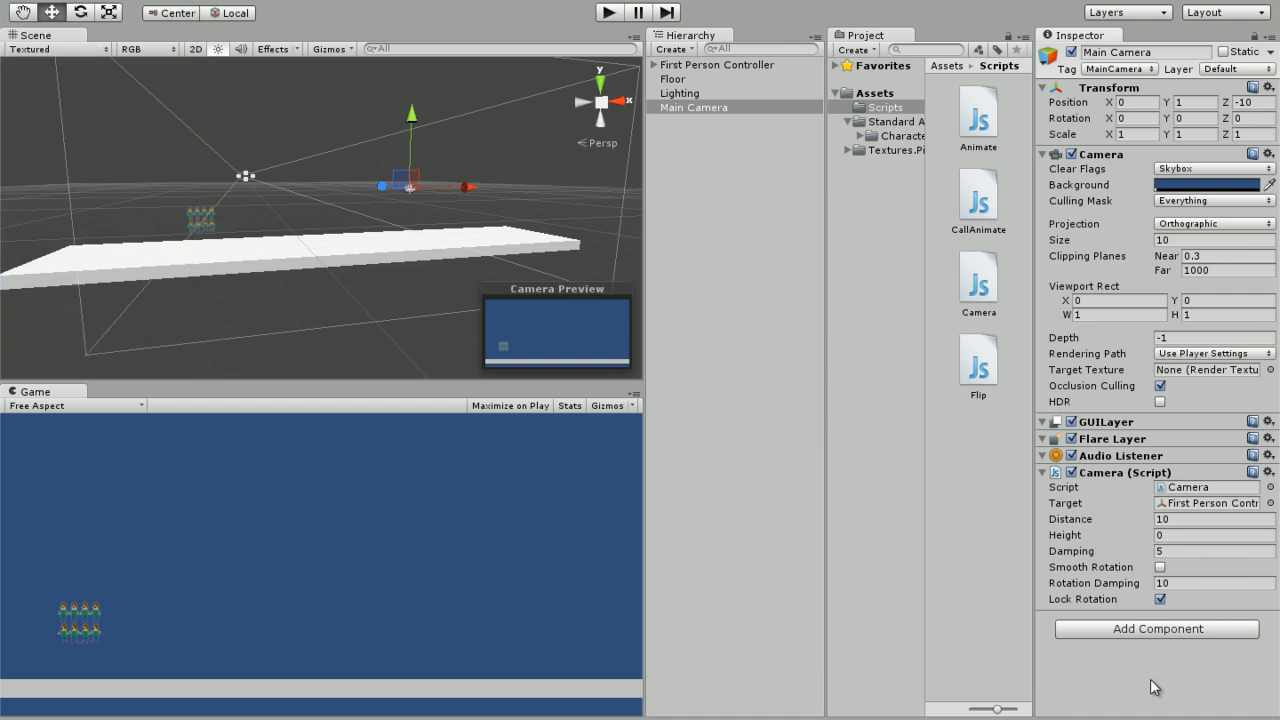
mouse_move(164, 508)
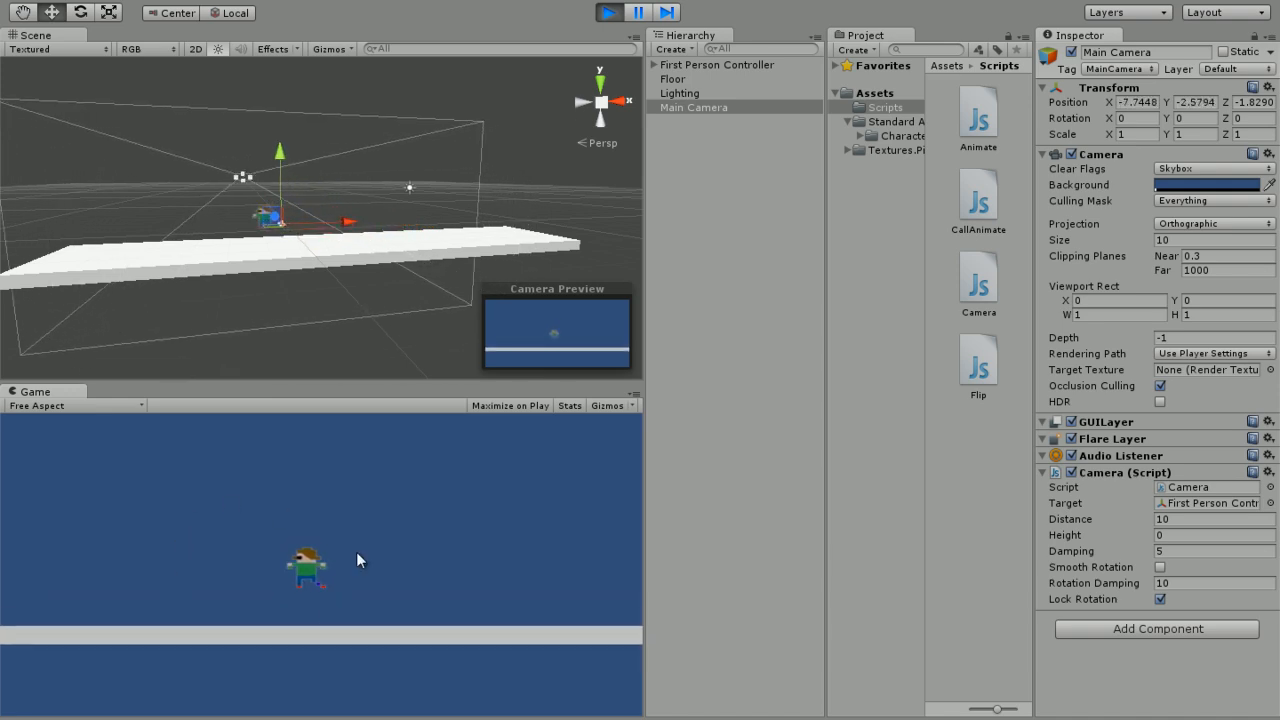
Play-test the follow camera and stop play mode
click(608, 12)
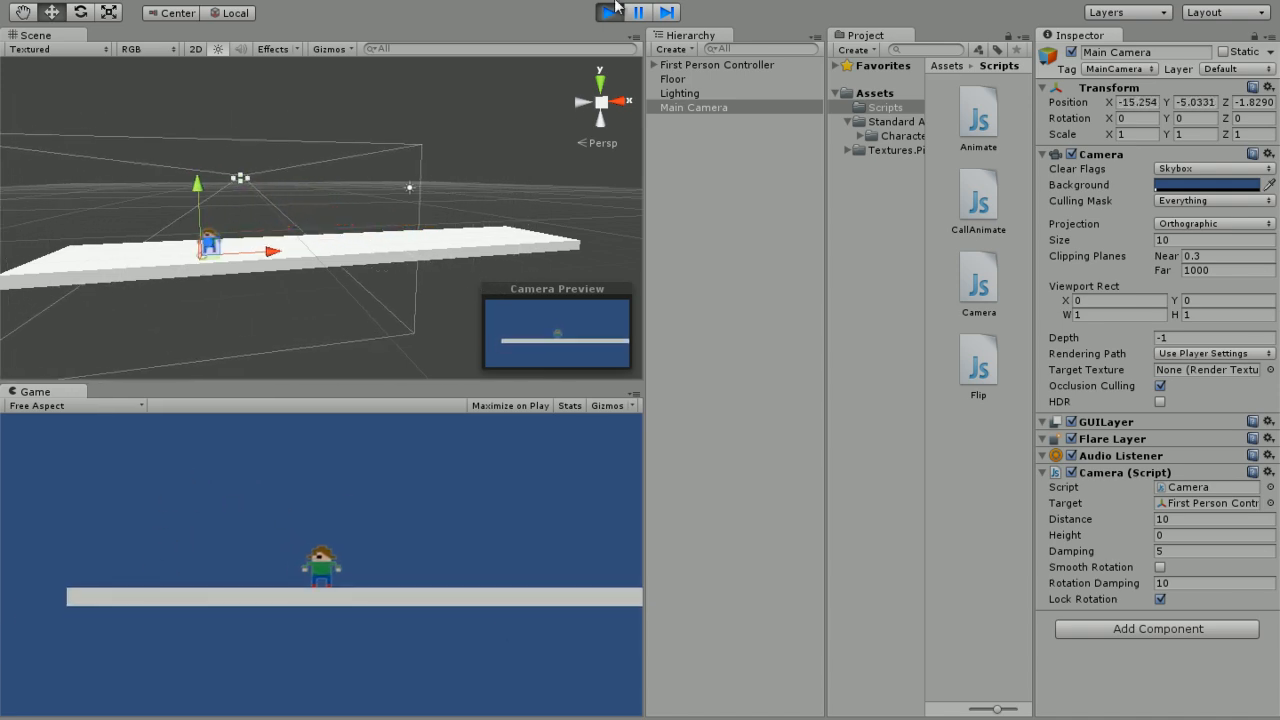
click(608, 12)
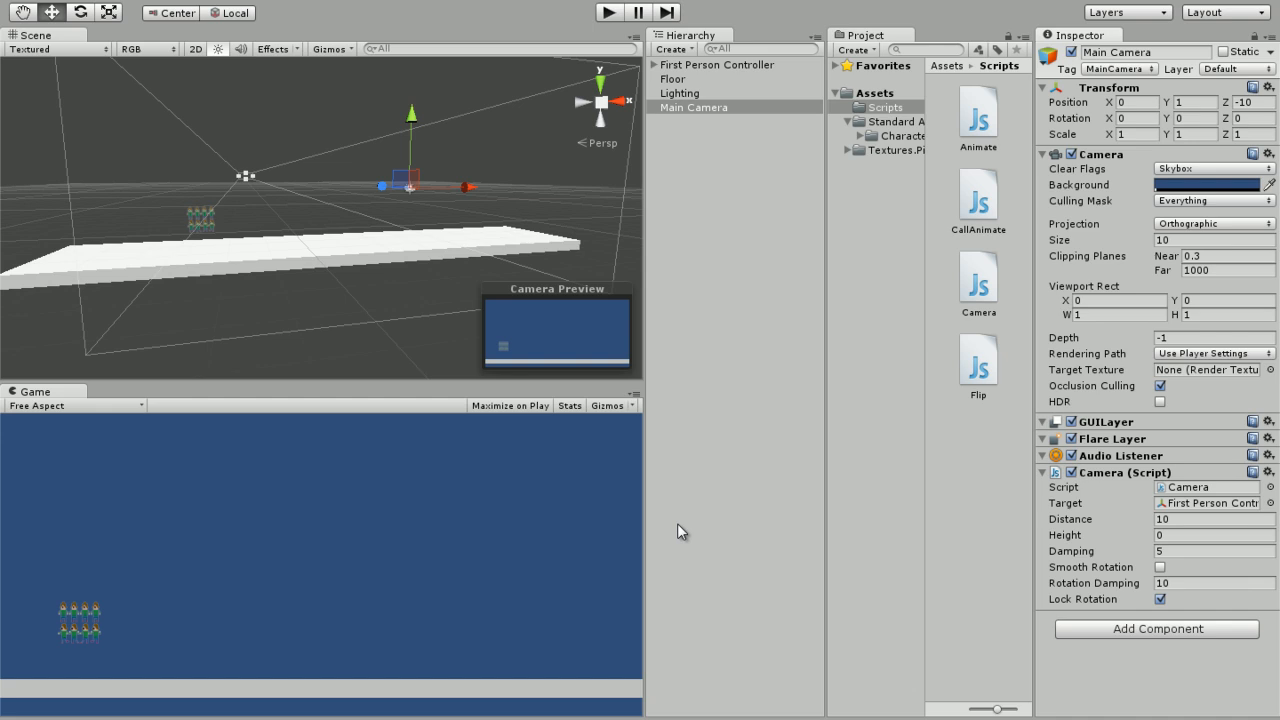
mouse_move(784, 374)
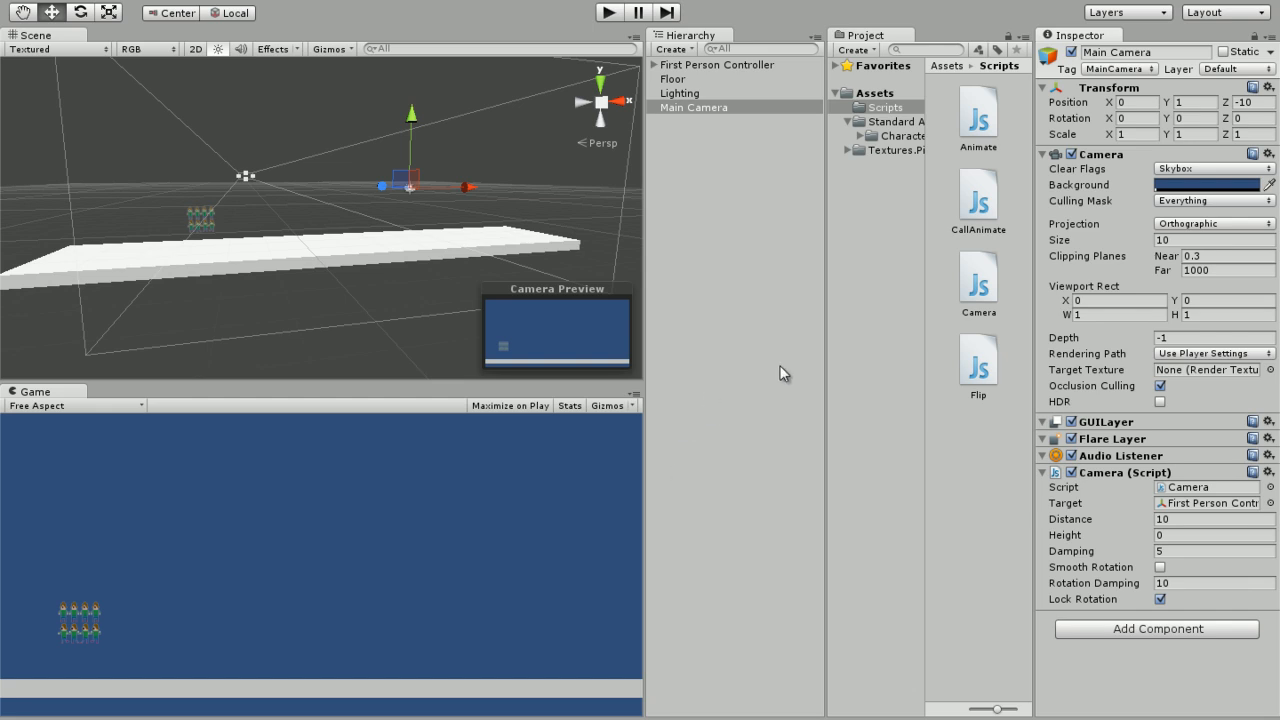
mouse_move(660, 522)
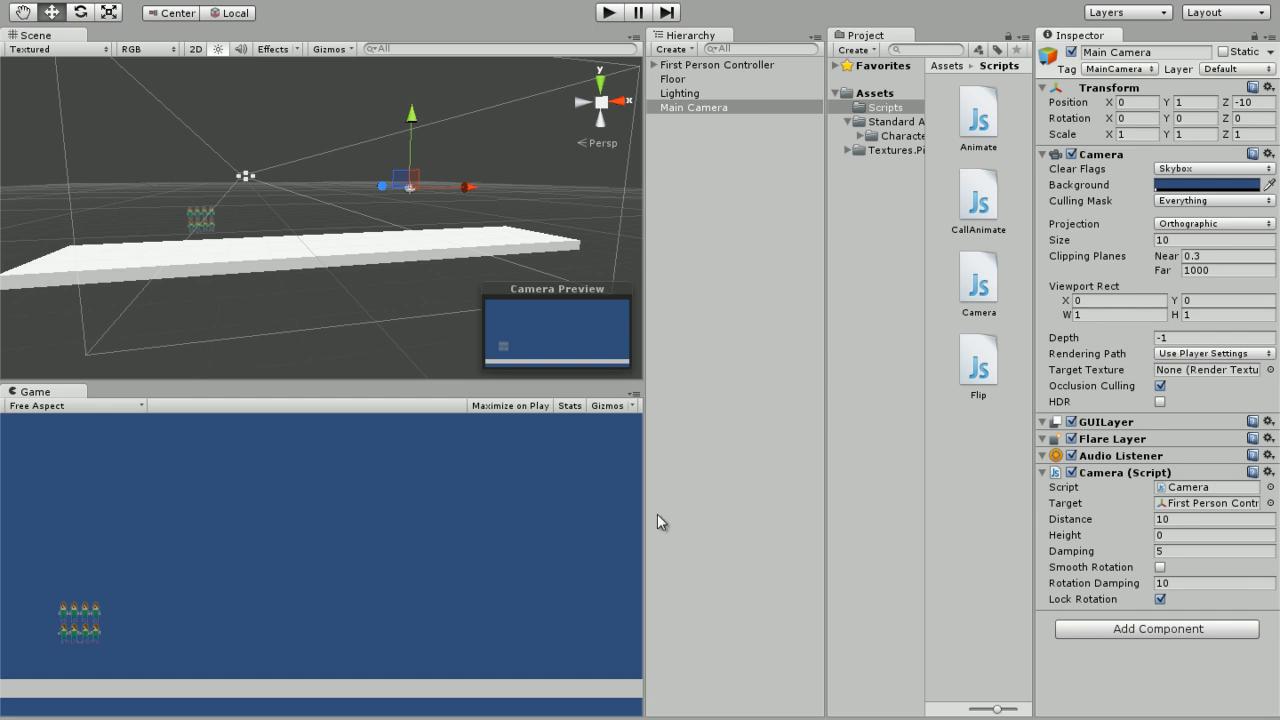
mouse_move(656, 496)
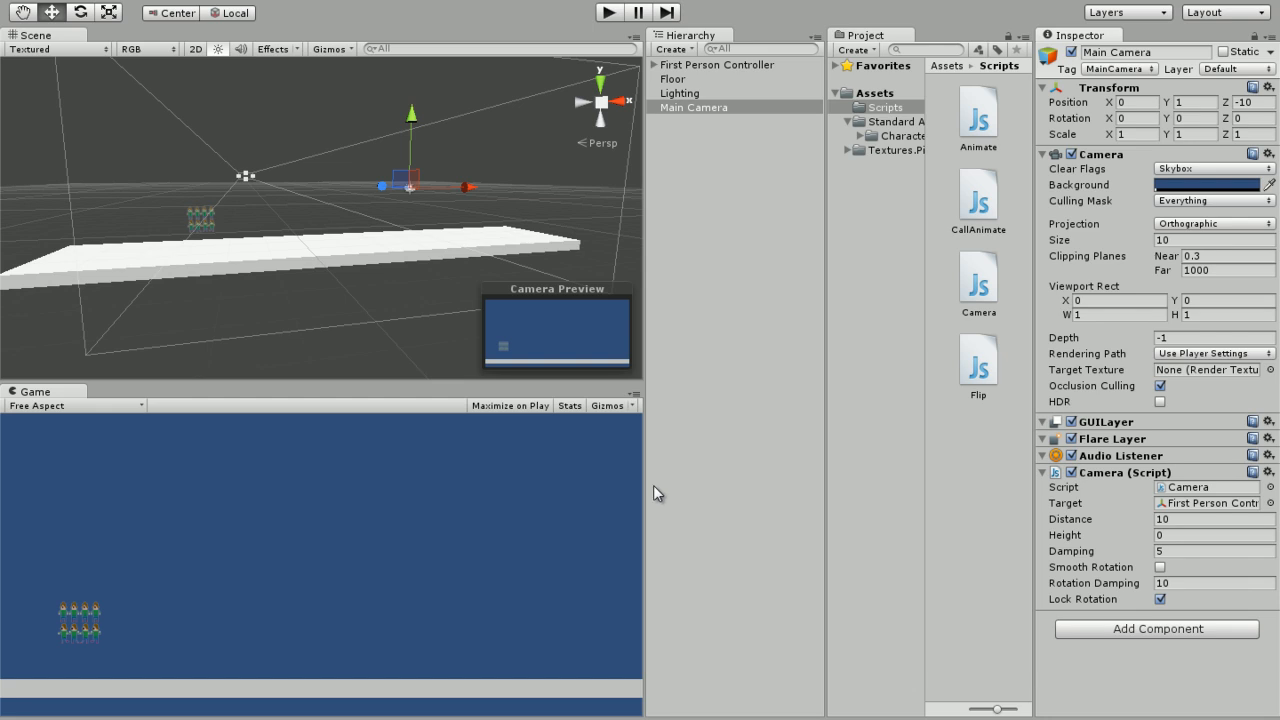
Collapse the Main Camera's script, Camera and Transform components
click(1040, 472)
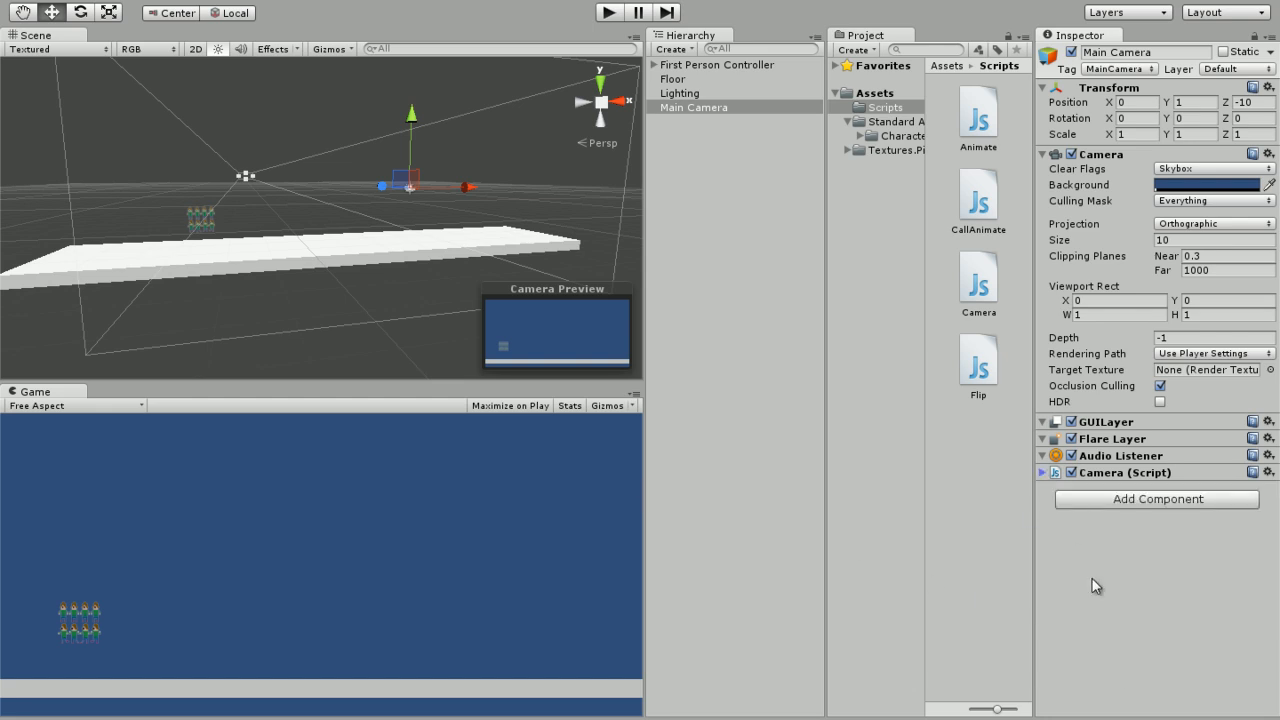
click(1042, 154)
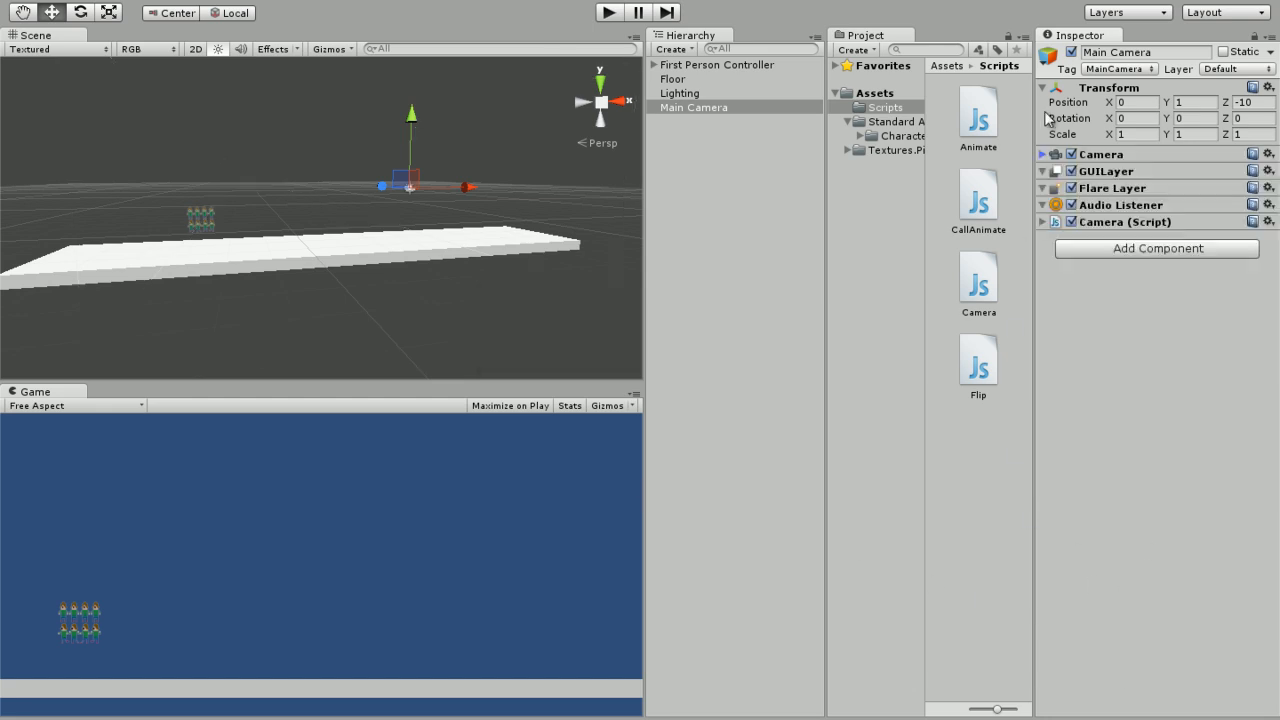
click(1040, 88)
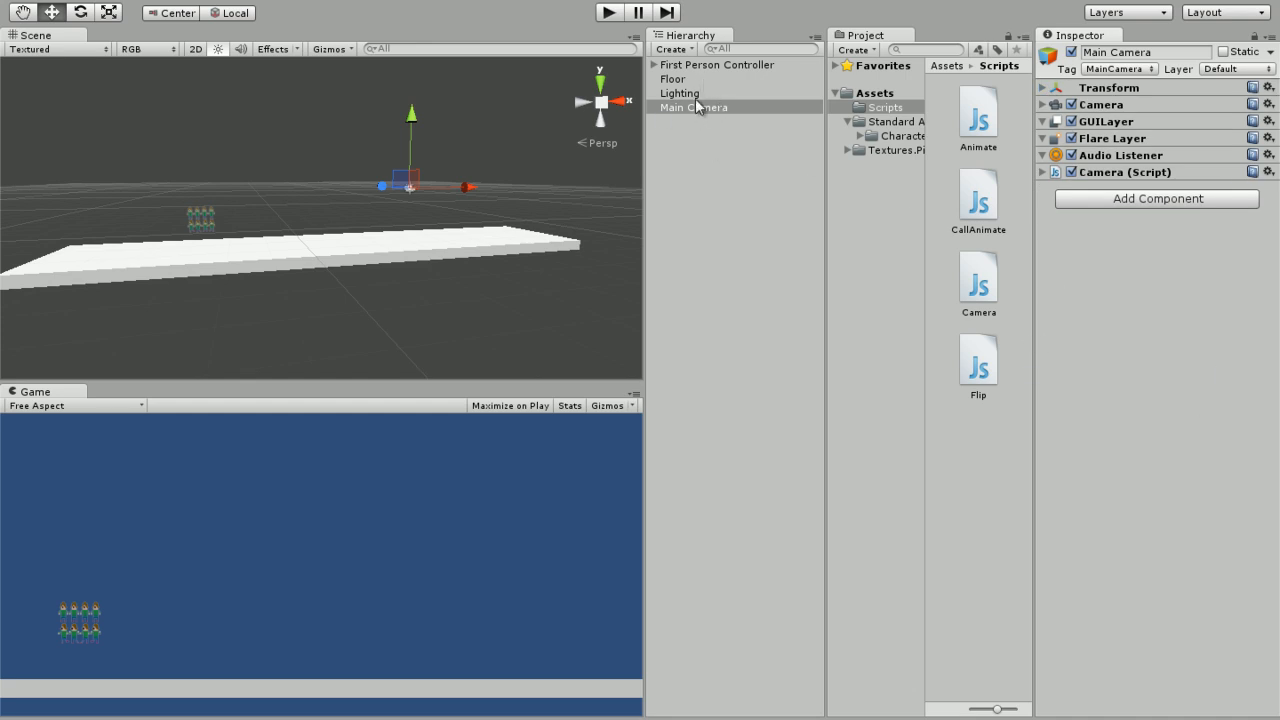
Open the Game Development sprites folder and select the Houses1 and Houses1 copy images
click(408, 188)
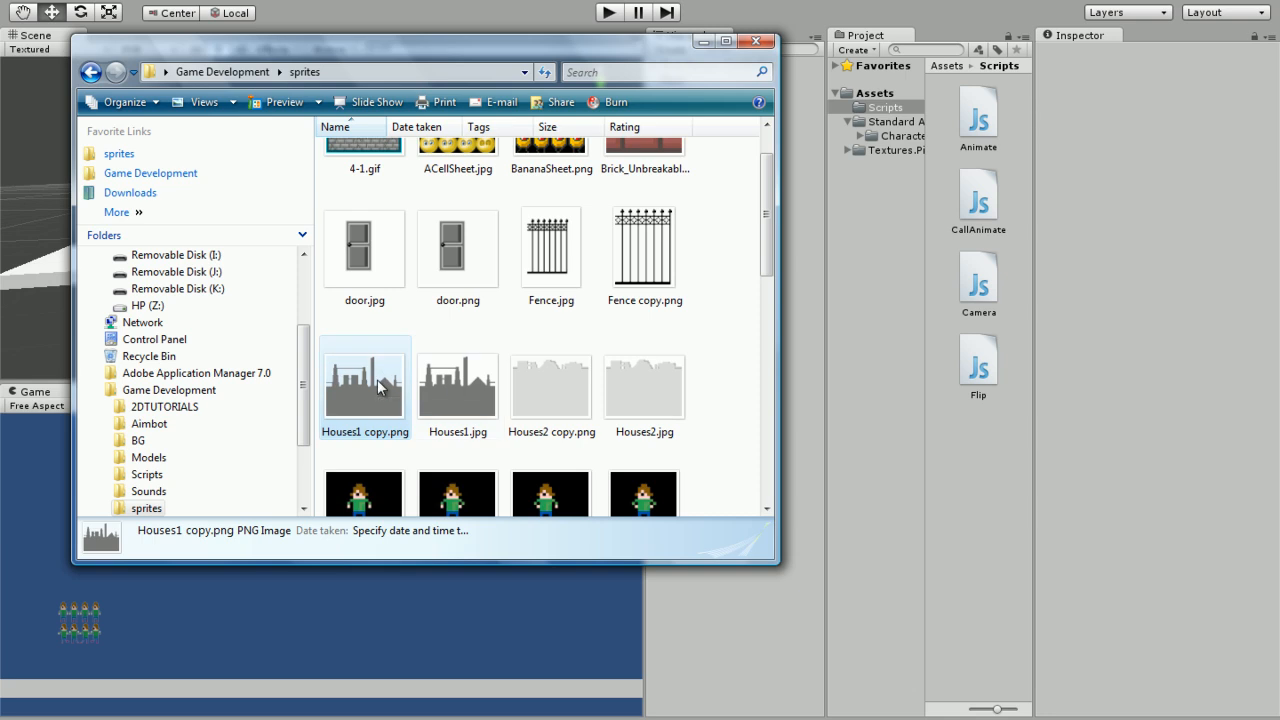
click(552, 384)
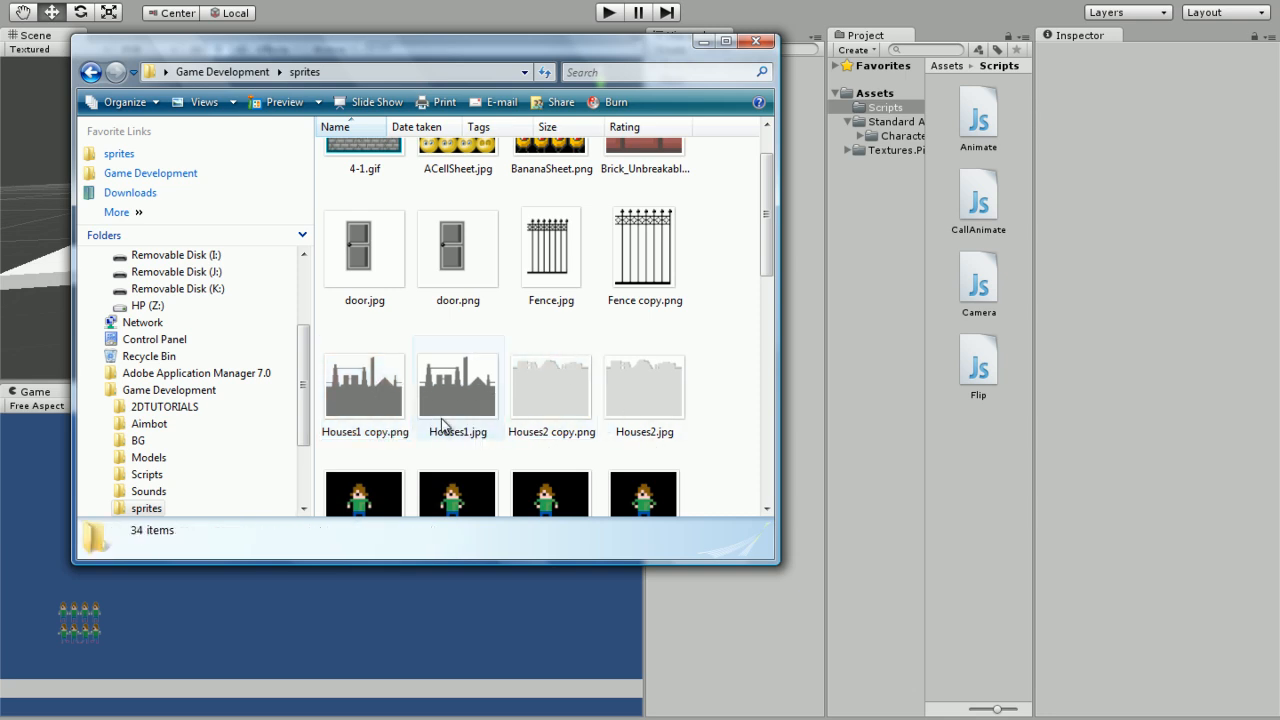
click(552, 386)
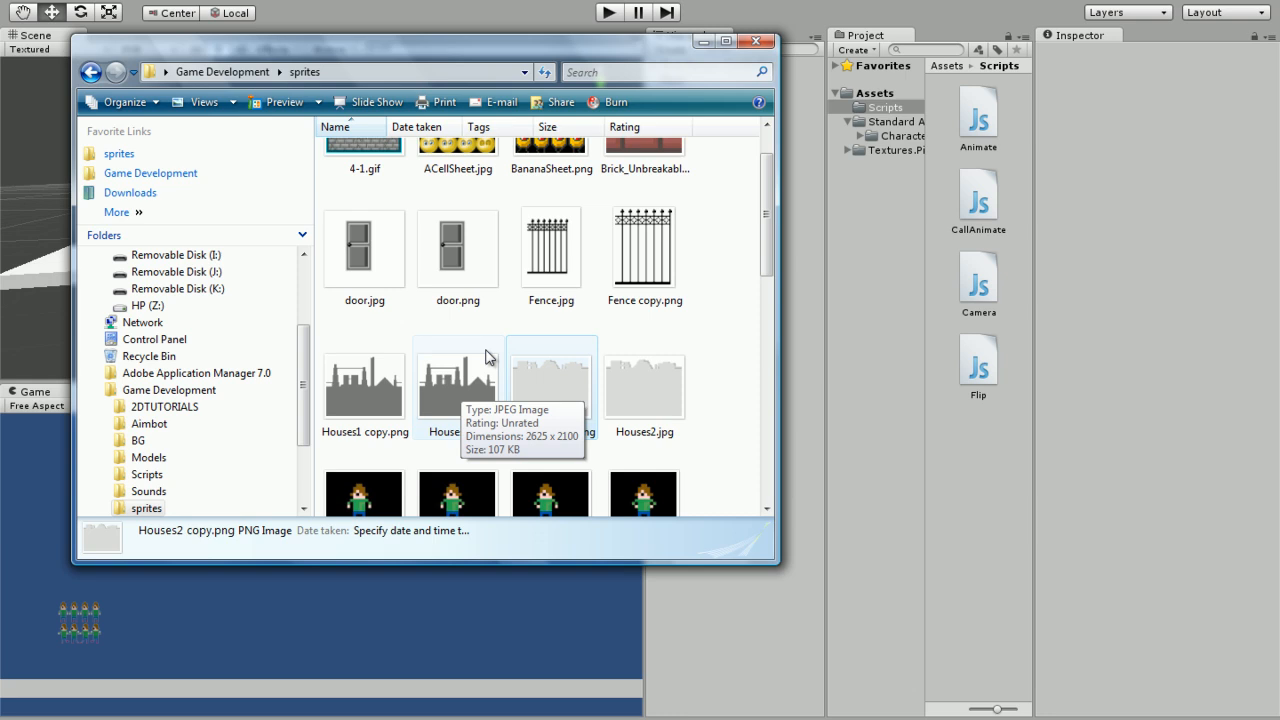
mouse_move(330, 396)
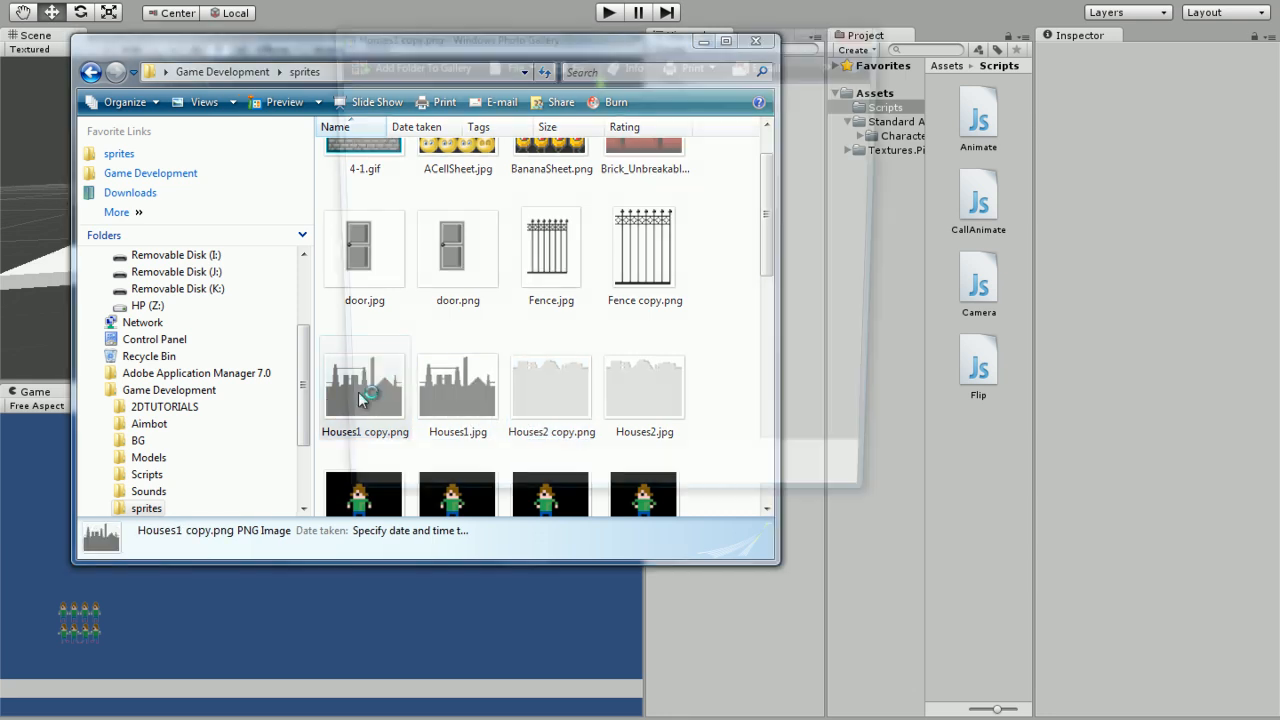
Preview Houses1 copy.png in Photo Gallery, close it, and bring the house images into Unity's Textures
double_click(364, 384)
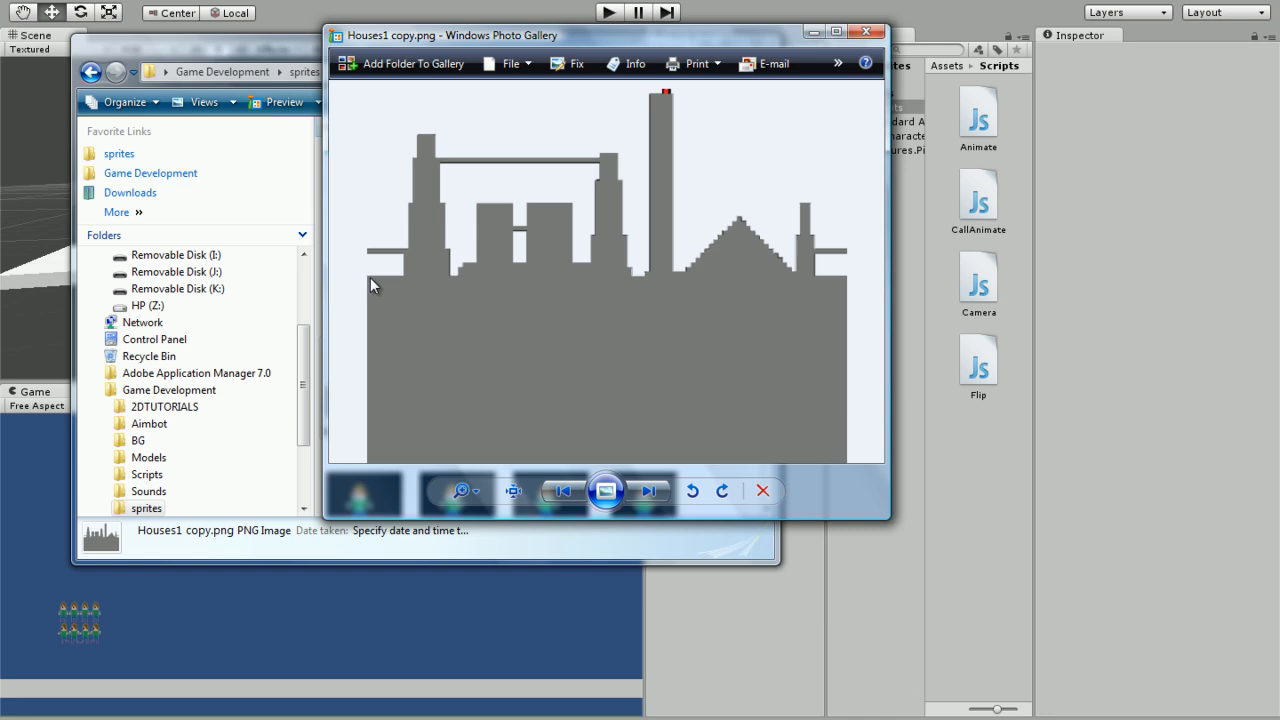
mouse_move(862, 284)
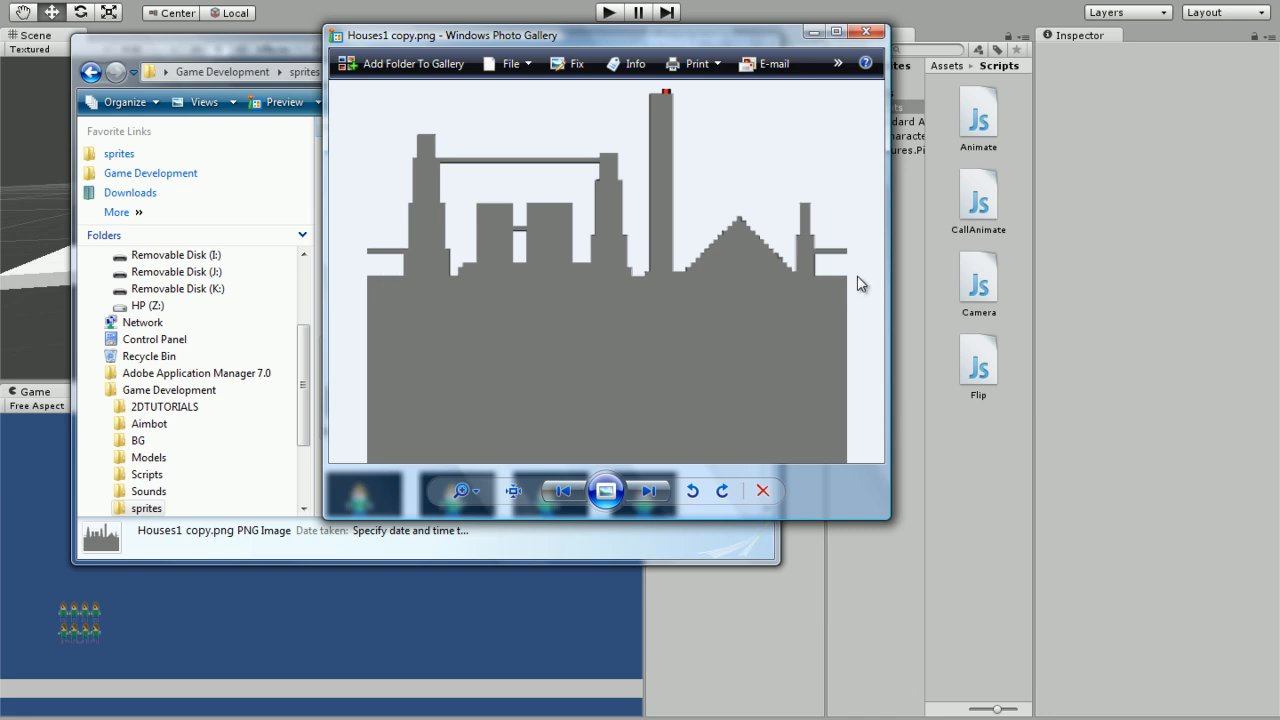
mouse_move(372, 284)
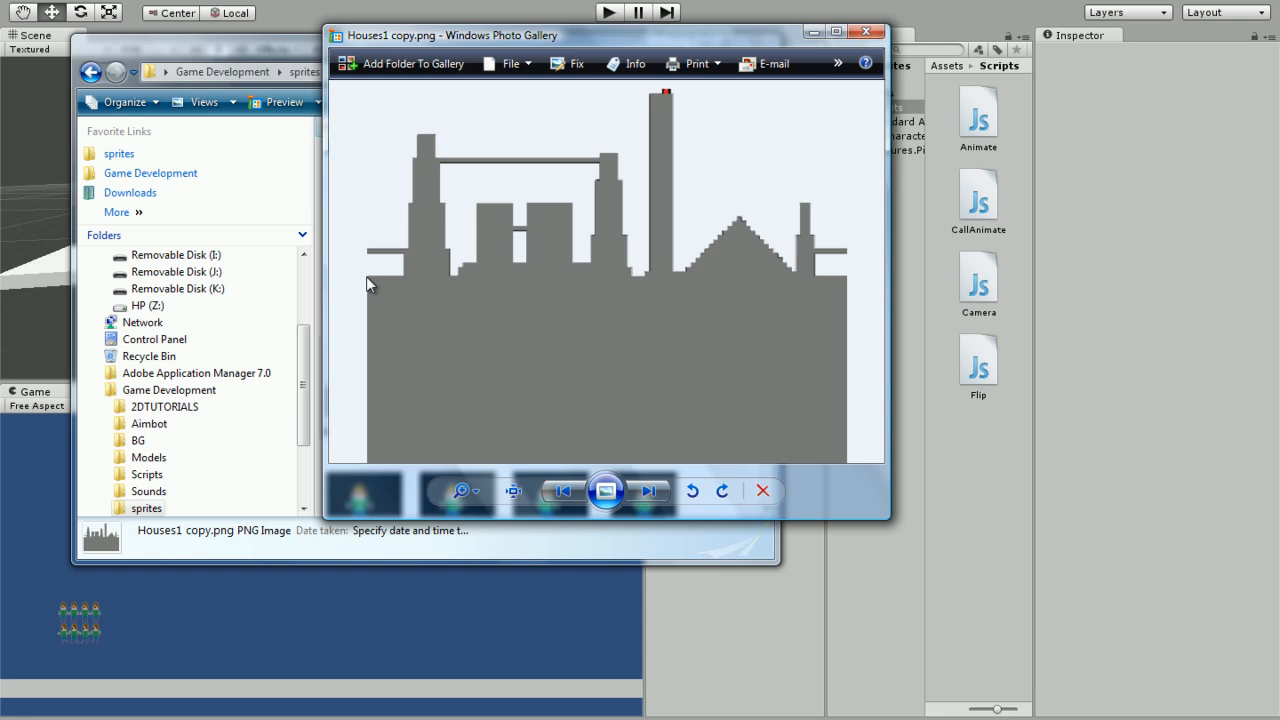
mouse_move(848, 288)
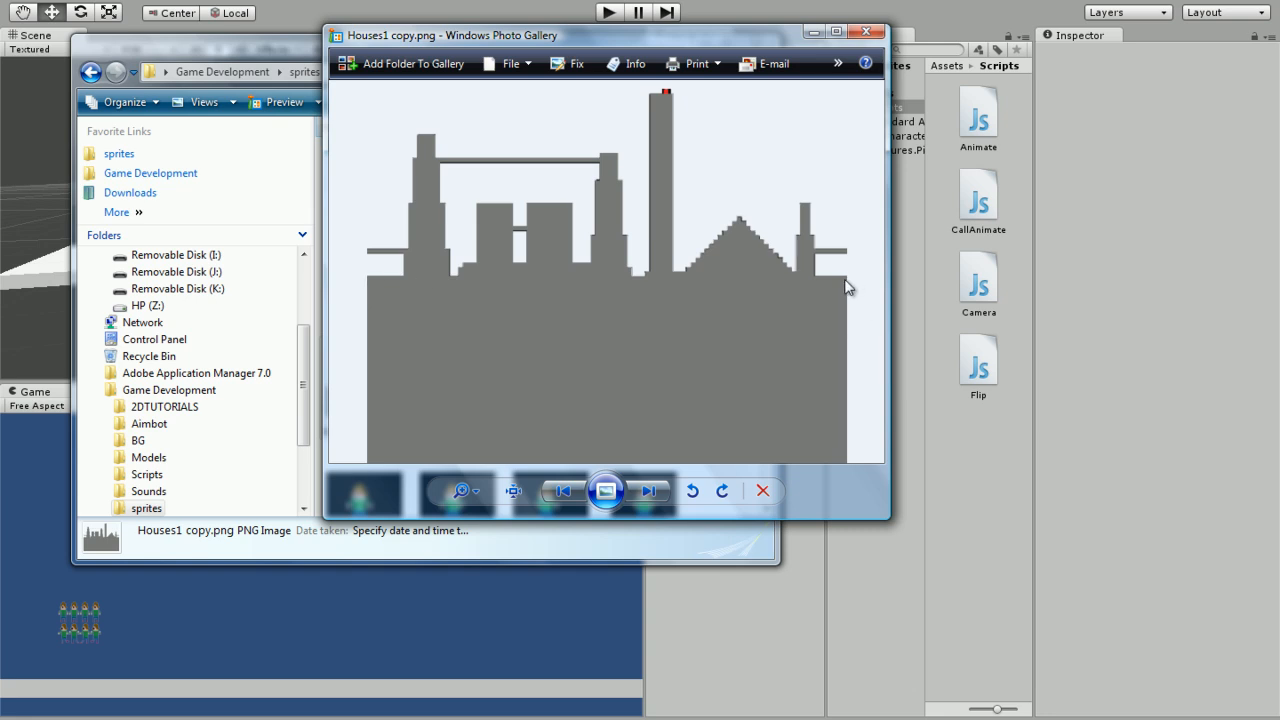
mouse_move(112, 132)
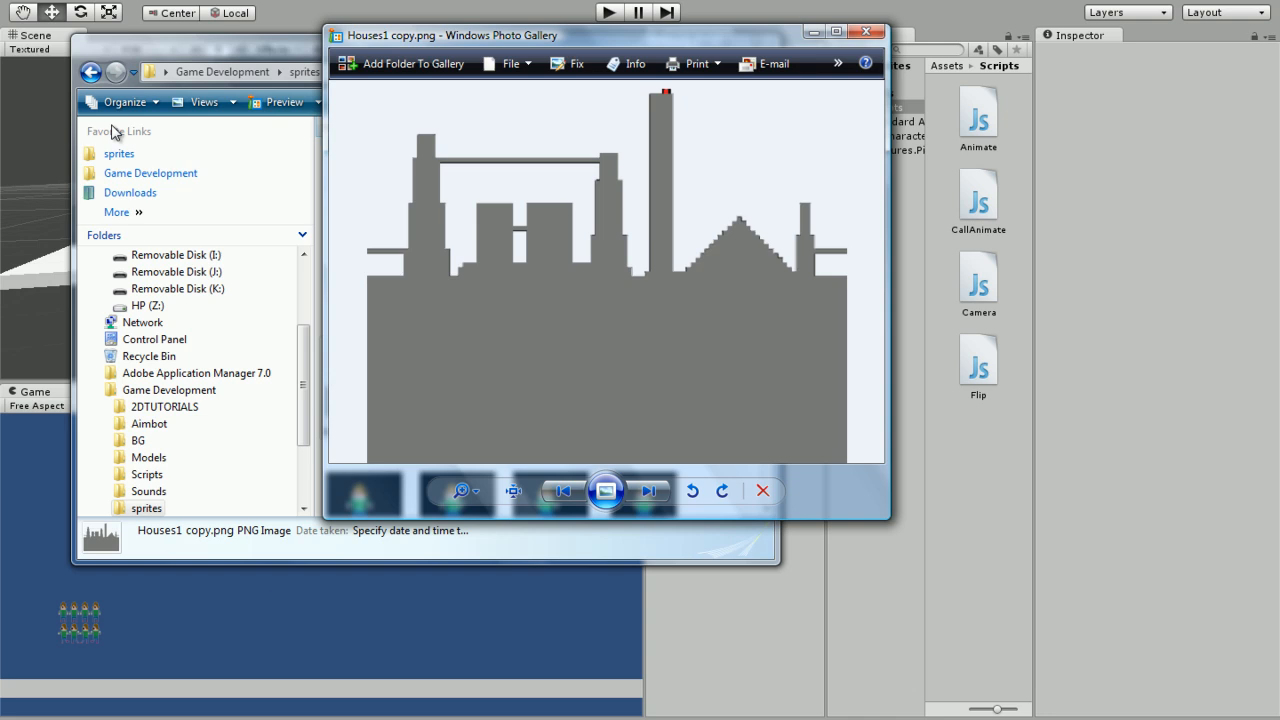
mouse_move(366, 96)
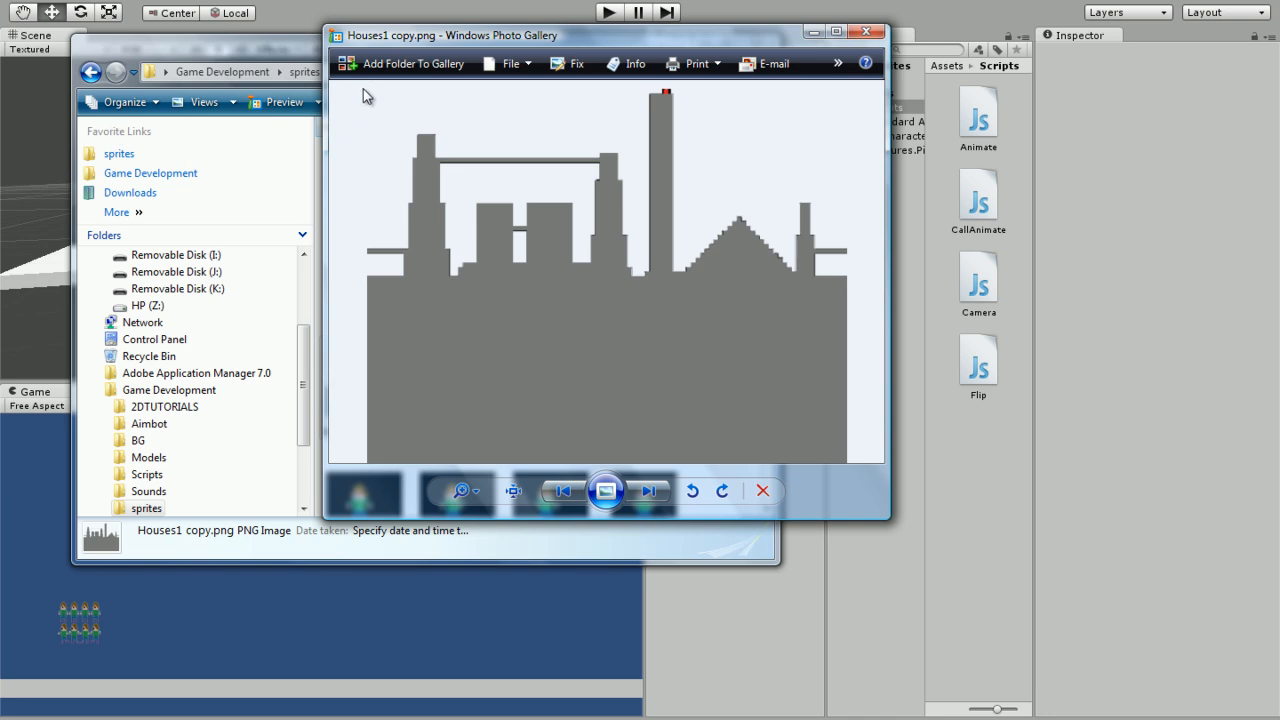
mouse_move(364, 176)
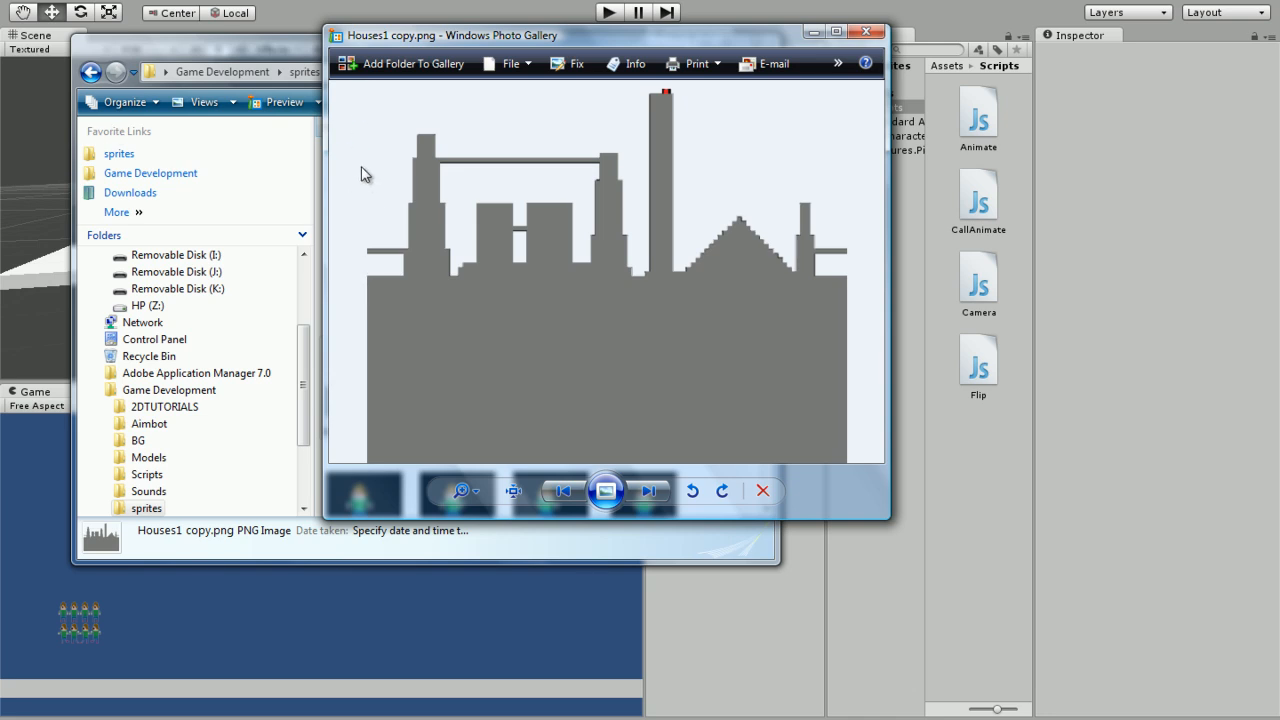
mouse_move(364, 408)
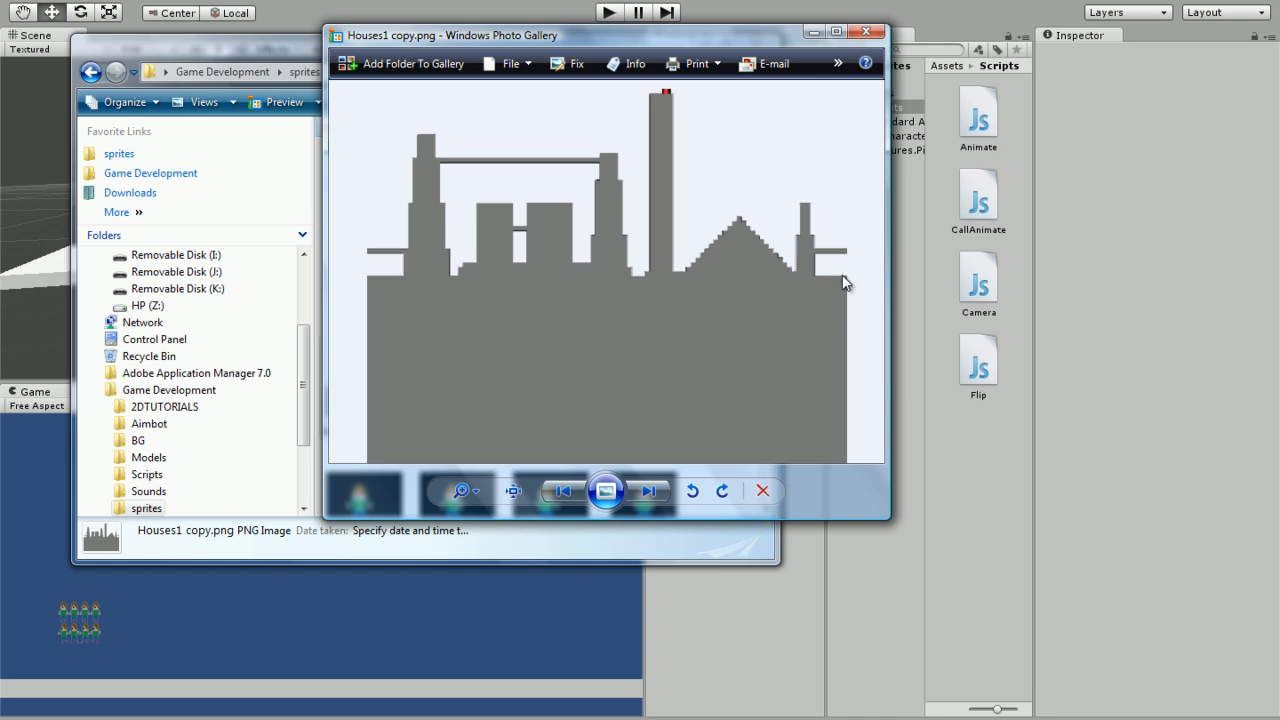
mouse_move(848, 132)
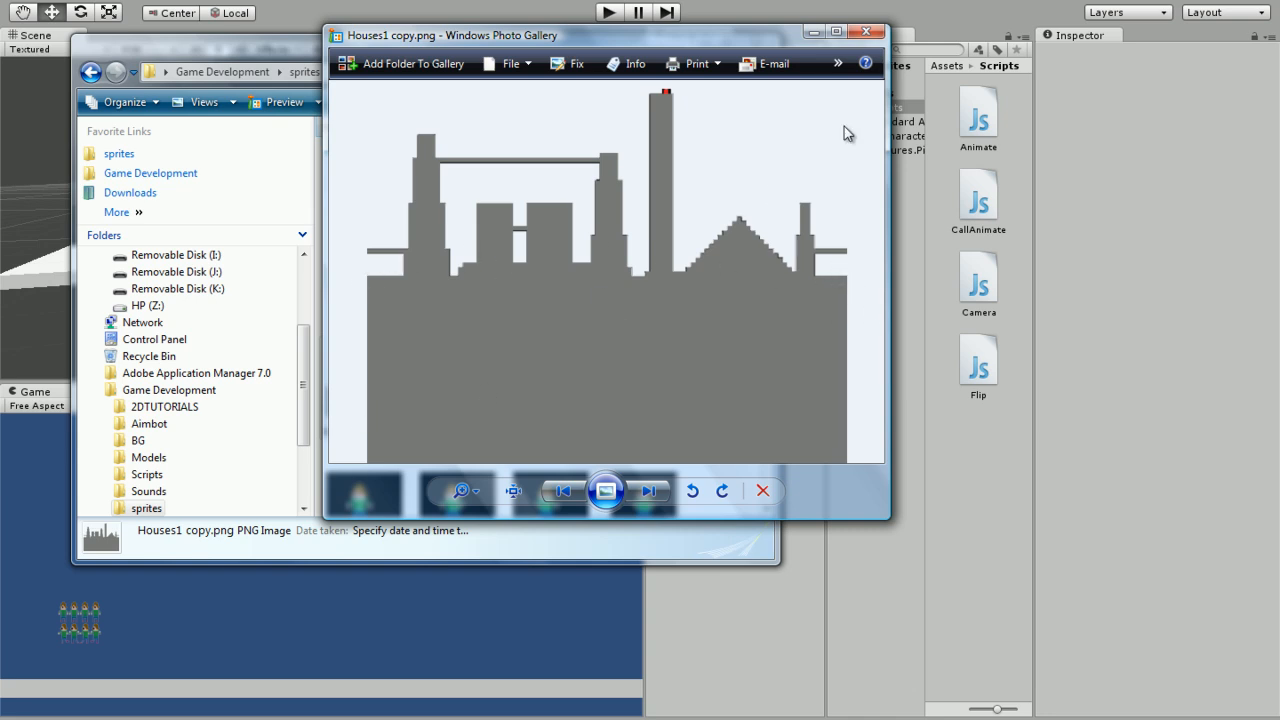
mouse_move(740, 122)
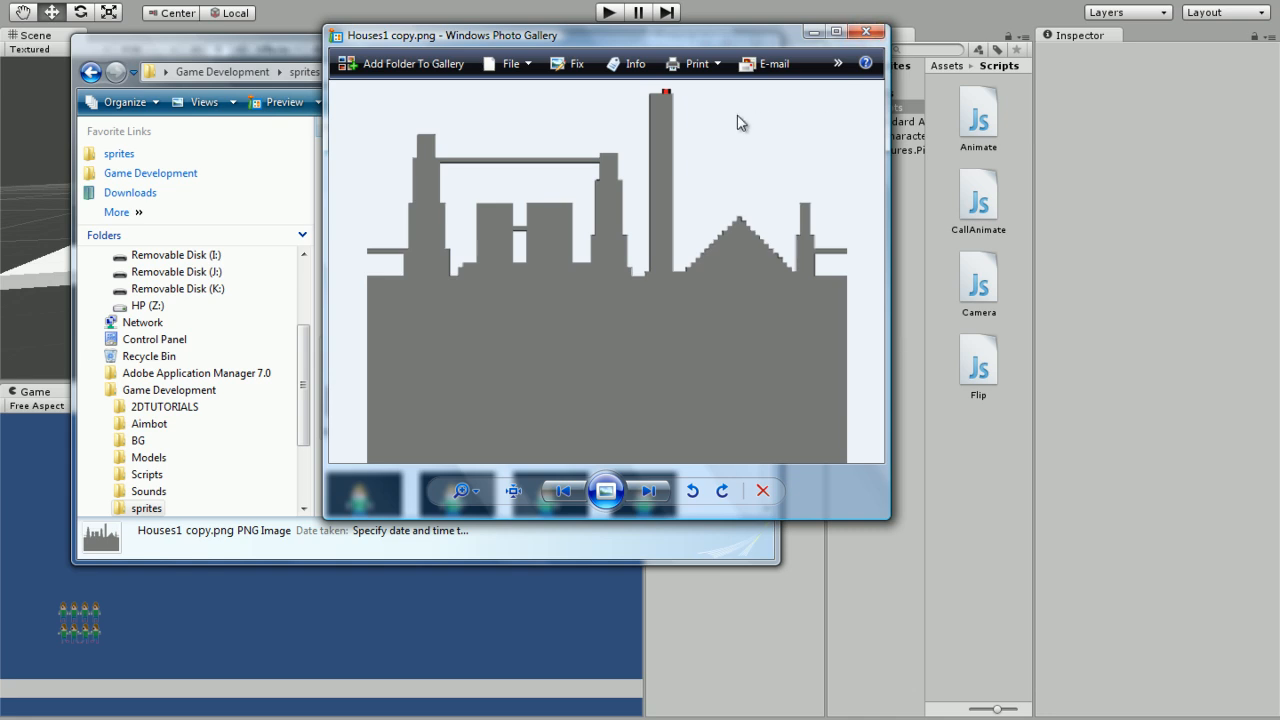
mouse_move(848, 104)
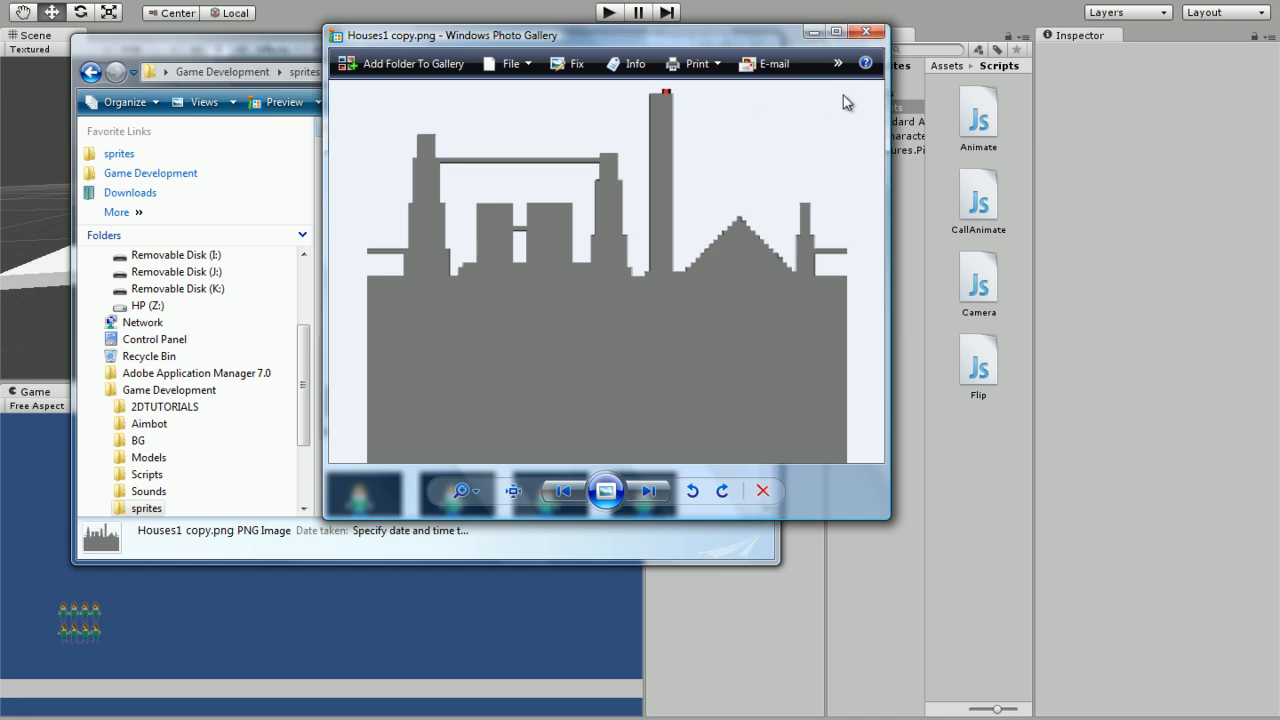
mouse_move(866, 32)
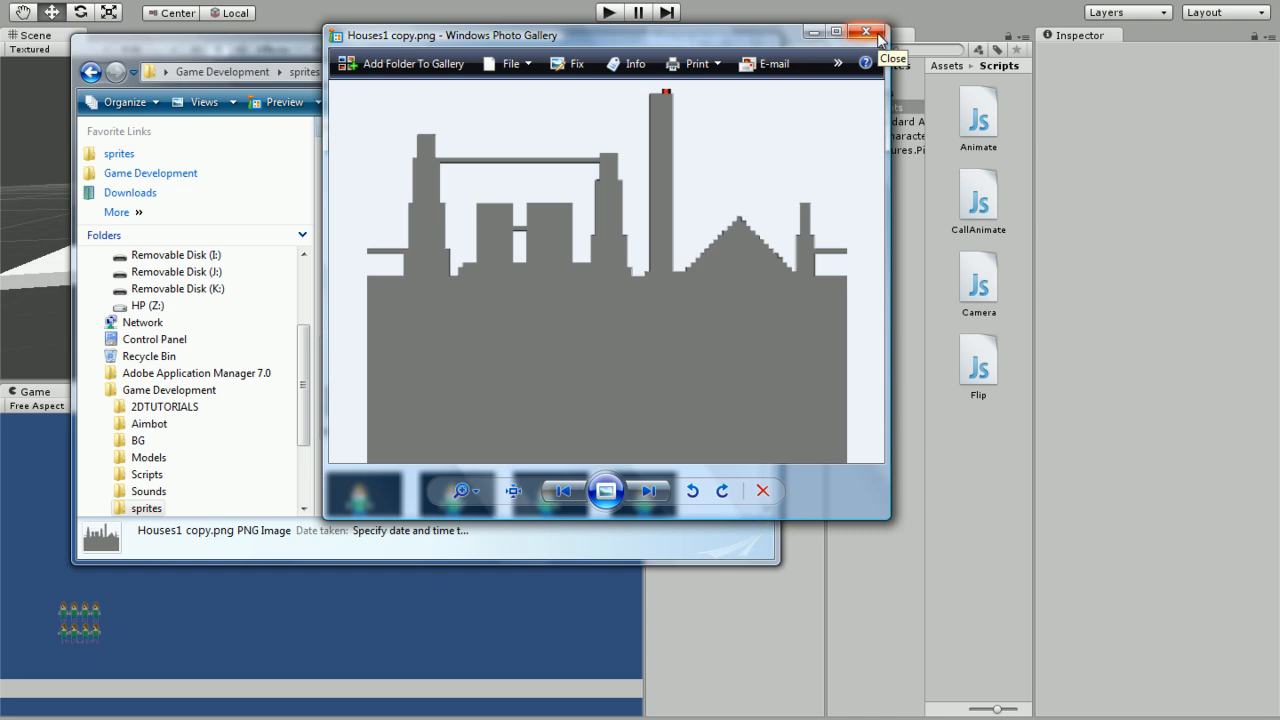
click(864, 32)
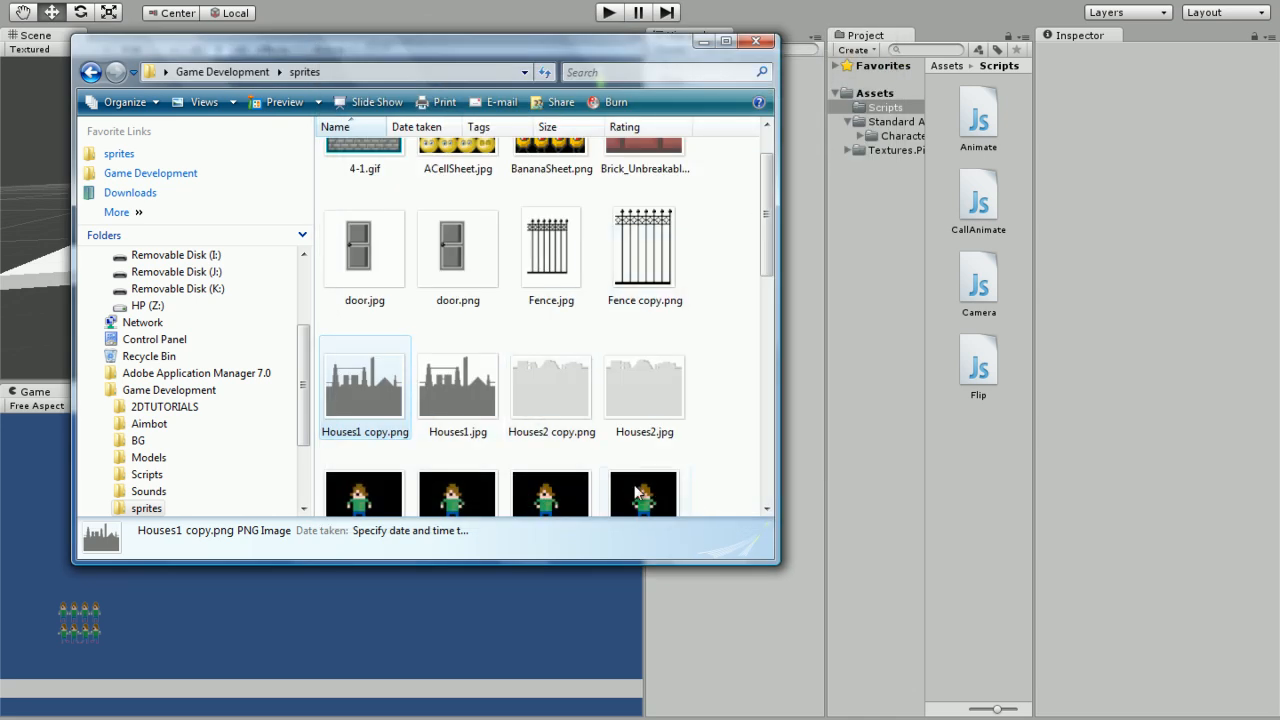
click(550, 384)
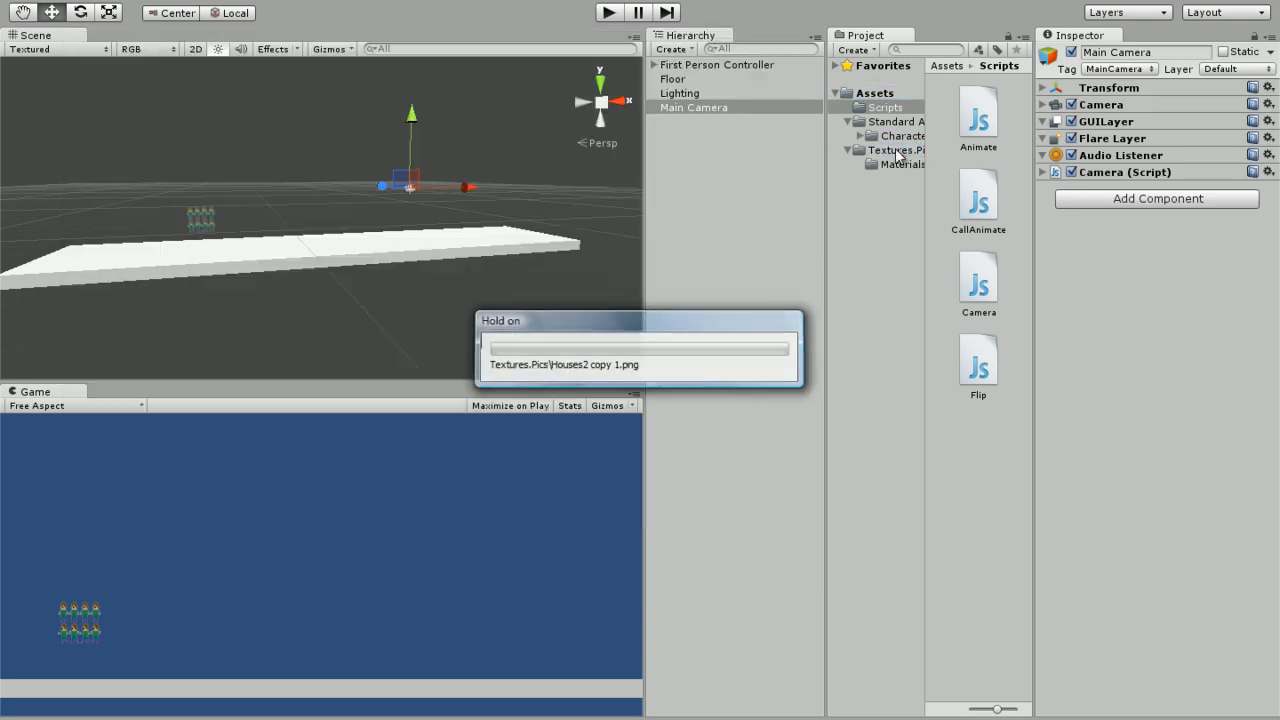
Delete the duplicate Houses1 and Houses2 copies from the Textures folder
click(896, 148)
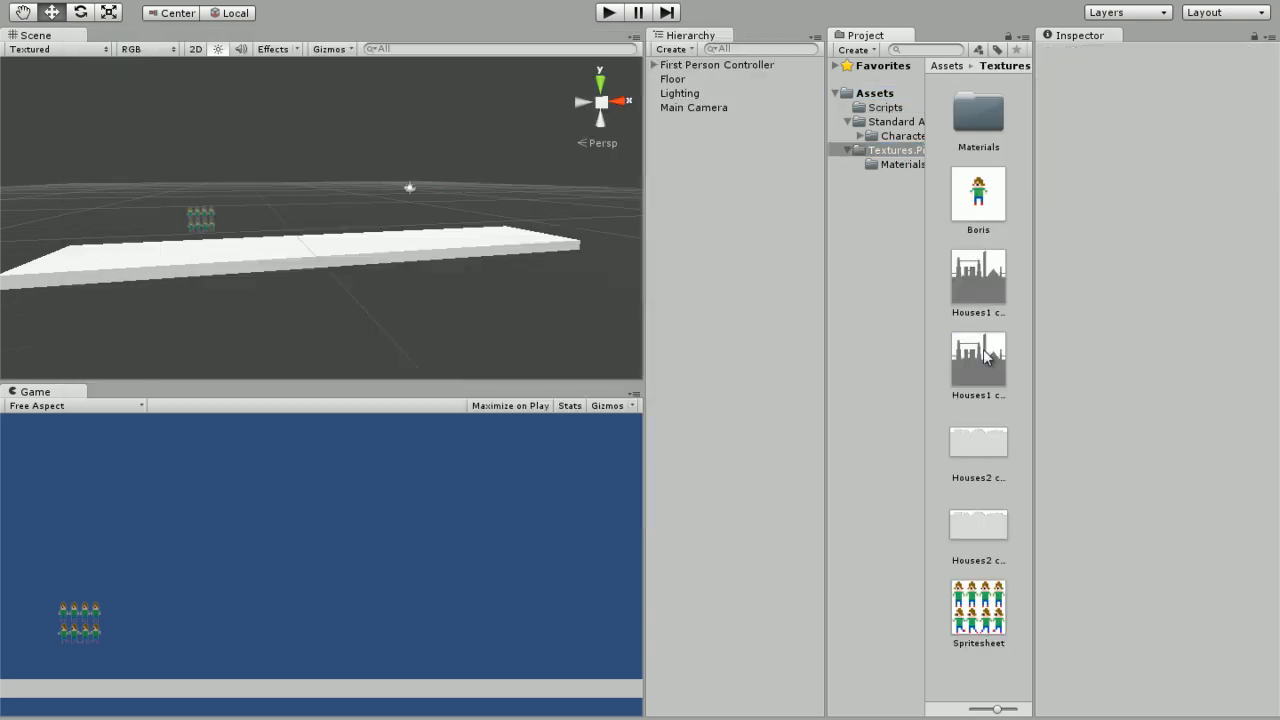
click(978, 524)
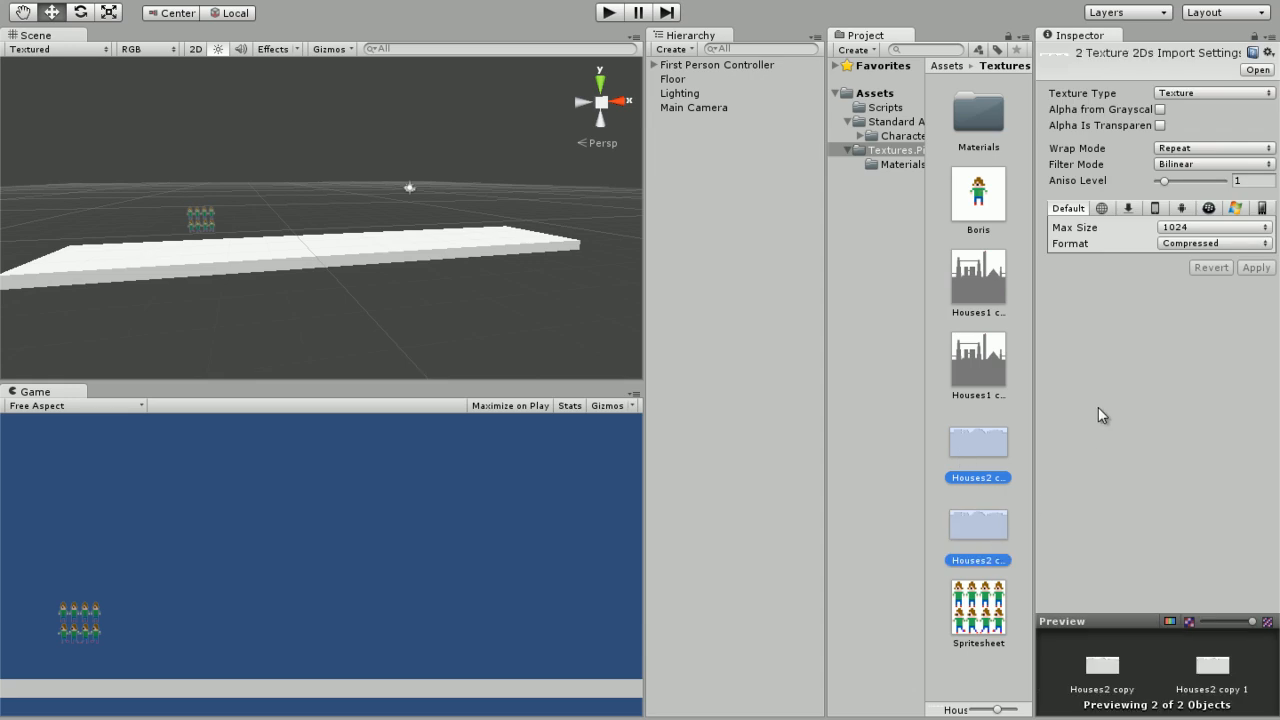
click(978, 442)
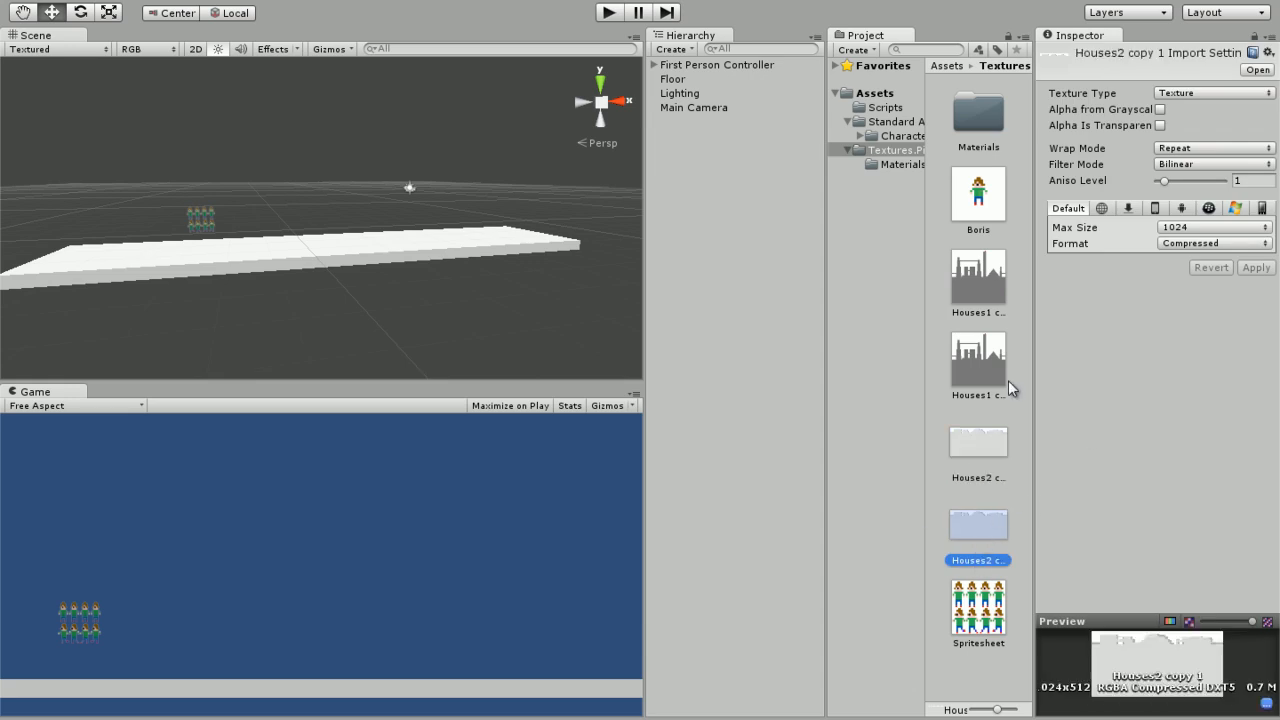
click(978, 360)
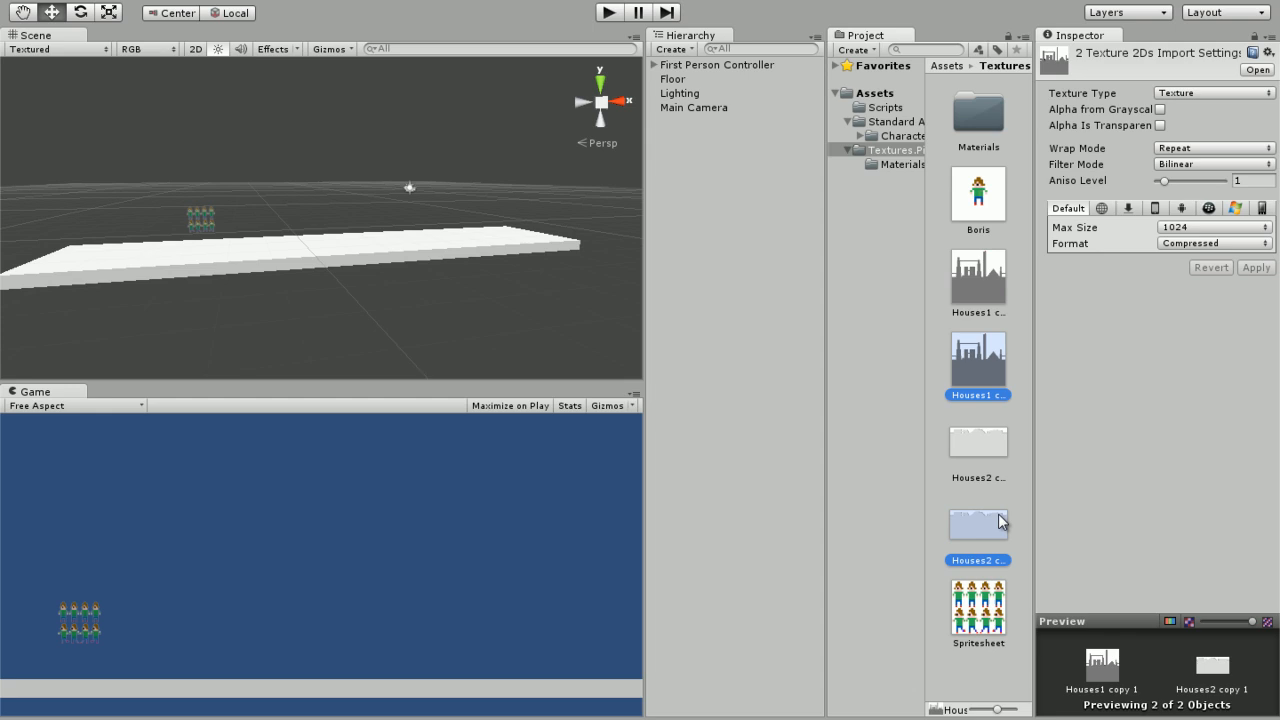
click(1056, 508)
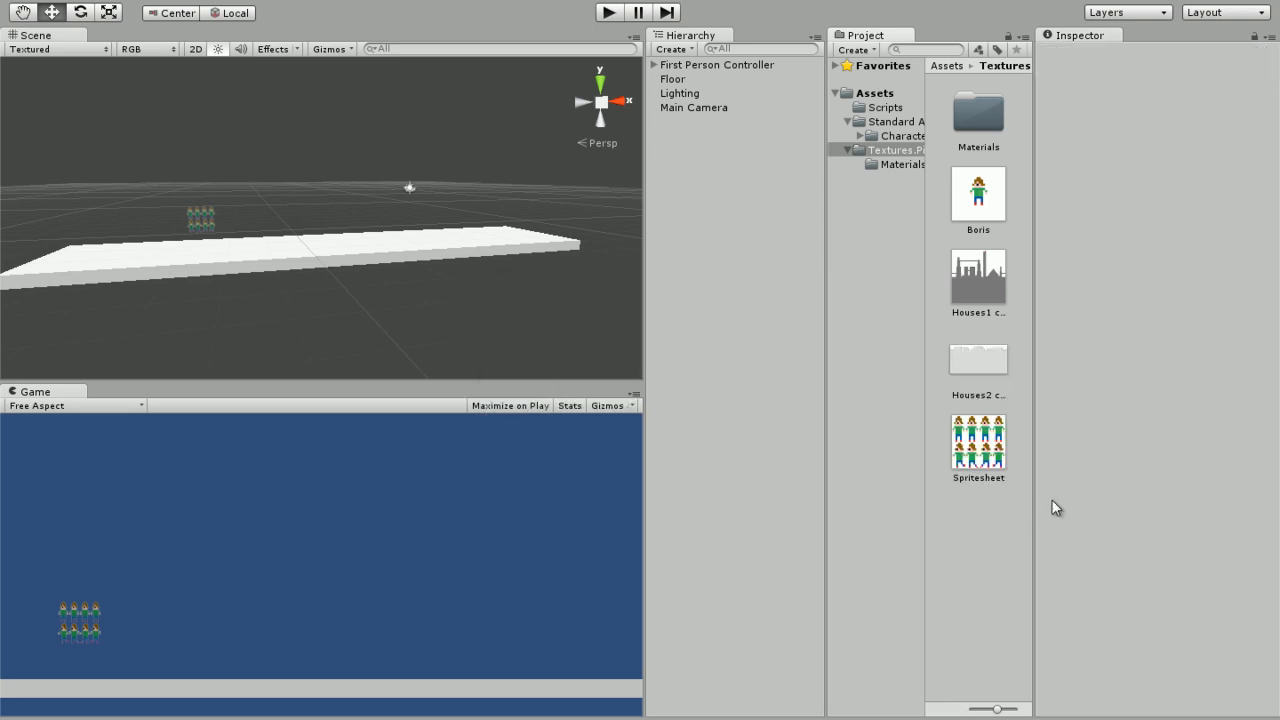
Rename the remaining Houses1 skyline texture to BG1
click(978, 360)
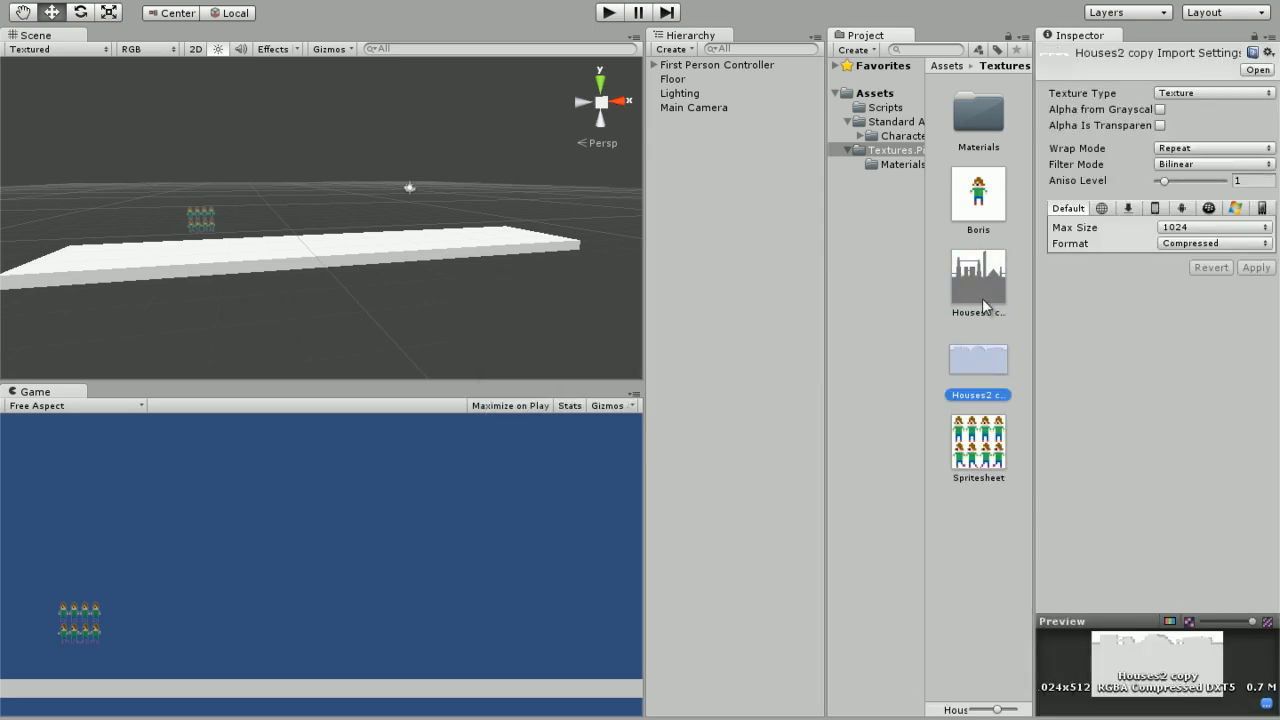
click(976, 276)
text(BG1)
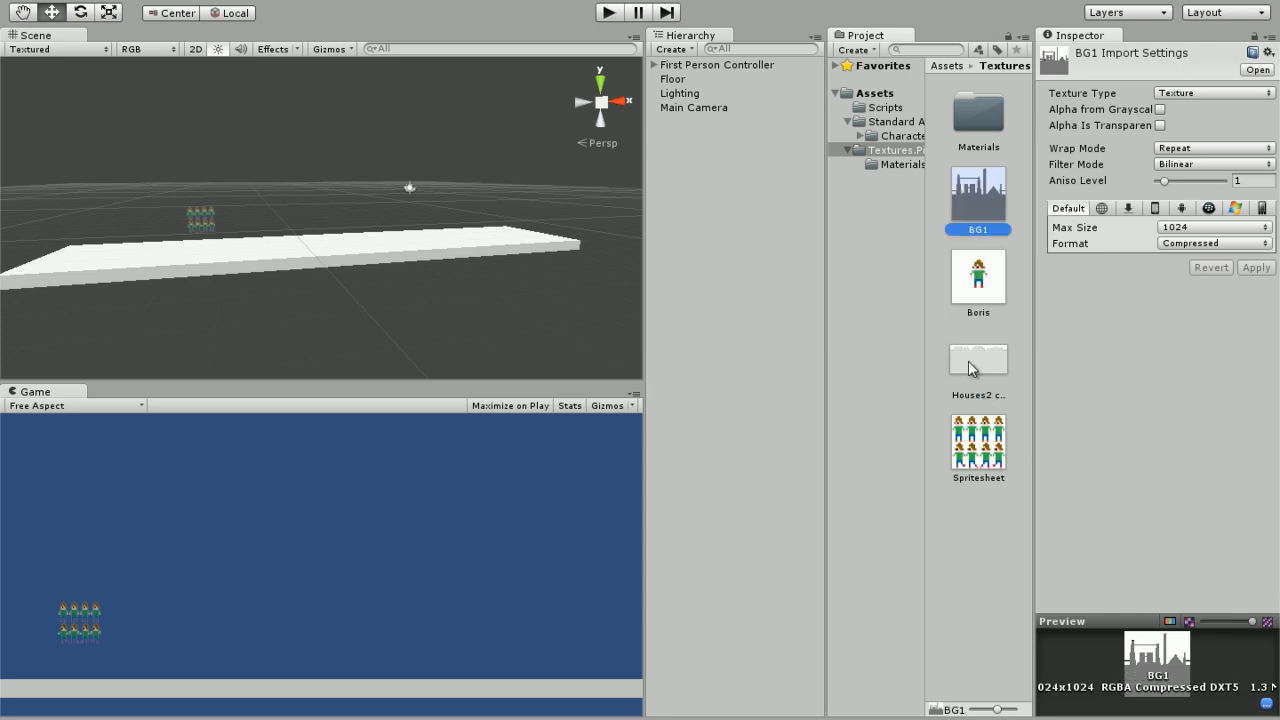
click(976, 356)
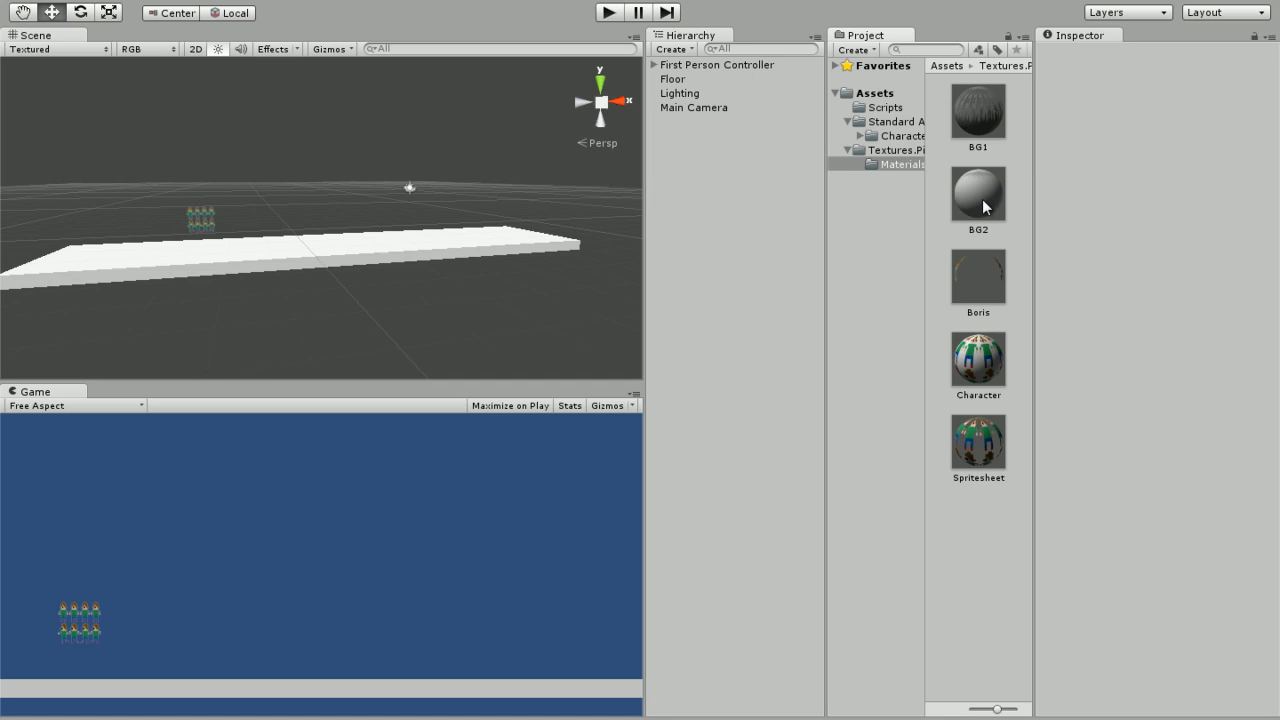
mouse_move(1020, 236)
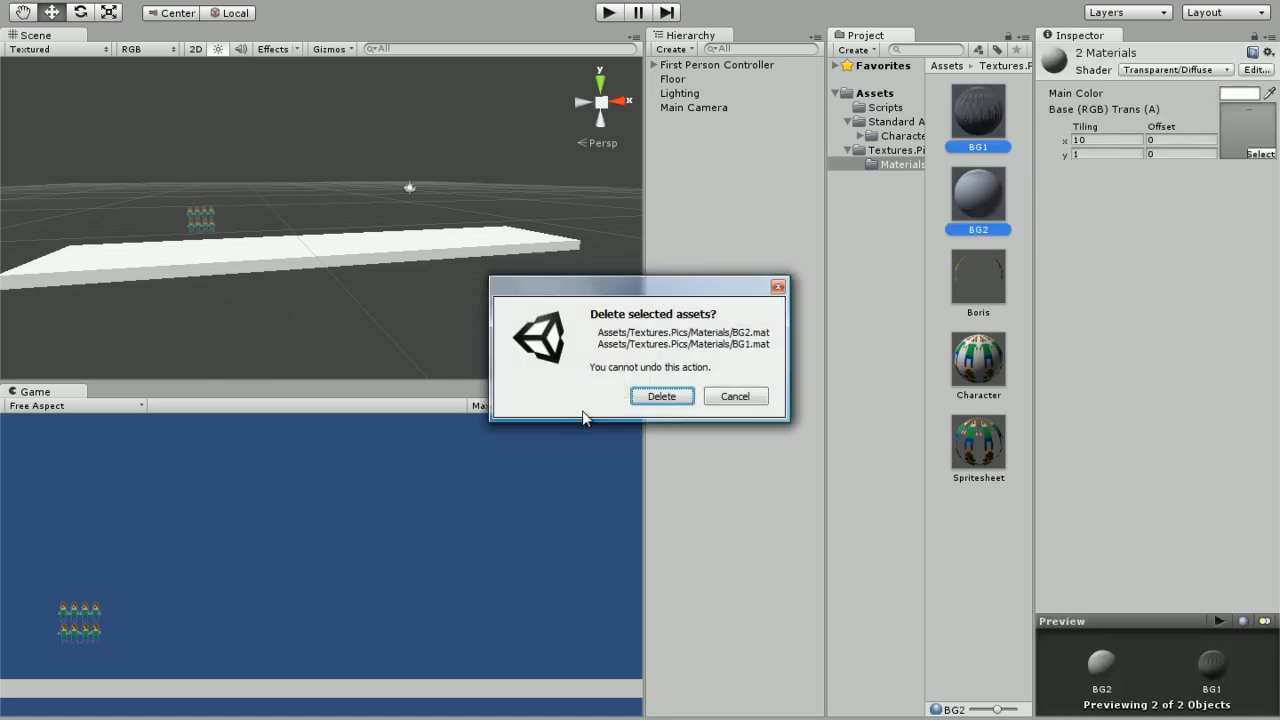
Delete the old BG1/BG2 materials and create new Transparent/Diffuse BG1 and BG2 materials with the skyline textures
click(660, 396)
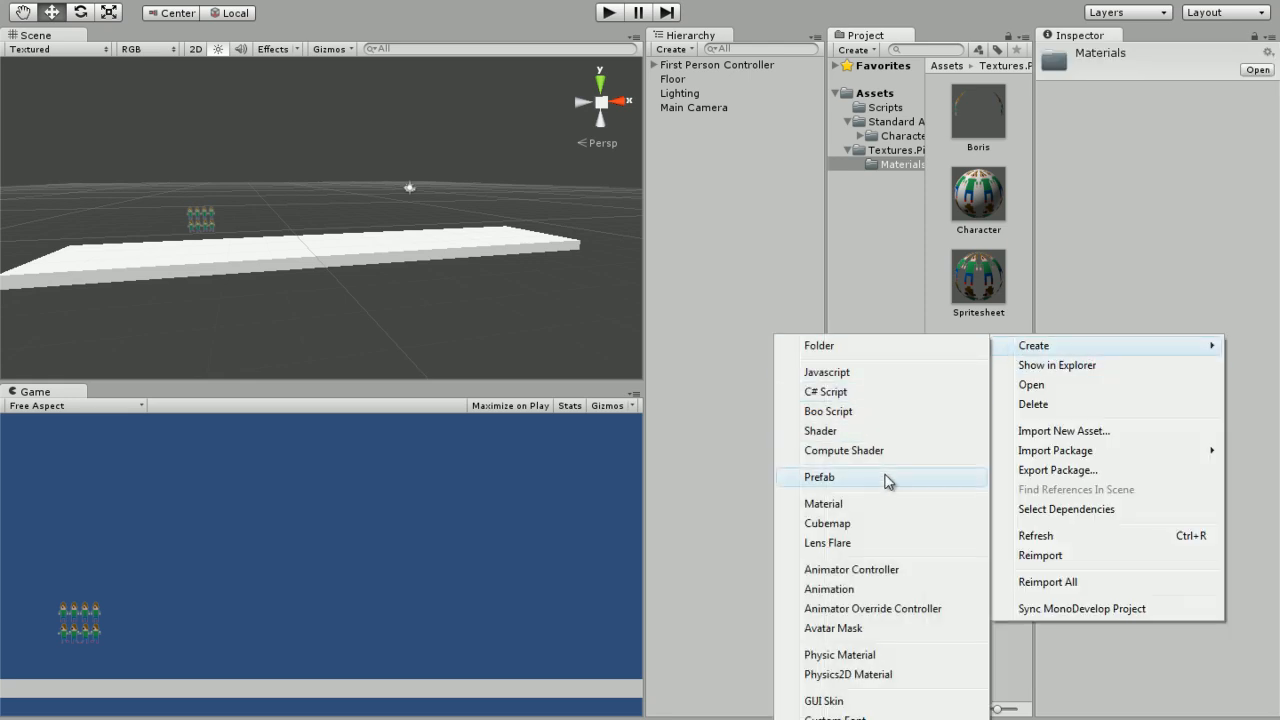
click(824, 504)
text(BG1)
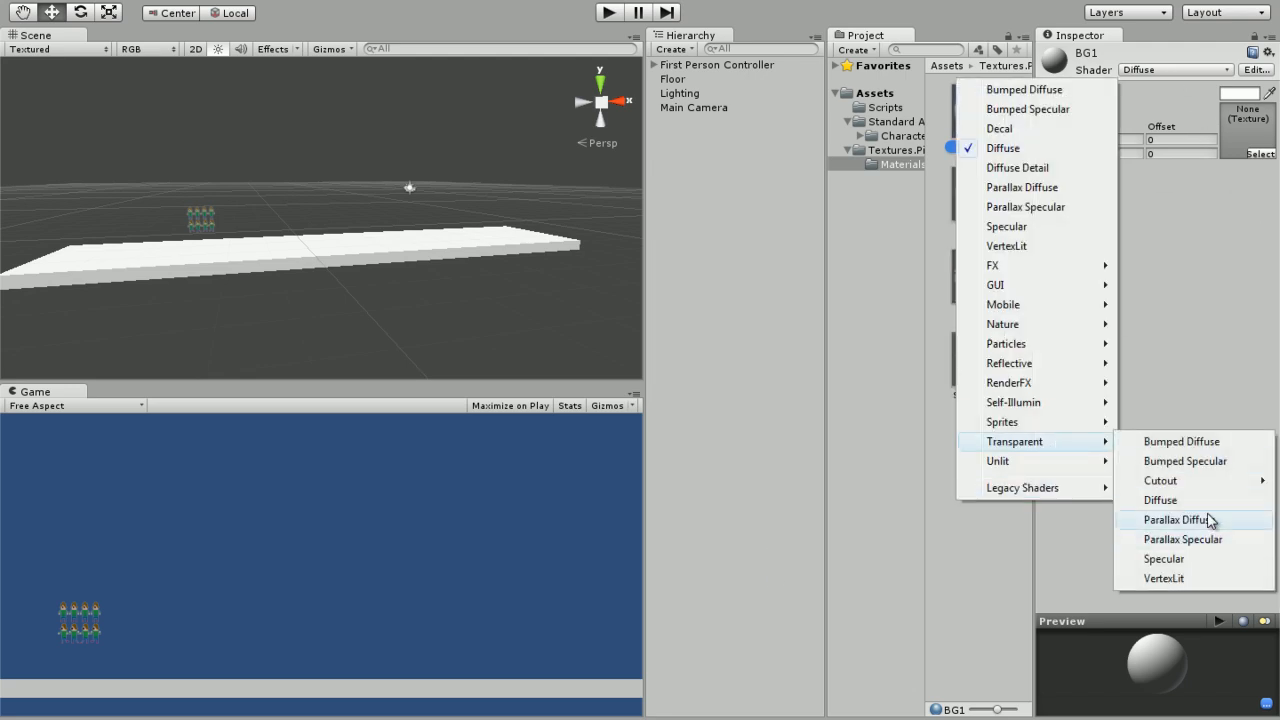
click(1160, 500)
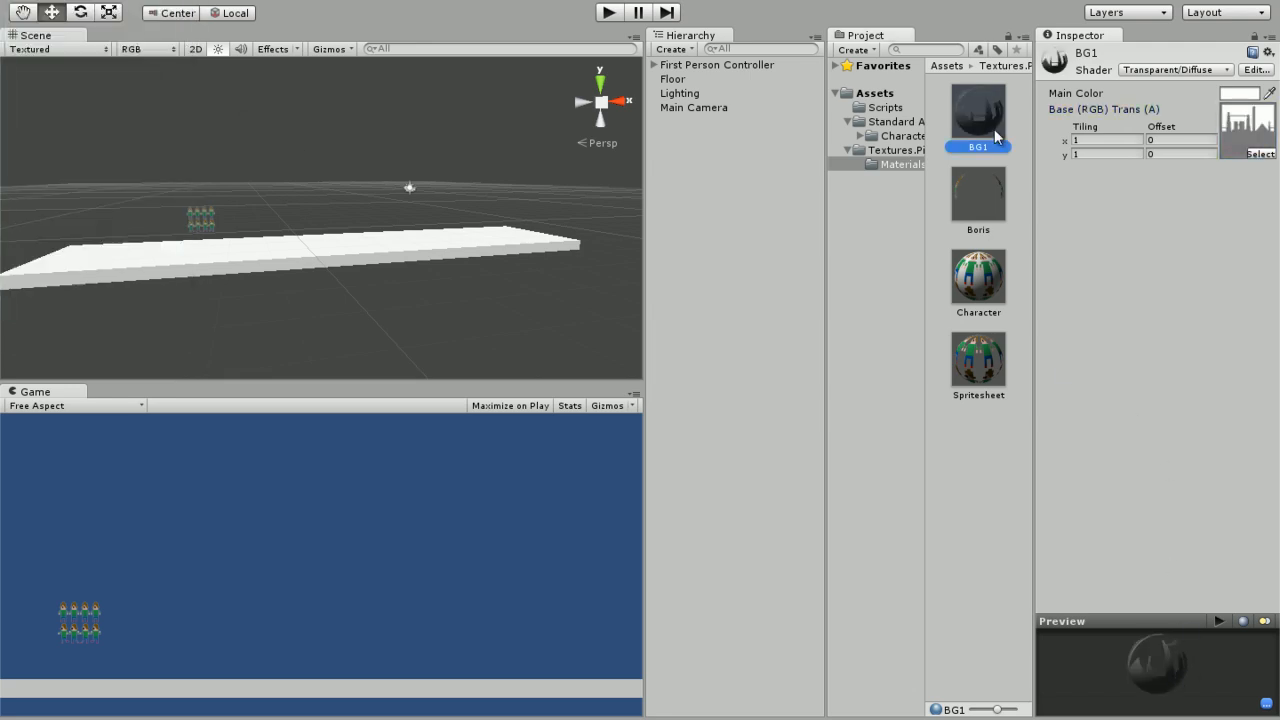
click(978, 196)
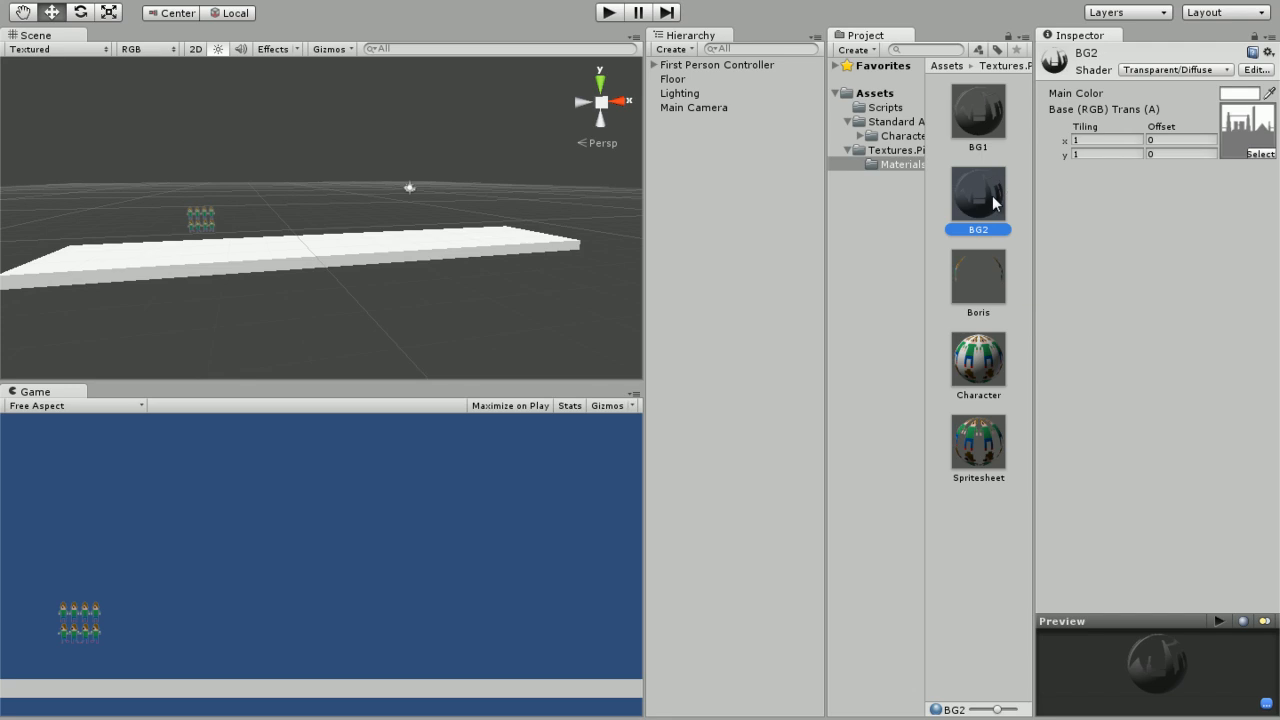
click(896, 148)
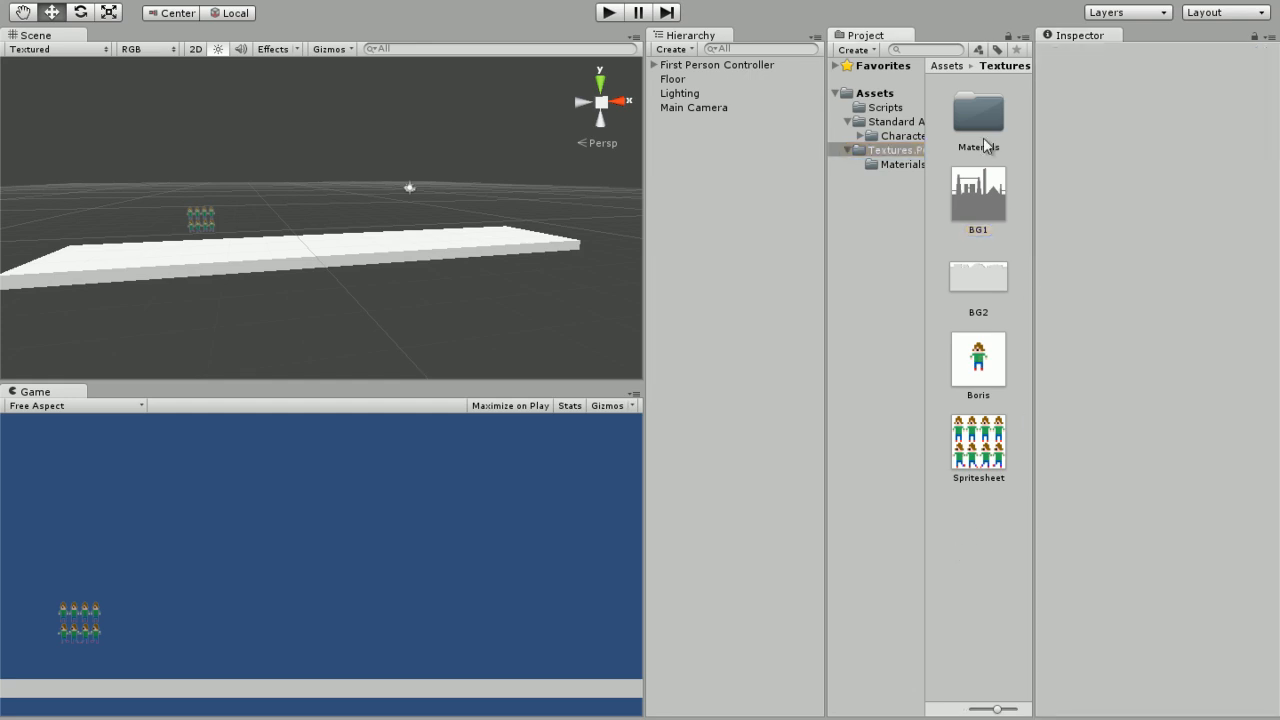
mouse_move(952, 440)
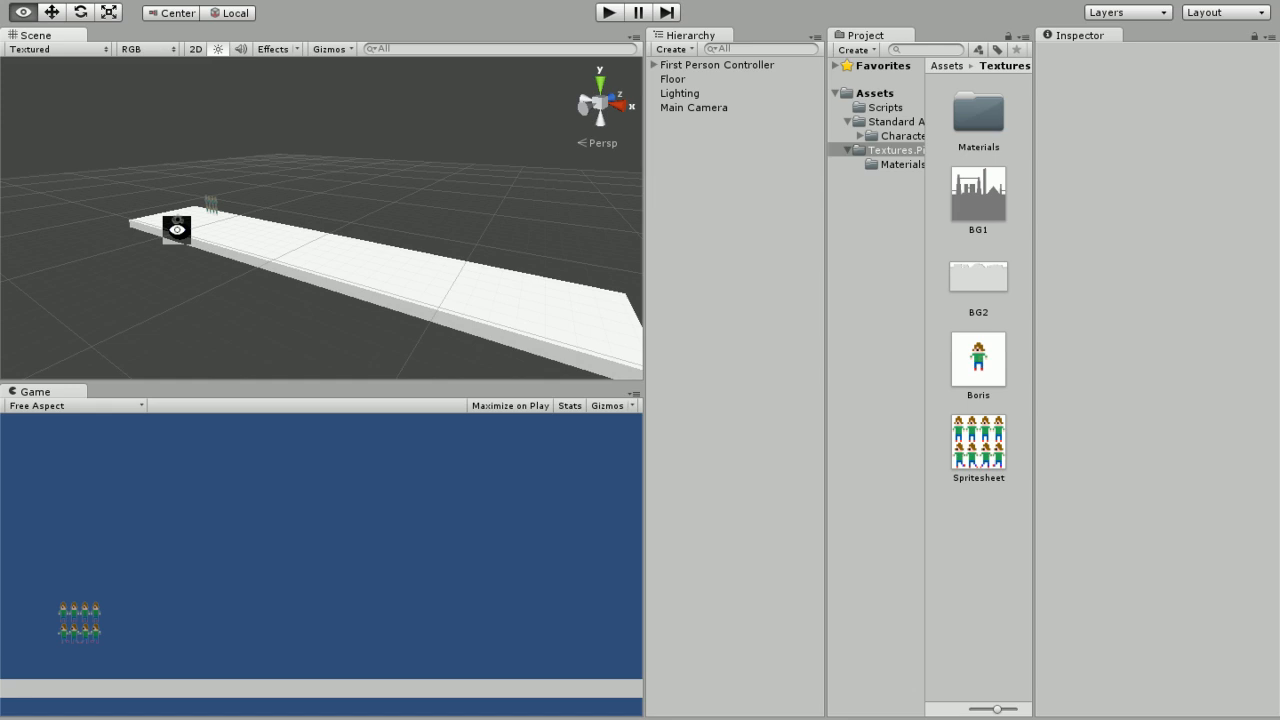
Create a Plane rotated X 90, Y 180, scaled X about 17.4 behind the floor, with Position X 0
click(900, 164)
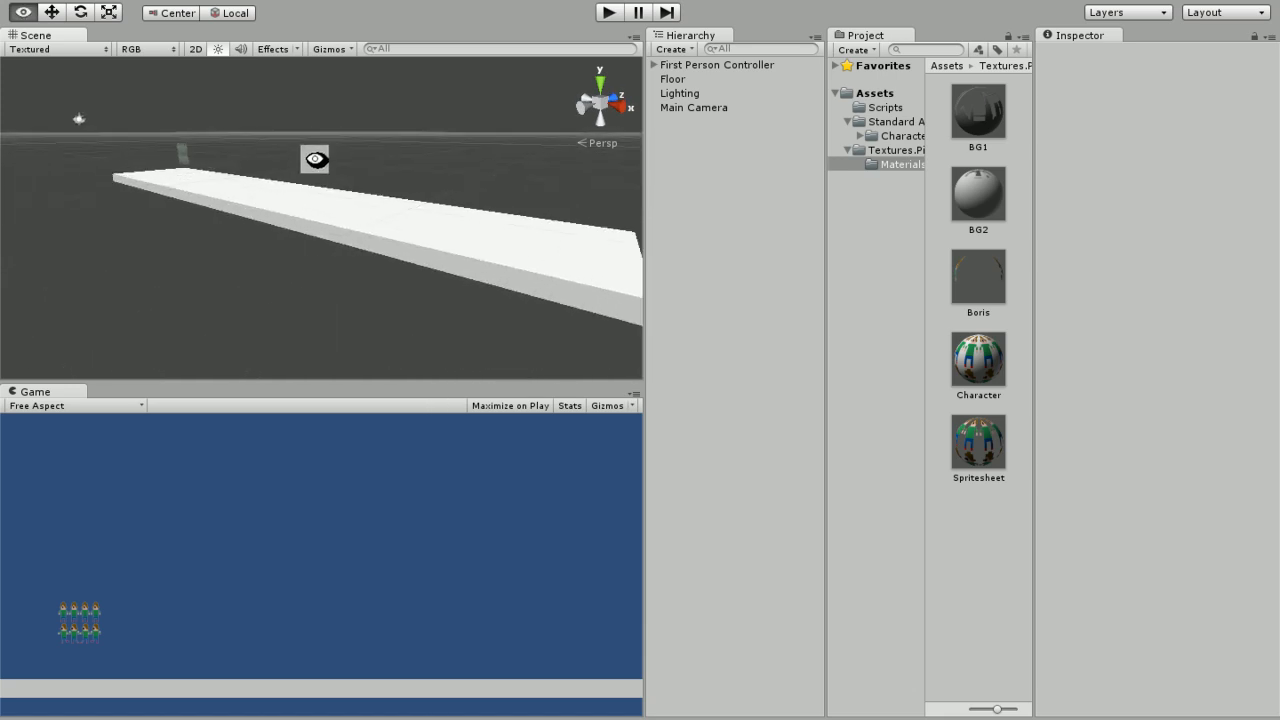
drag(316, 158, 252, 200)
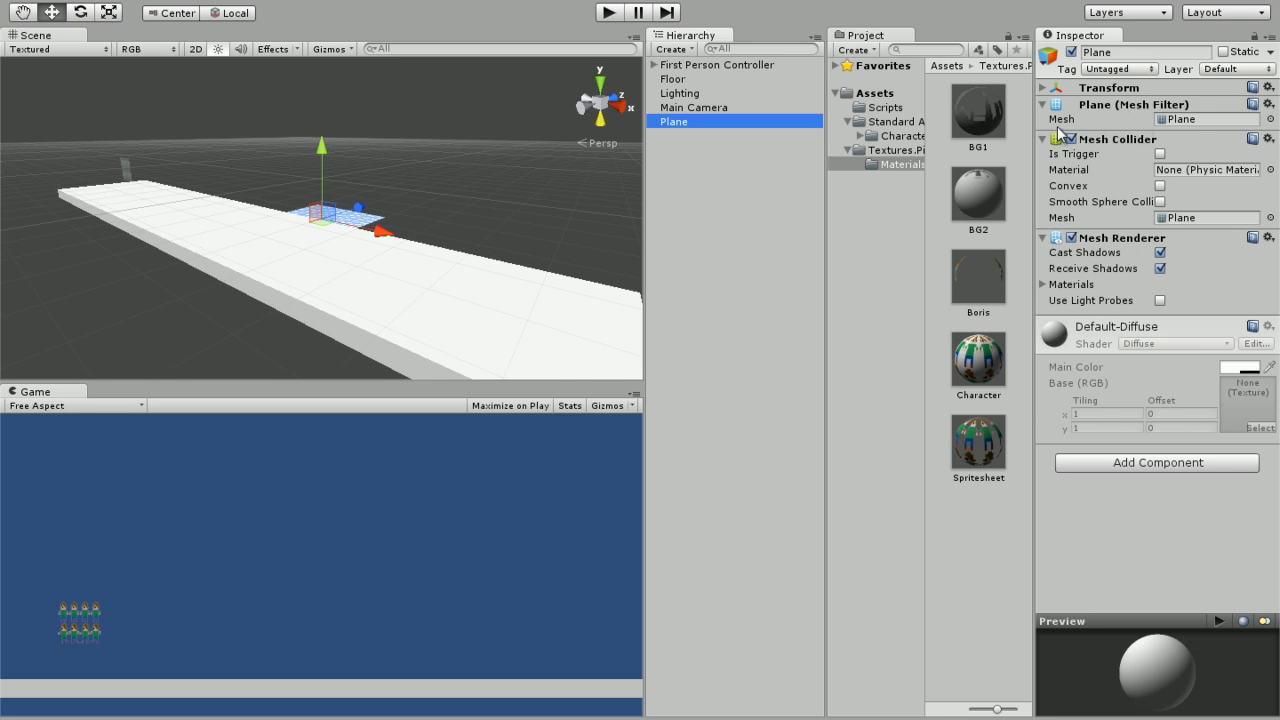
click(1042, 88)
text(180)
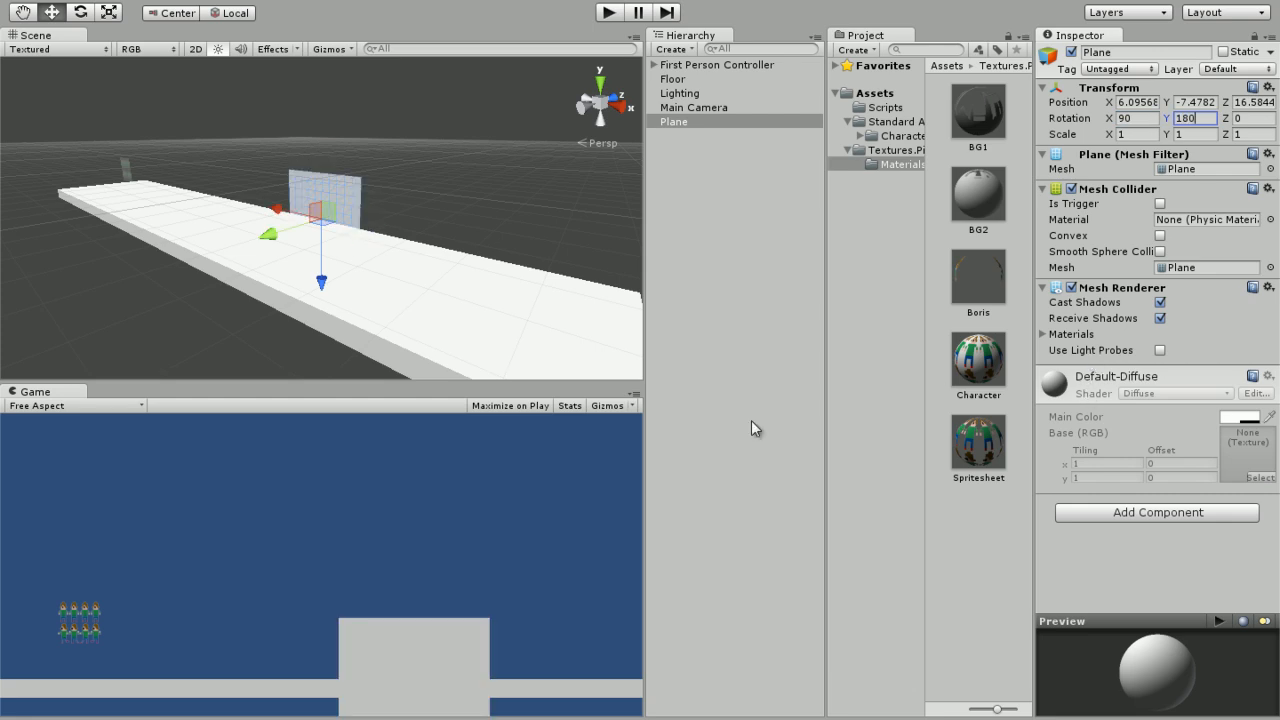
mouse_move(416, 248)
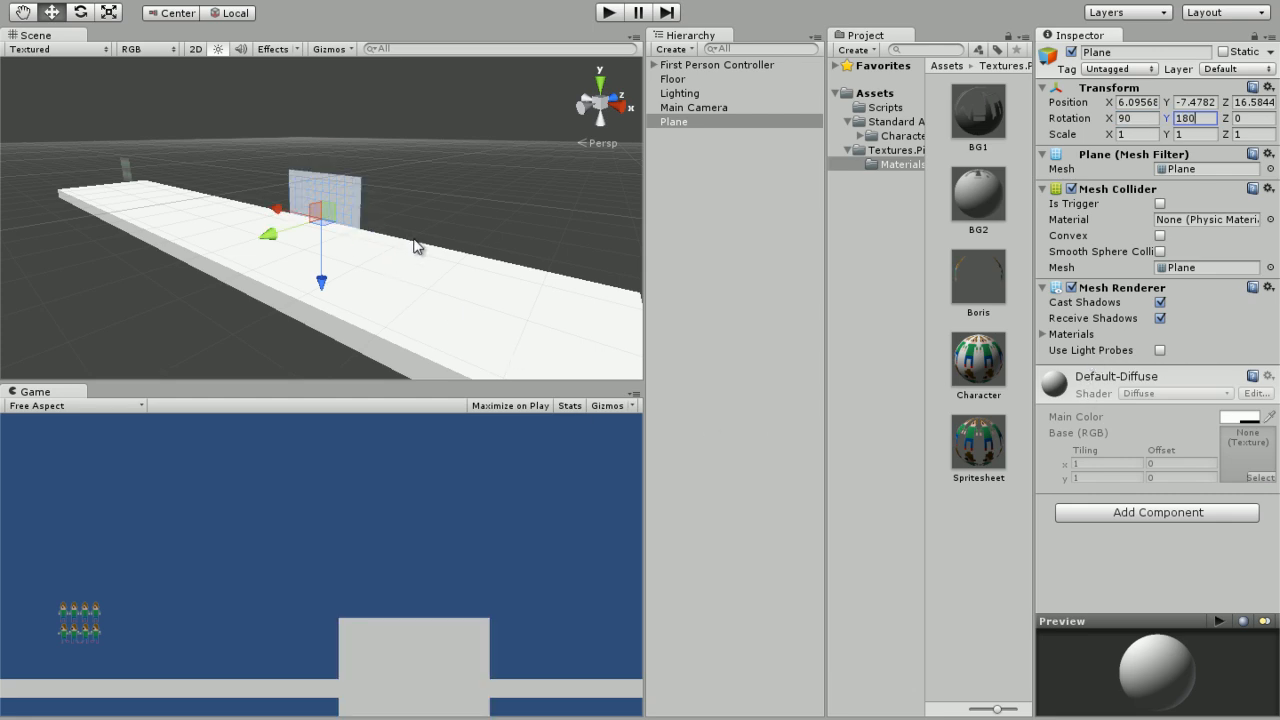
drag(400, 250, 260, 220)
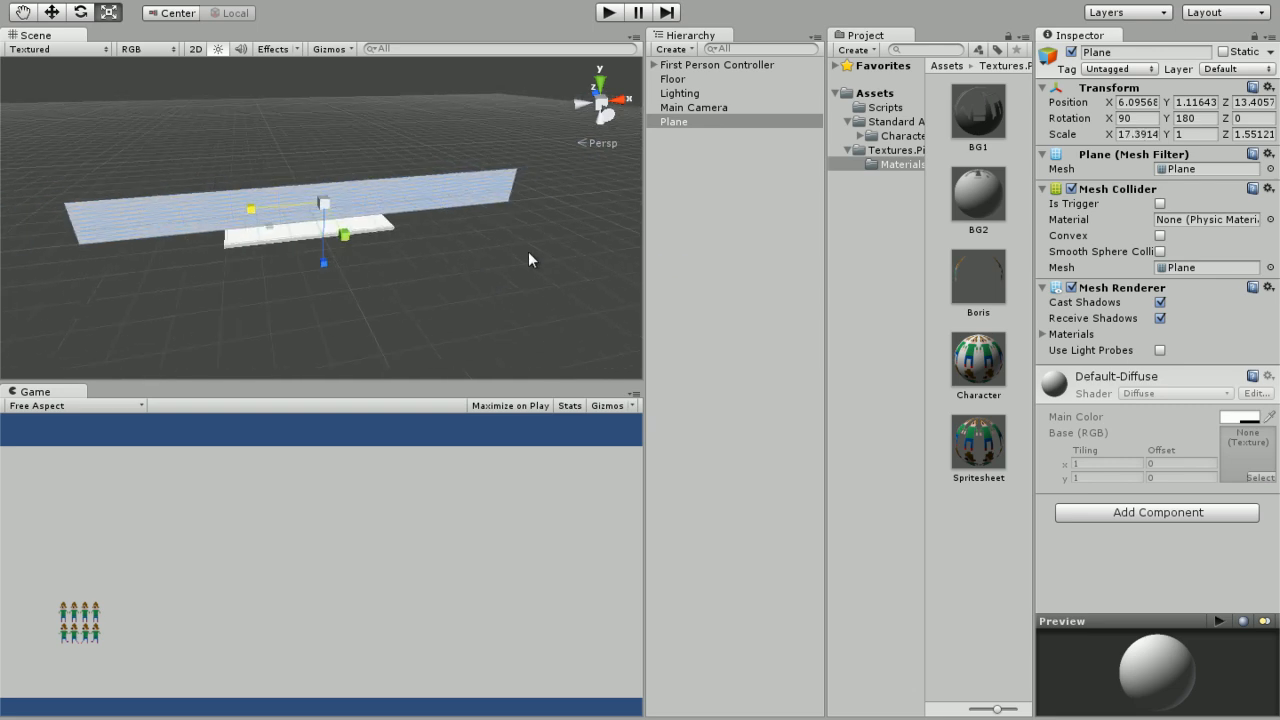
triple_click(1136, 102)
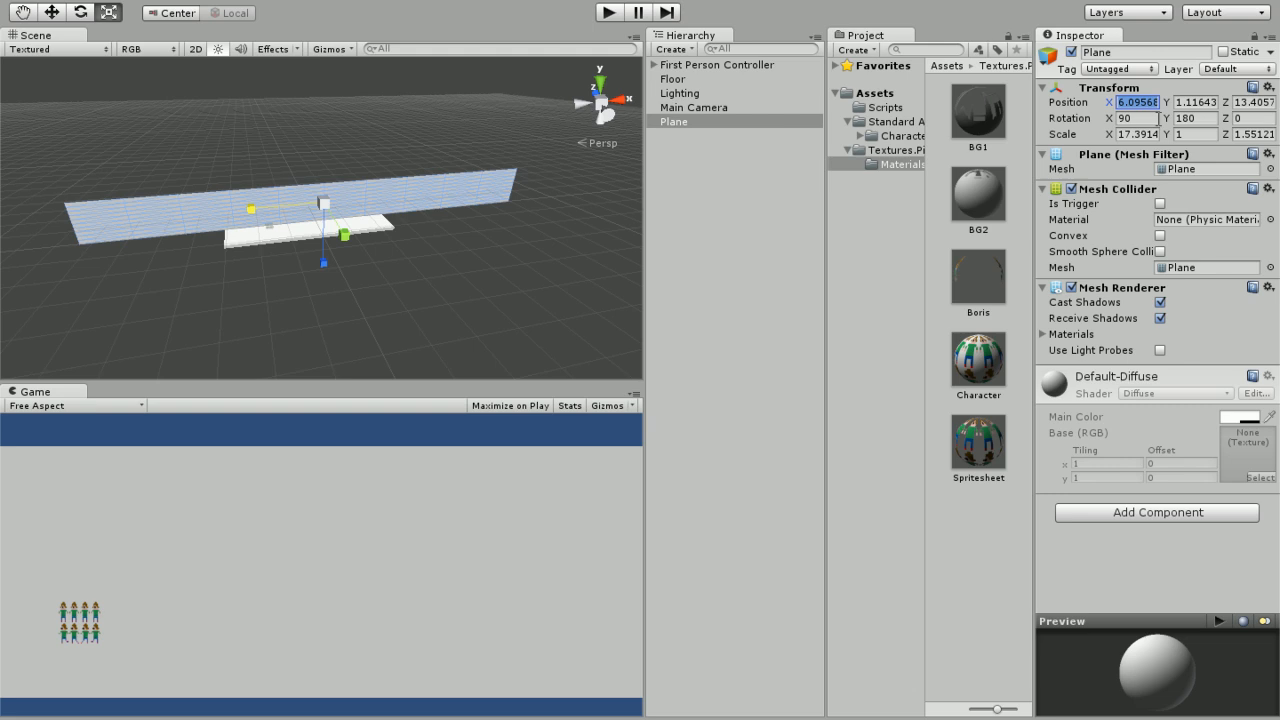
text(0)
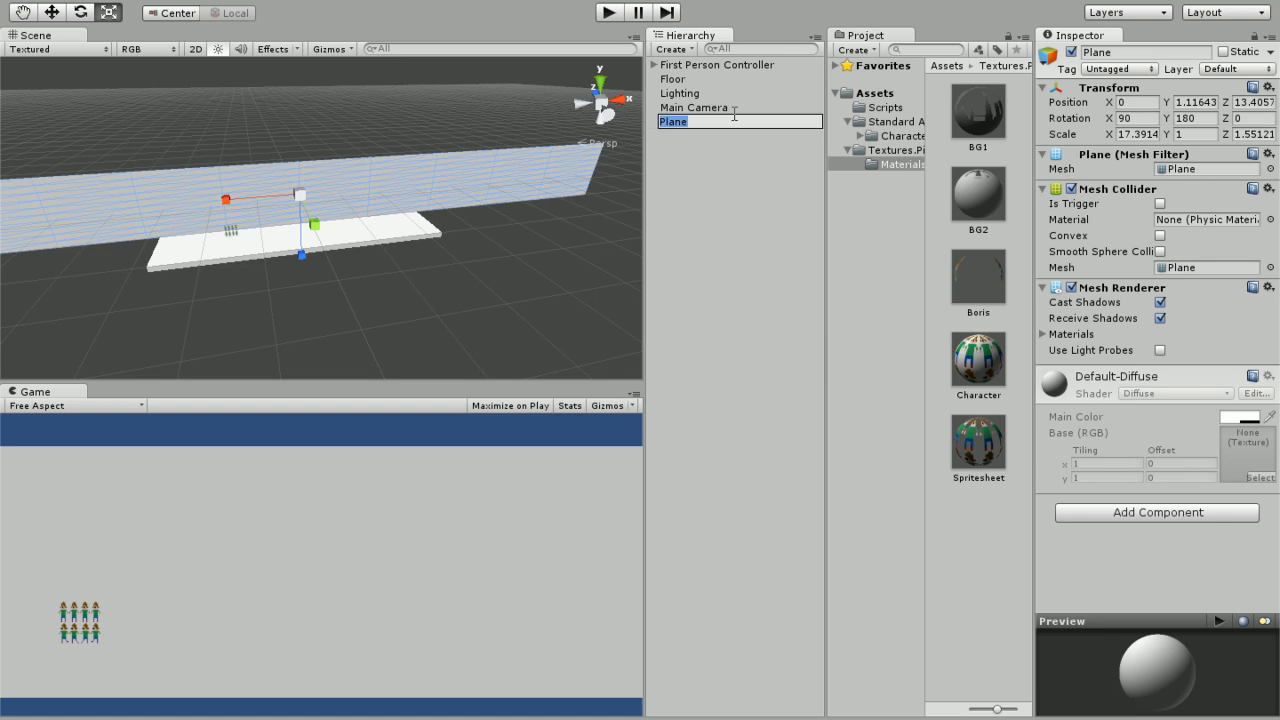
Name the plane BG1 and set its skyline material's Tiling X to 10
text(BG1)
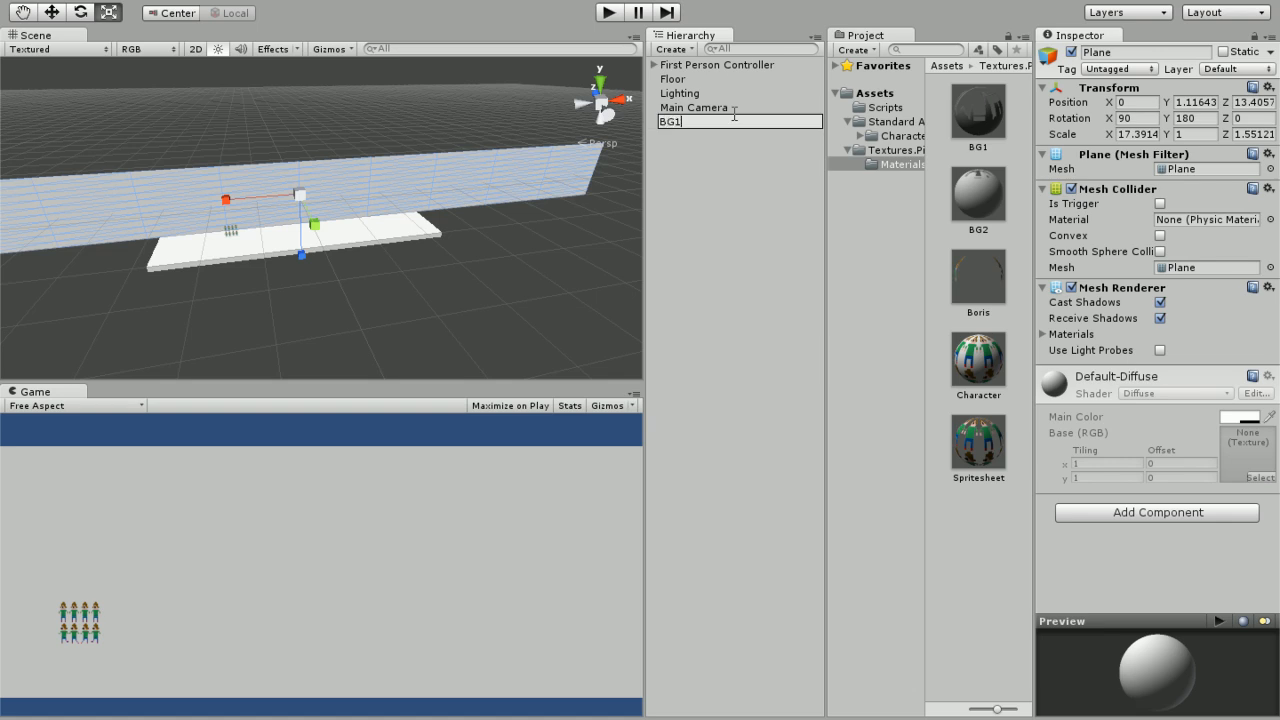
key(Return)
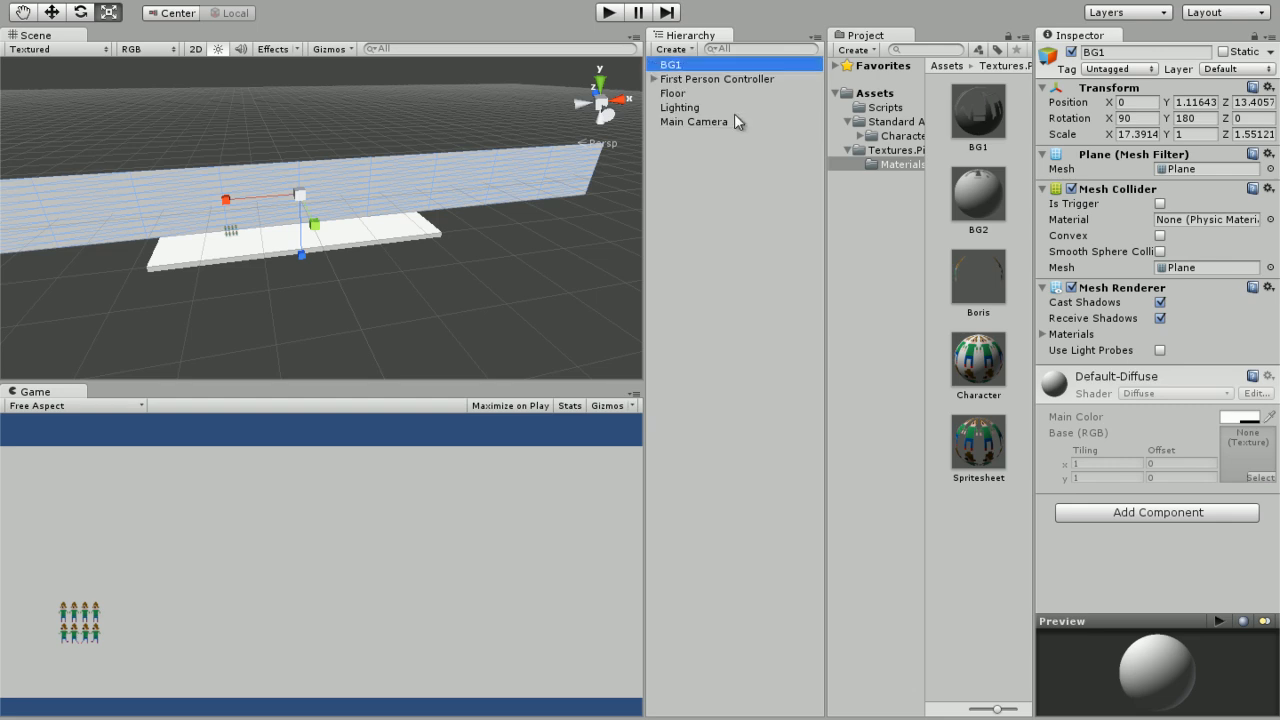
mouse_move(952, 132)
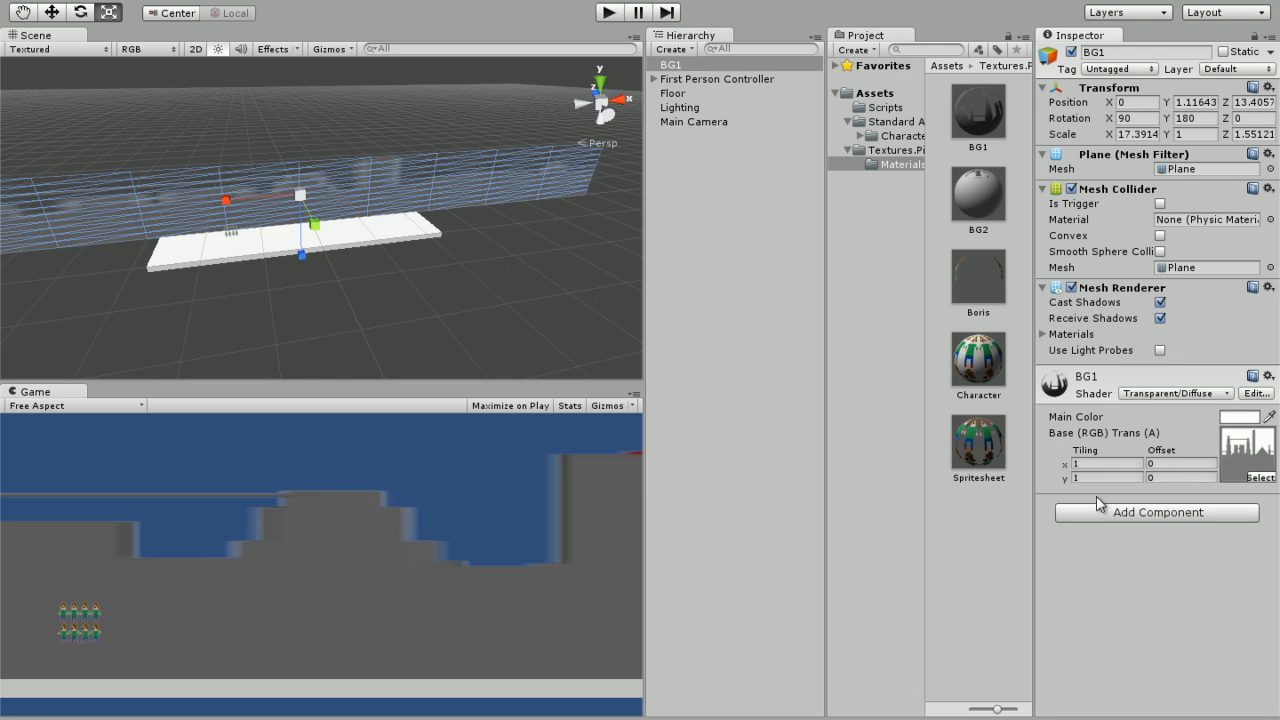
click(1104, 464)
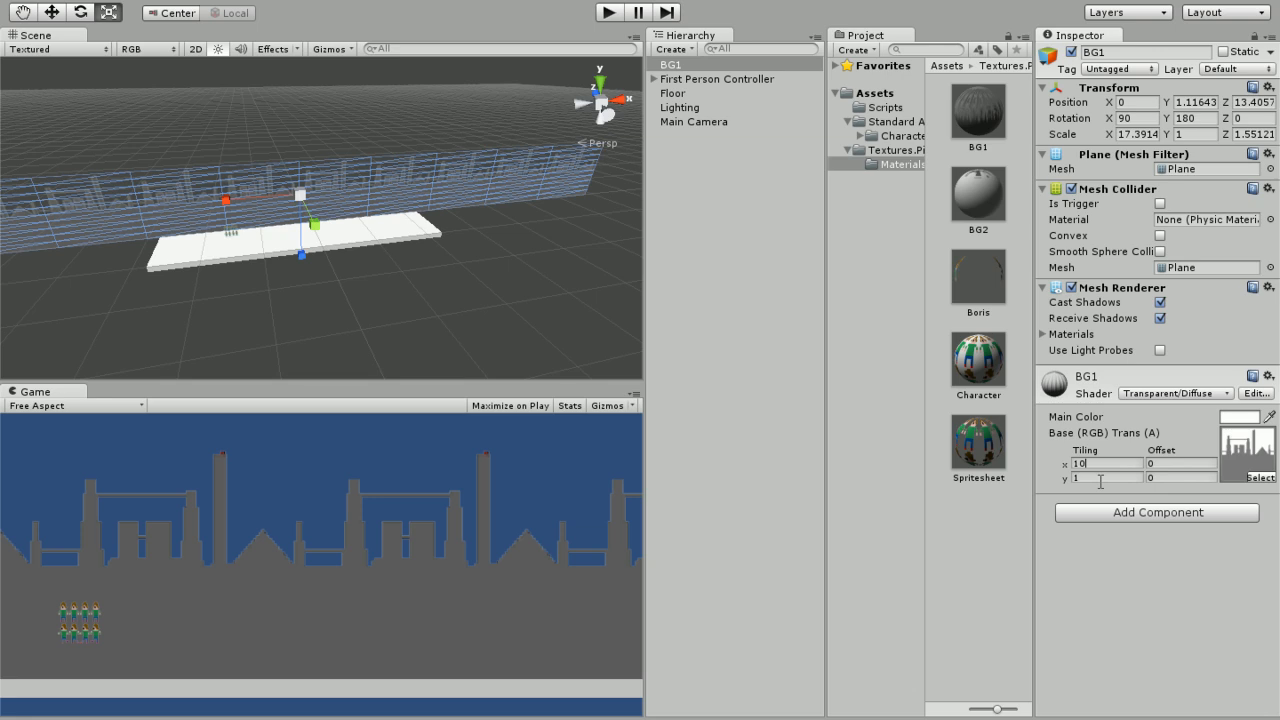
mouse_move(340, 196)
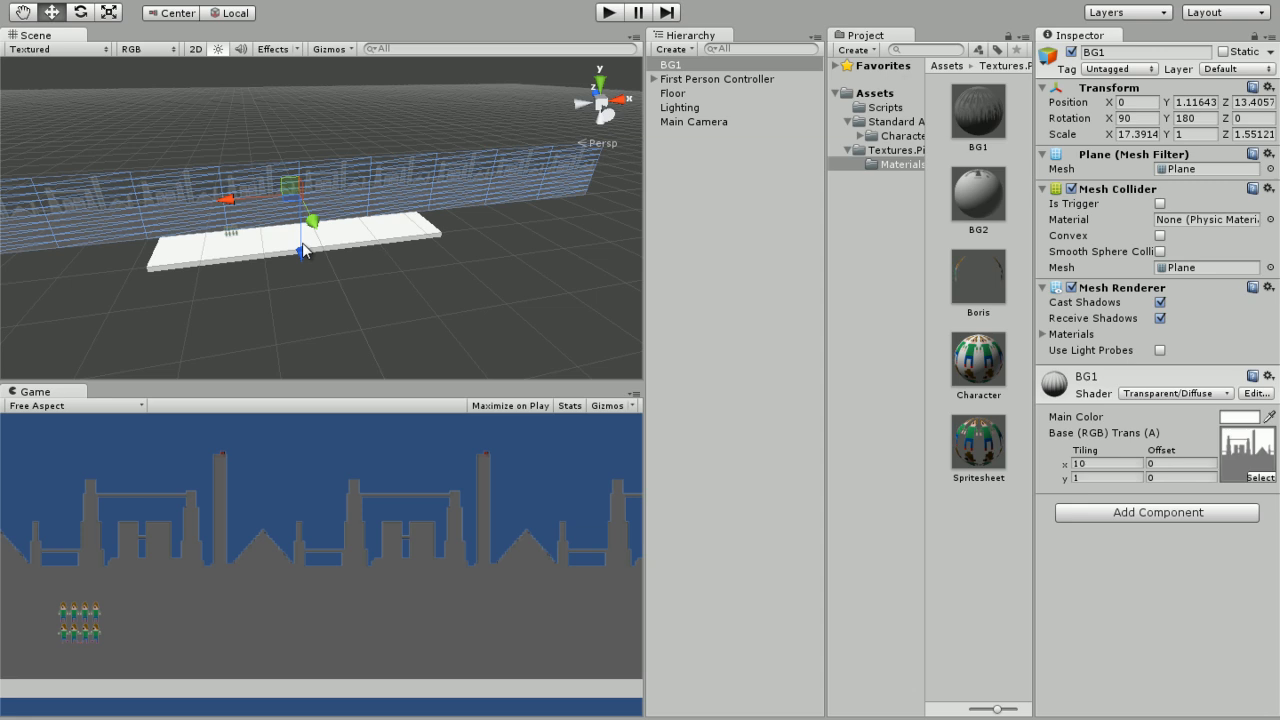
drag(312, 220, 302, 268)
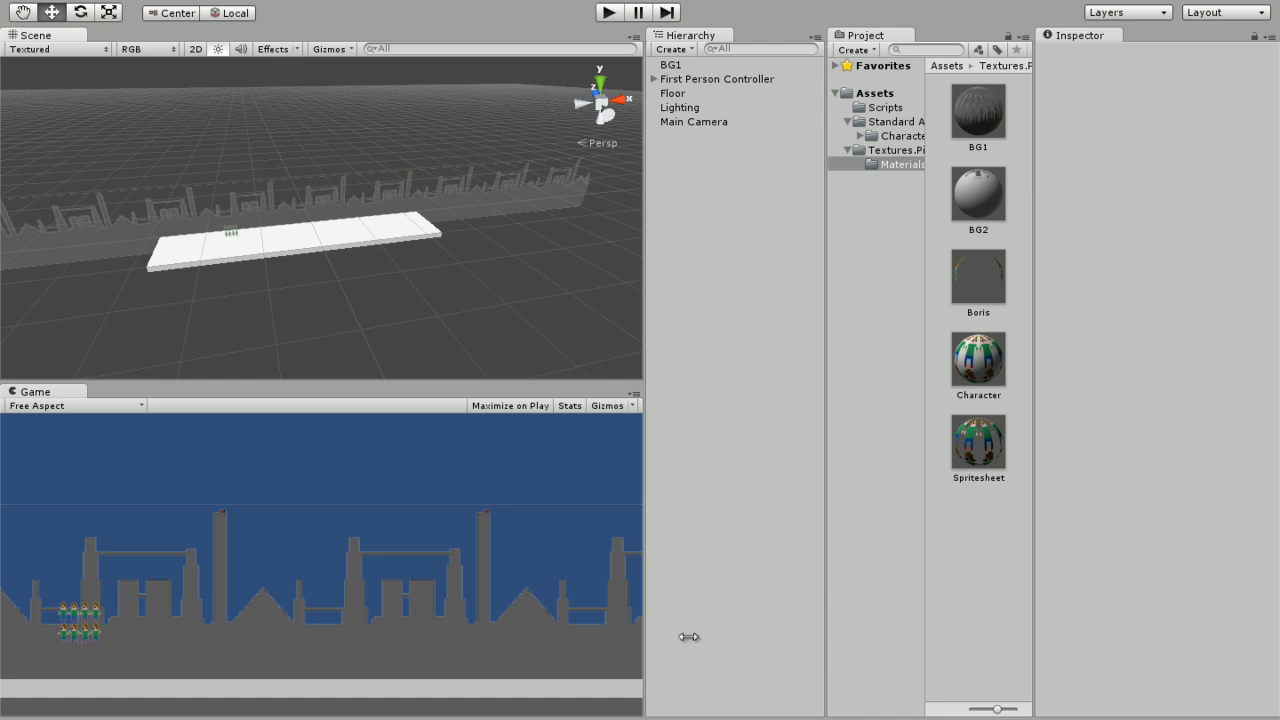
mouse_move(684, 94)
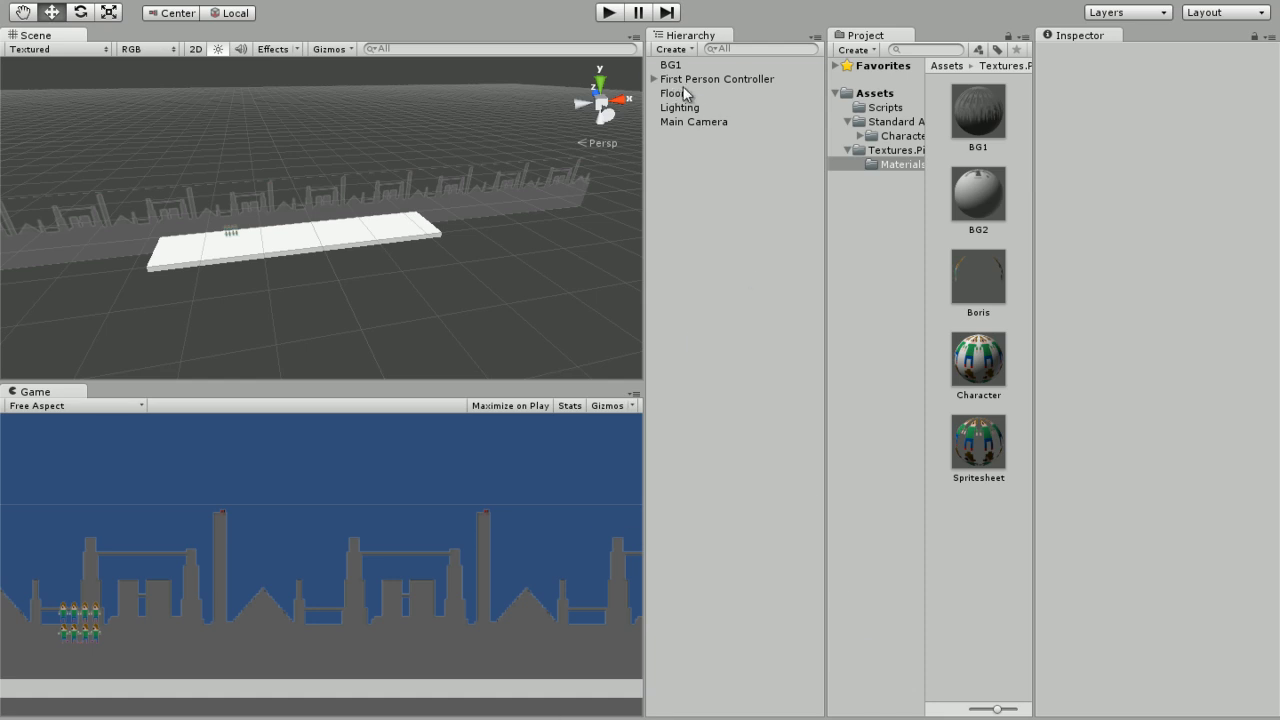
click(716, 80)
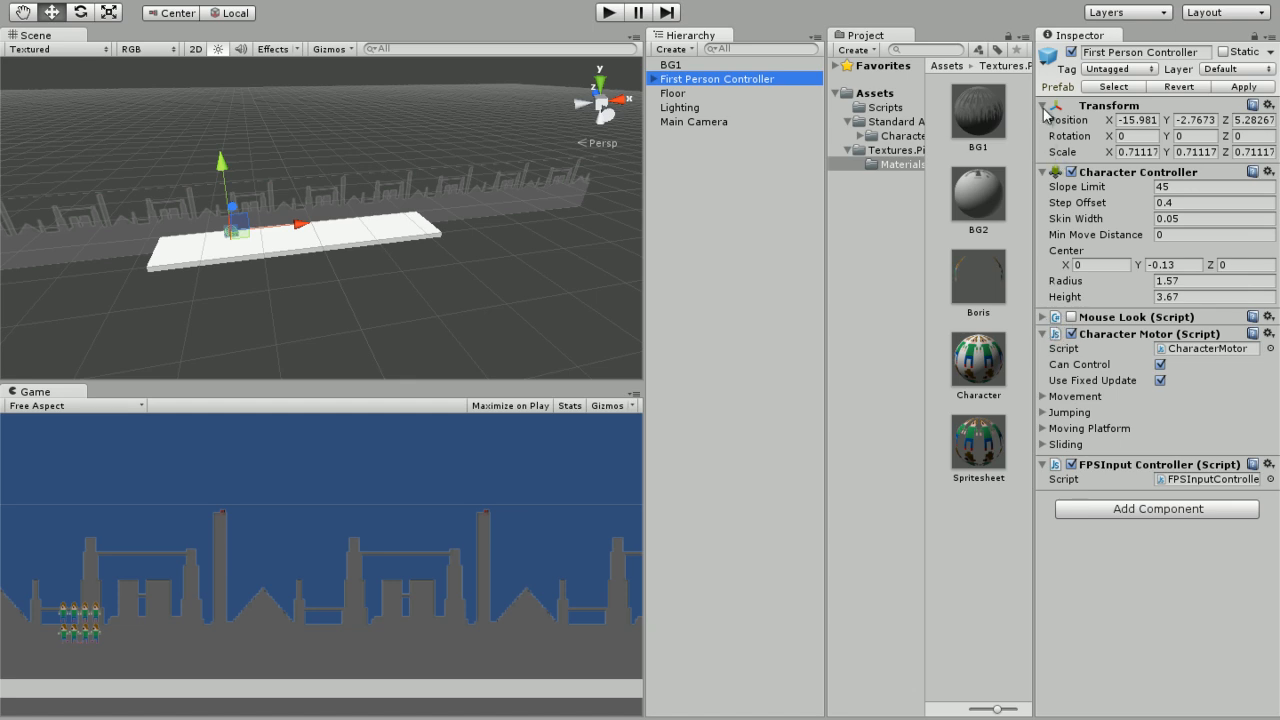
Set the Main Camera's Background colour to black
click(692, 122)
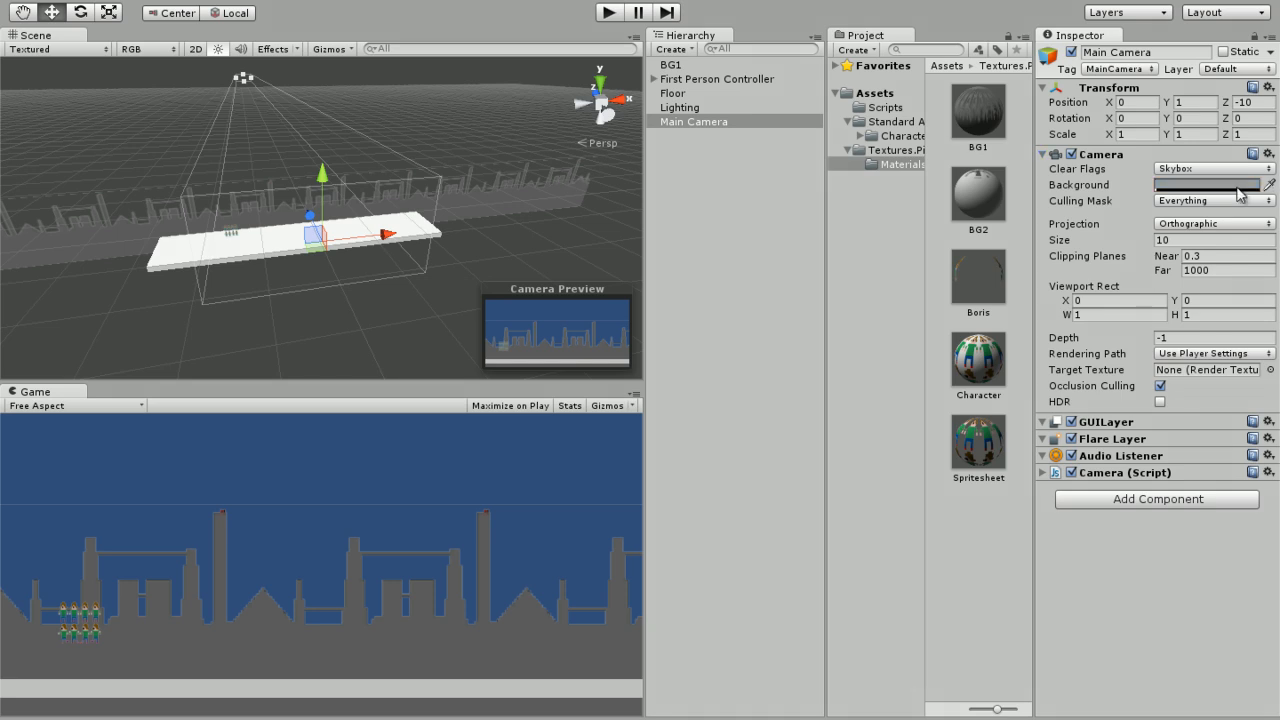
click(1204, 184)
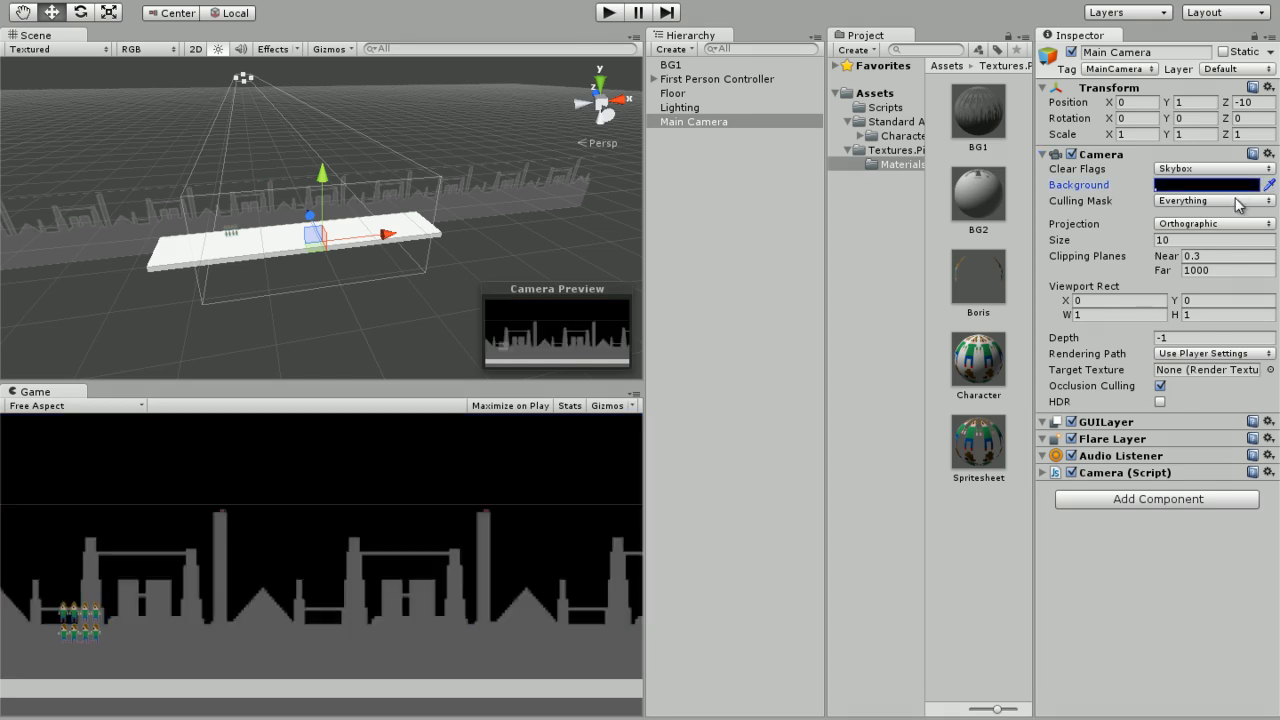
click(1204, 184)
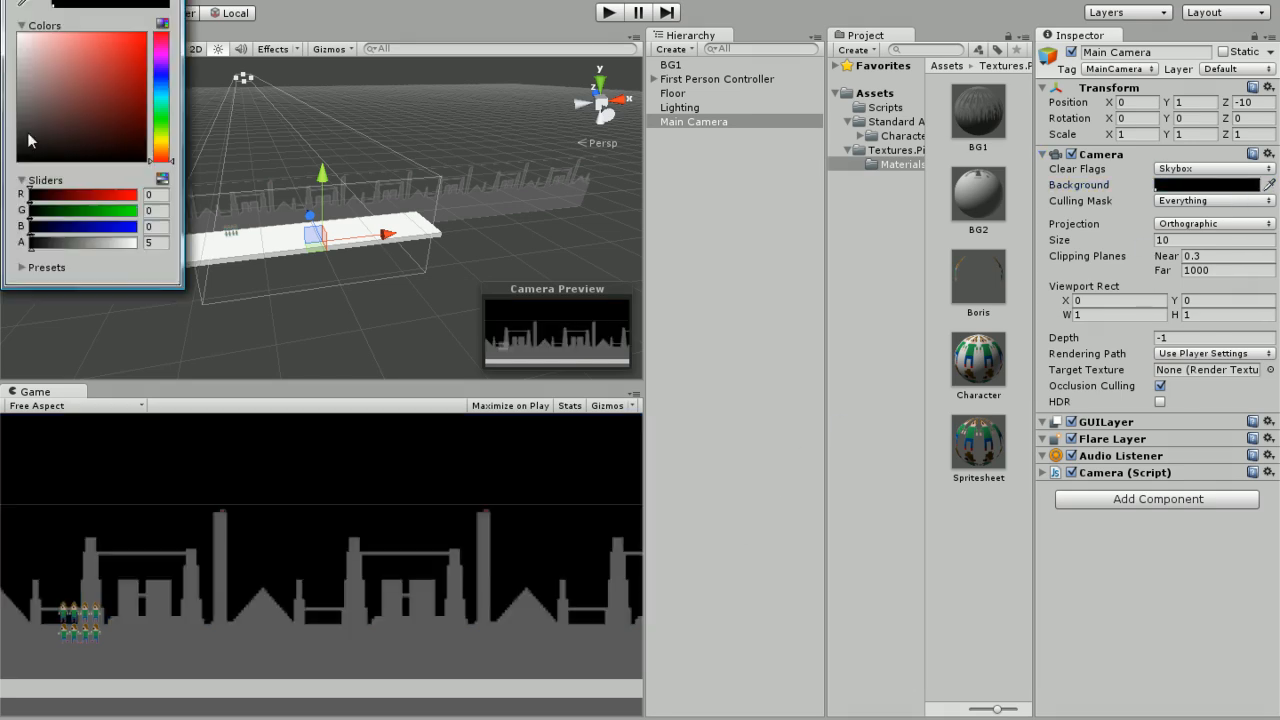
triple_click(150, 226)
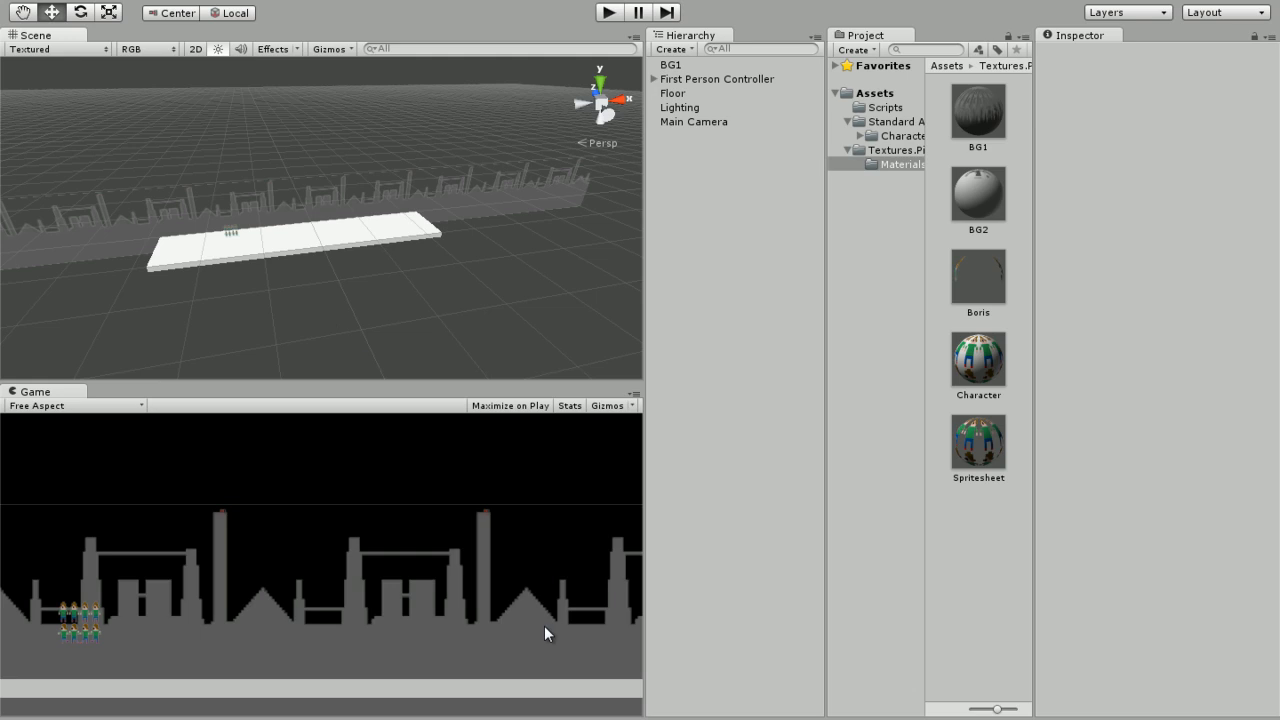
mouse_move(1156, 698)
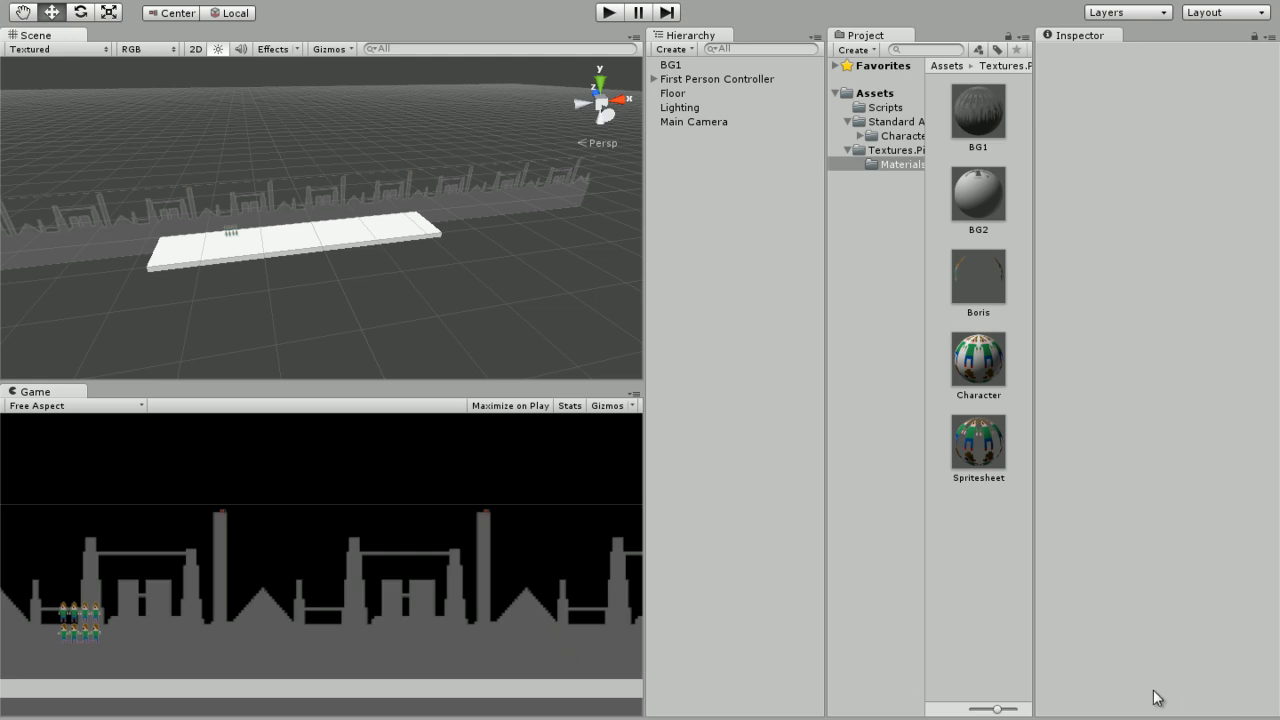
mouse_move(1096, 664)
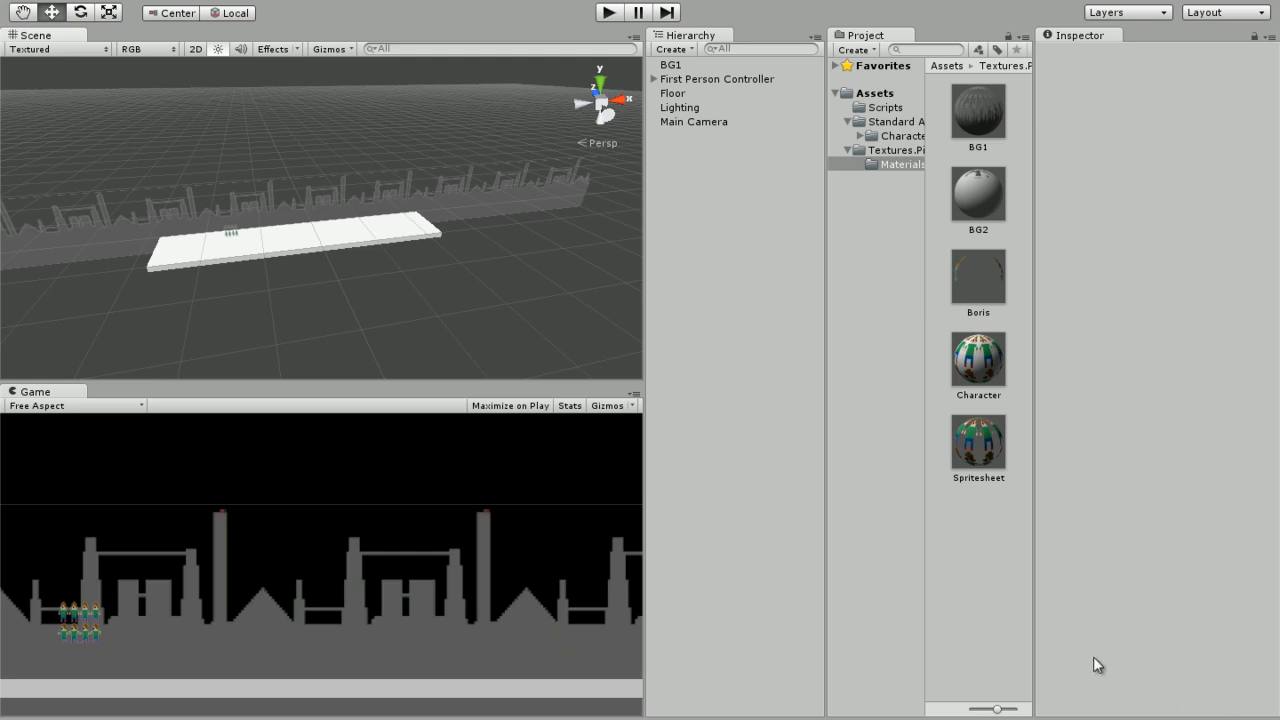
mouse_move(390, 352)
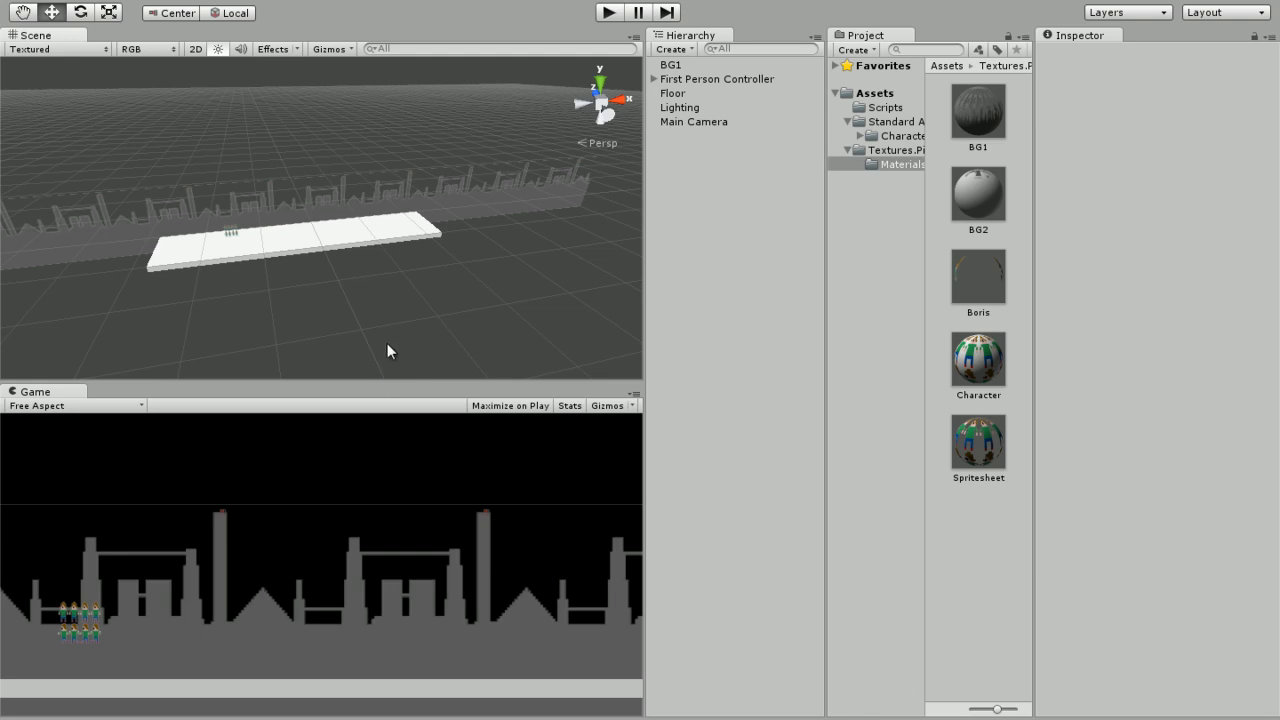
Duplicate BG1 as BG2, positioned slightly behind and above the original
click(670, 64)
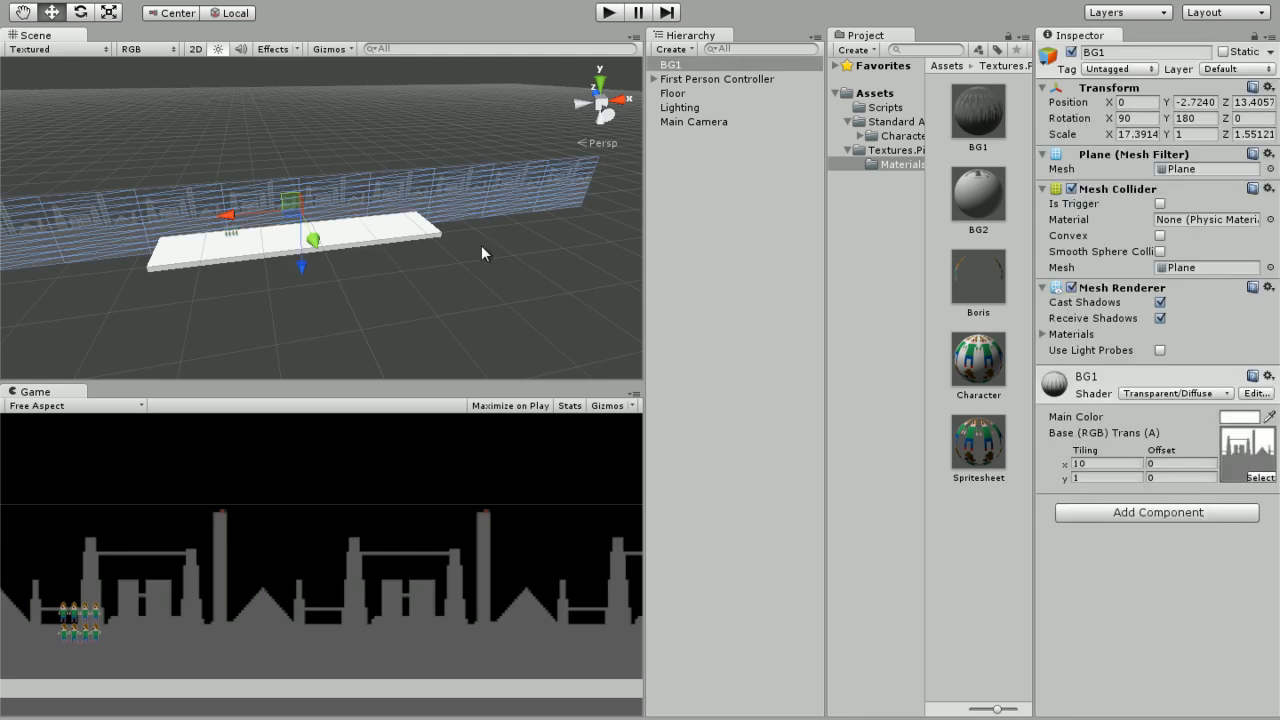
drag(480, 252, 424, 268)
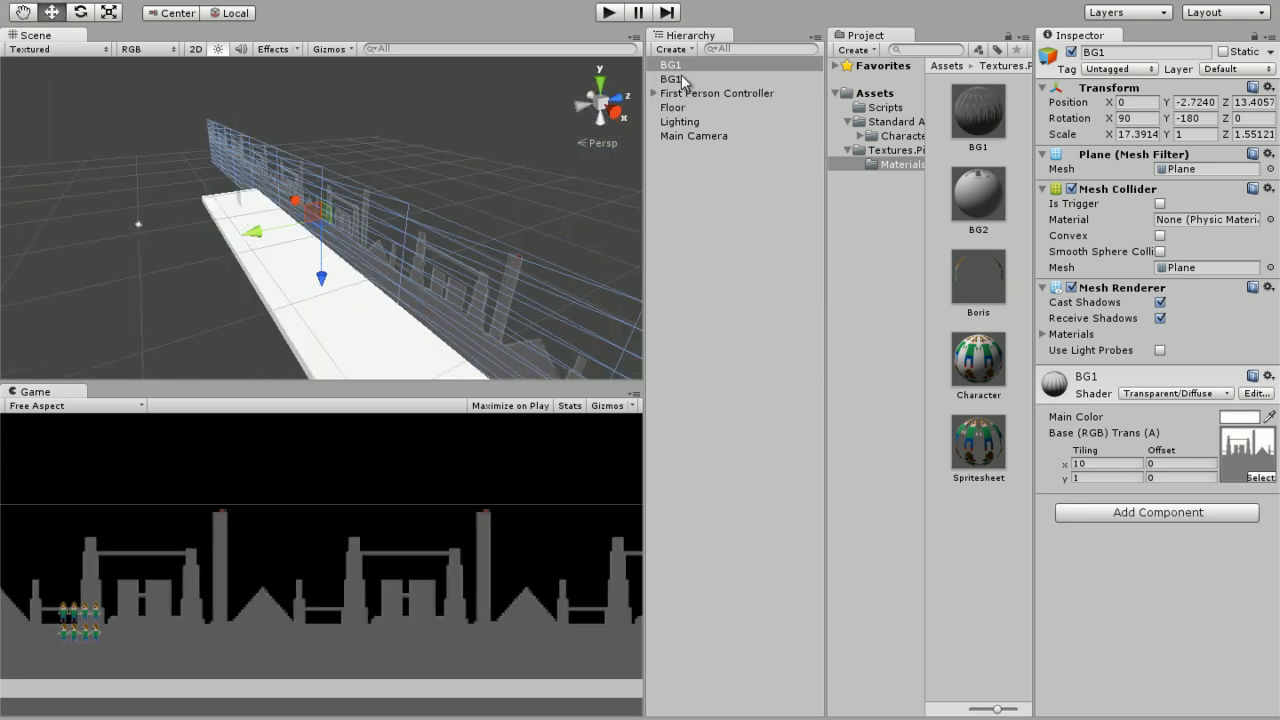
double_click(670, 64)
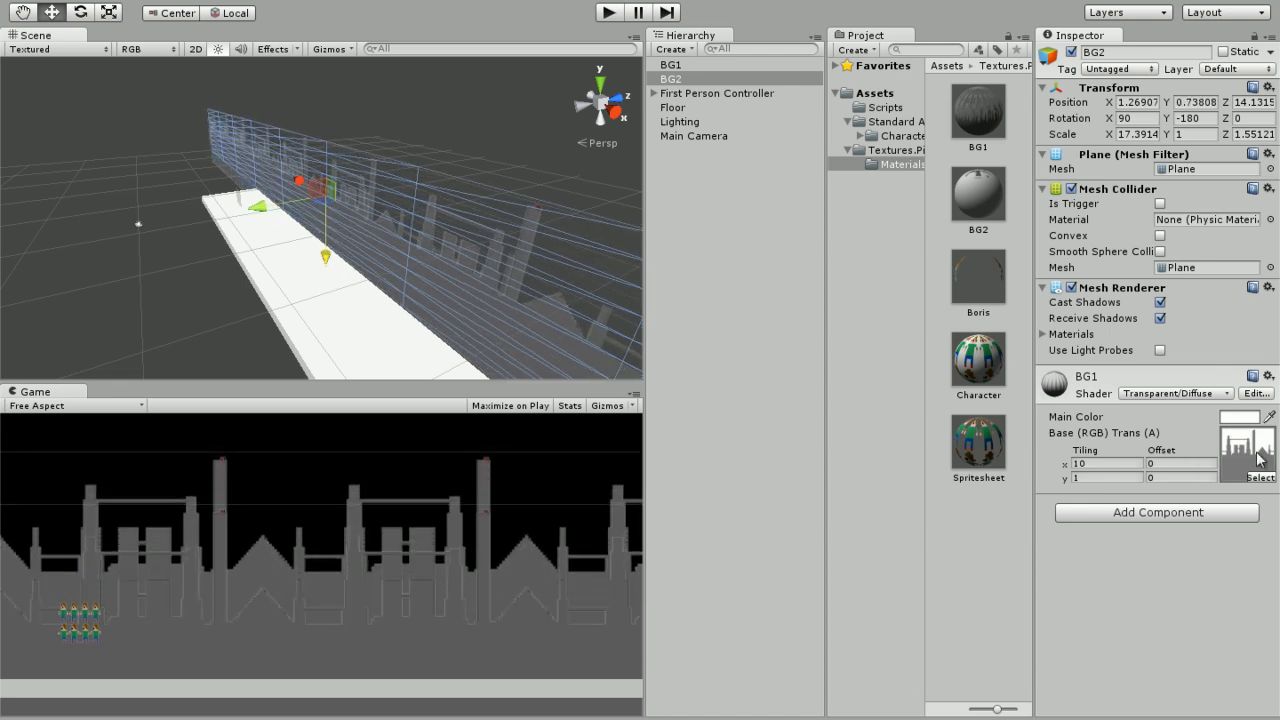
mouse_move(1130, 304)
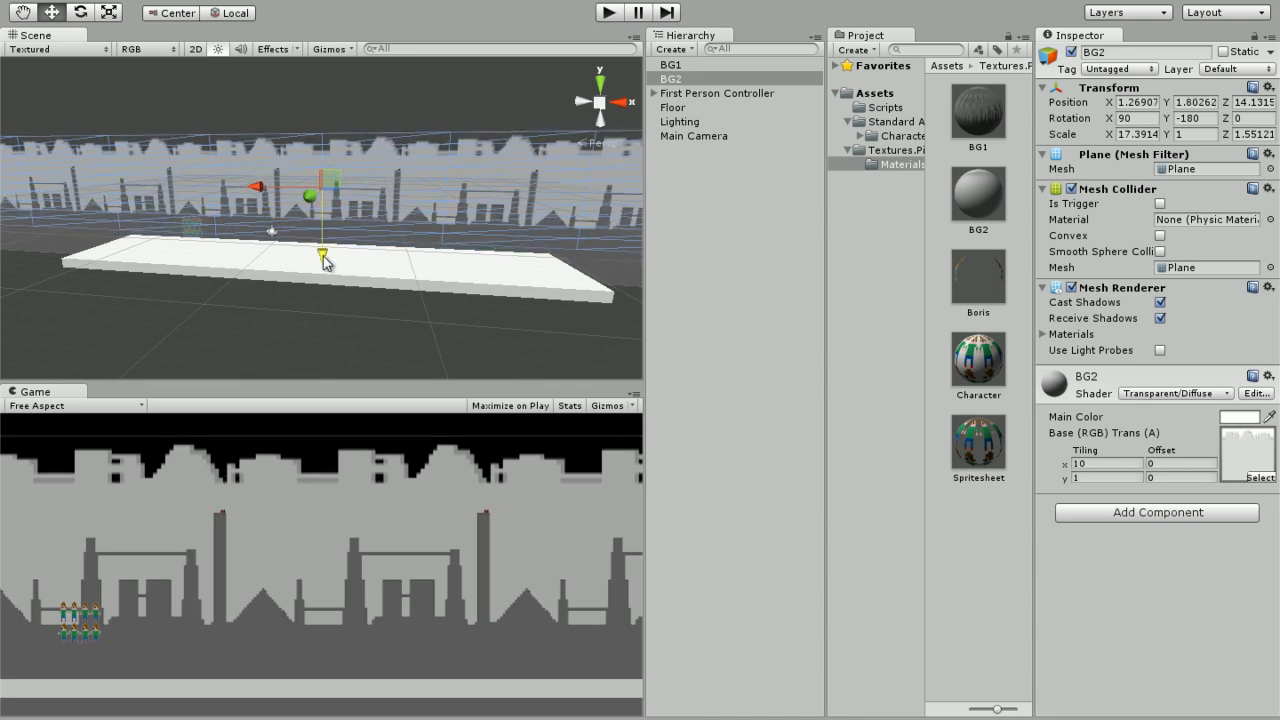
Move the BG1 and BG2 planes lower in the scene, then select the Scripts folder
click(670, 64)
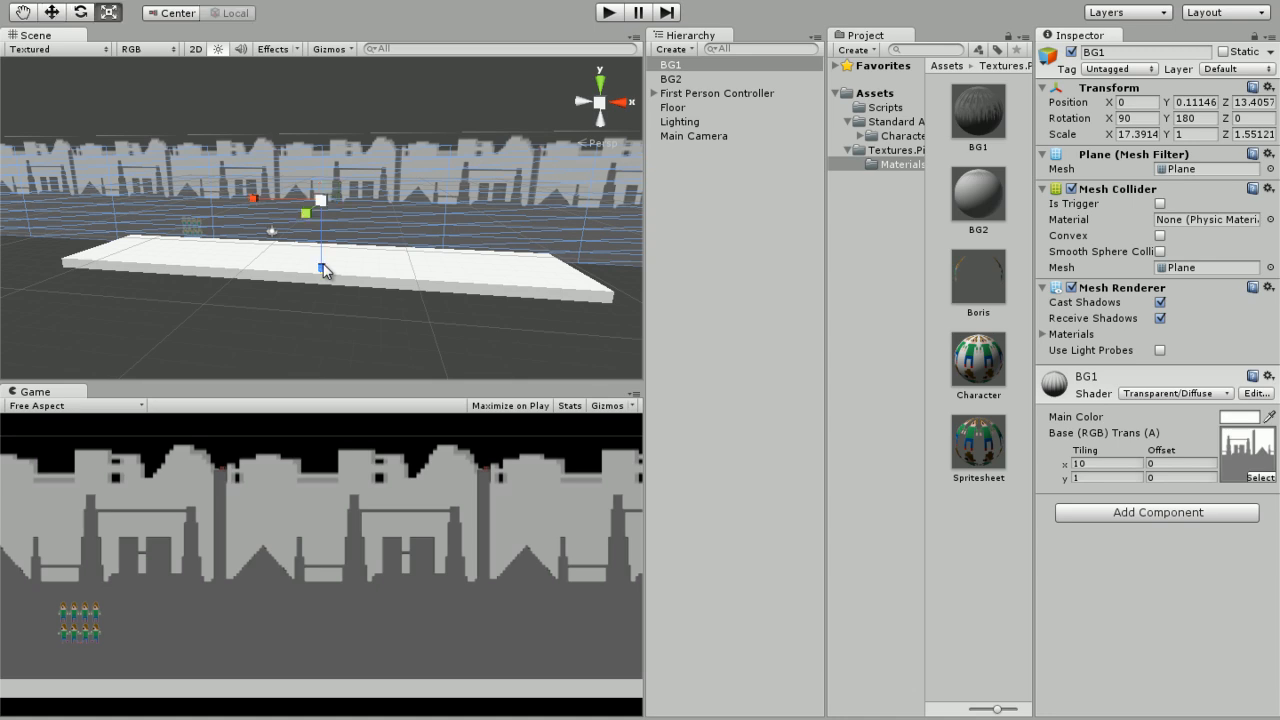
drag(322, 270, 322, 284)
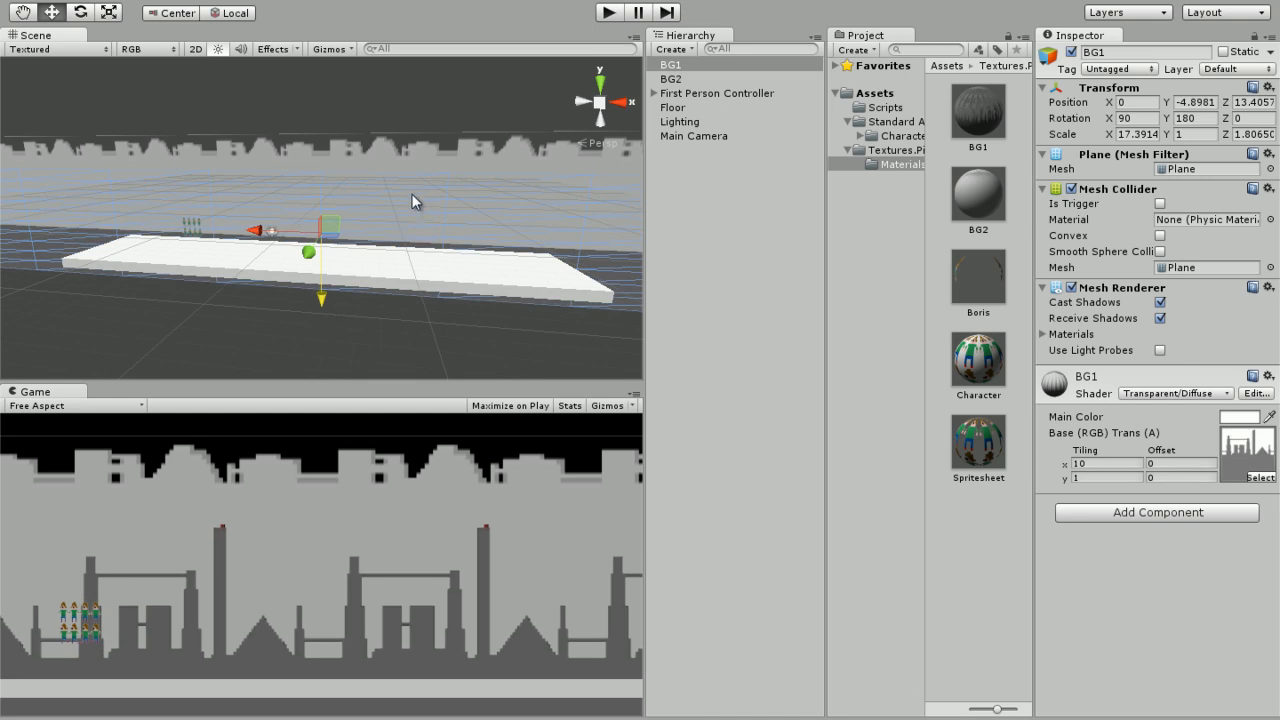
click(672, 78)
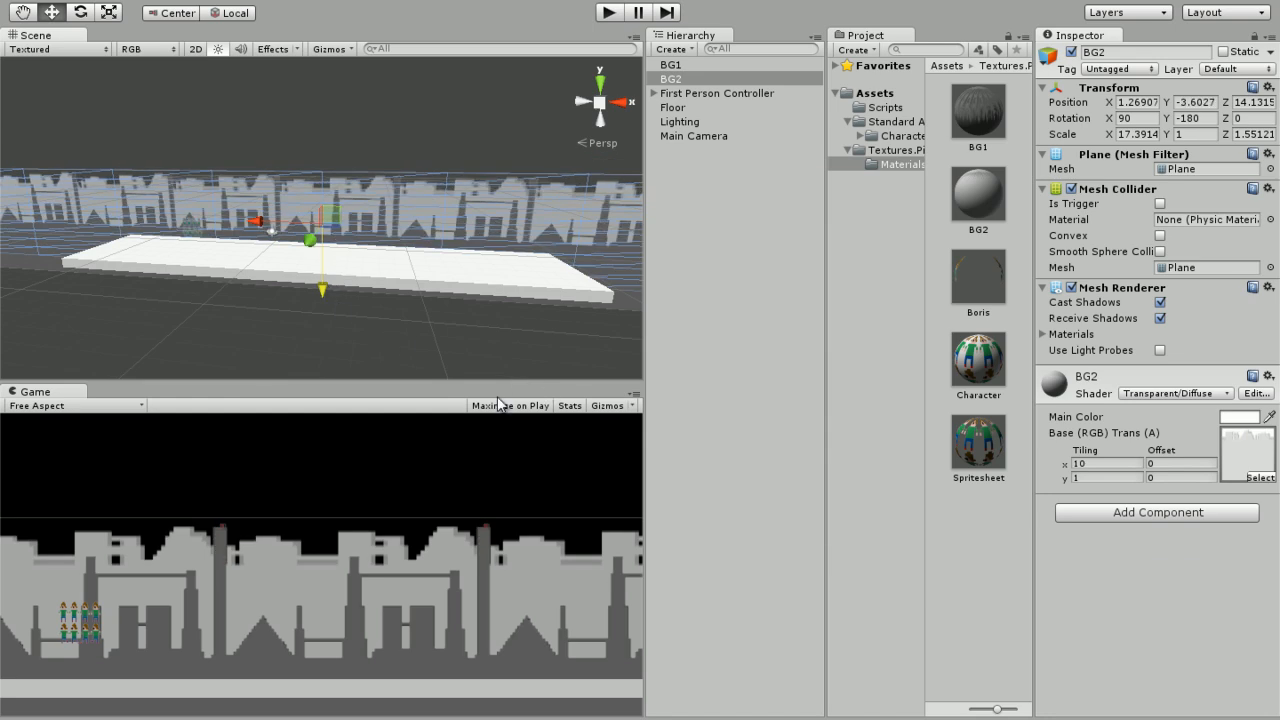
click(672, 80)
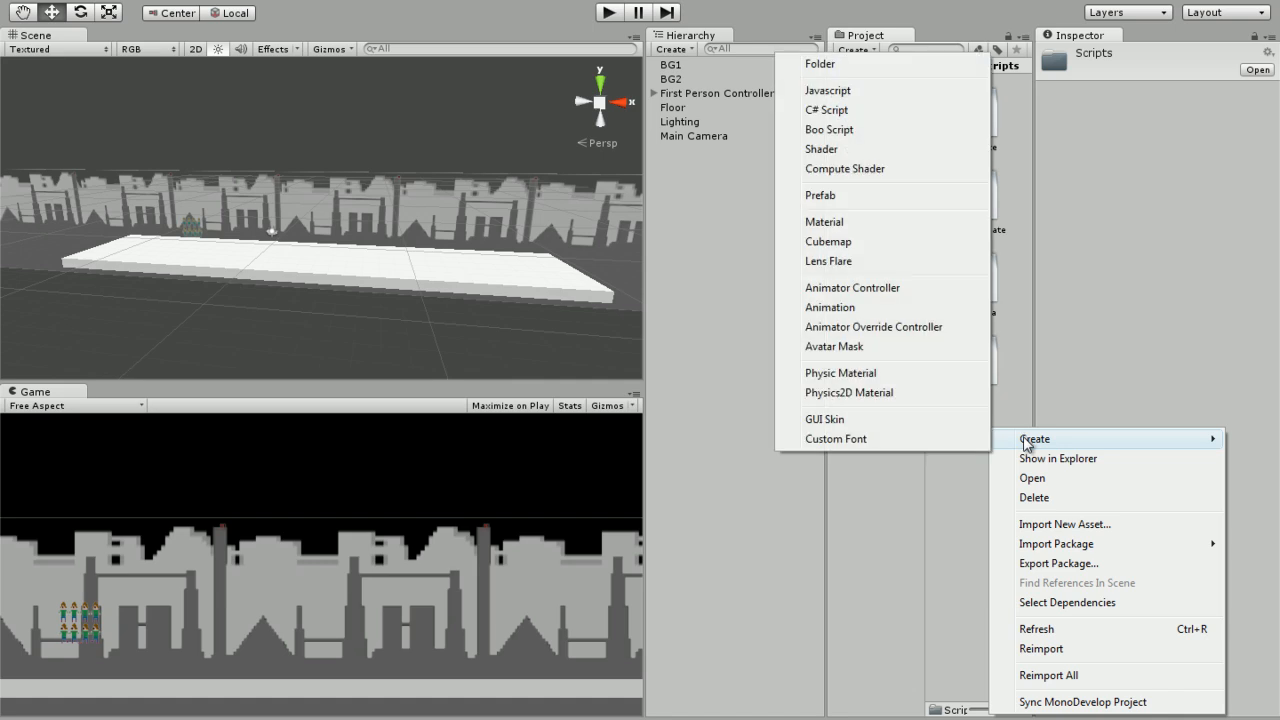
Create a JavaScript script named Background in Scripts and open it in MonoDevelop
click(828, 90)
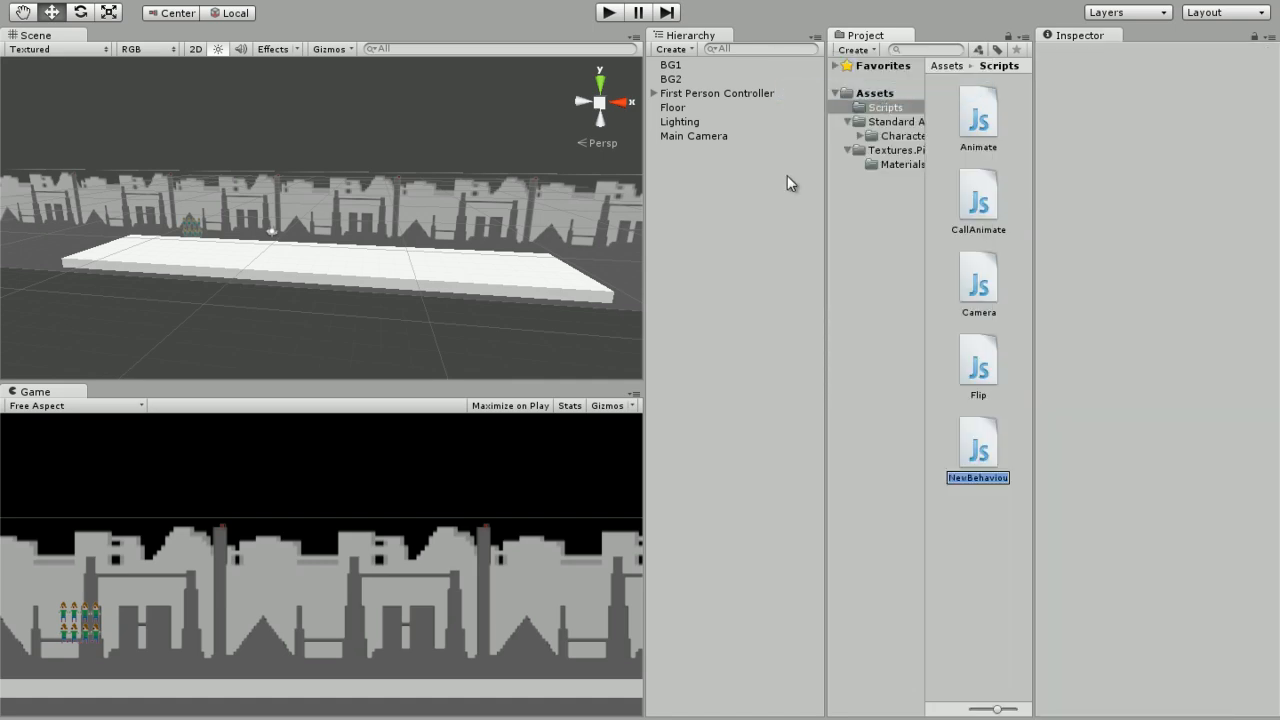
text(Background)
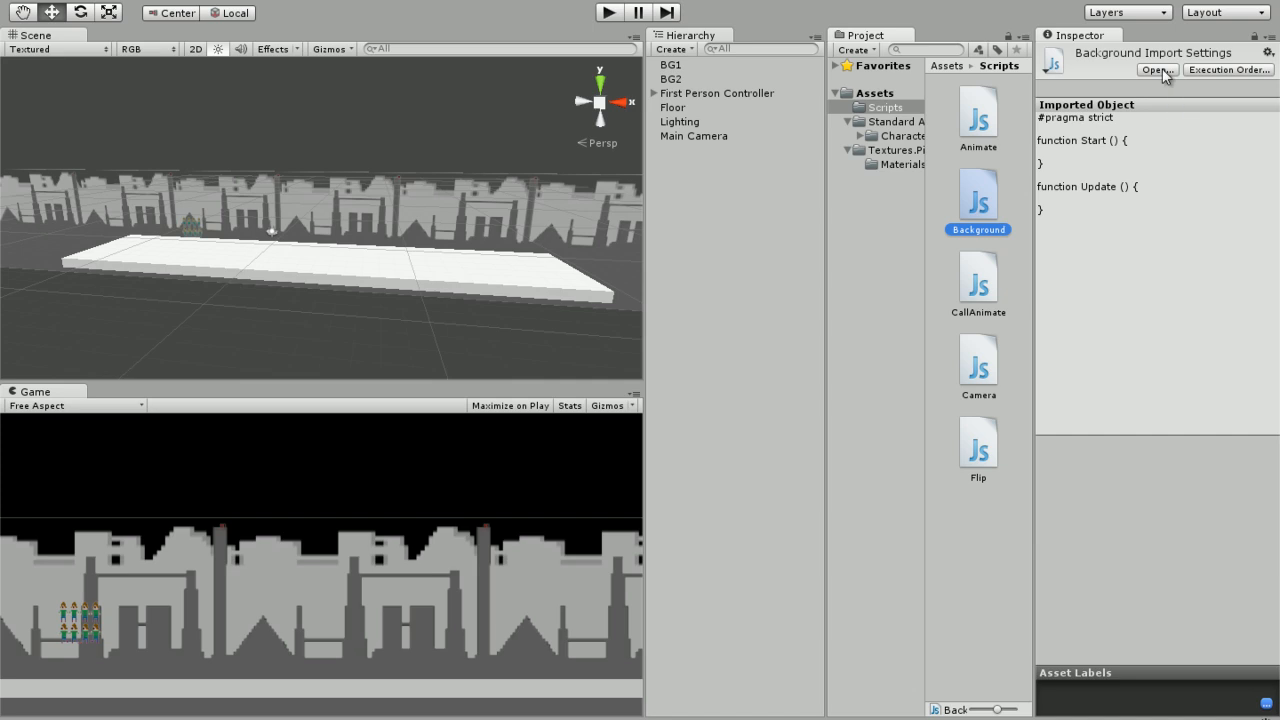
click(1156, 68)
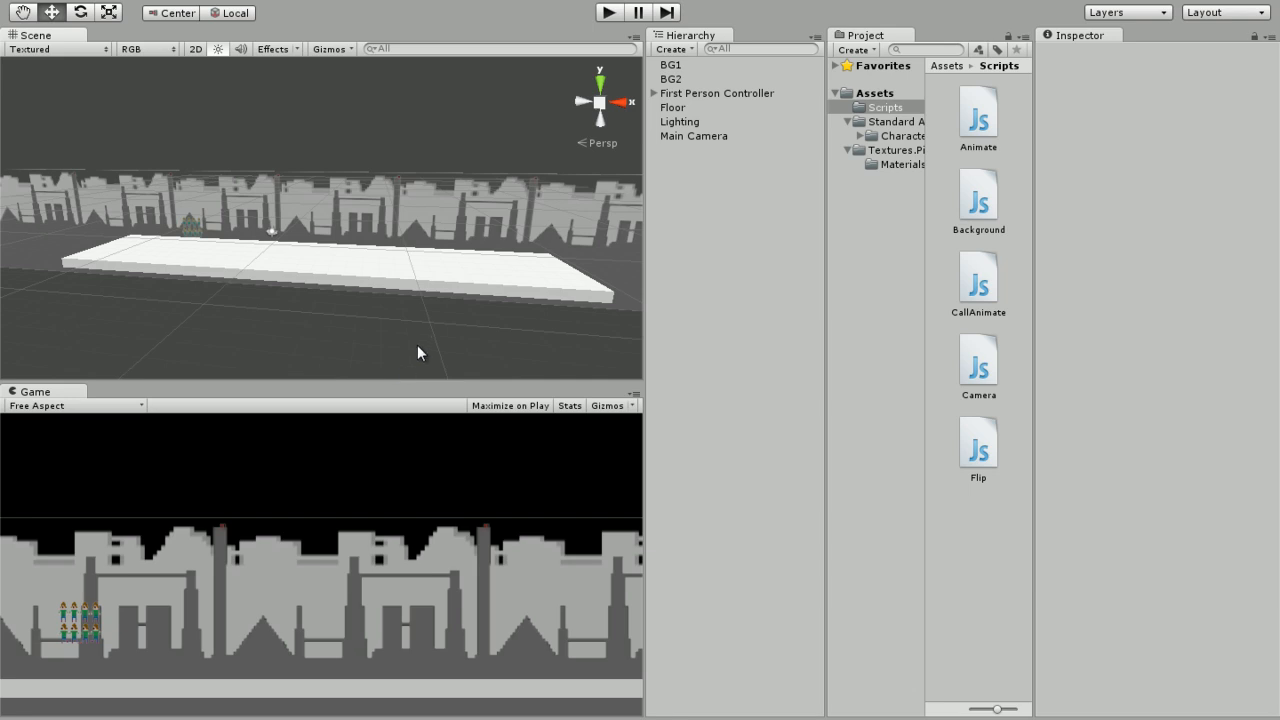
mouse_move(426, 352)
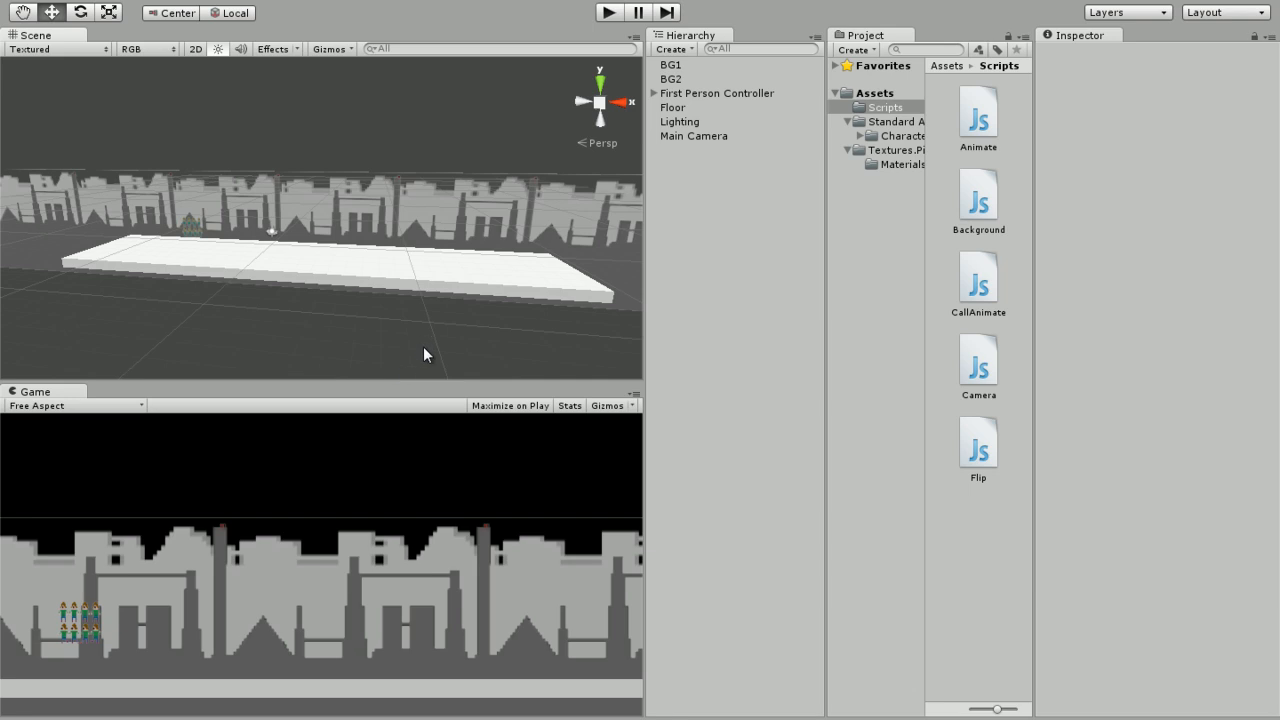
mouse_move(488, 708)
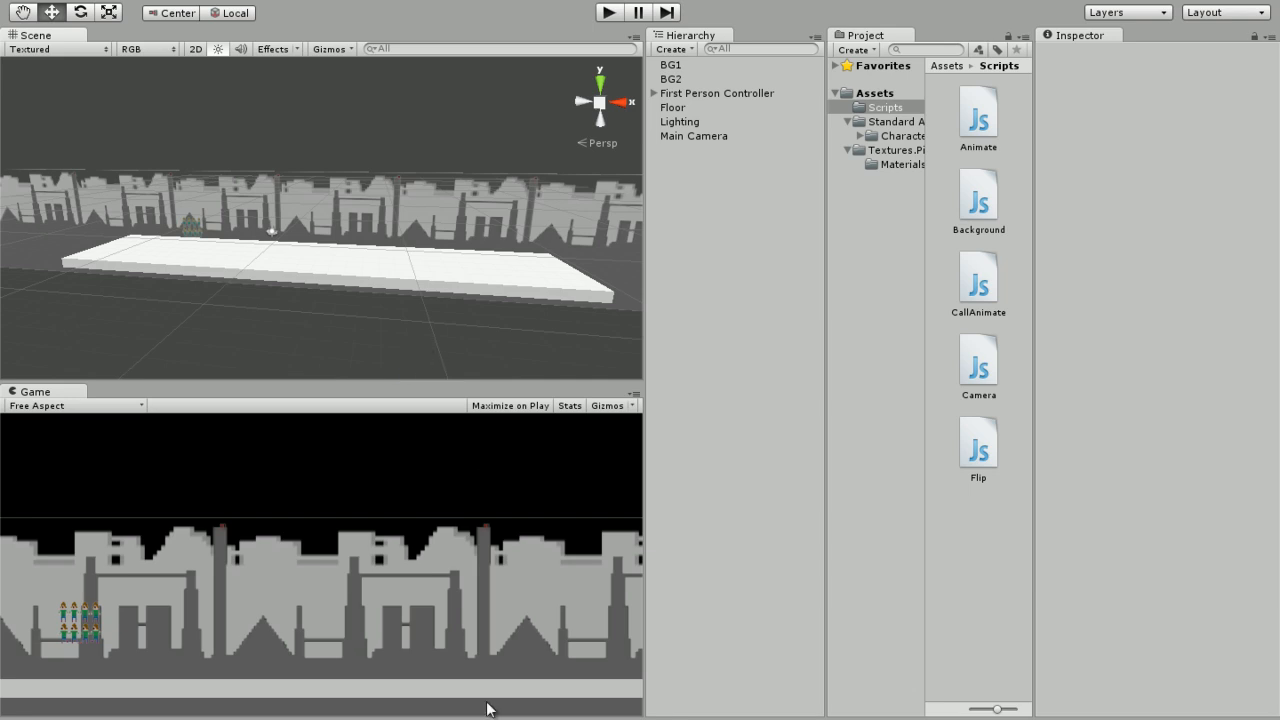
double_click(976, 190)
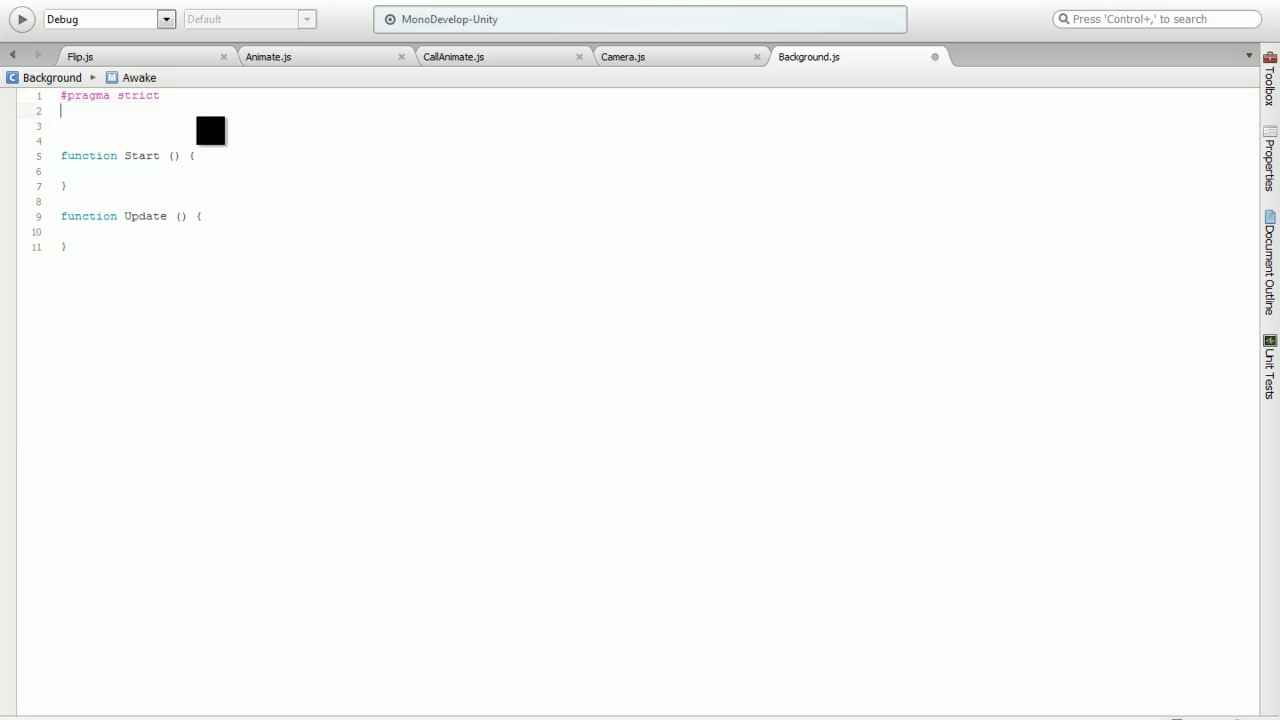
Declare private var camPos : float, var speed : float and var followCam : boolean
text(var)
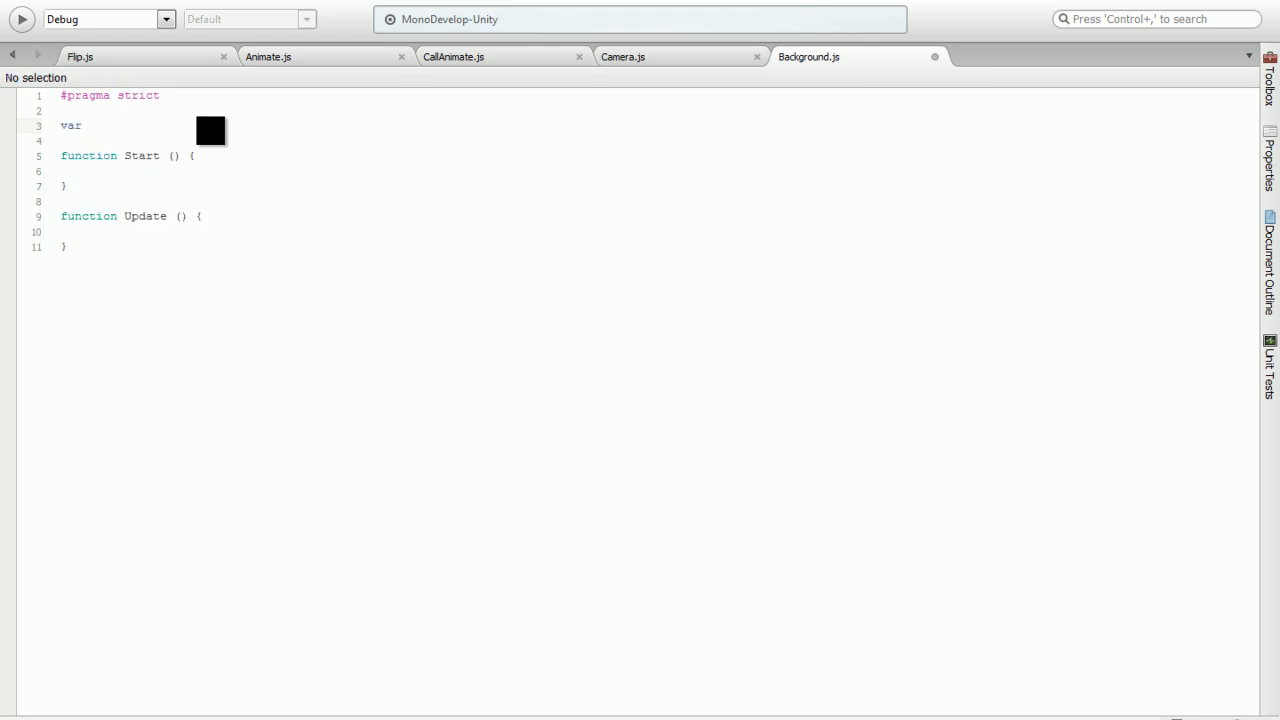
text(private)
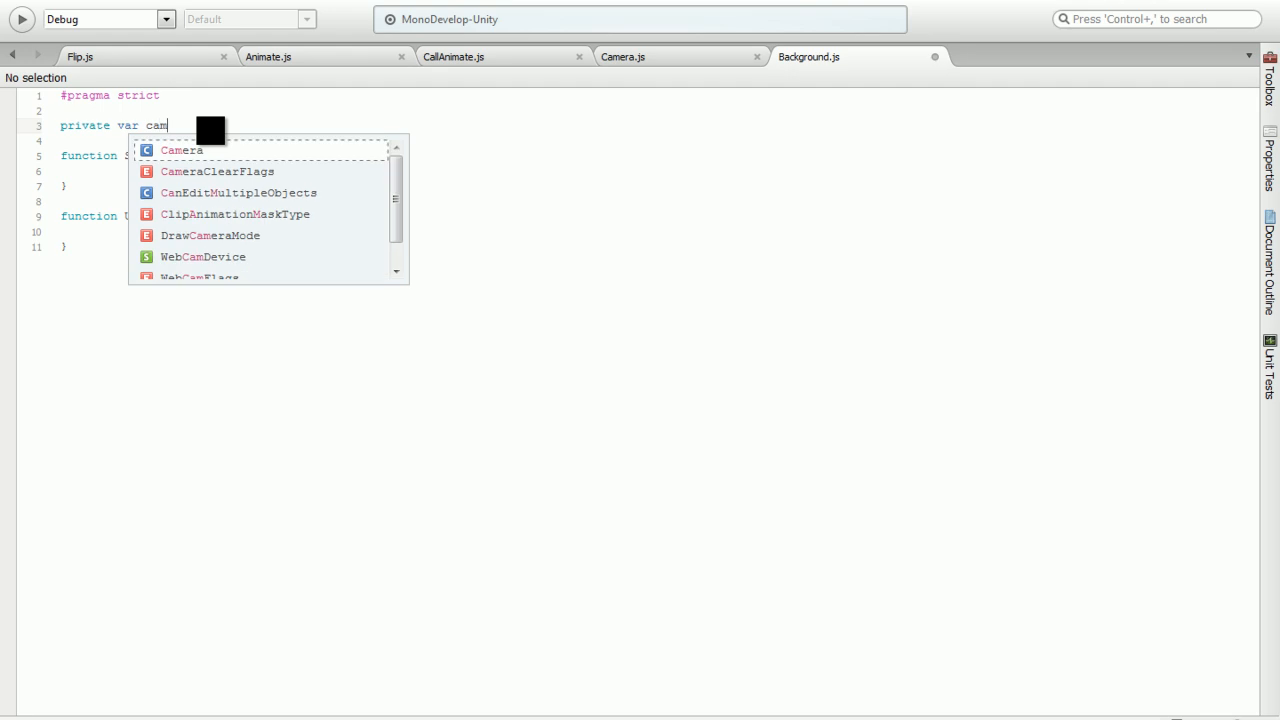
text(Pos oat;)
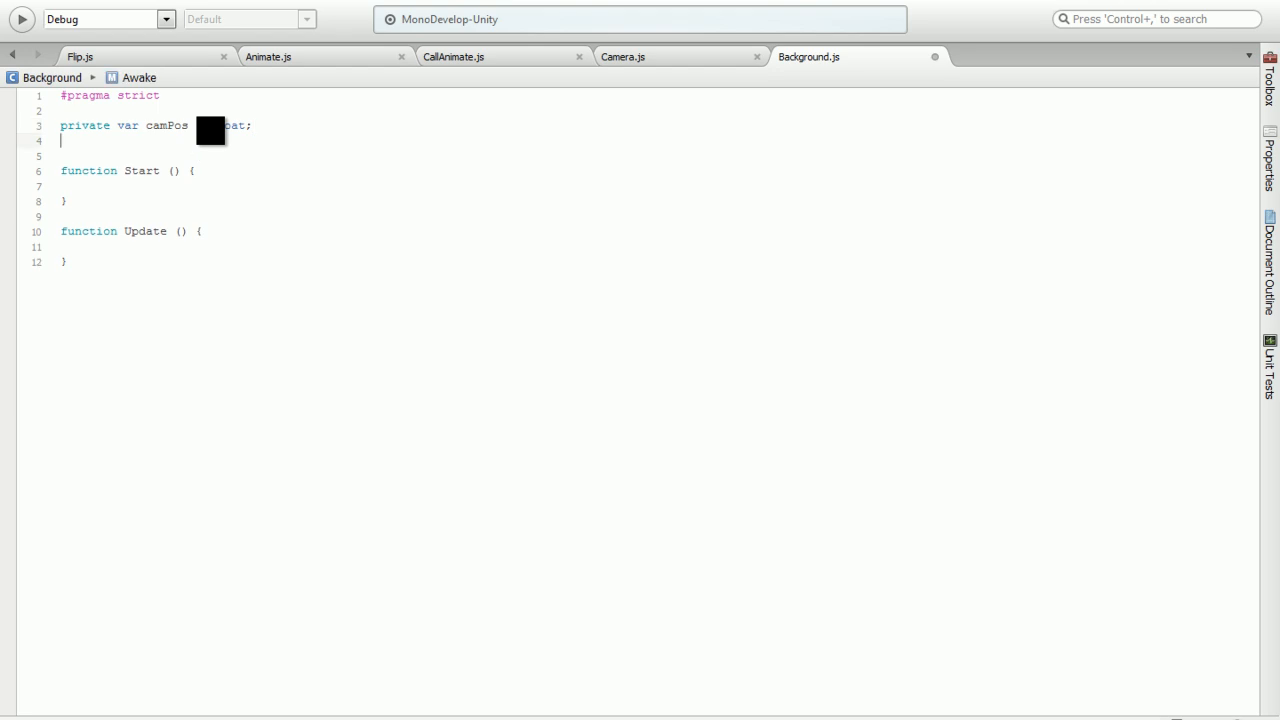
text(var)
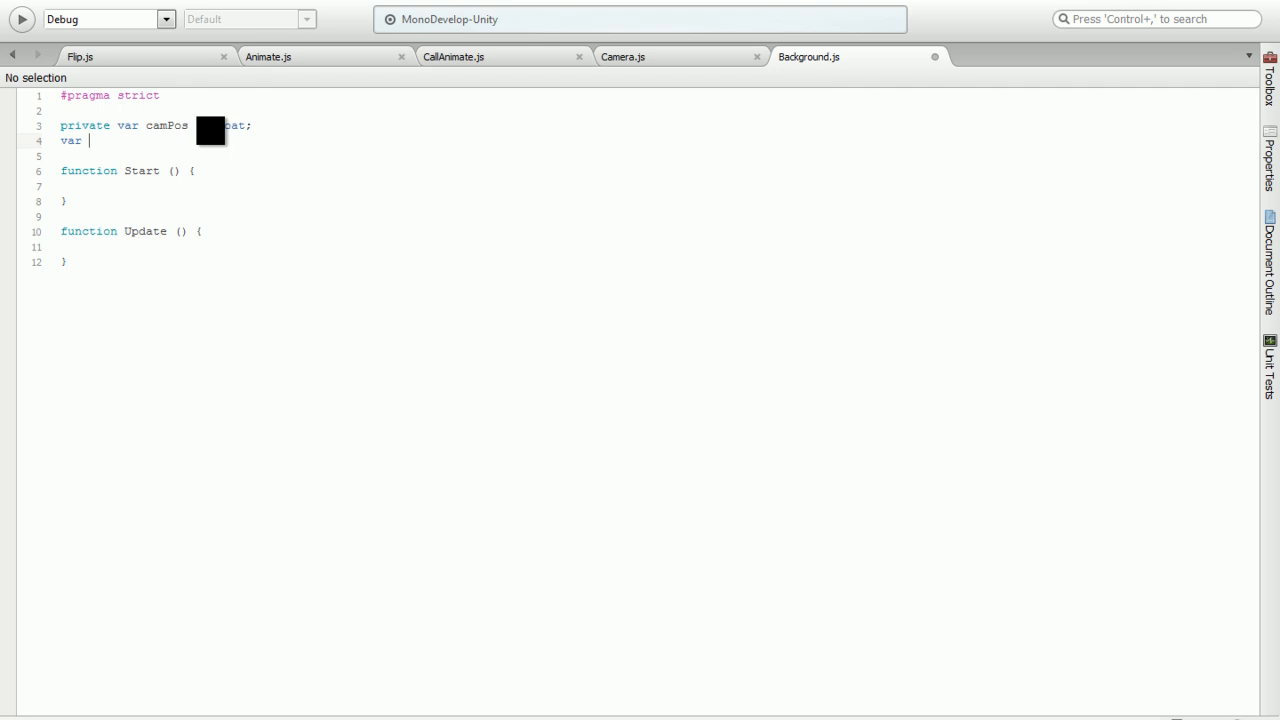
text(speed)
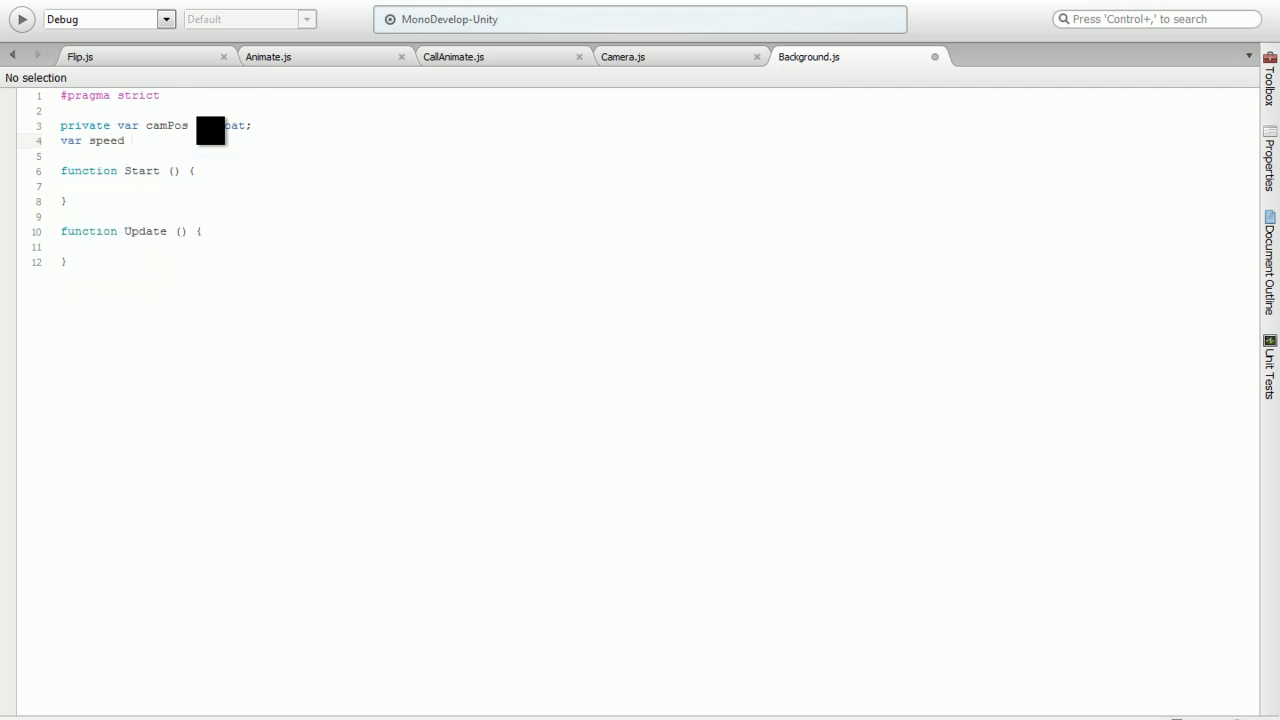
text(: float;)
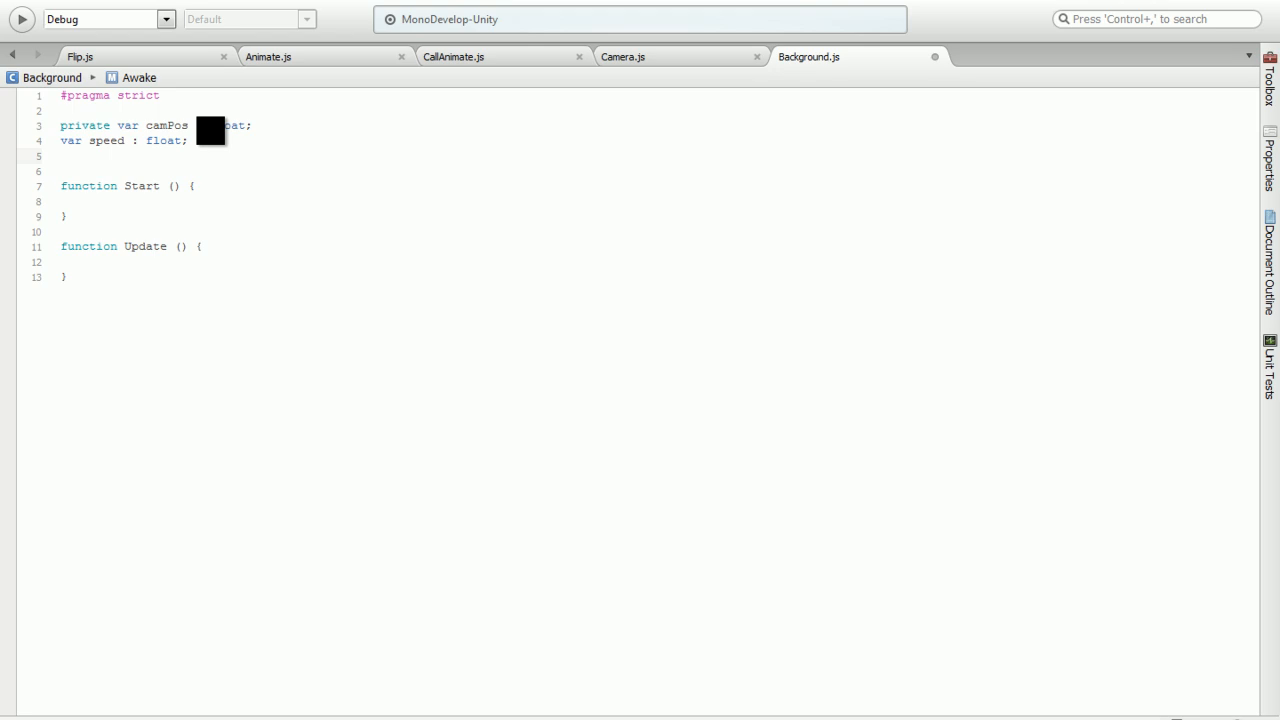
text(var)
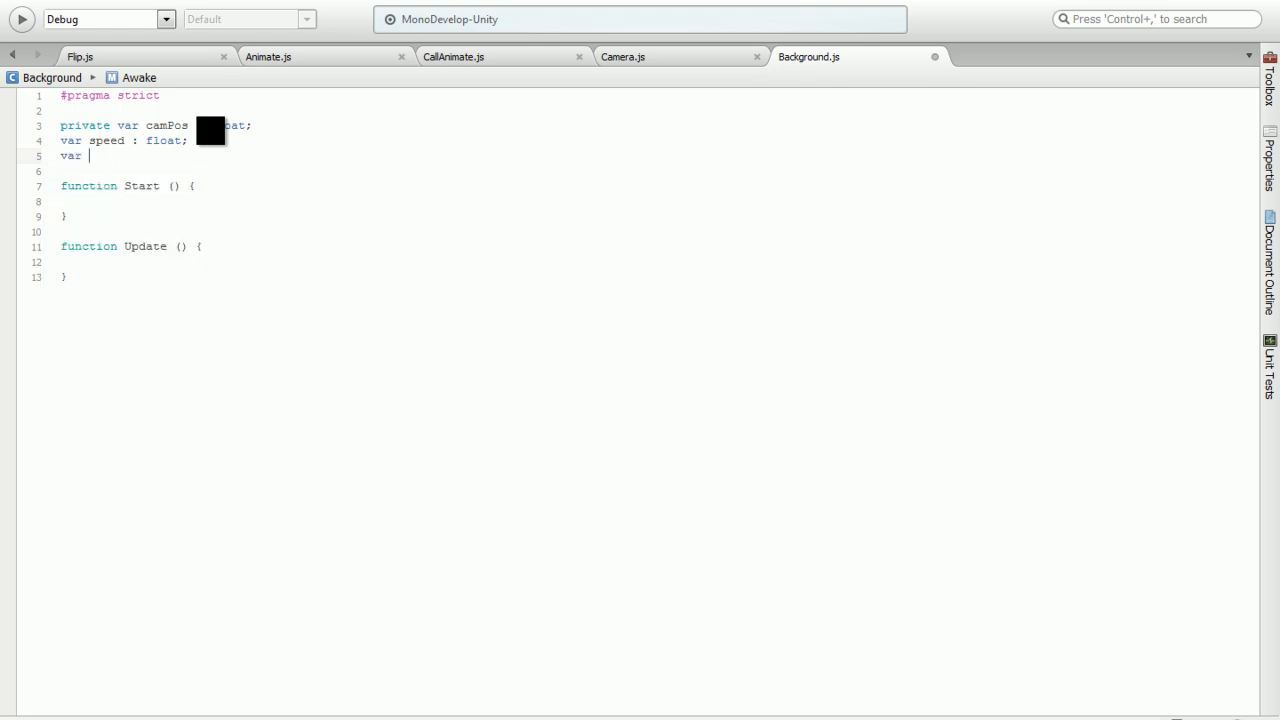
text(followCam :)
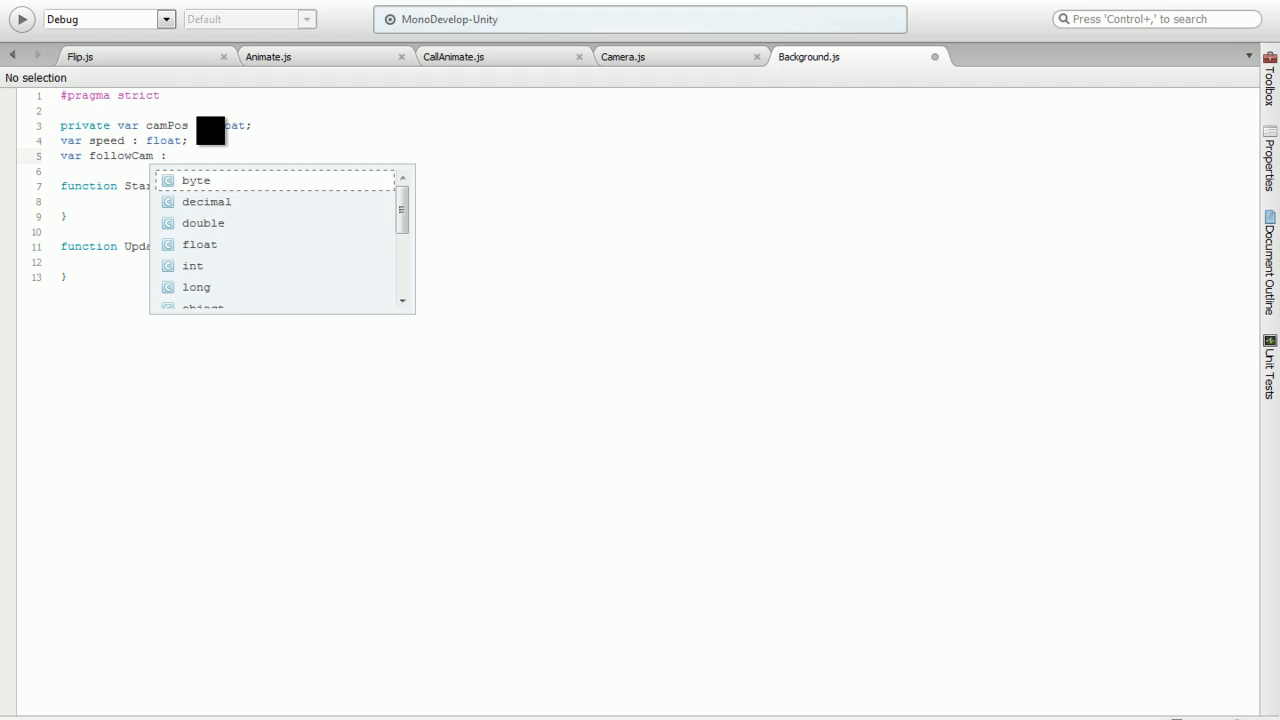
text(b)
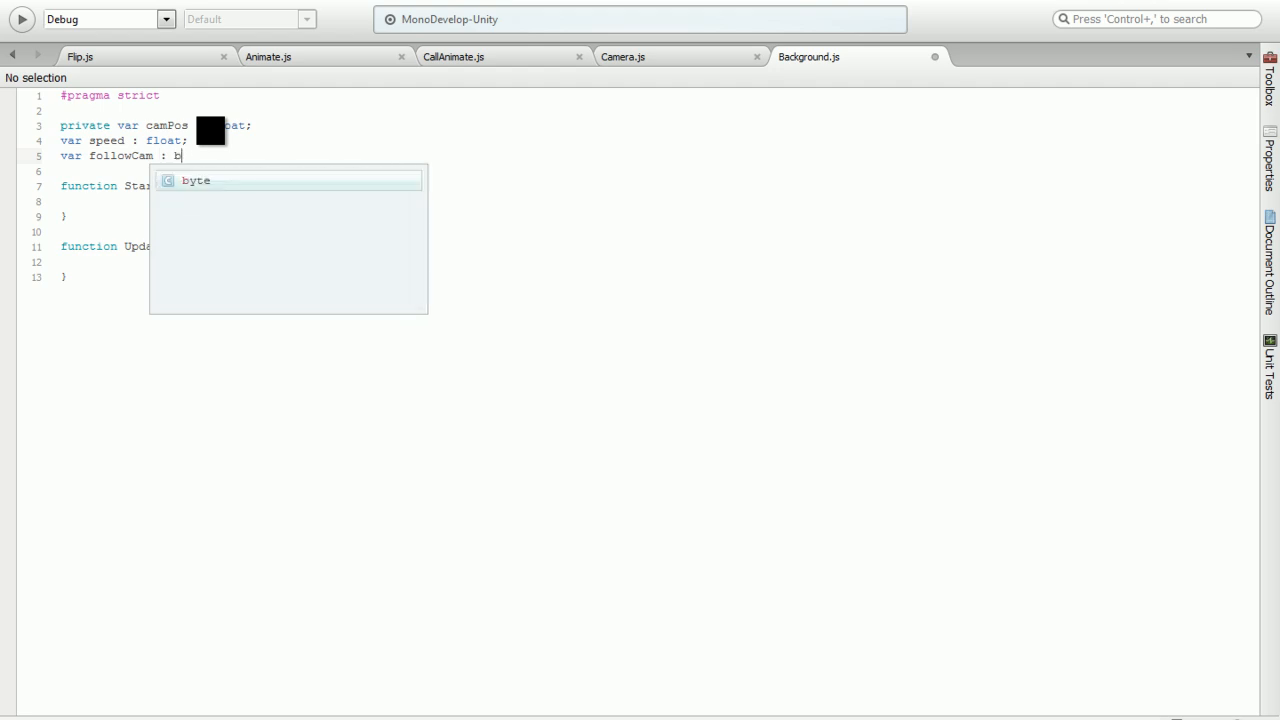
text(oolean;)
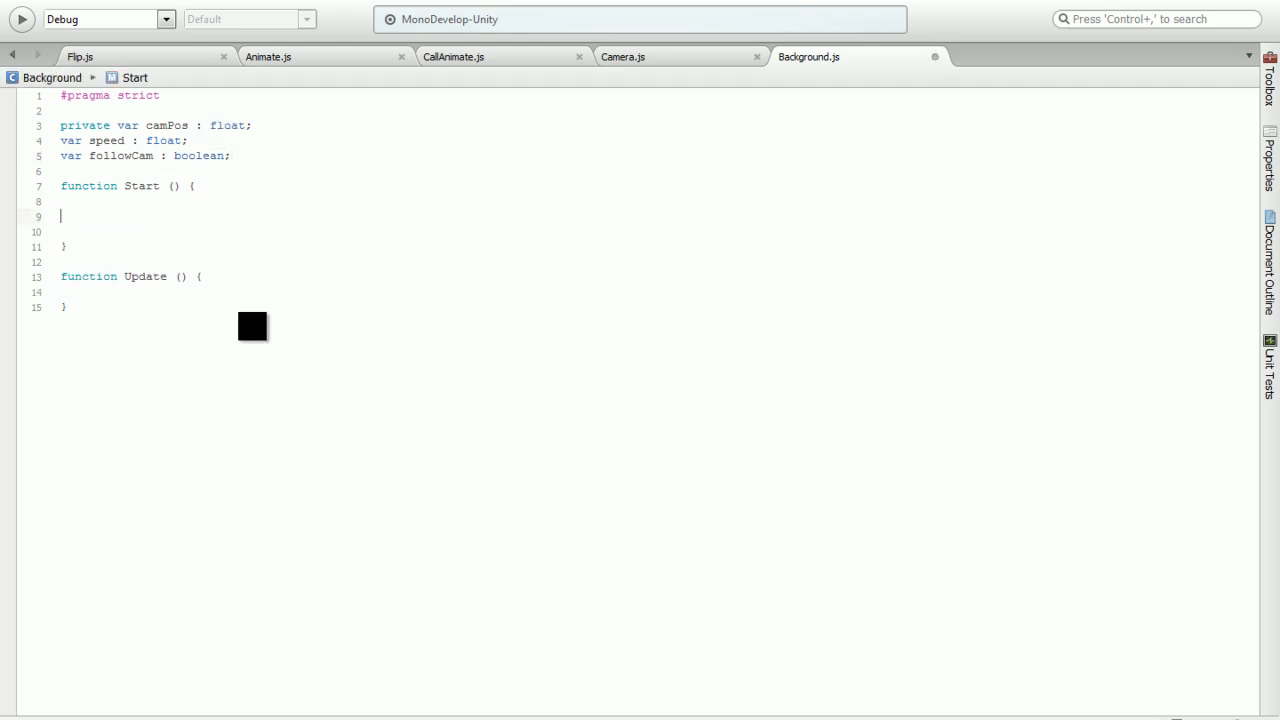
In Start, write camPos = Camera.main.transform.position.x
key(Backspace)
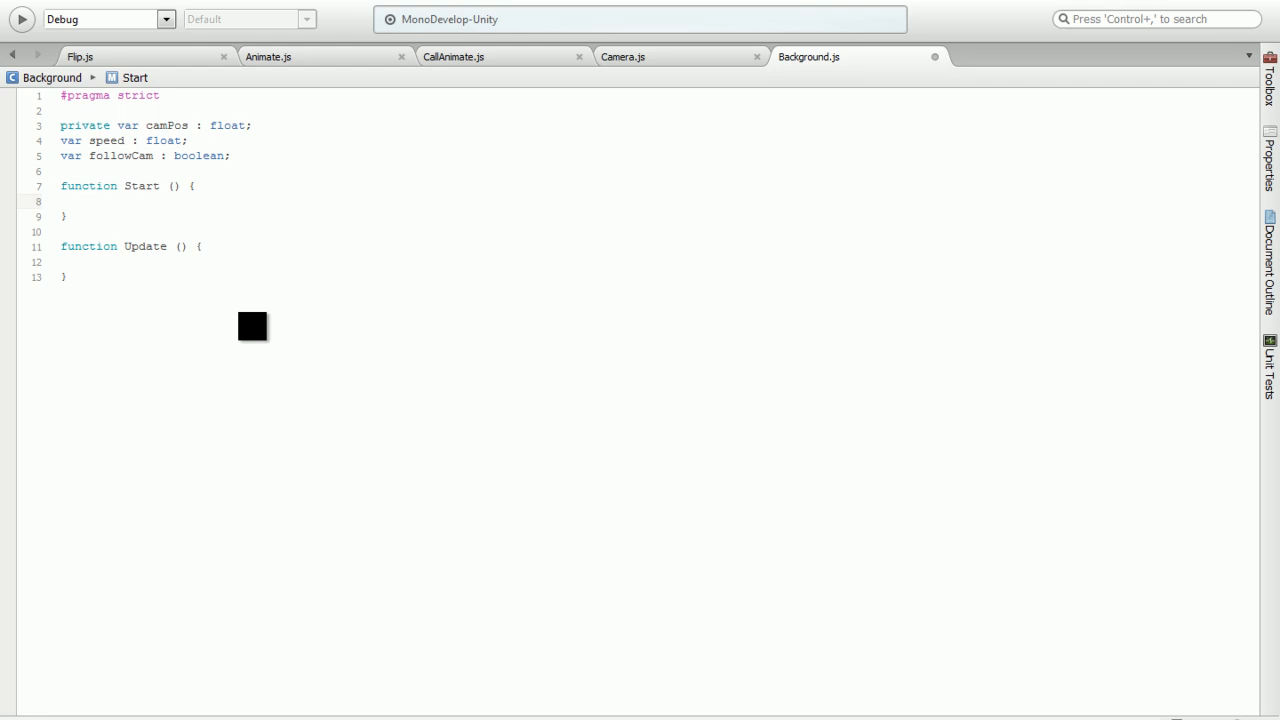
text(c)
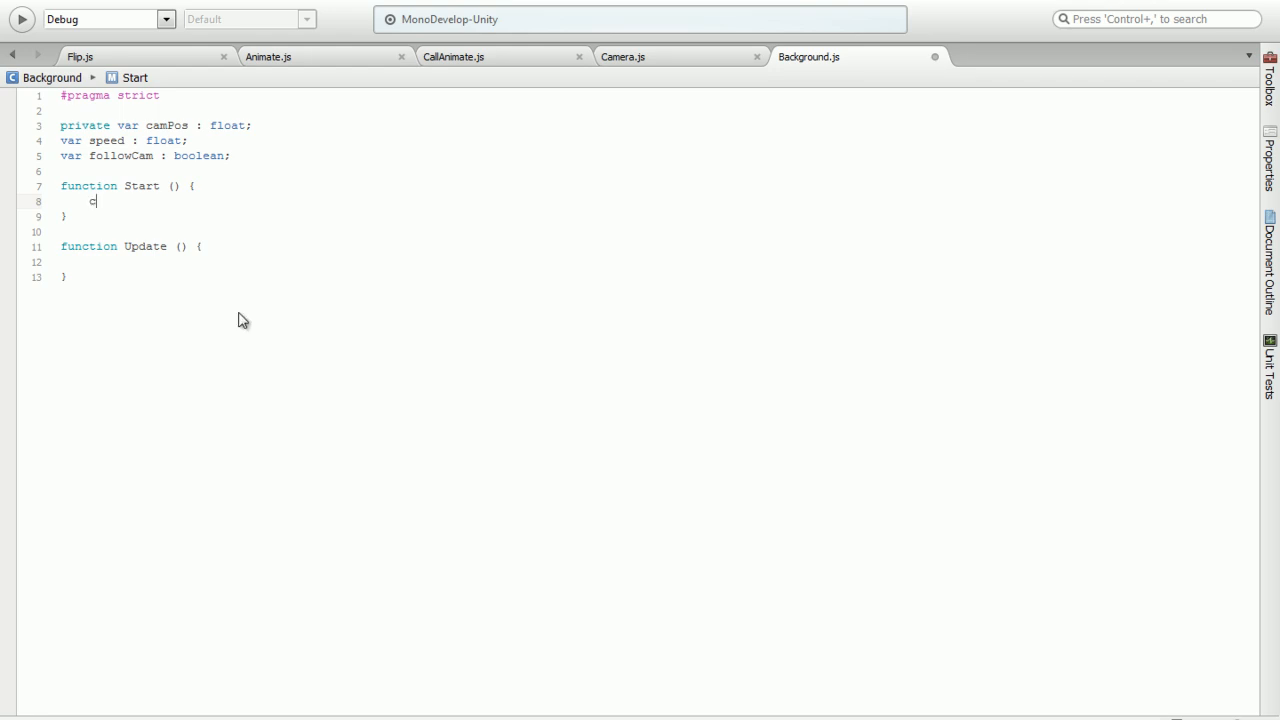
text(amPos)
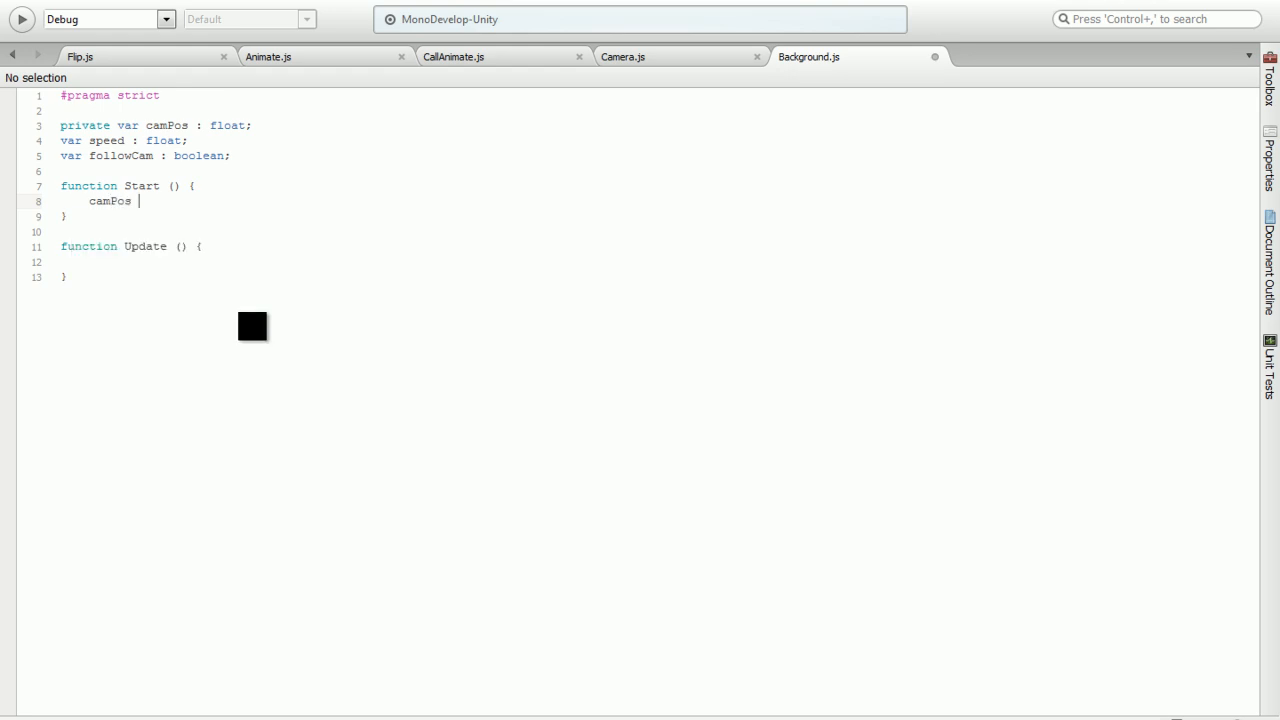
text(=)
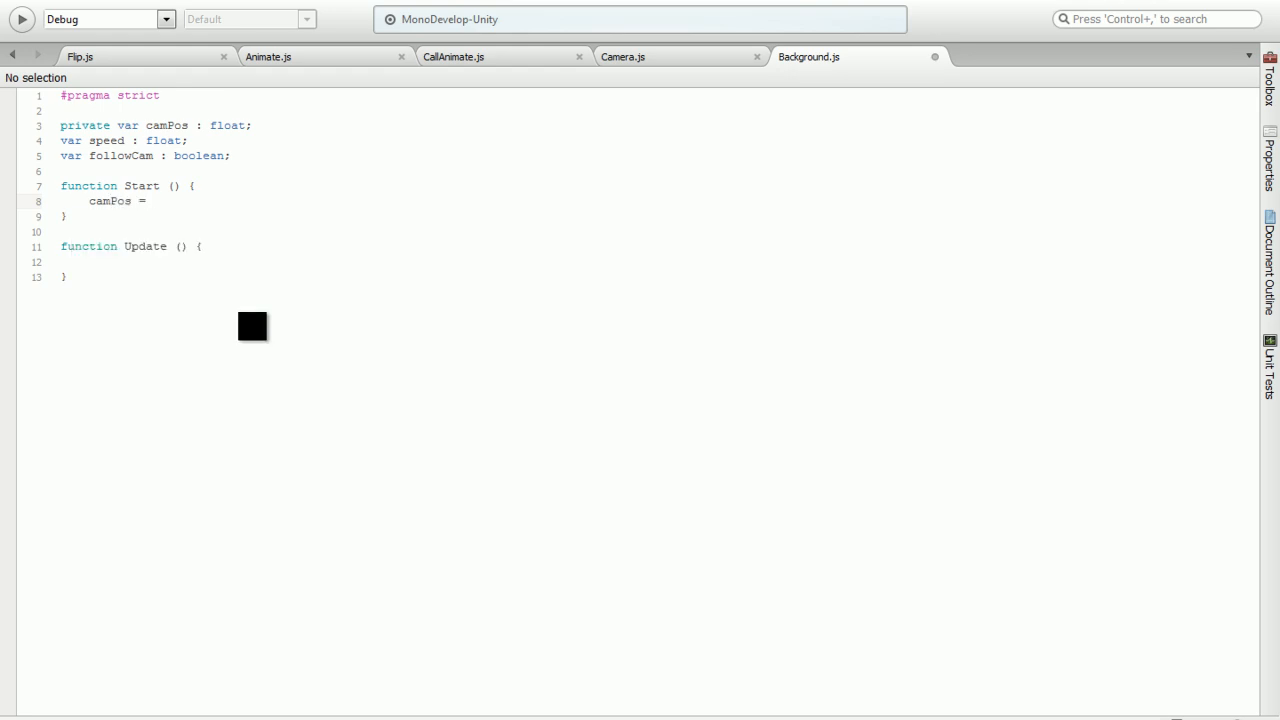
click(152, 200)
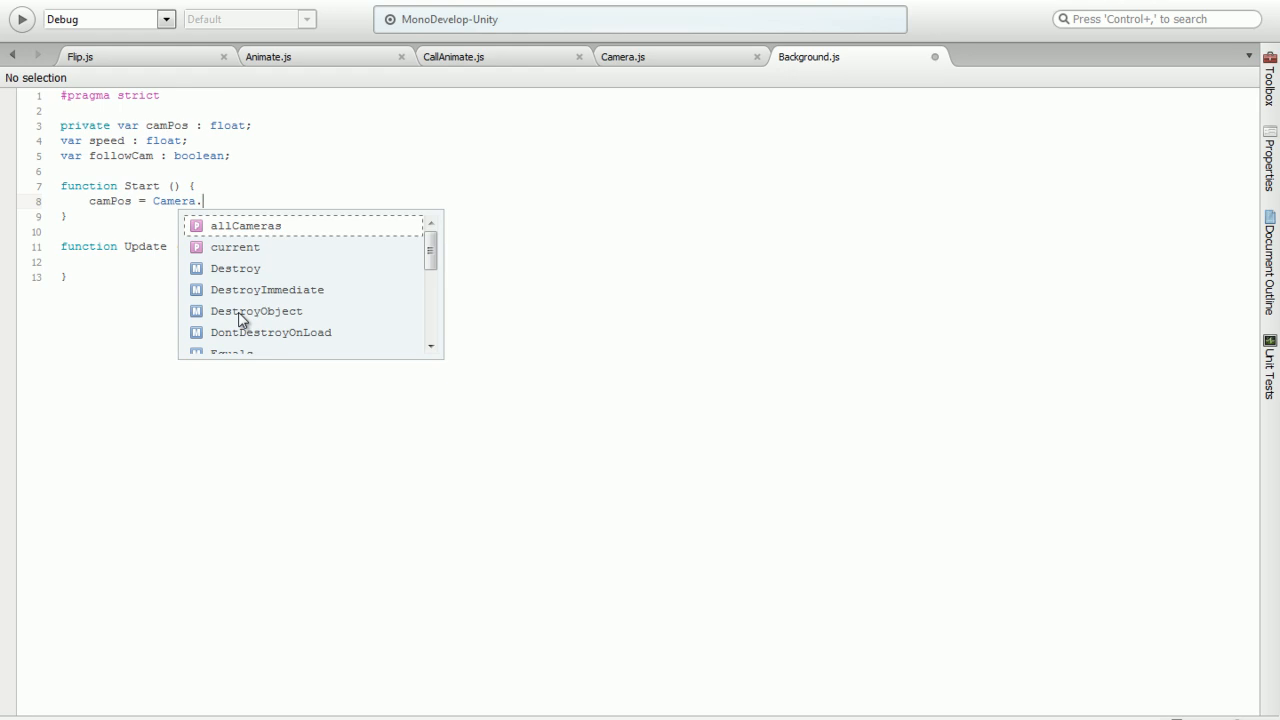
text(main.transform.)
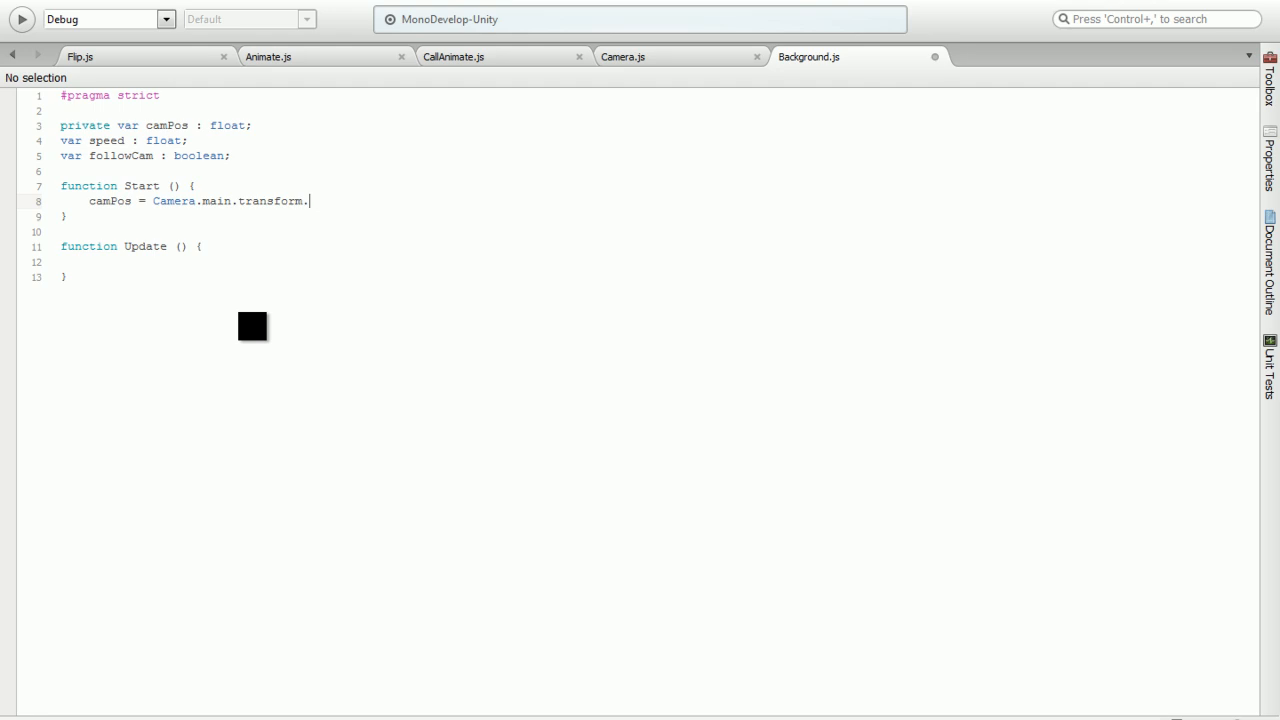
text(position.x;)
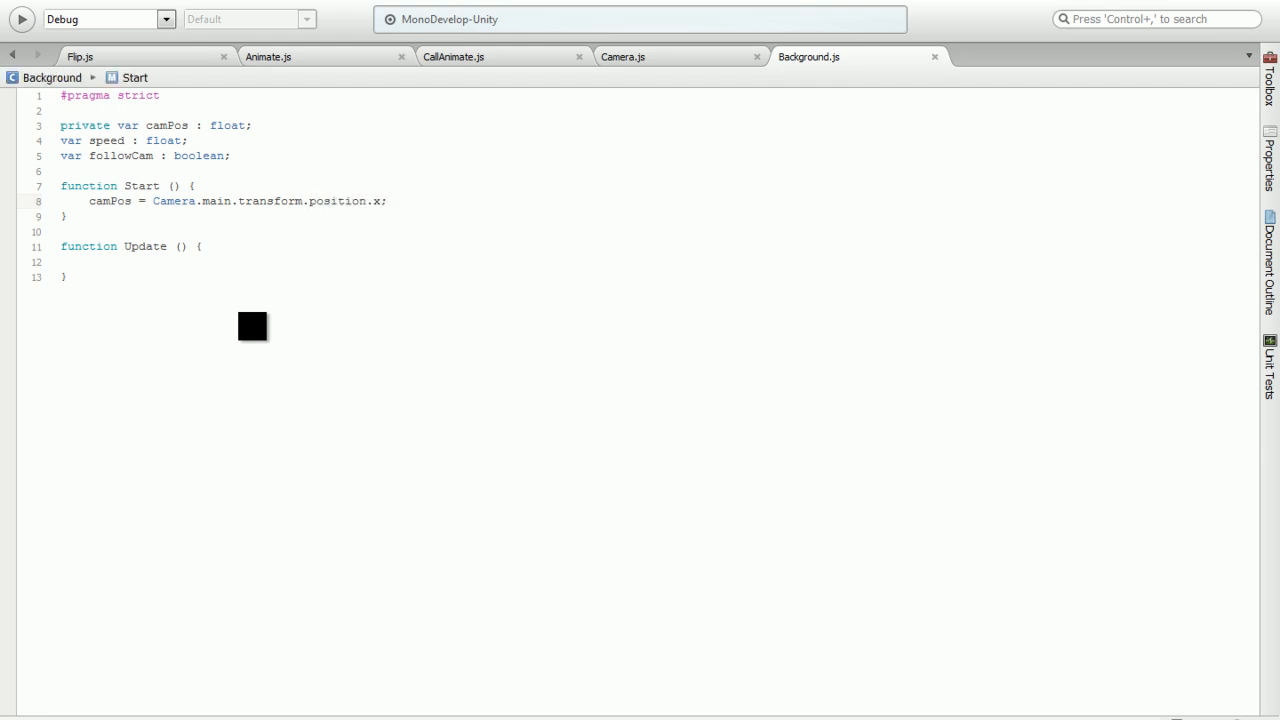
click(96, 186)
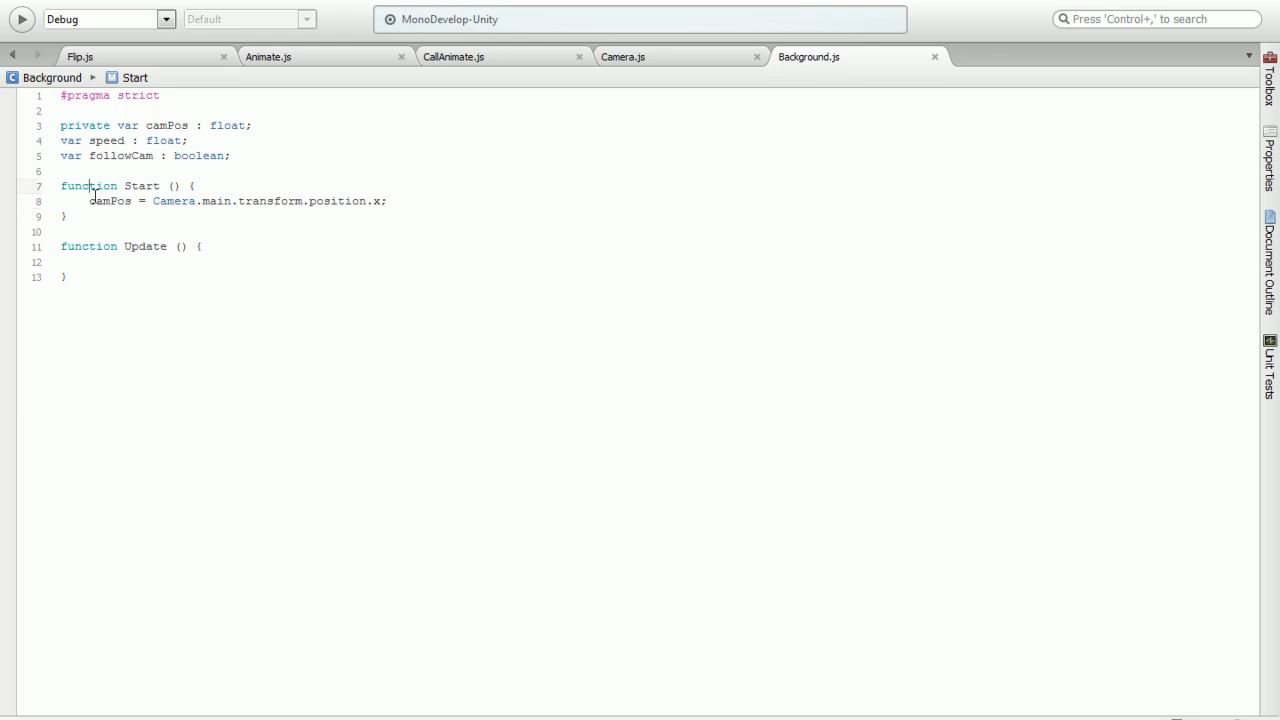
In Update, begin an if(followCam){ block
double_click(108, 200)
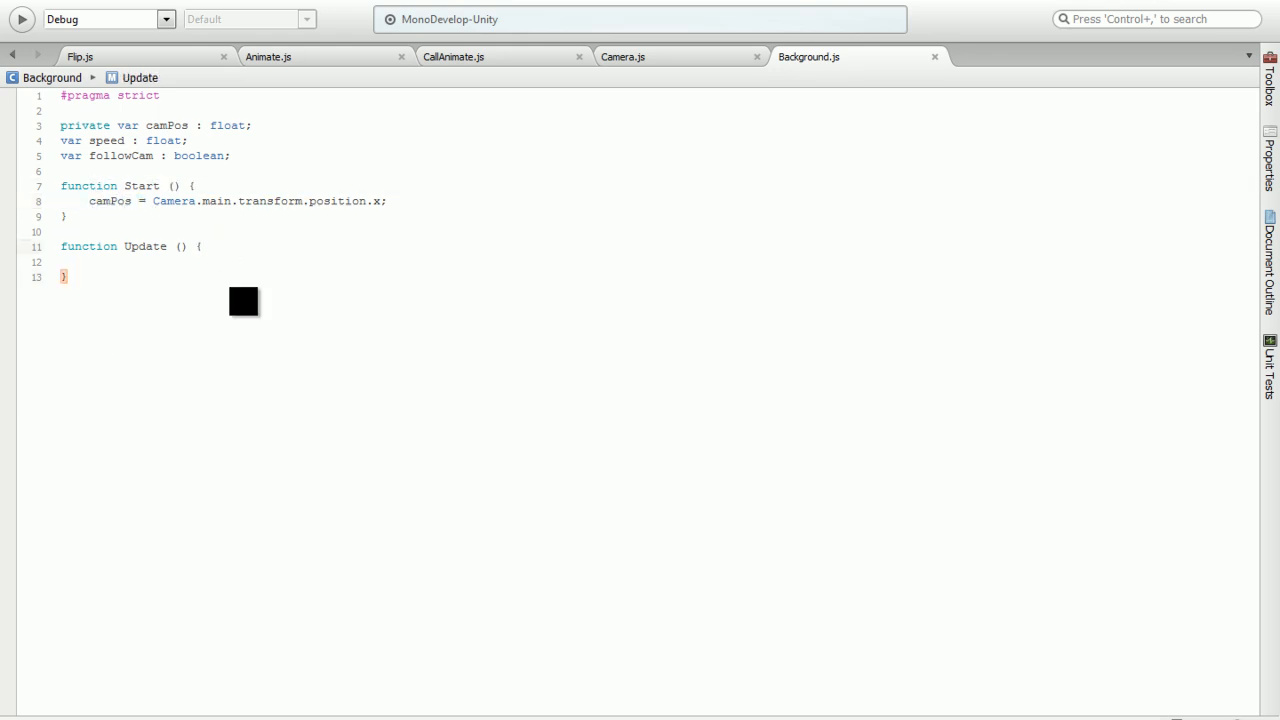
key(Return)
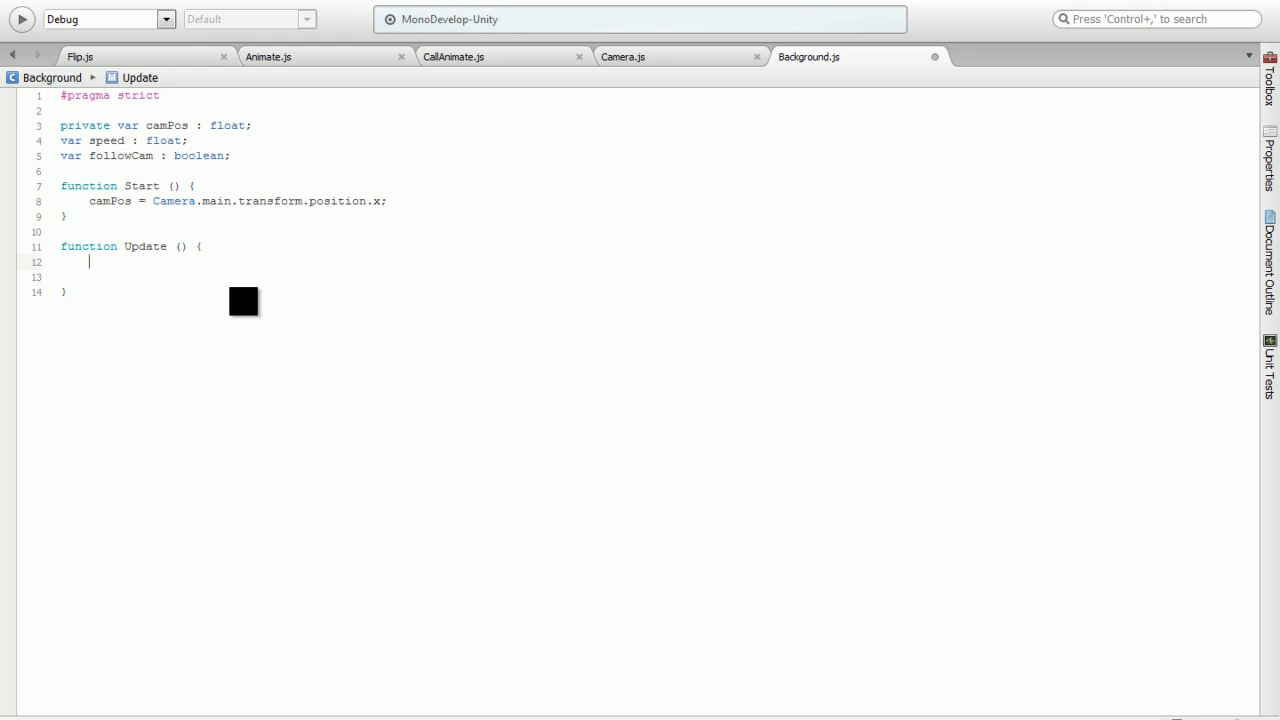
text(if()
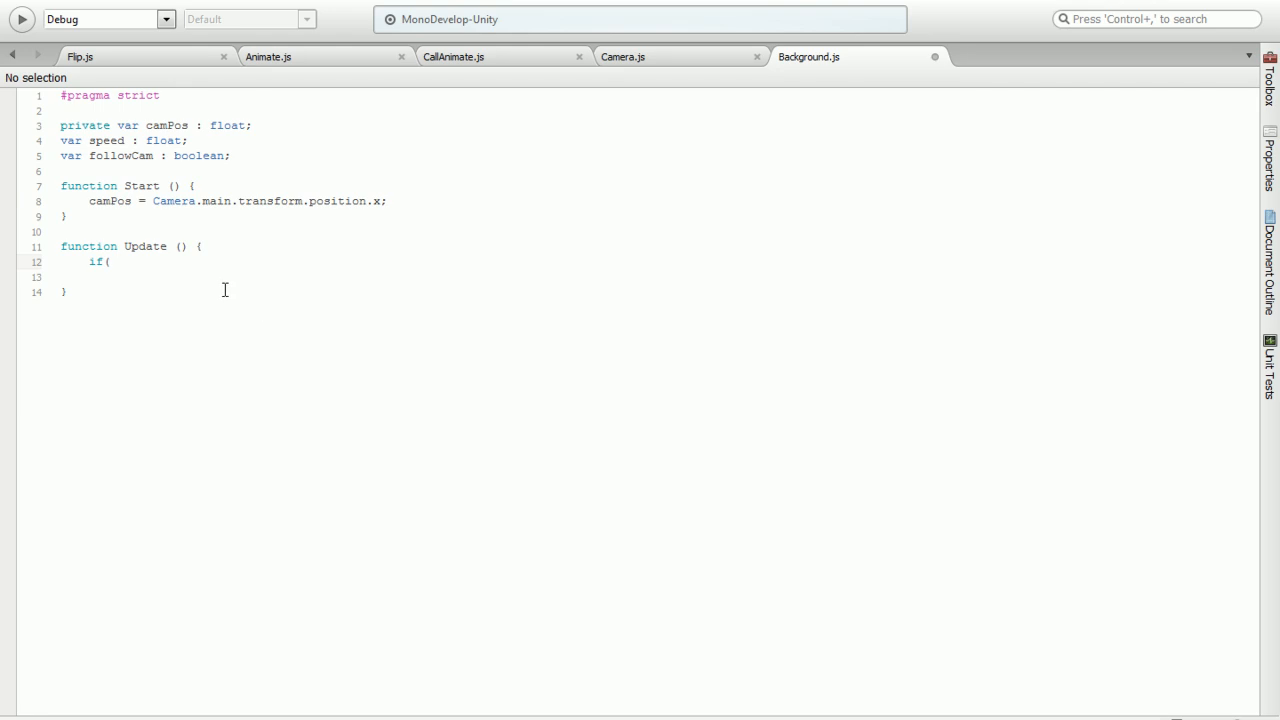
click(108, 260)
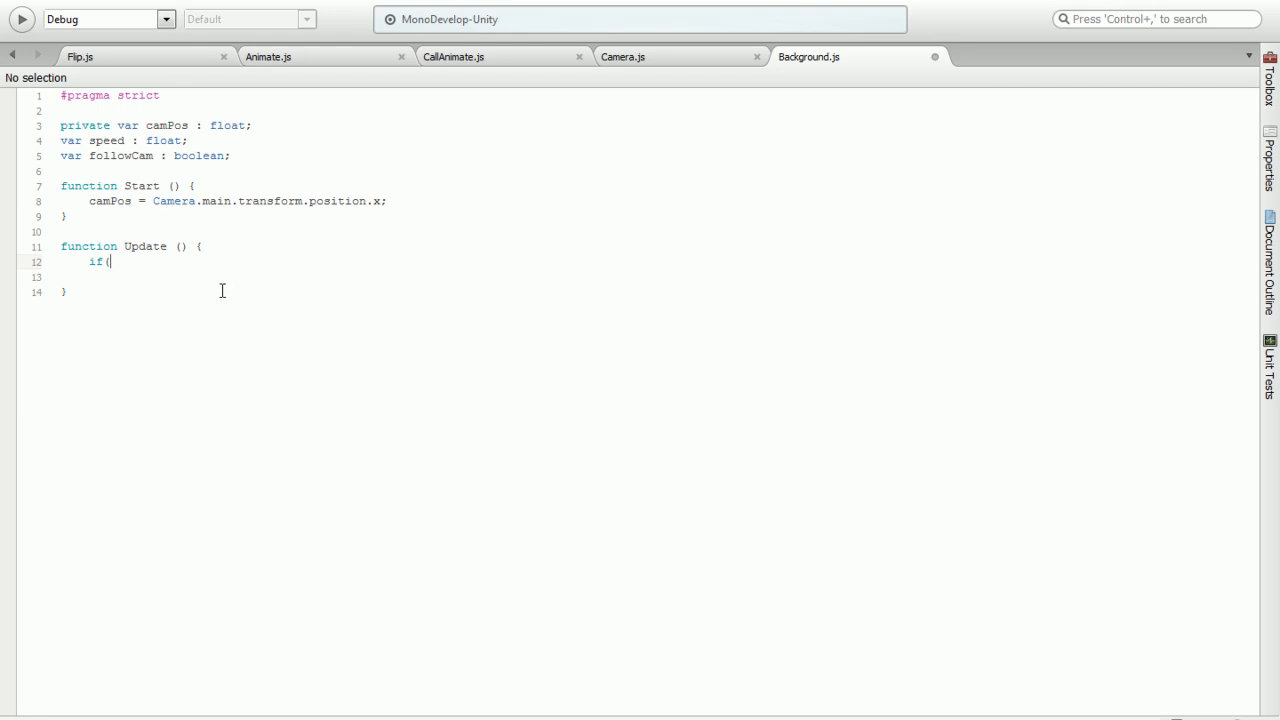
text(fol)
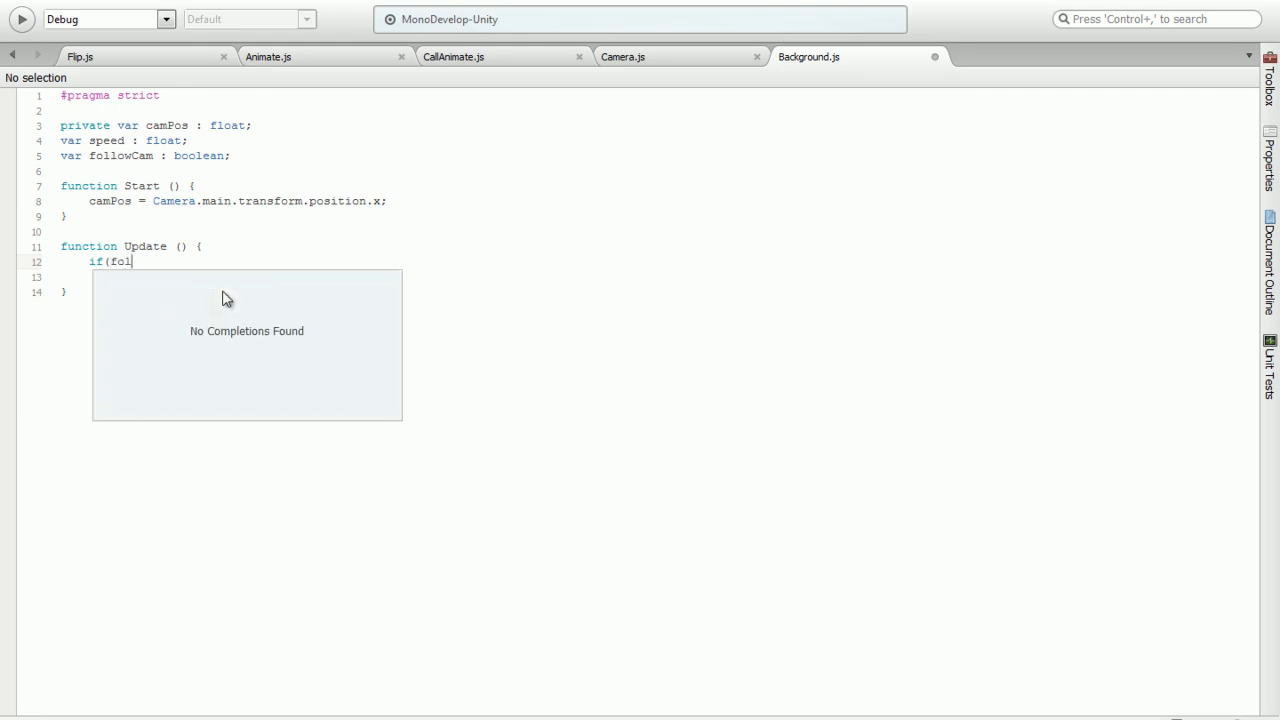
text(lowCa)
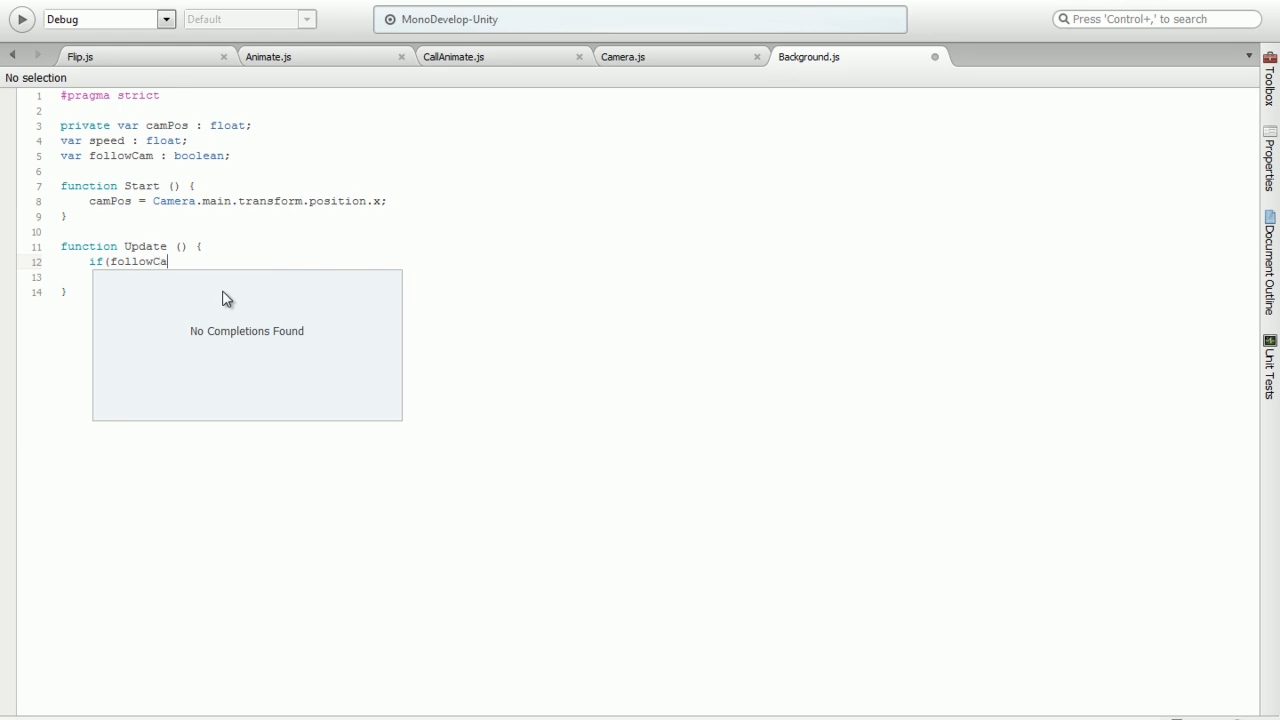
text(m){)
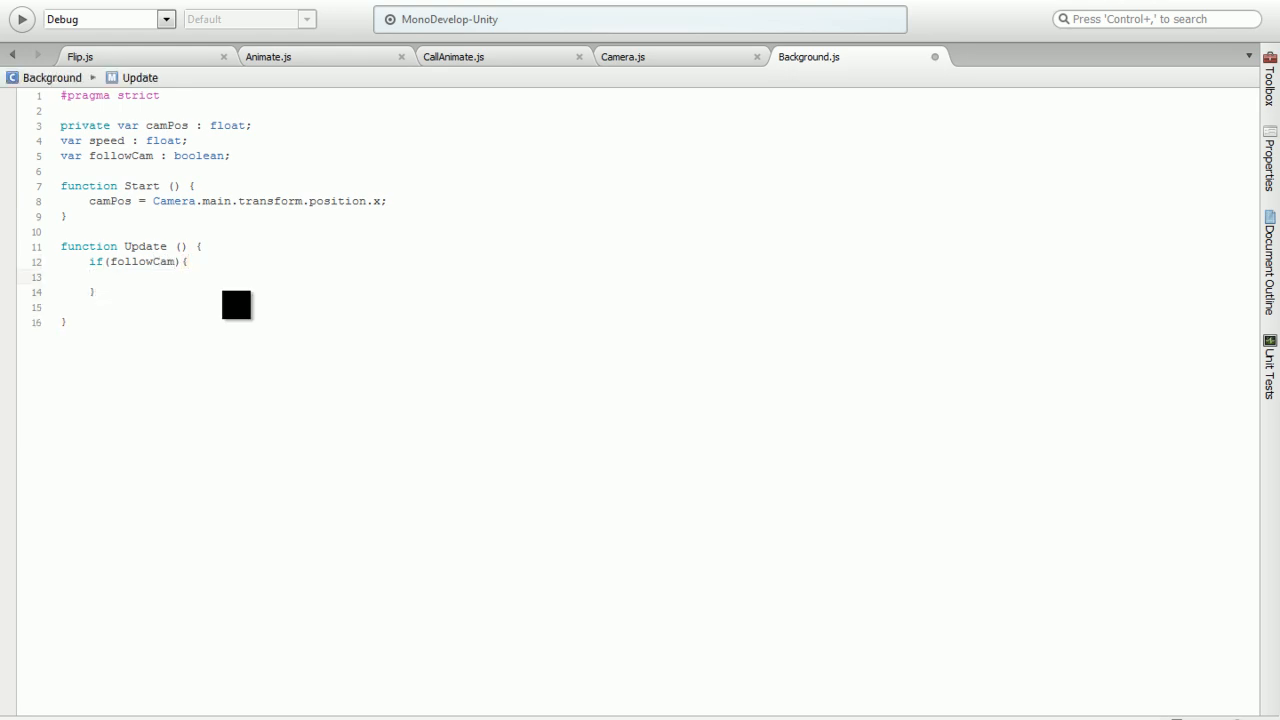
Inside the block write transform.position.x = (Camera.main.transform.position.x - camPos)/speed
text(transform.position.x =)
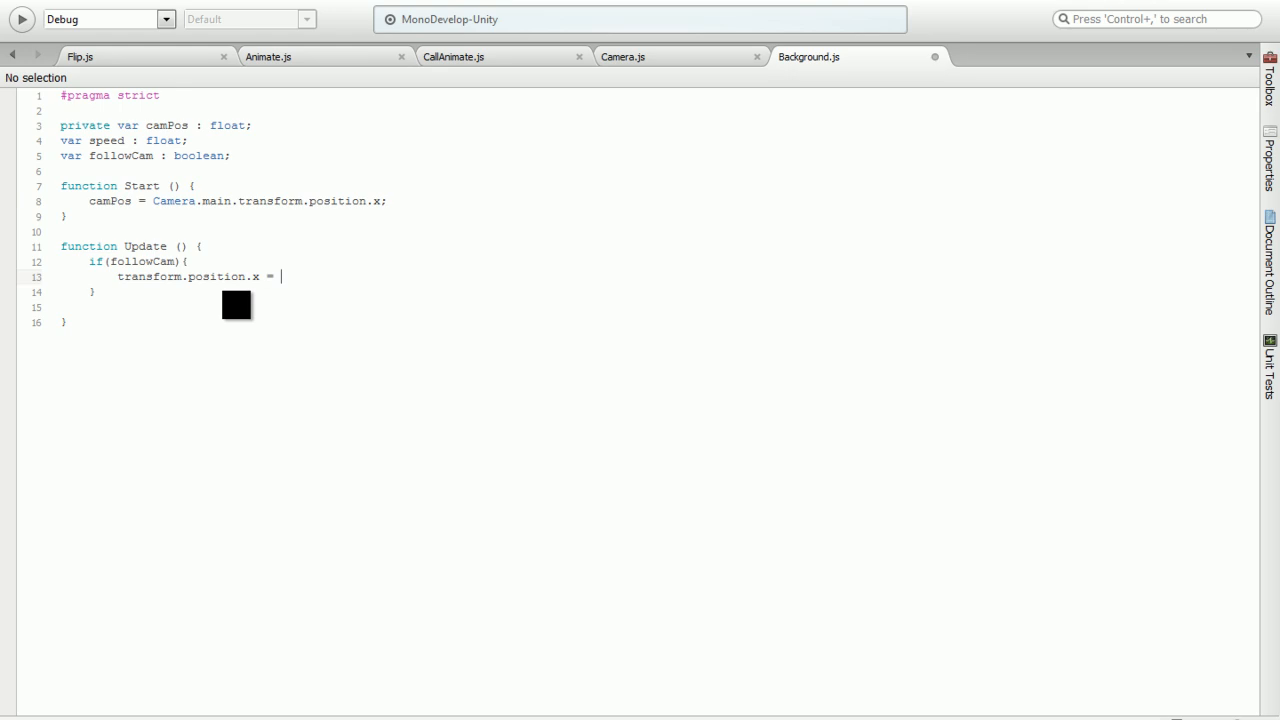
text((Camera.main.transform.position.x)
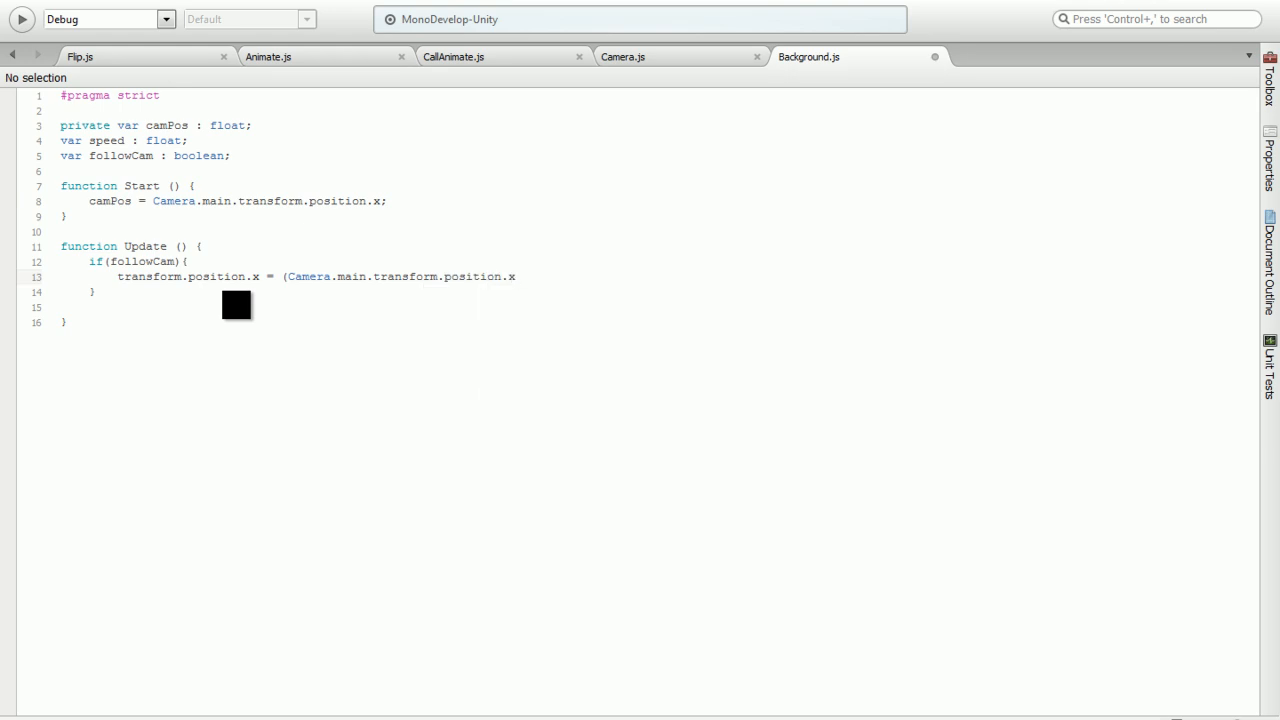
text(-)
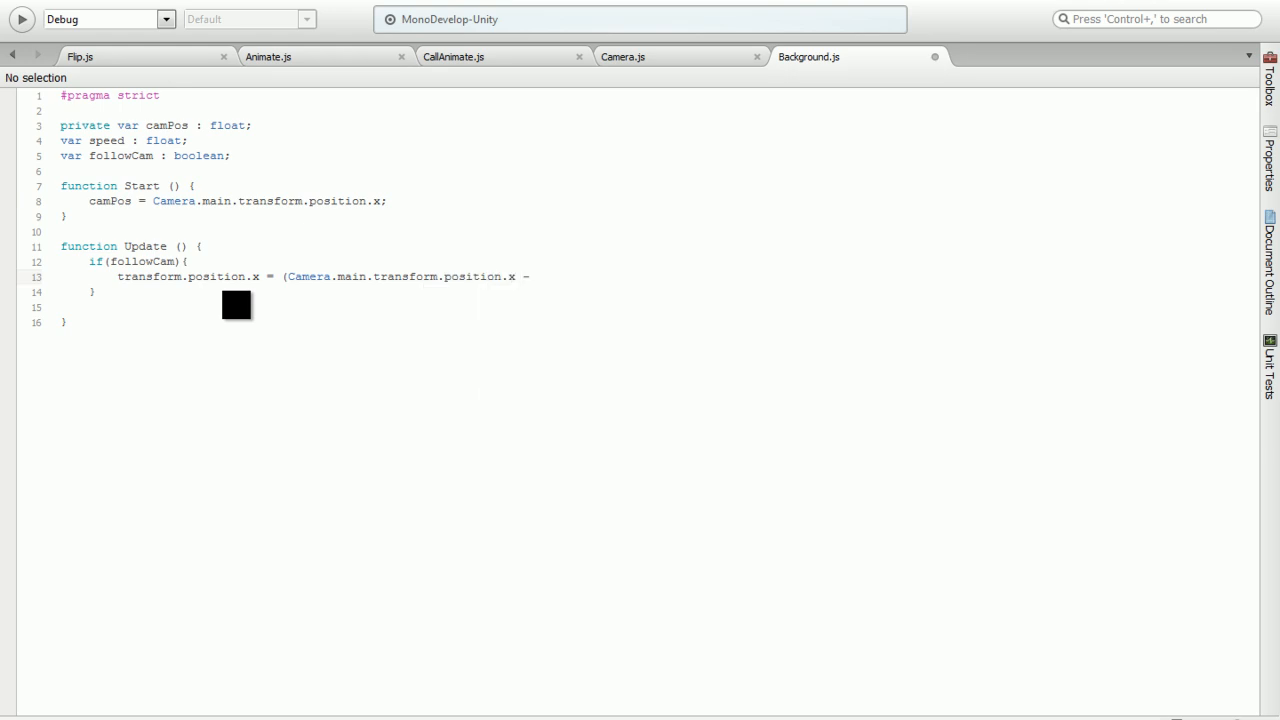
text(cam)
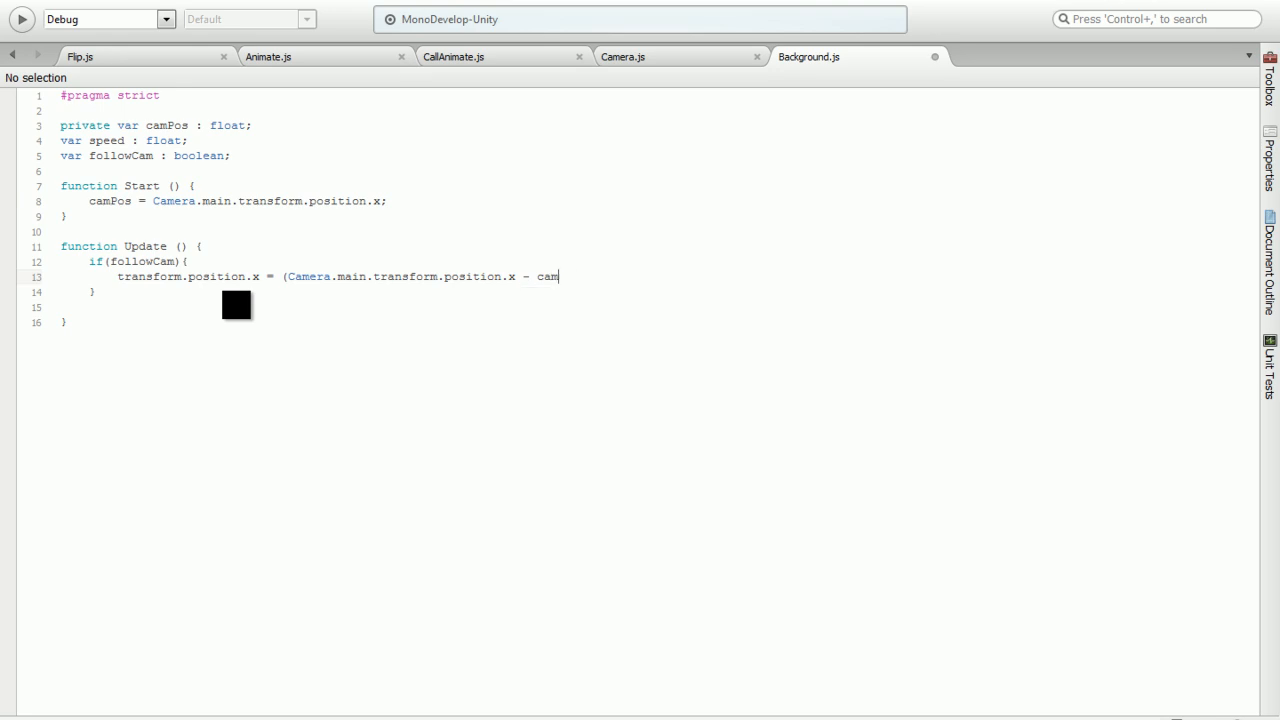
text(P)
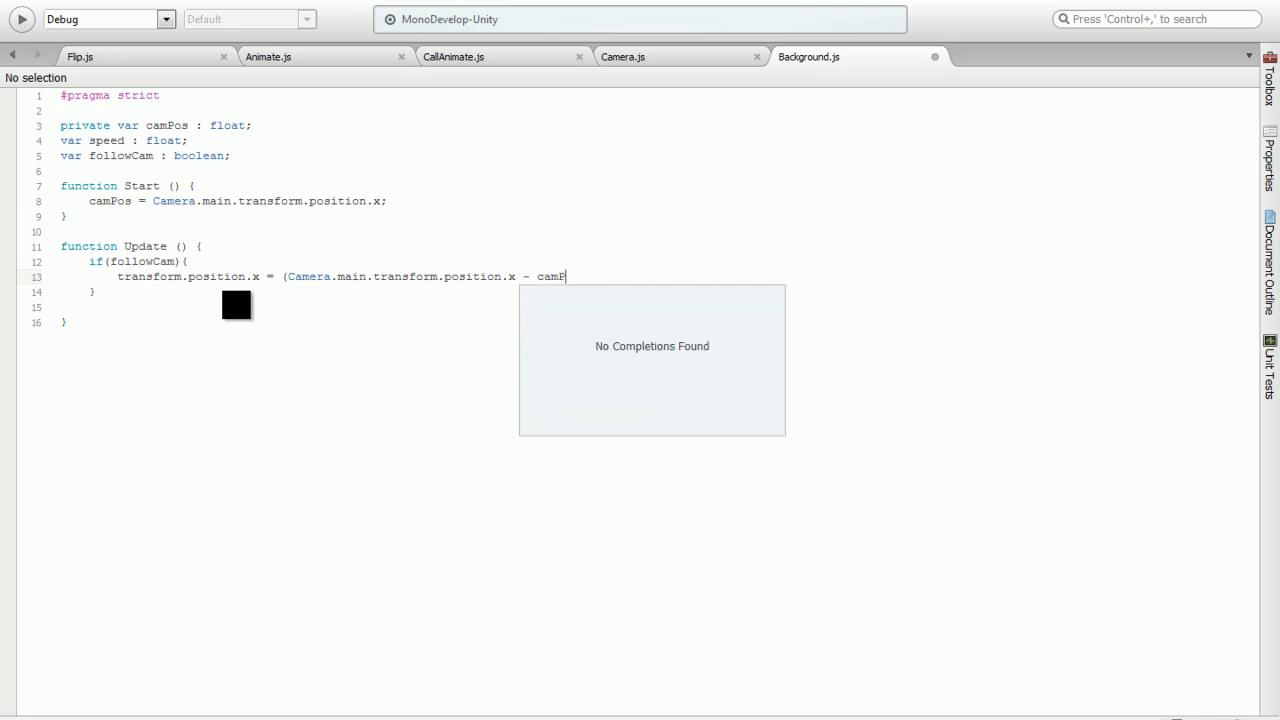
text(os))
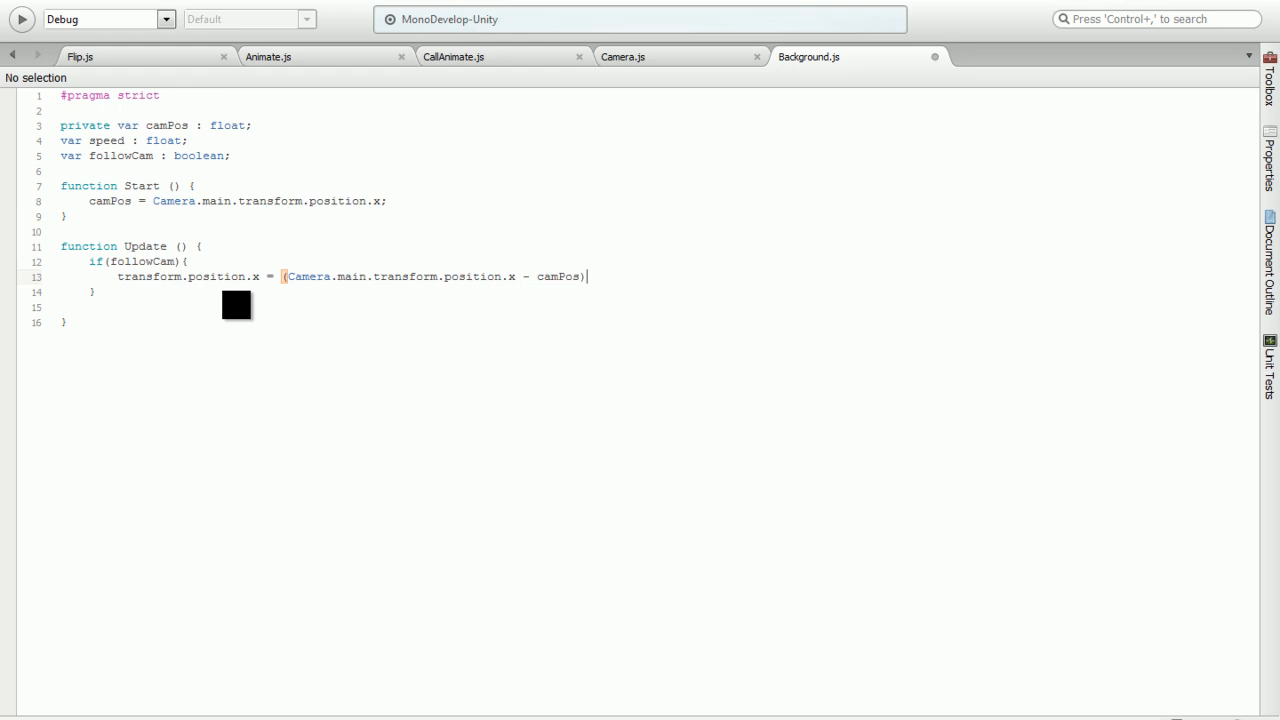
text(/offset)
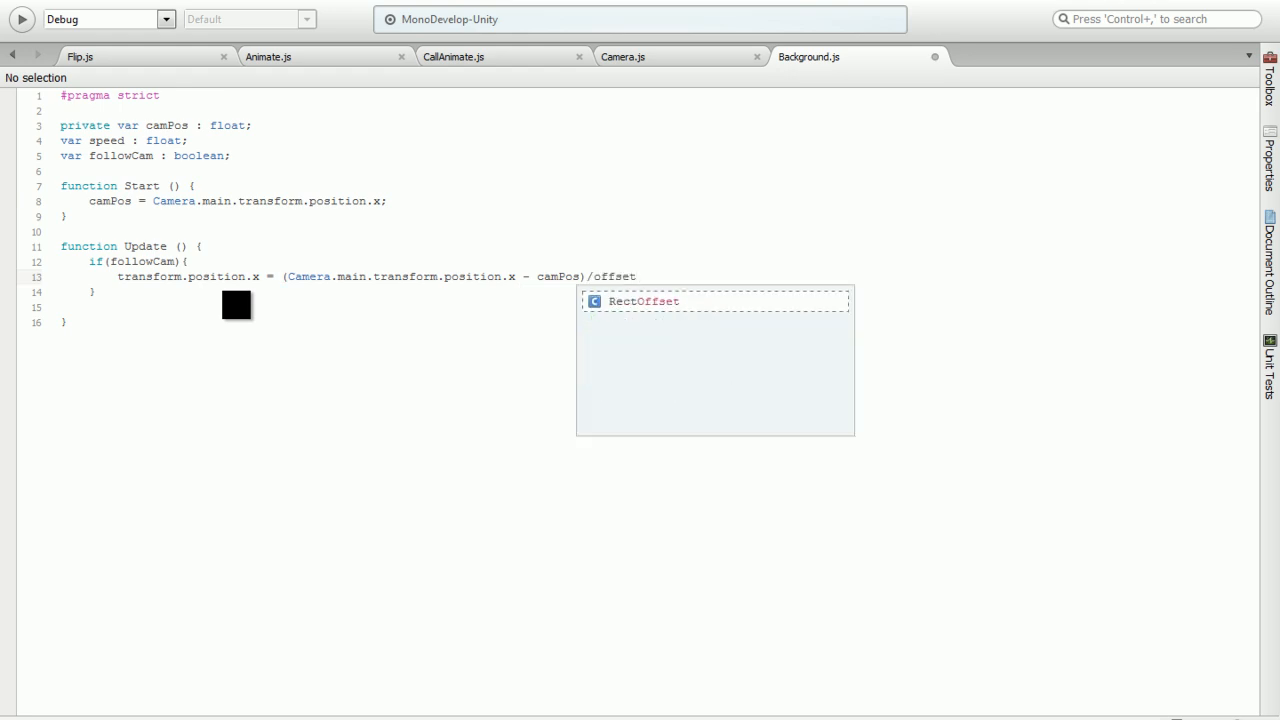
text(sp)
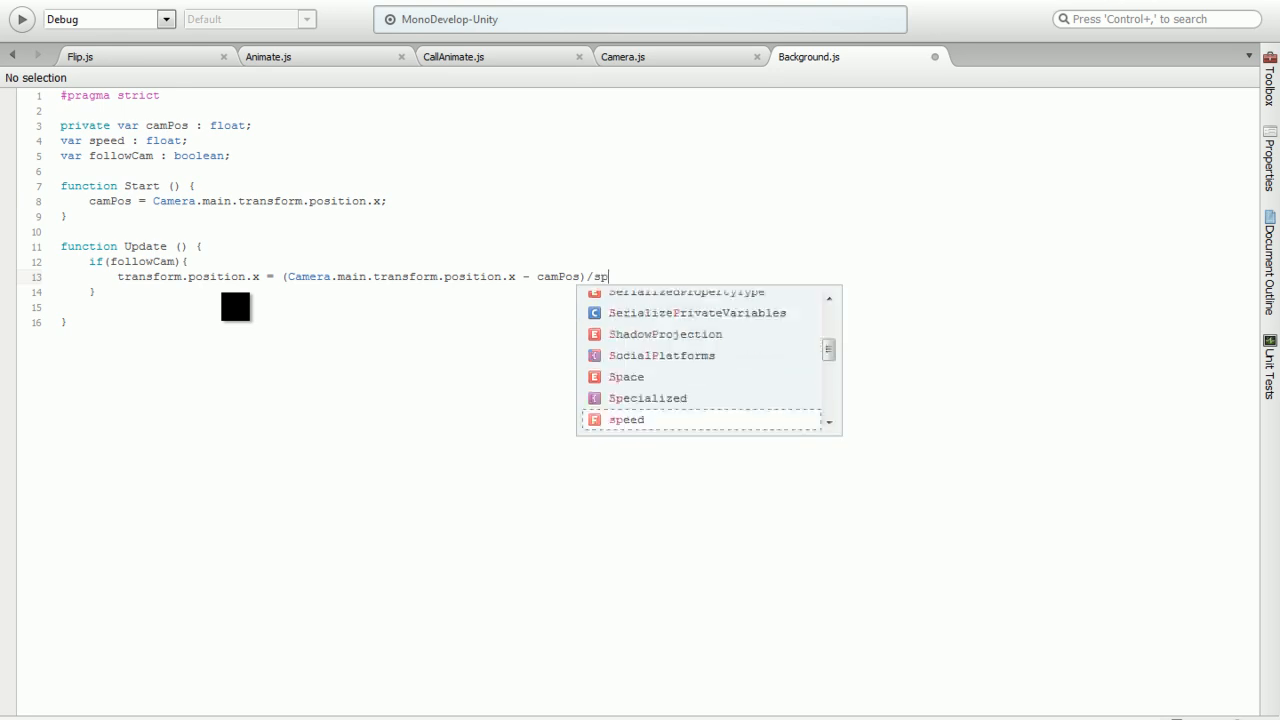
text(eed;)
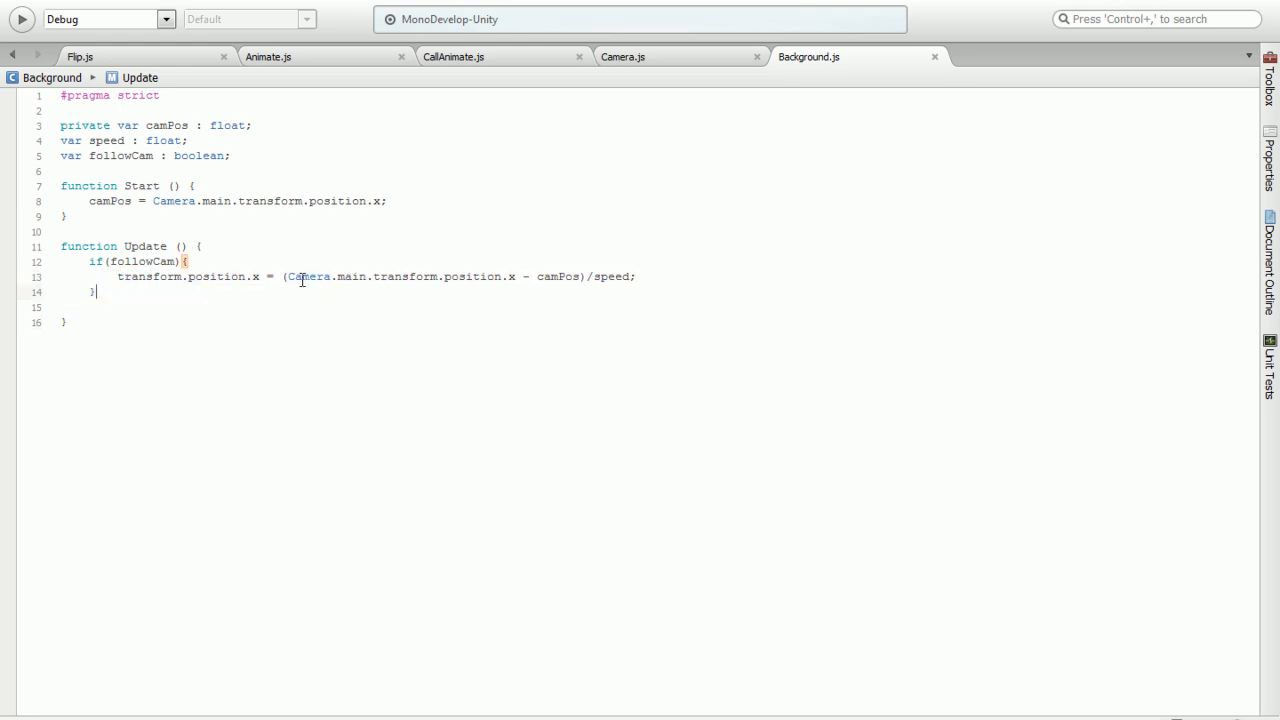
drag(288, 276, 578, 276)
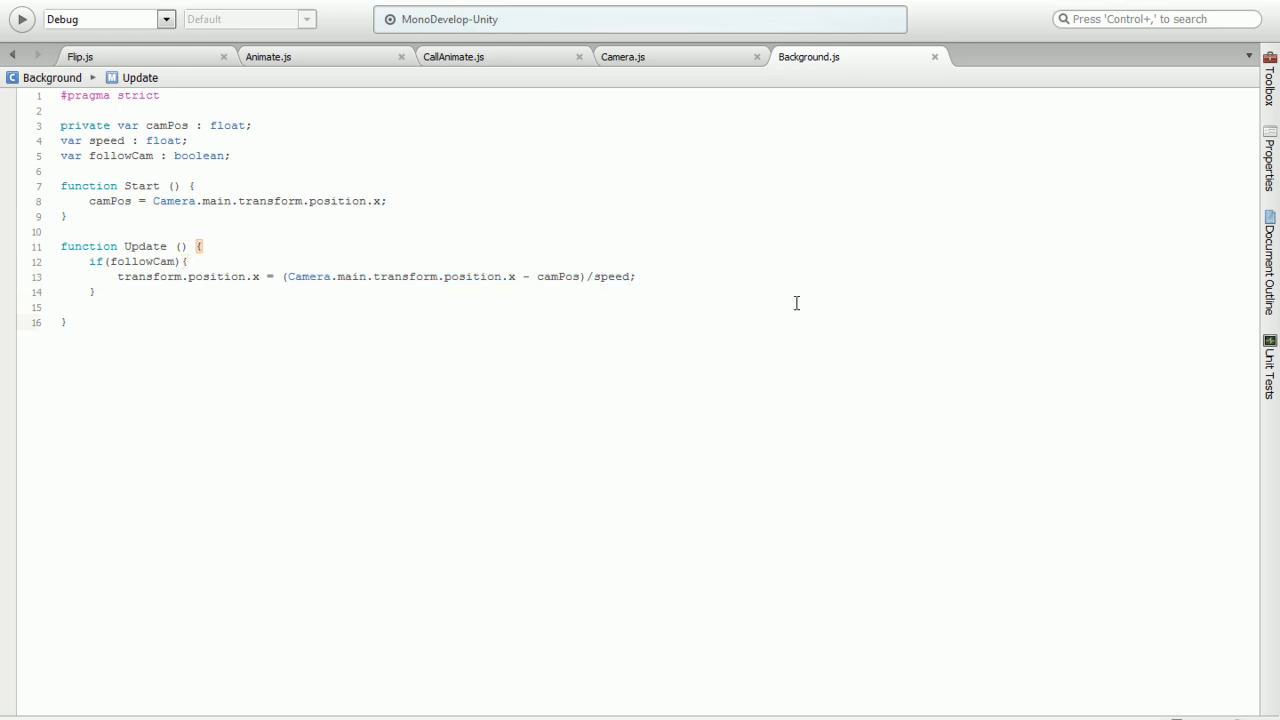
mouse_move(816, 300)
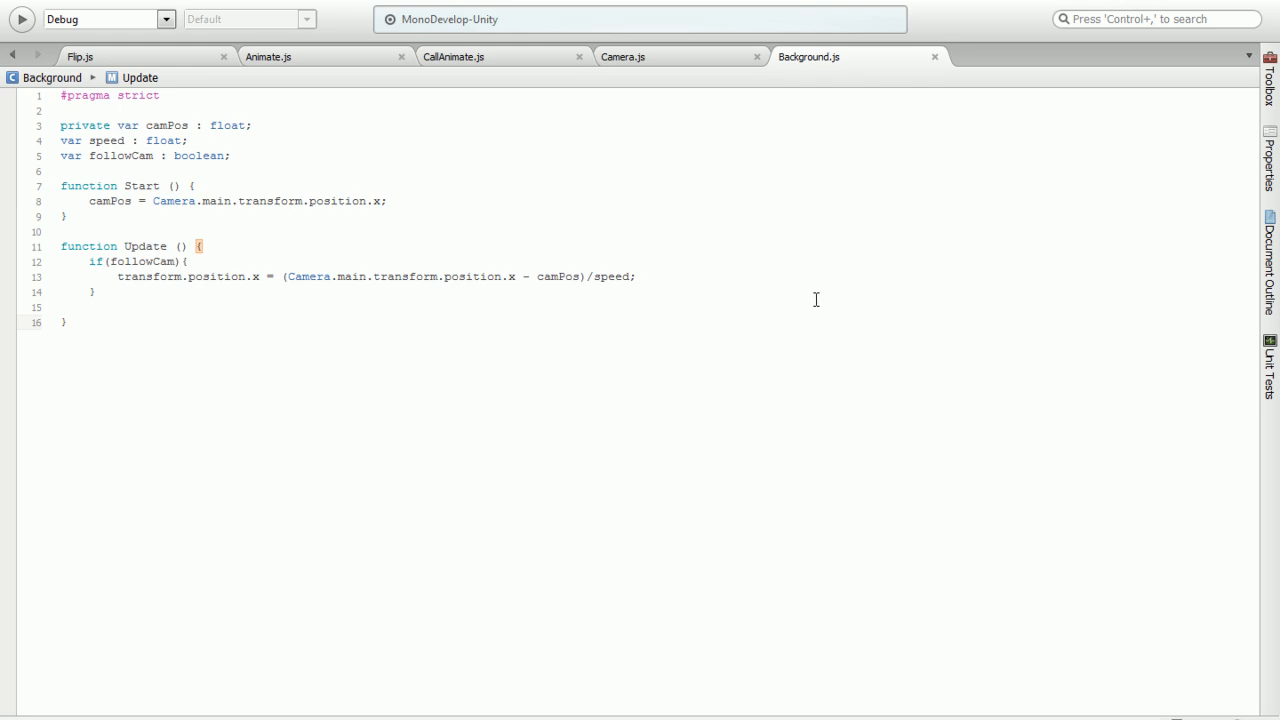
click(68, 322)
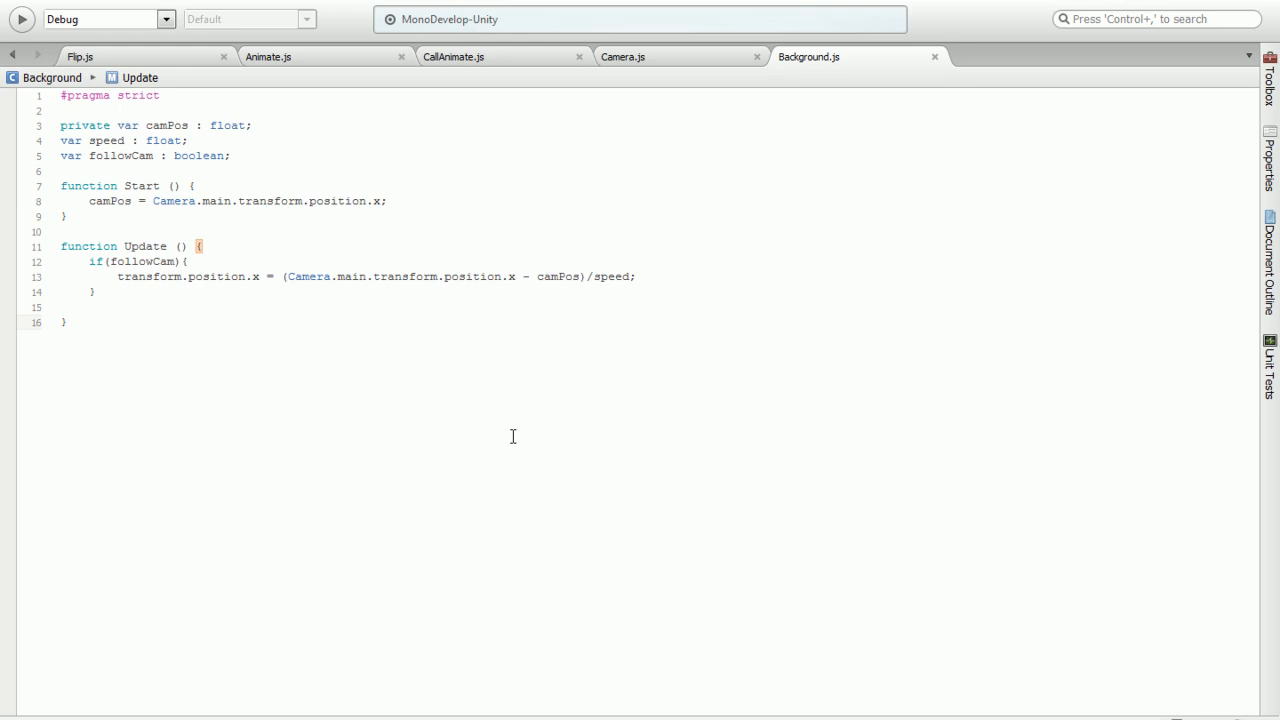
click(96, 292)
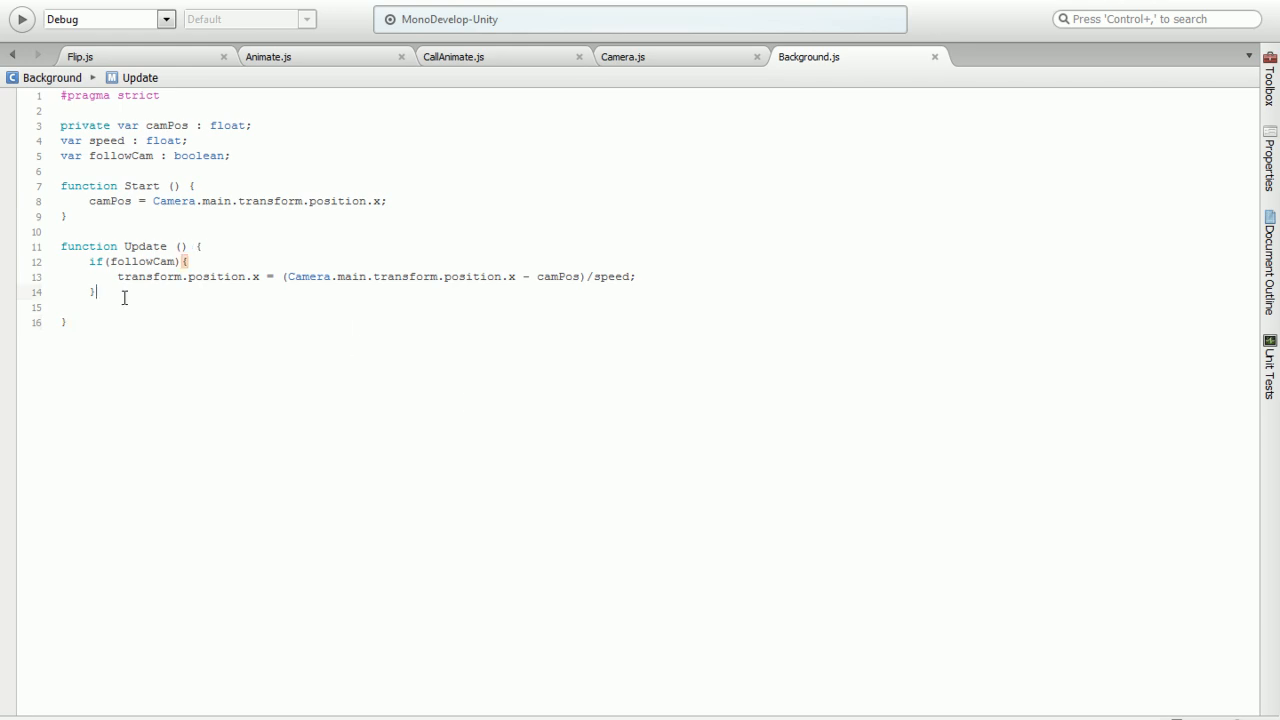
Add an else branch setting background x to the camera-x minus camPos difference over speed
text(else{)
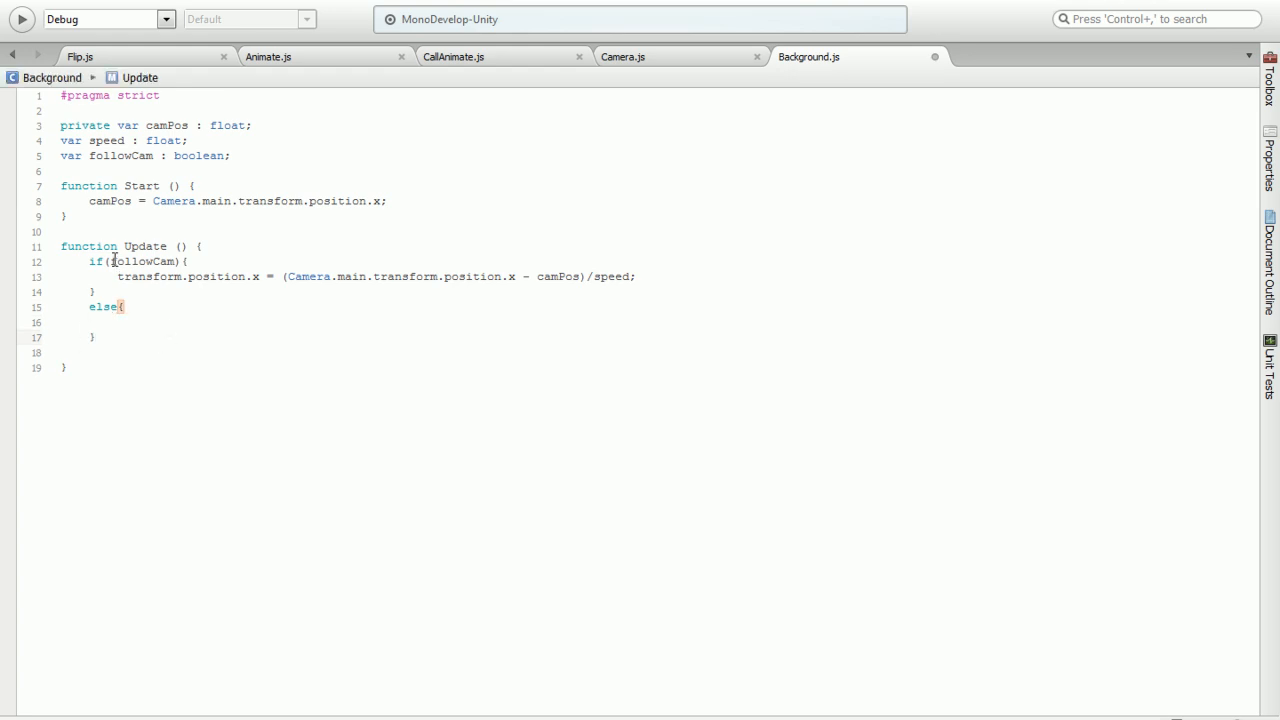
double_click(142, 260)
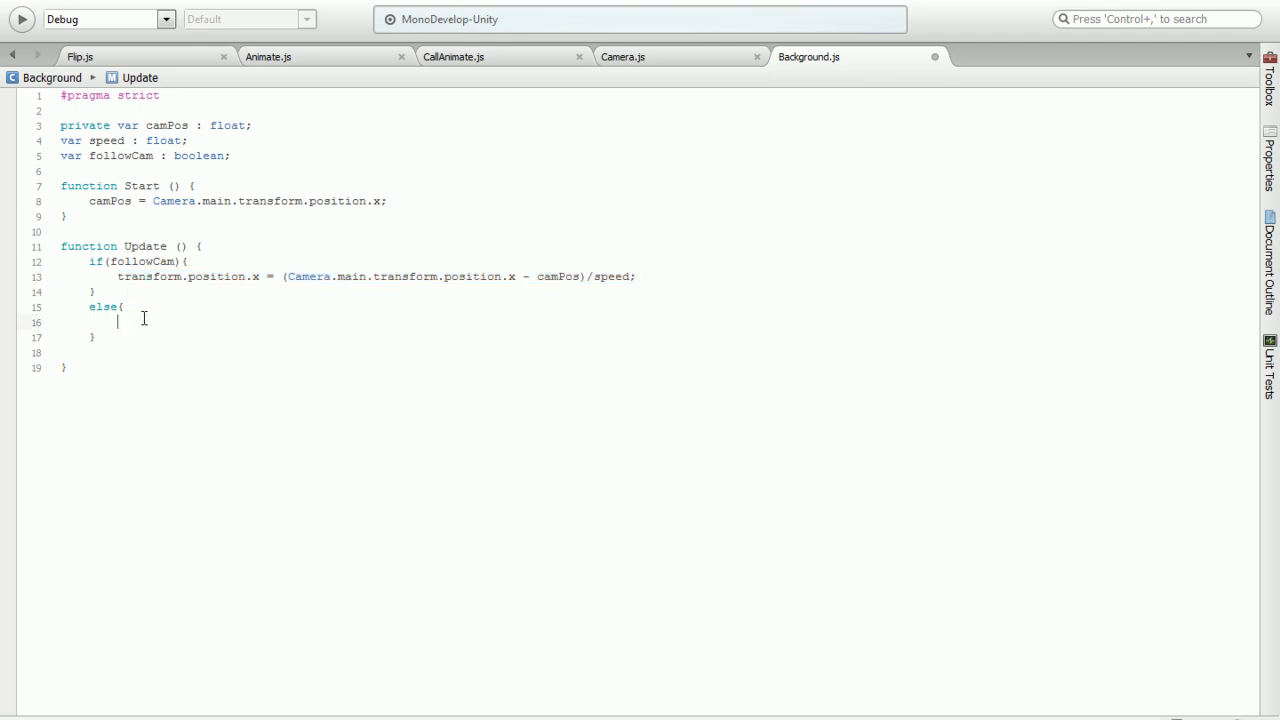
text(transform.position.x = (Camera.main.transform.position.x - camPos)/speed;)
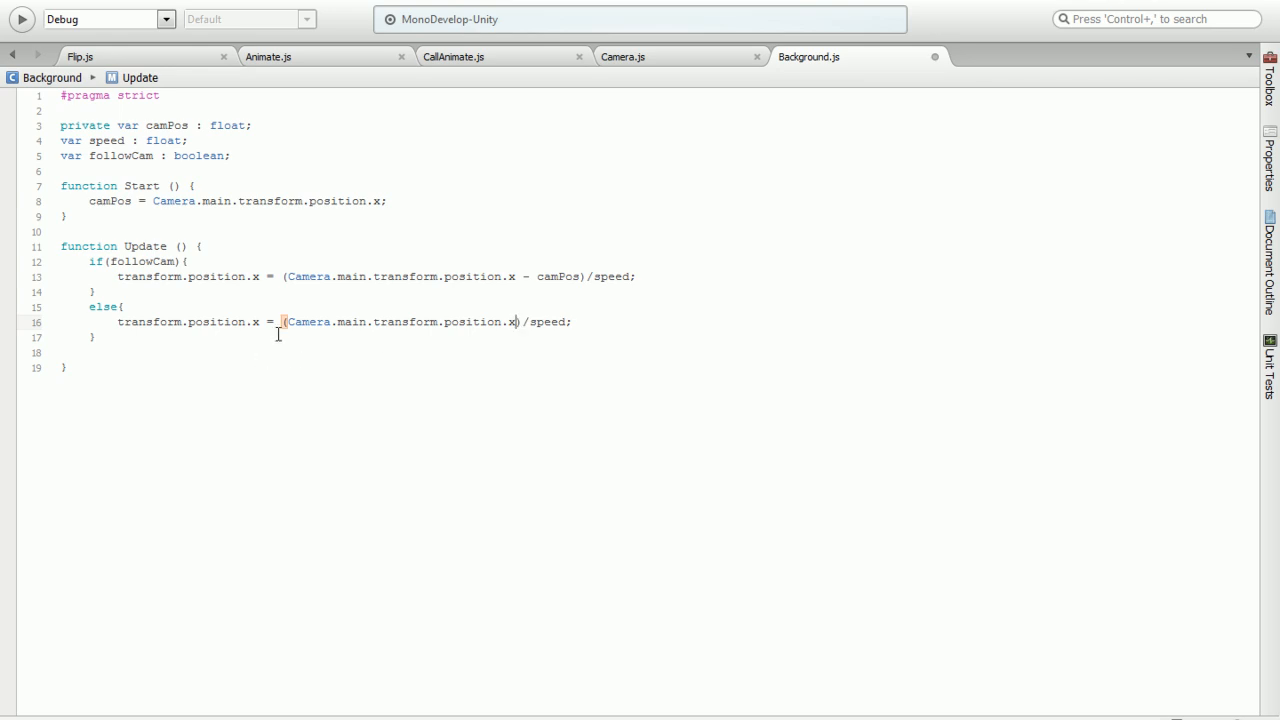
Correct the expression to (camPos - Camera.main.transform.position.x)/speed and save Background.js
text(camPos)
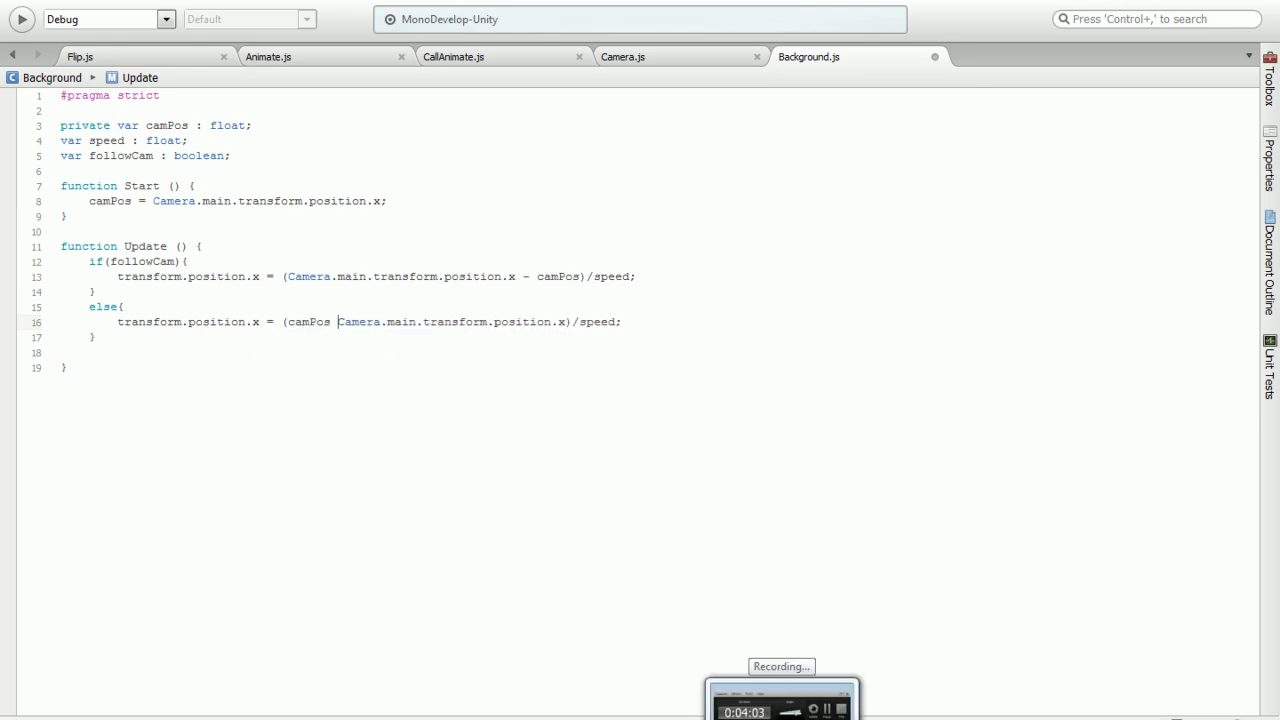
text(-)
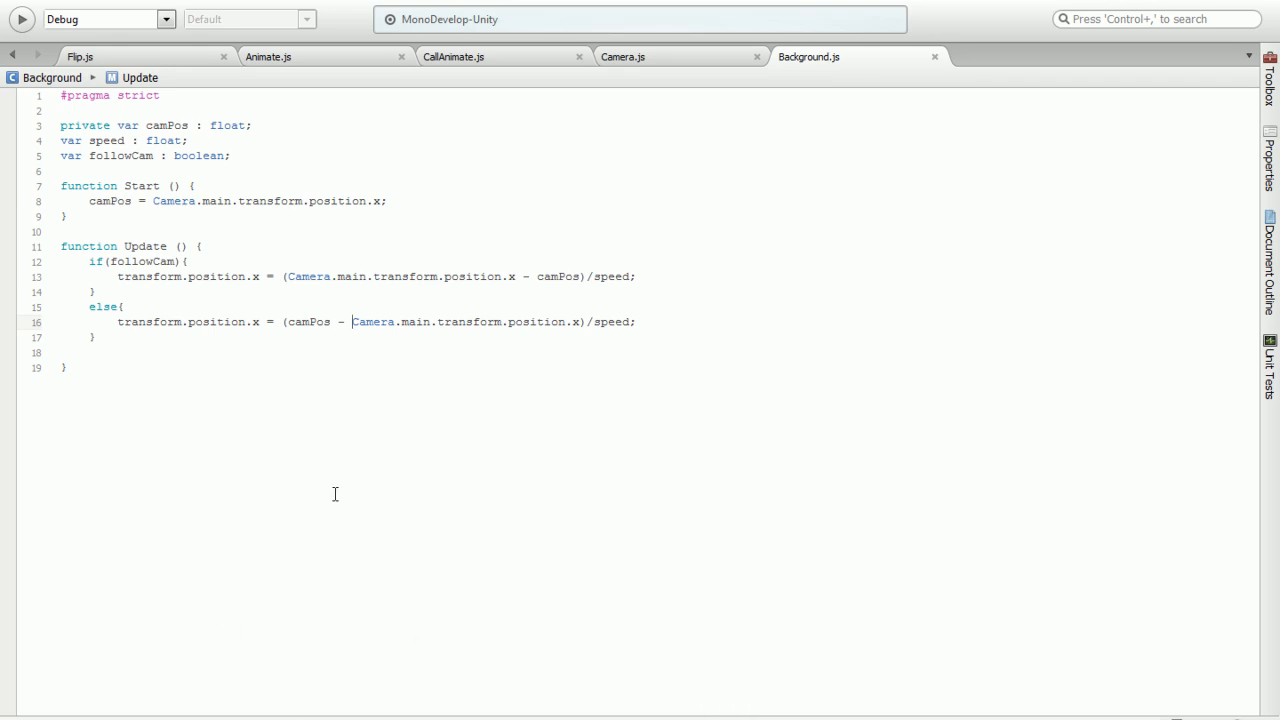
double_click(372, 320)
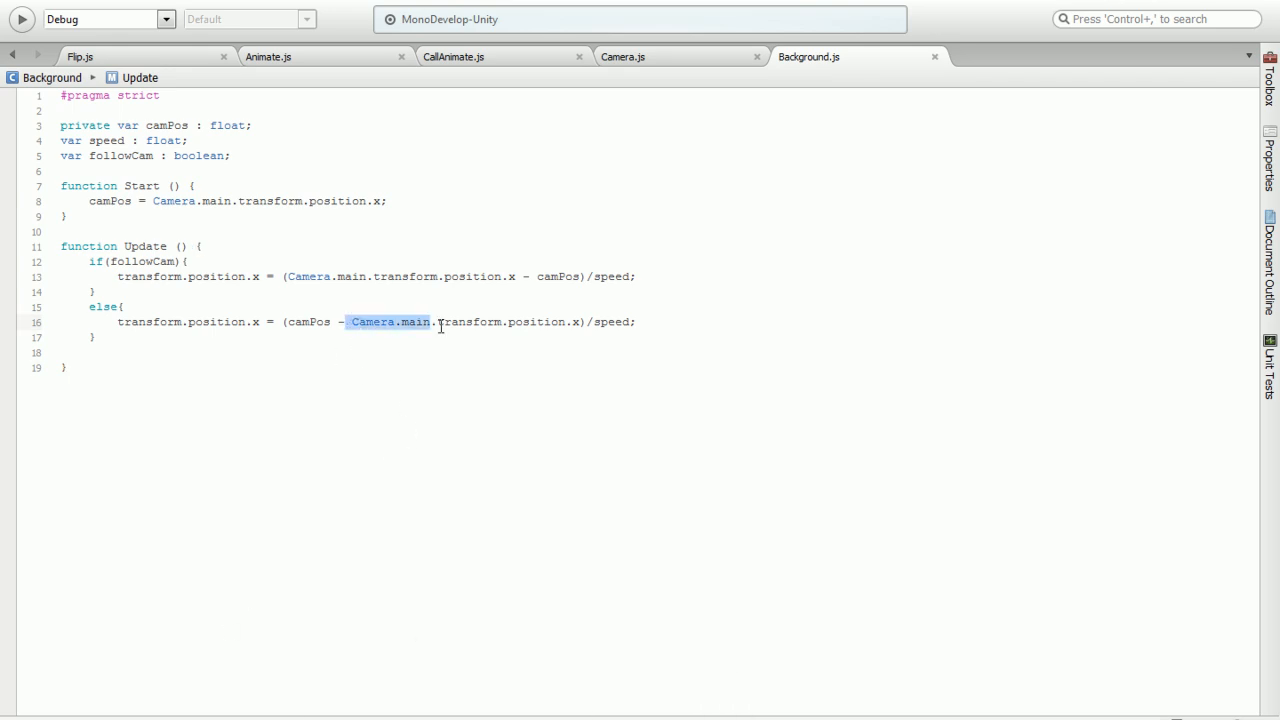
click(596, 348)
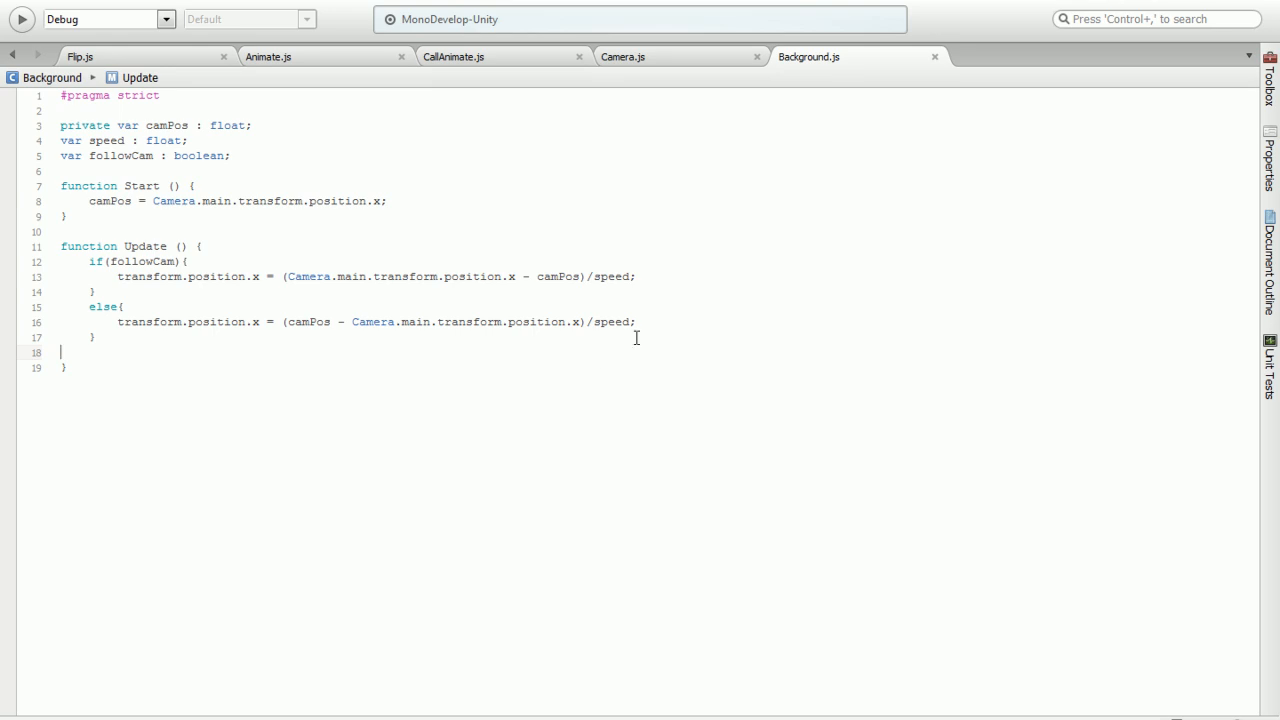
mouse_move(674, 336)
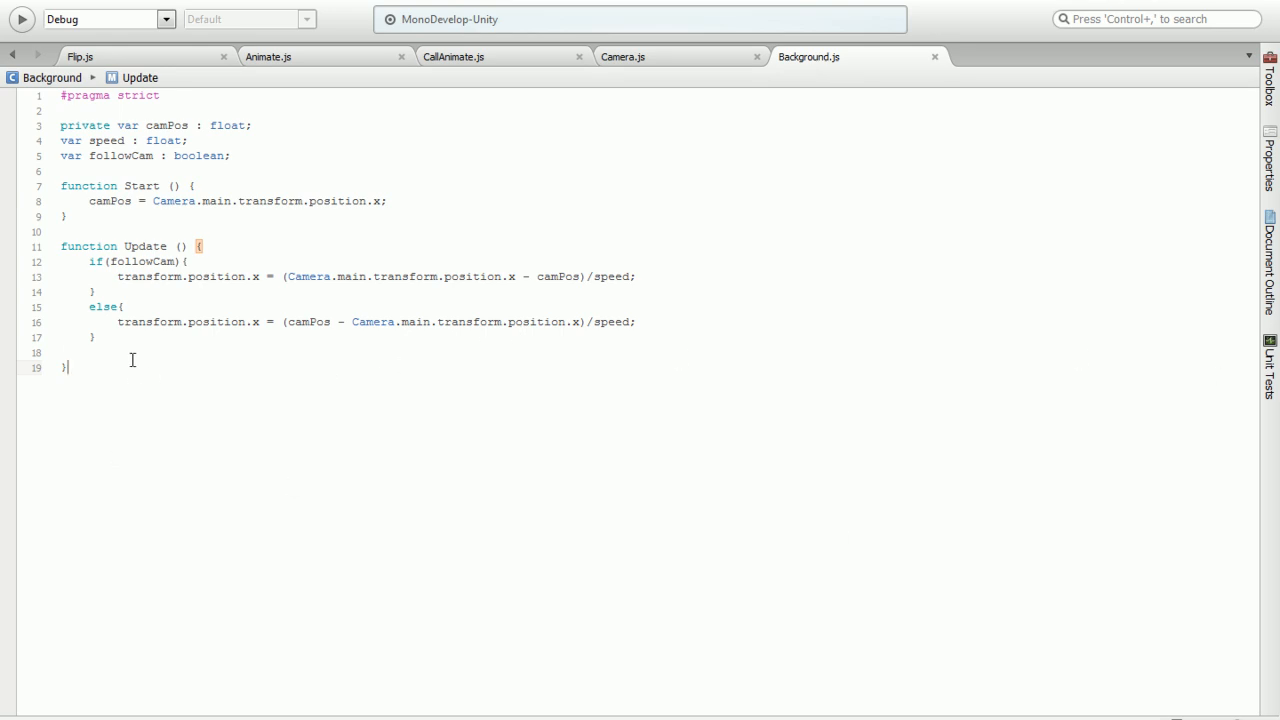
key(Backspace)
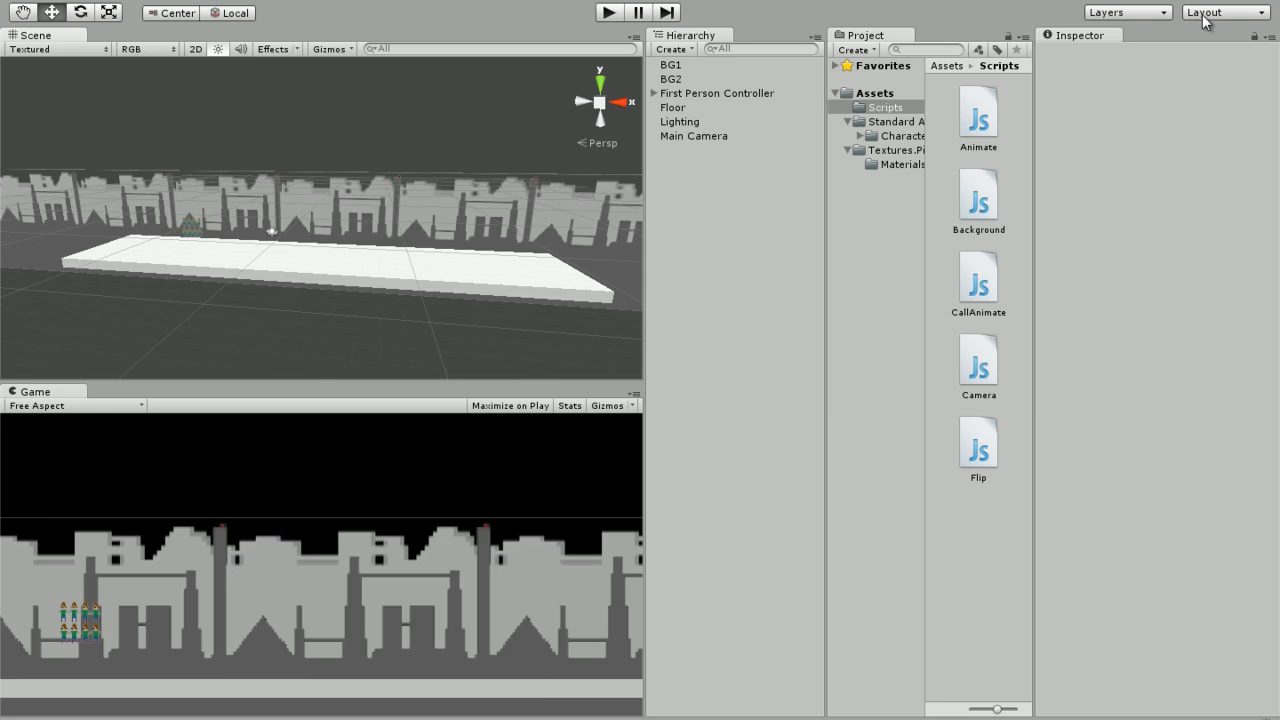
mouse_move(1204, 22)
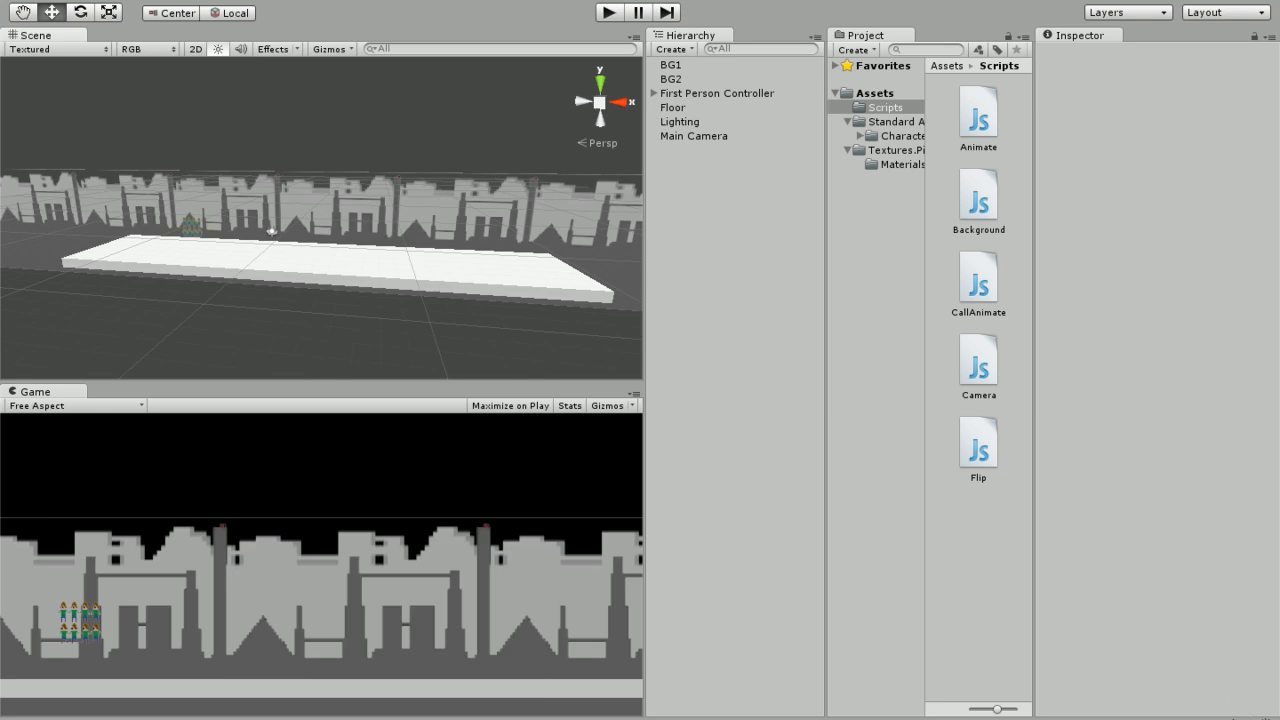
mouse_move(656, 152)
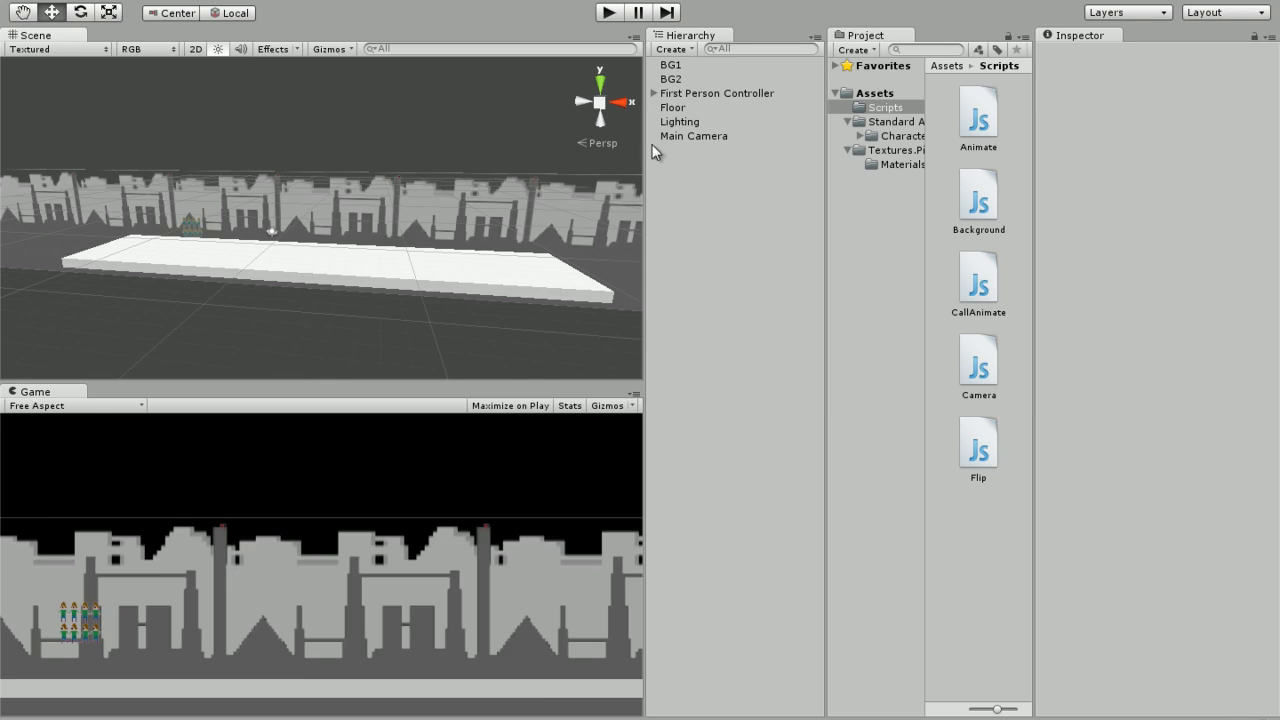
Select the BG2 skyline plane, check BG1's settings, and return to BG2 for the Background script
click(672, 64)
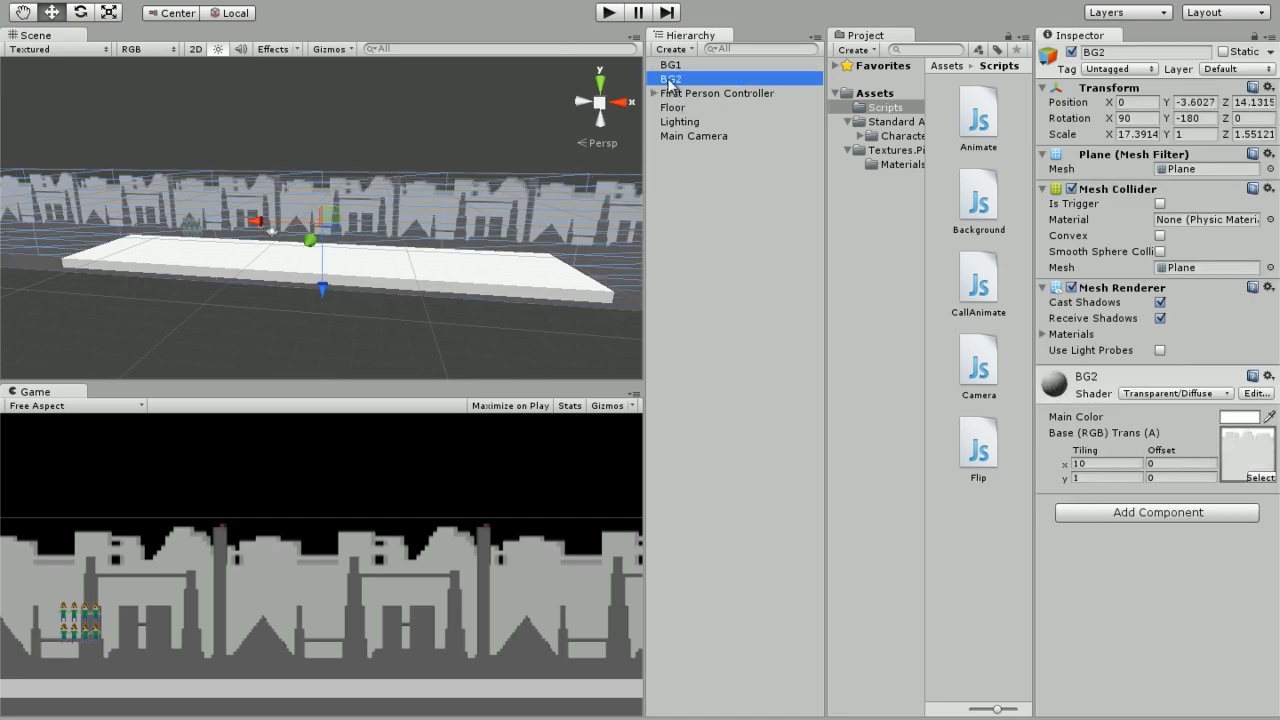
click(670, 64)
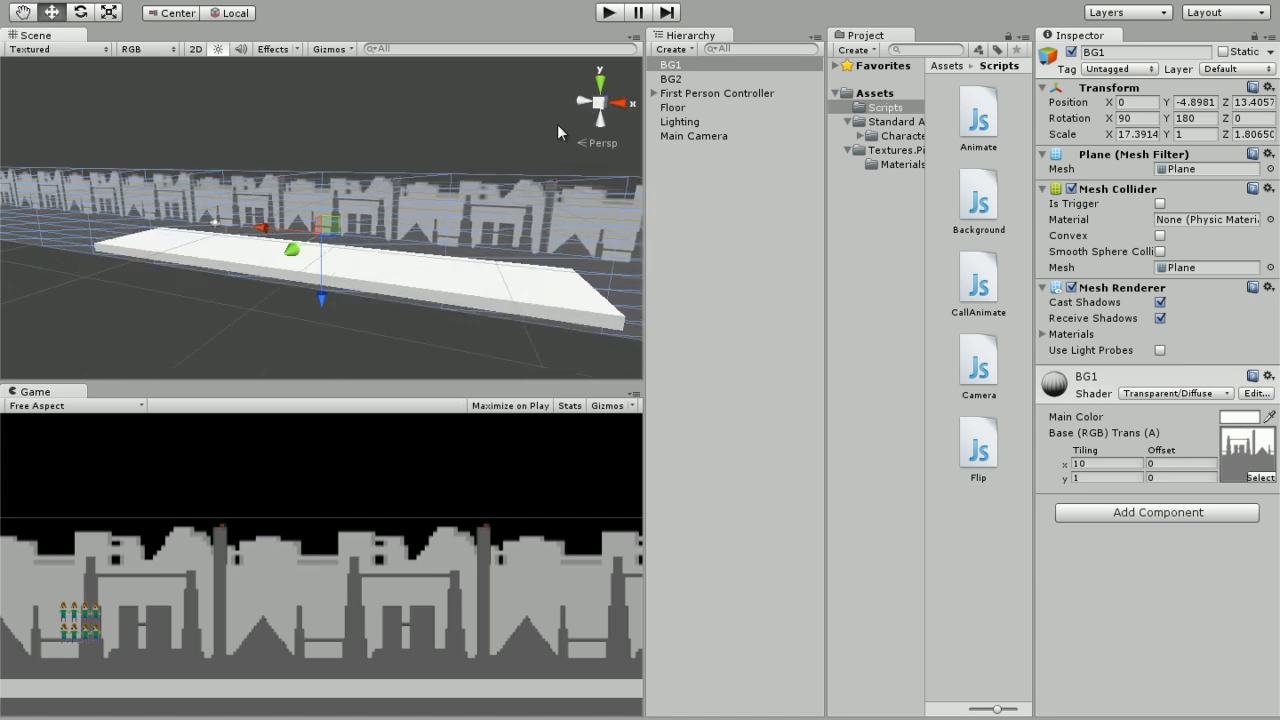
click(672, 80)
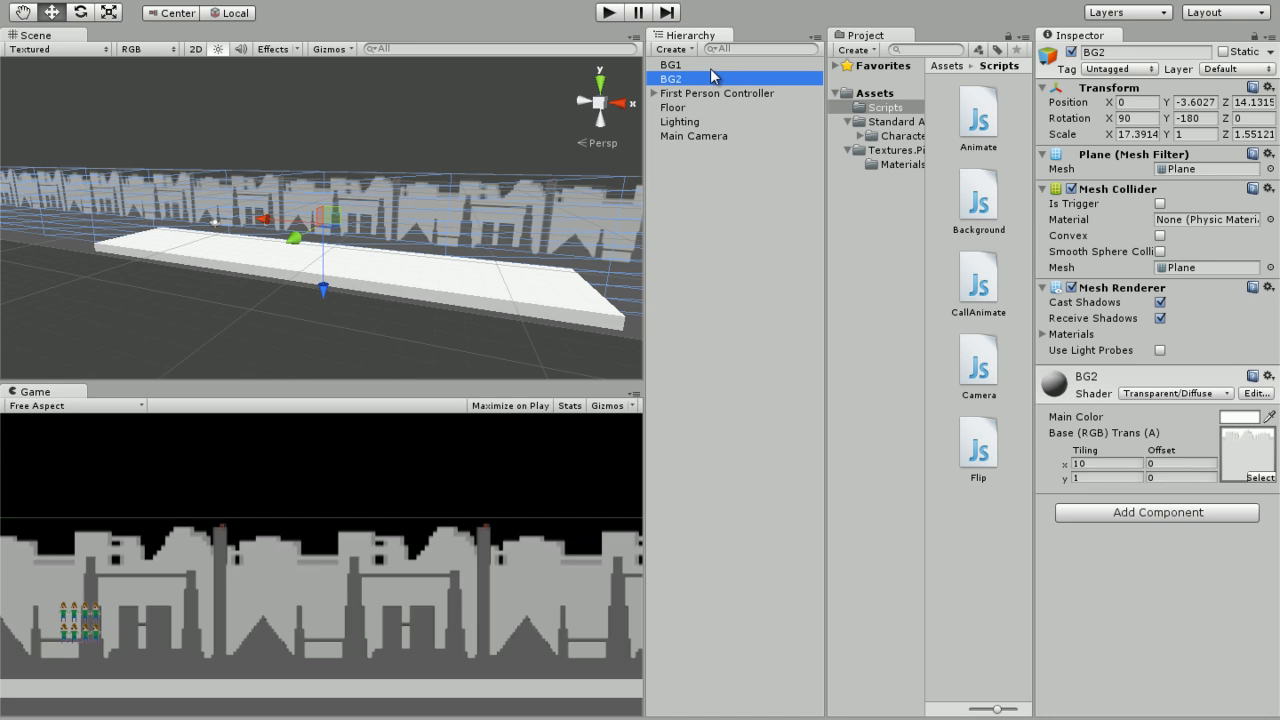
mouse_move(716, 72)
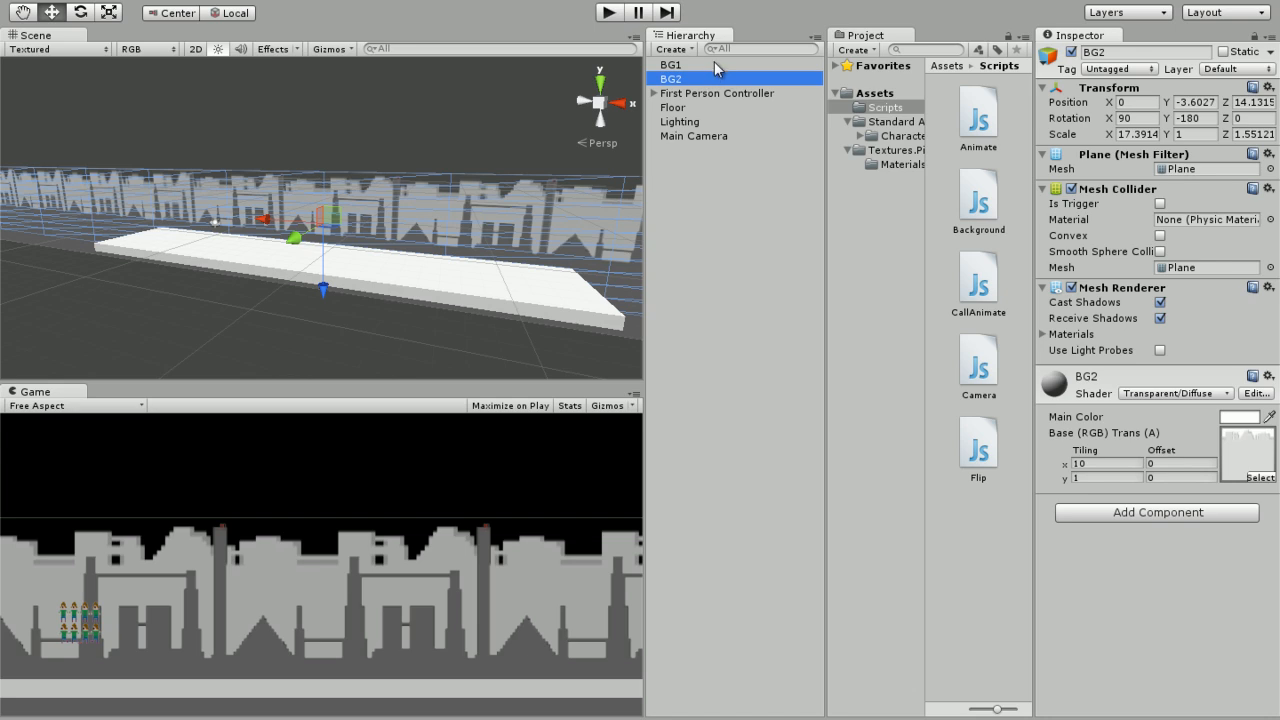
mouse_move(728, 120)
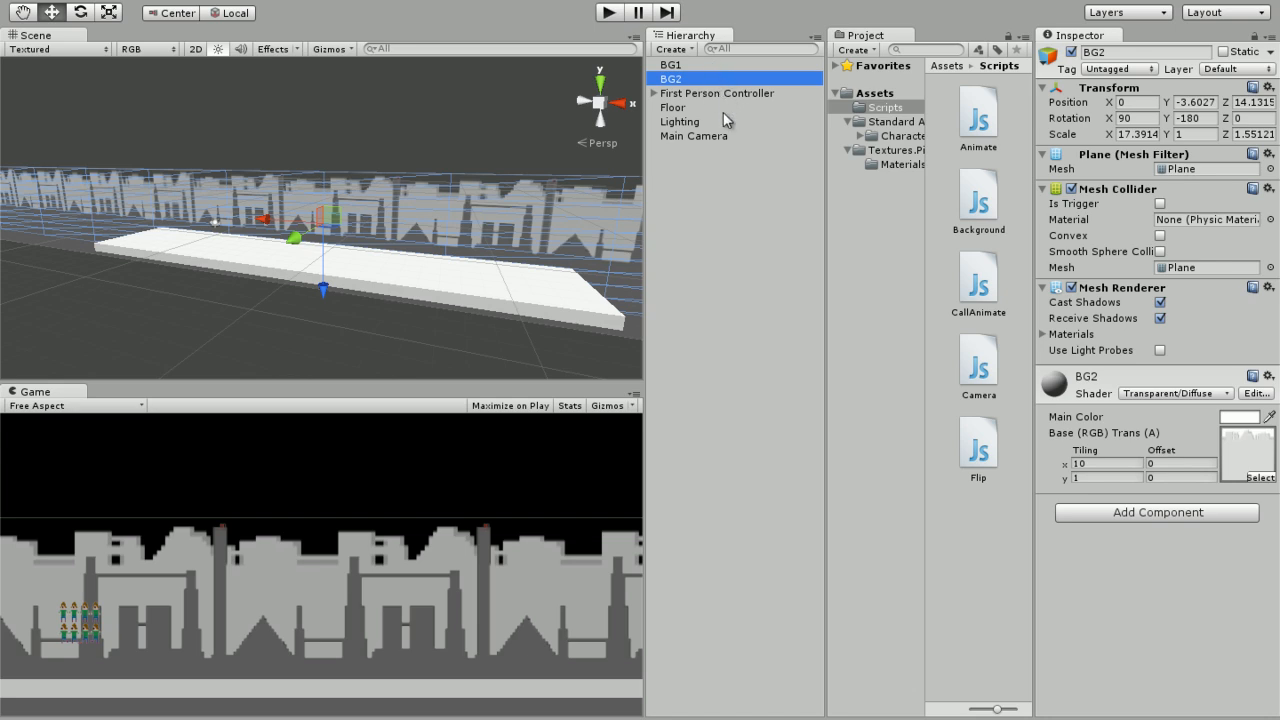
mouse_move(956, 254)
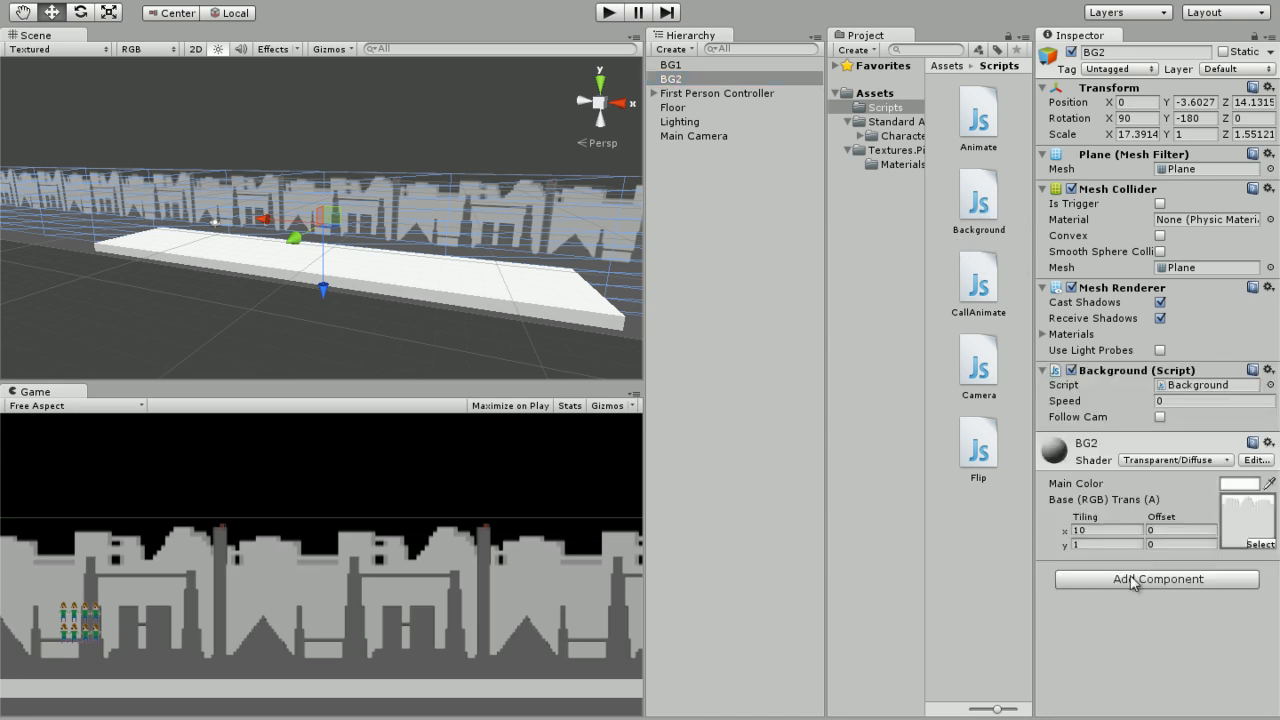
Set BG2's Background speed to 4, move to BG1 for speed 5 with Follow Cam, and play the scene
click(1212, 400)
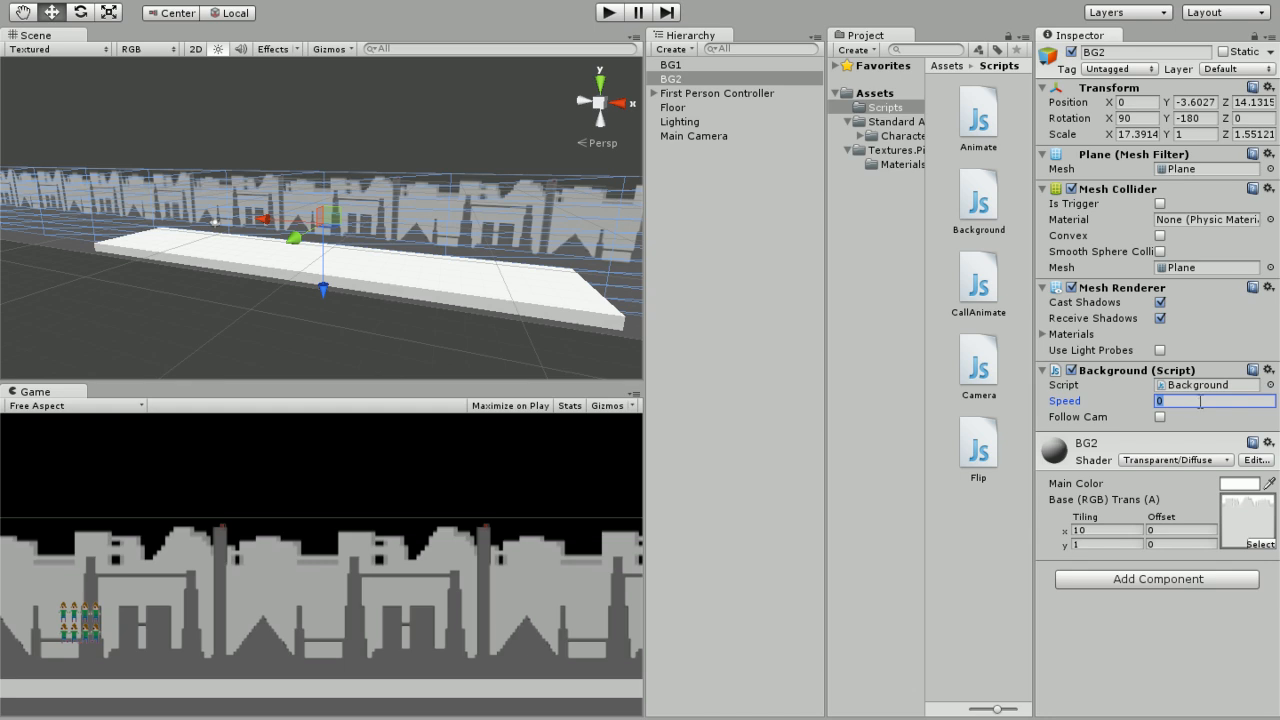
mouse_move(1144, 198)
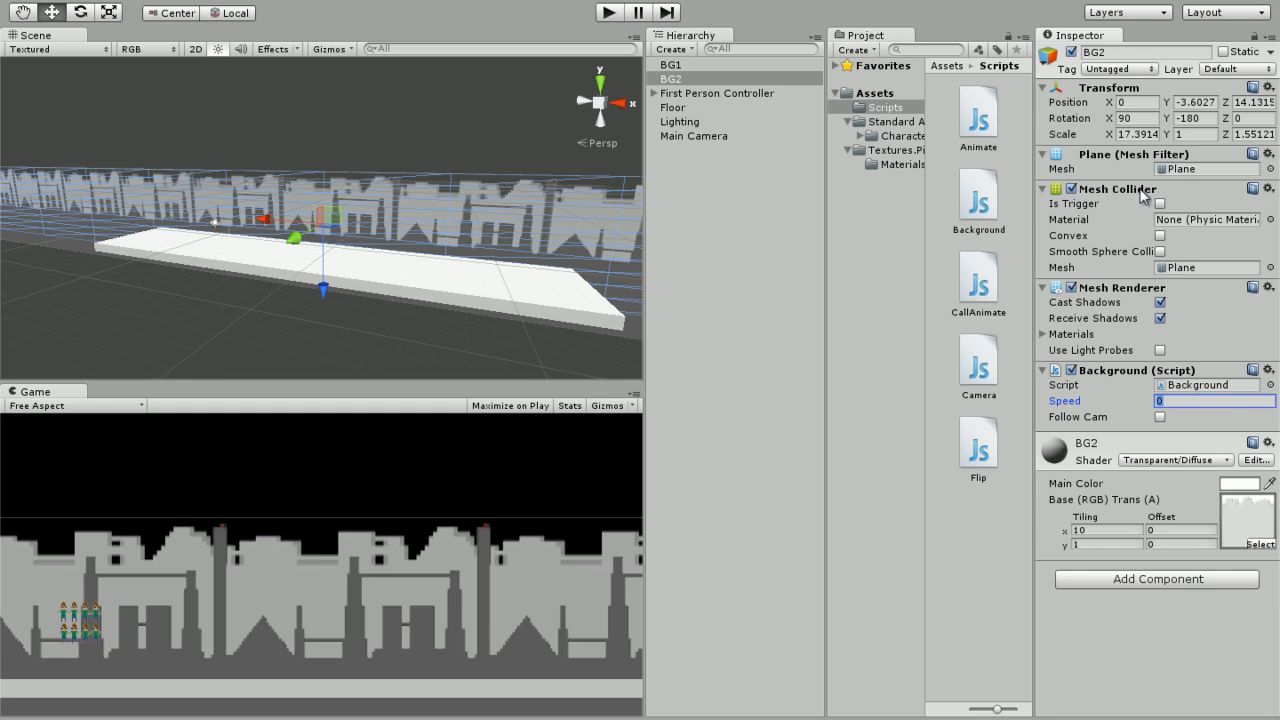
text(4)
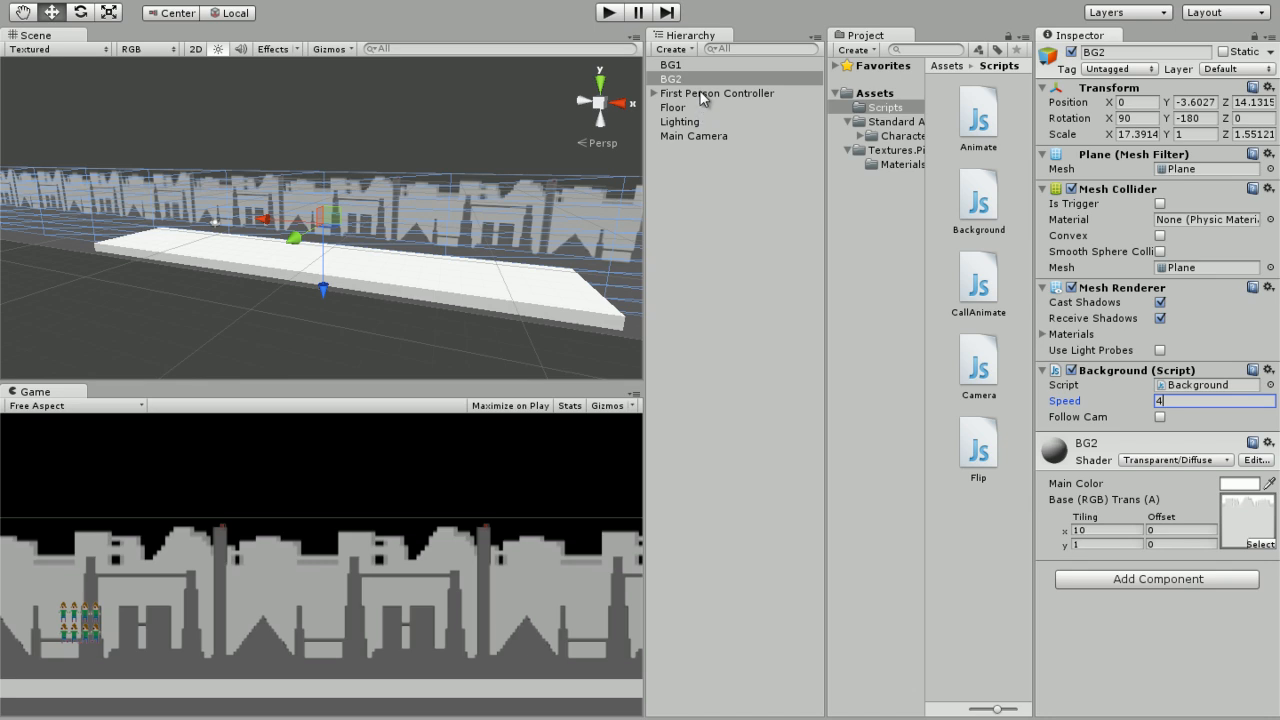
click(670, 64)
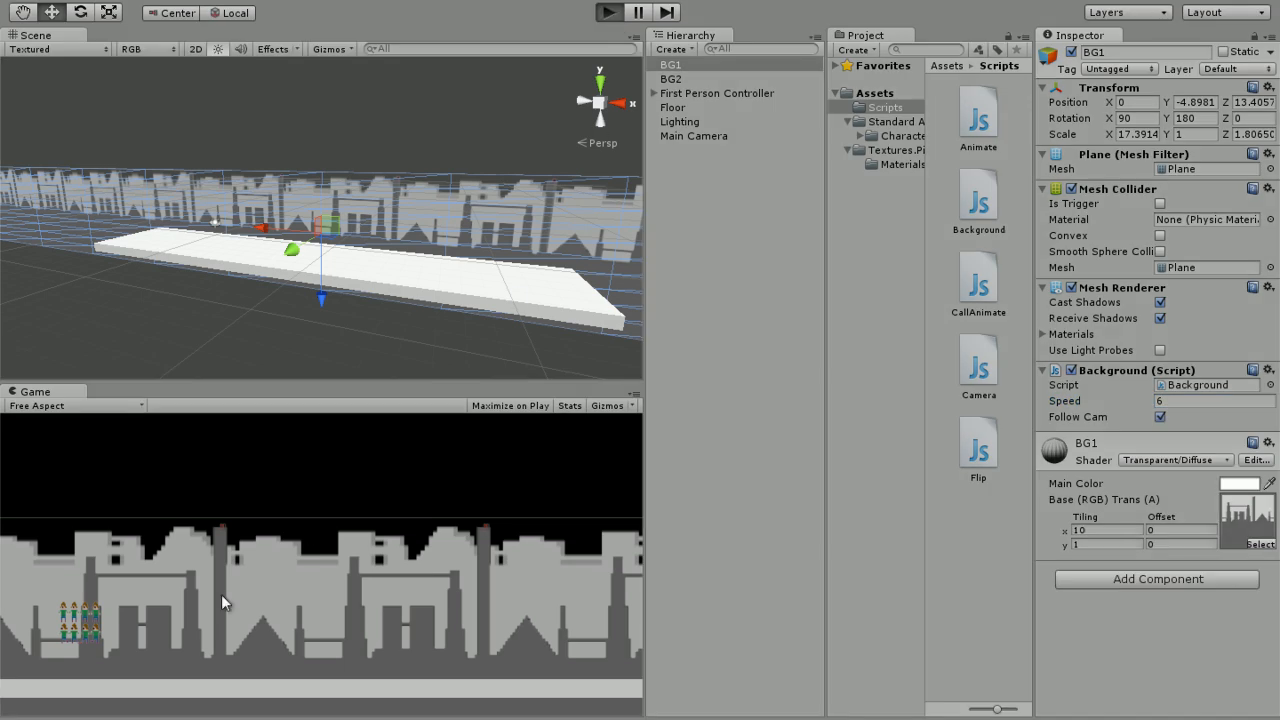
click(608, 12)
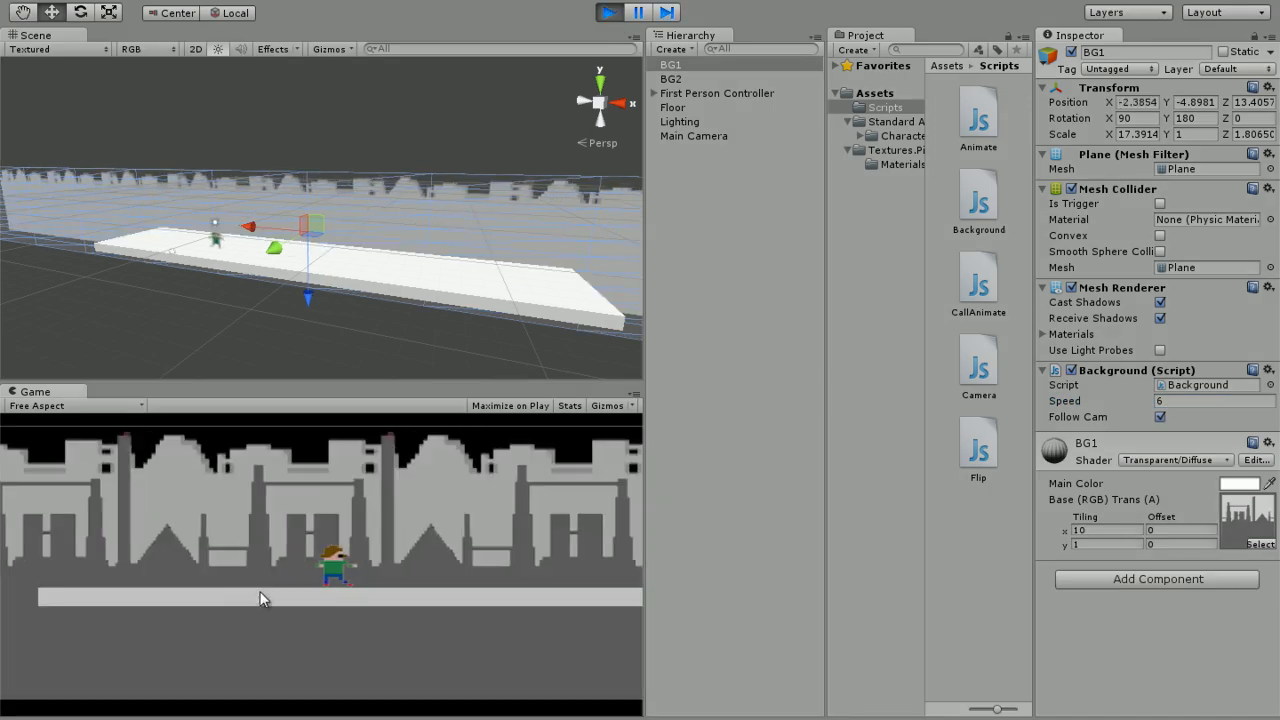